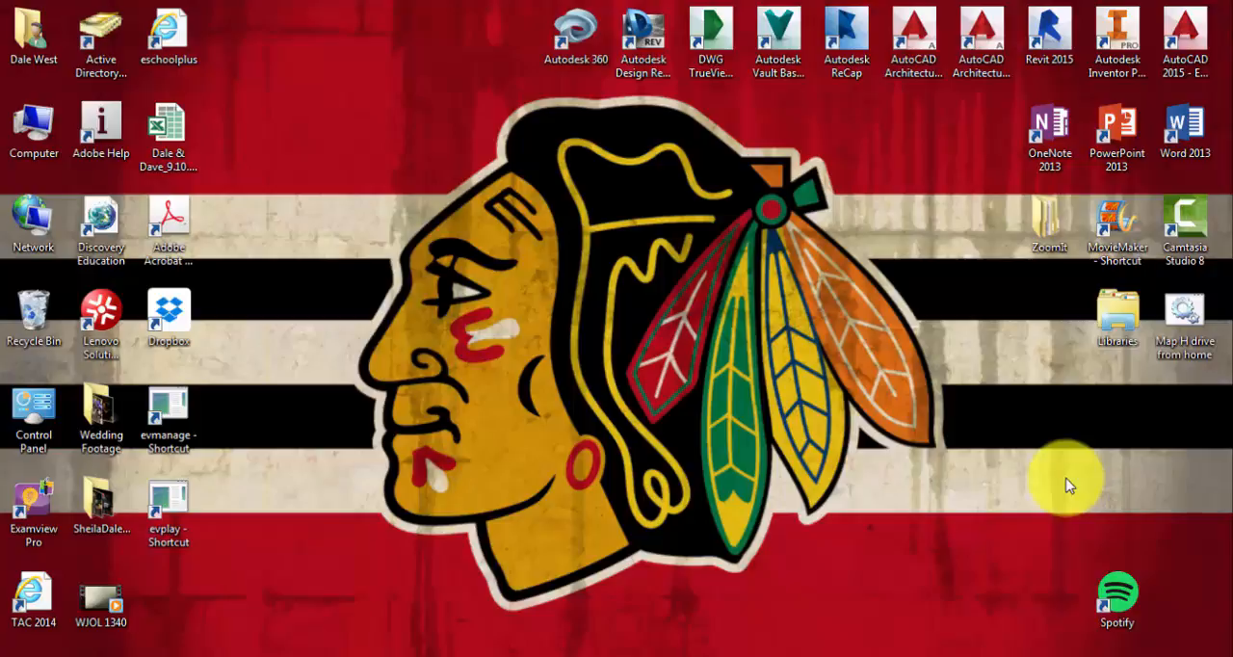
mouse_move(975, 477)
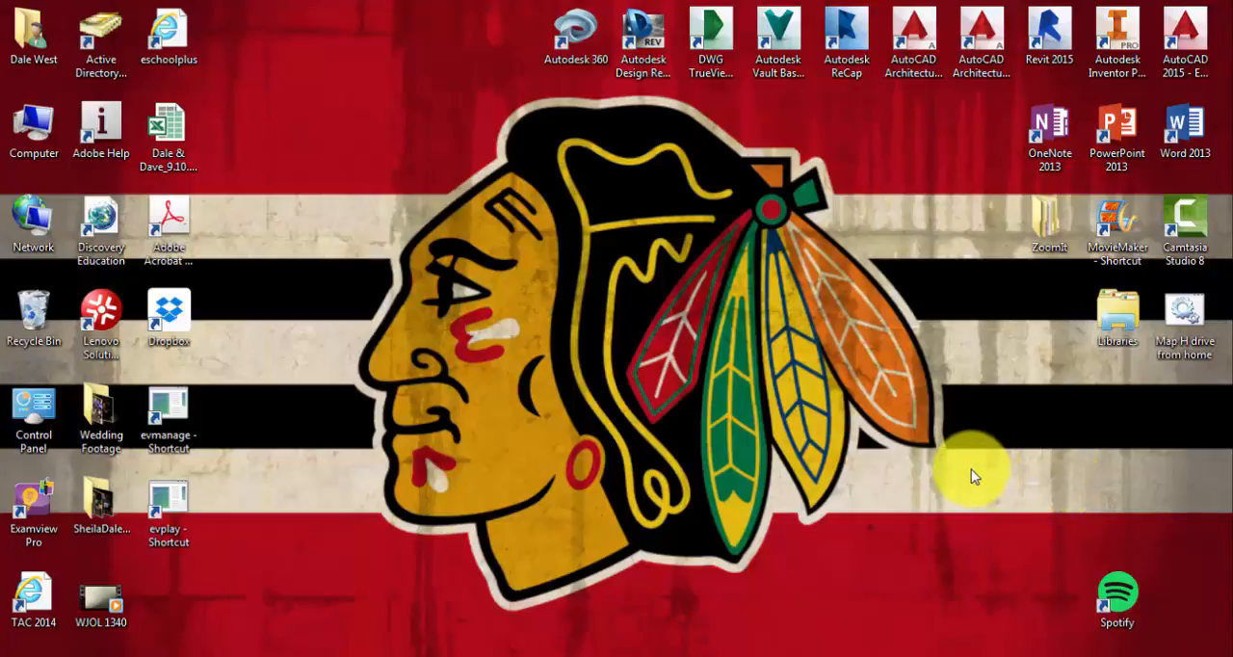
mouse_move(863, 480)
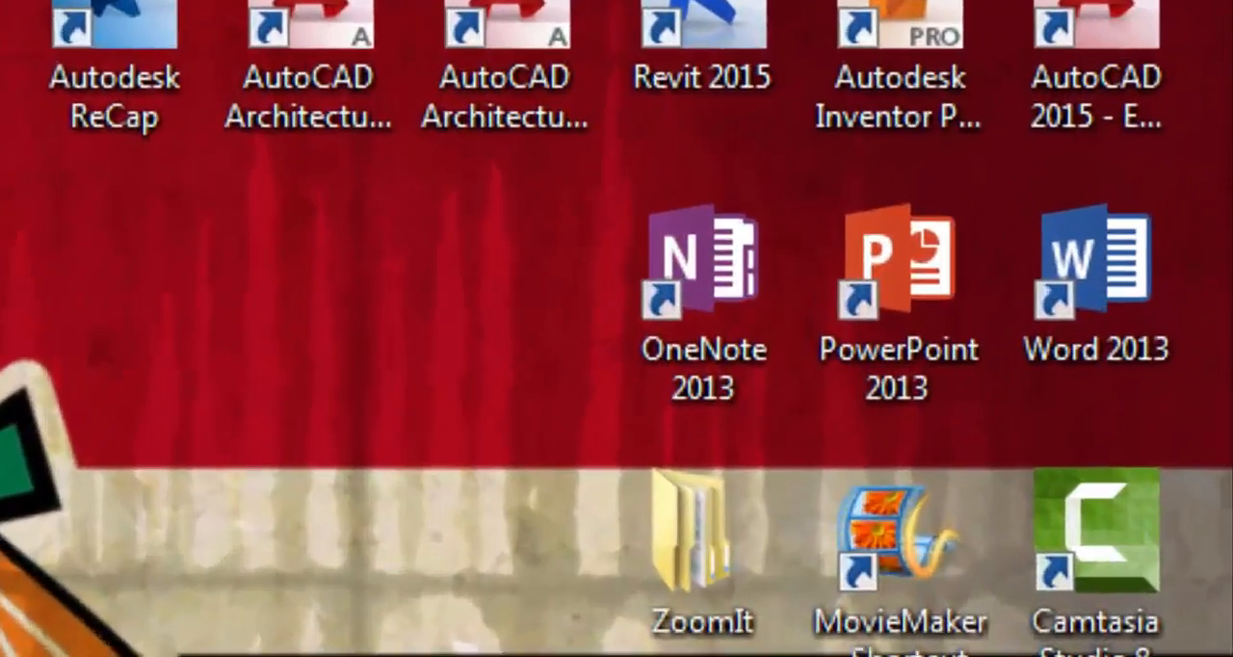
Step: Pick OneNote 2013 from the Start menu's 'onenote' search results
click(703, 279)
text(onenote)
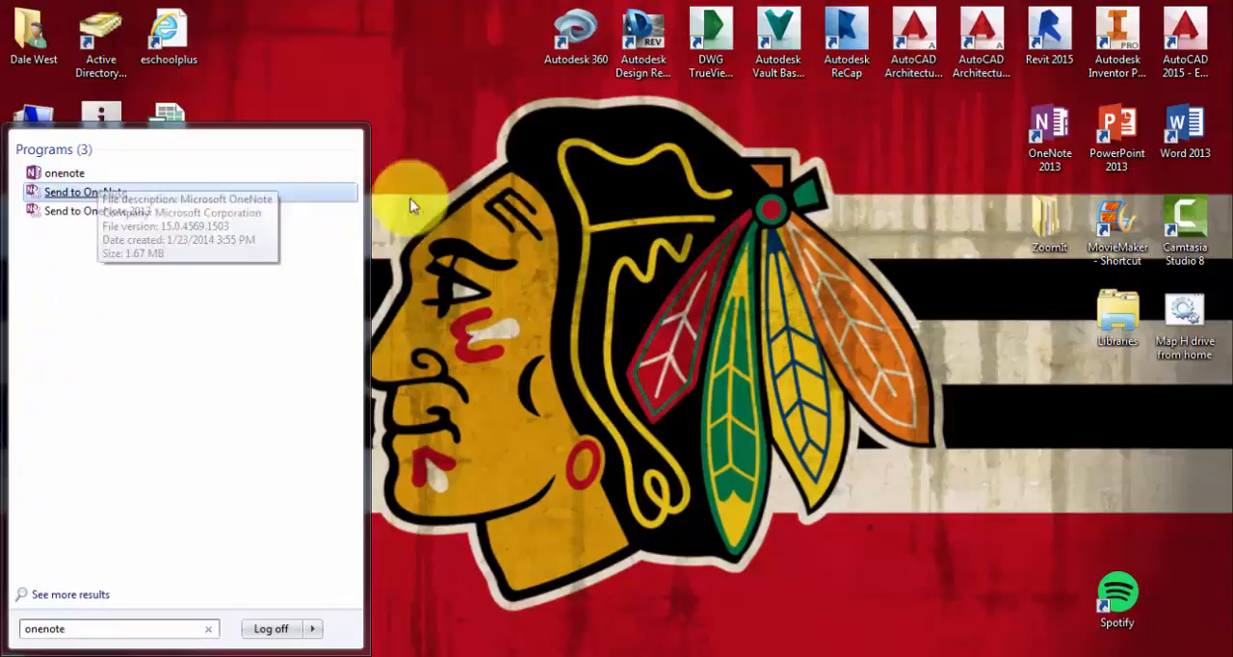
mouse_move(975, 142)
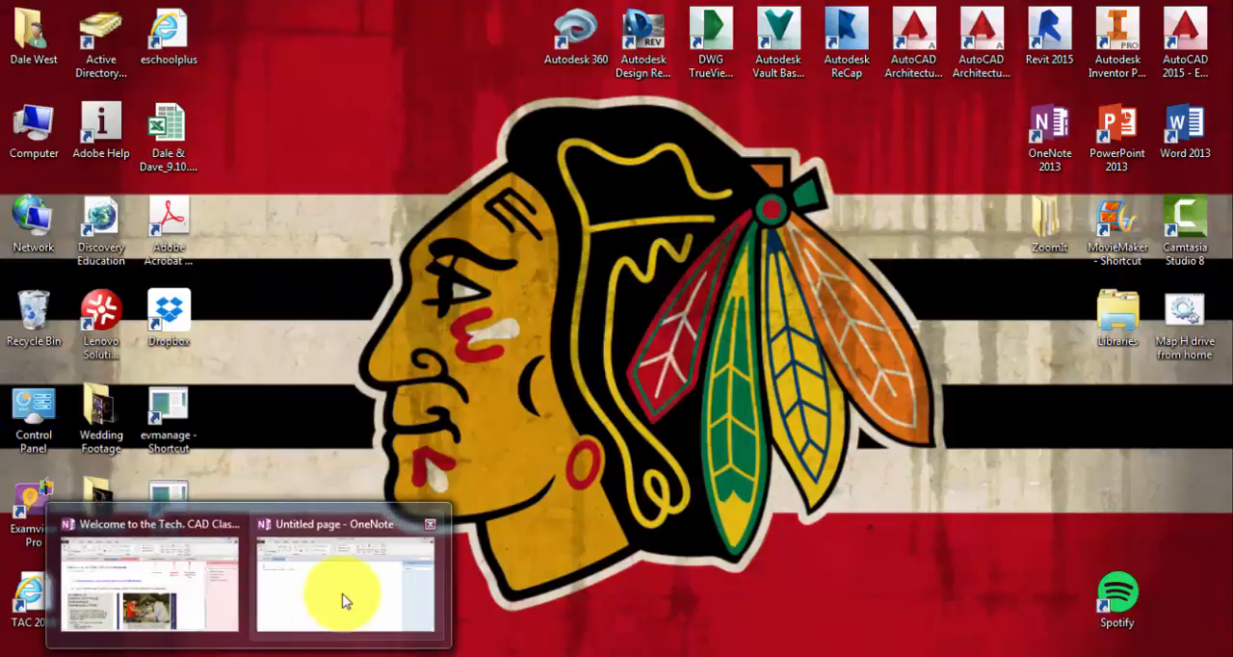
Step: Switch to the untitled Test notebook page and browse the Draw, History and Home tabs
click(344, 588)
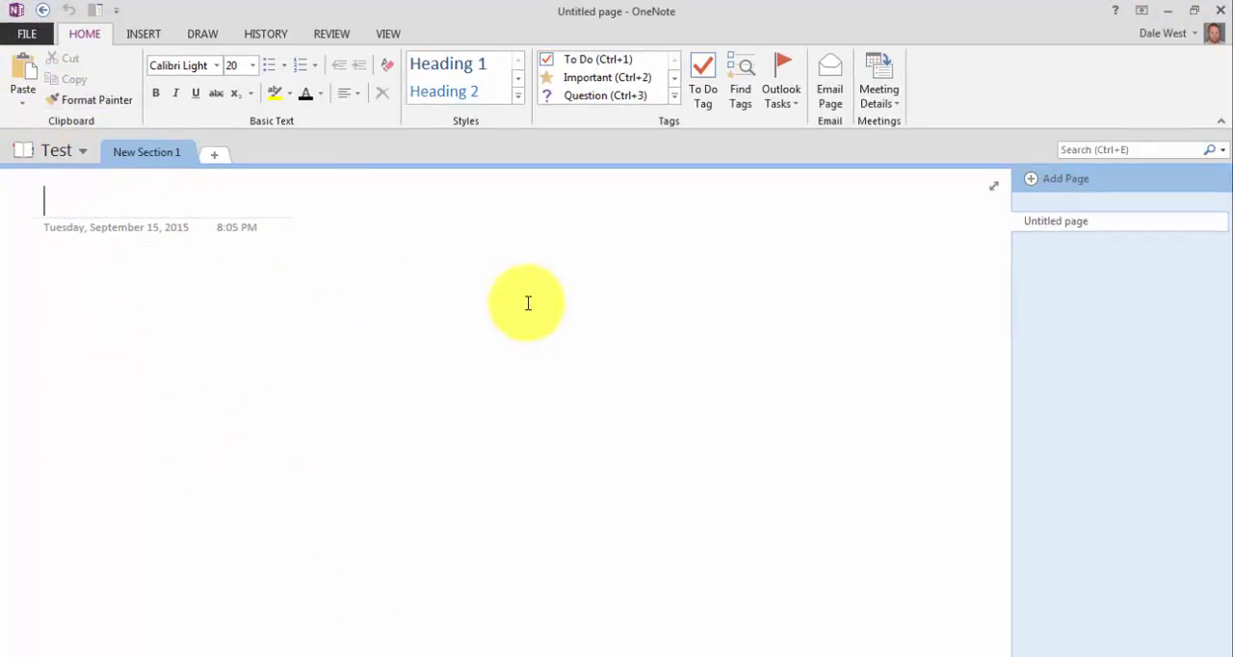
mouse_move(428, 283)
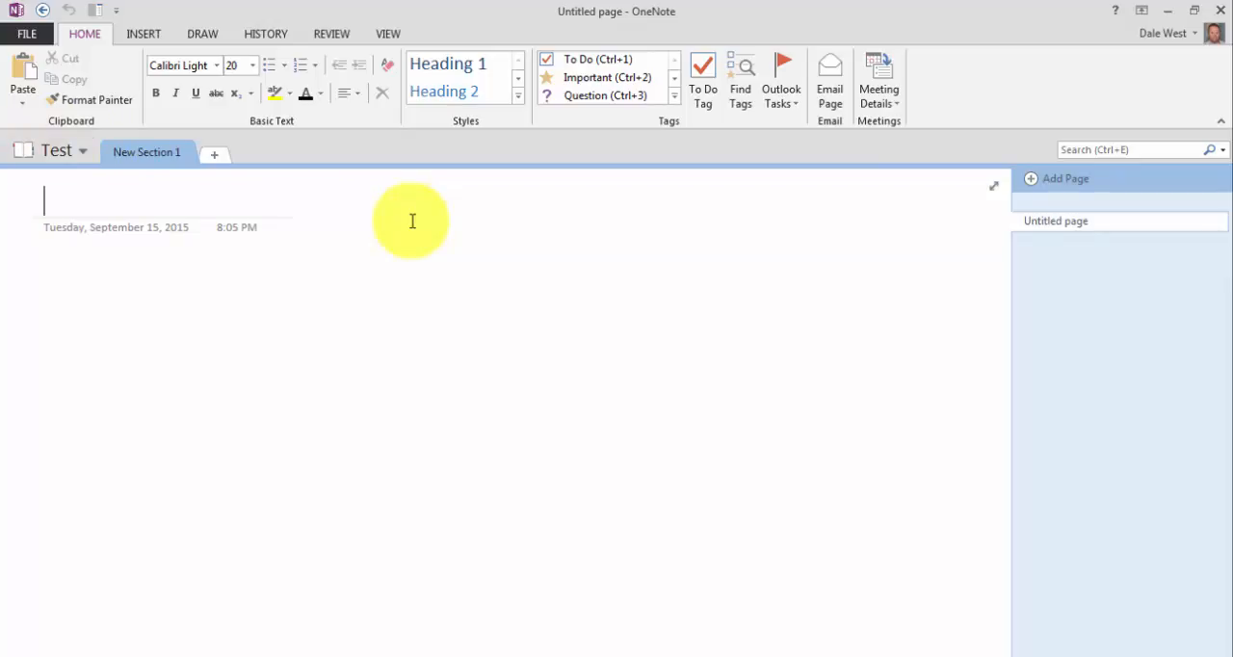
mouse_move(374, 155)
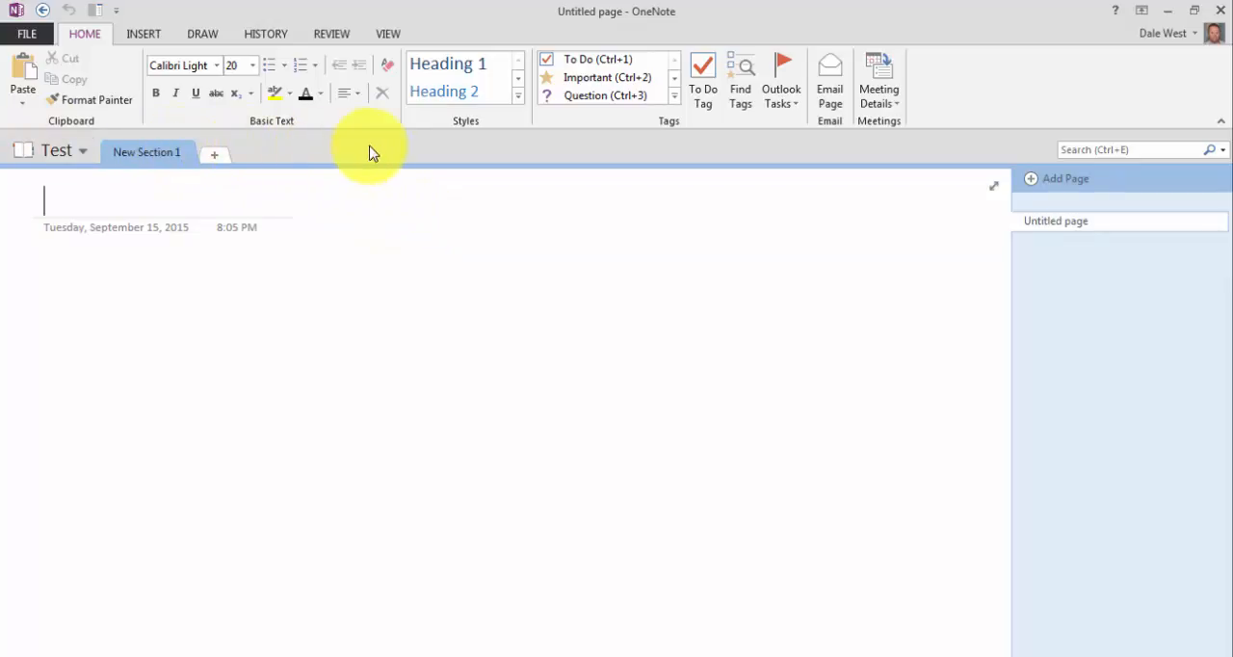
mouse_move(1040, 323)
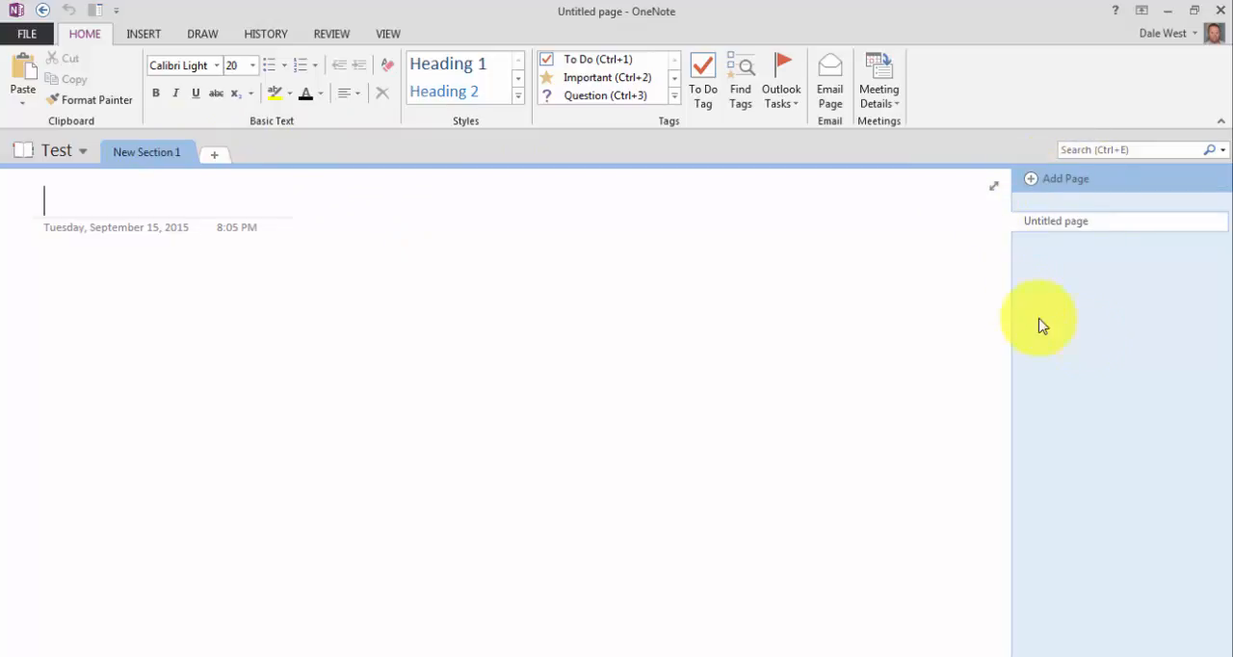
mouse_move(971, 217)
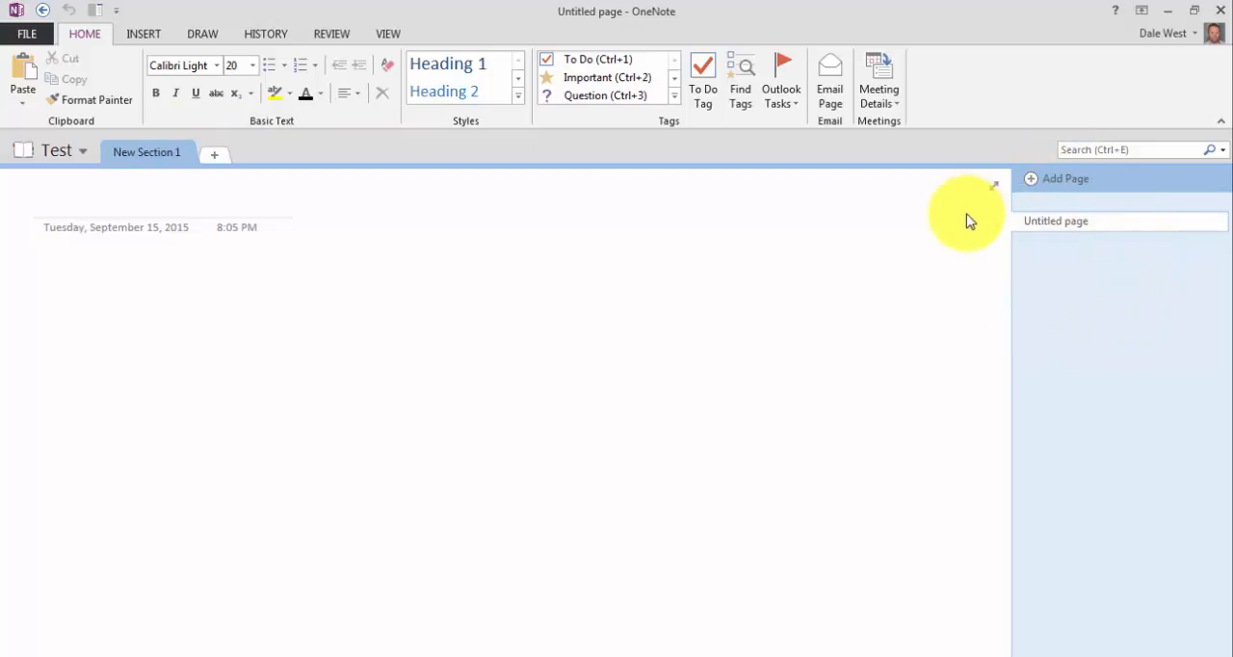
mouse_move(770, 96)
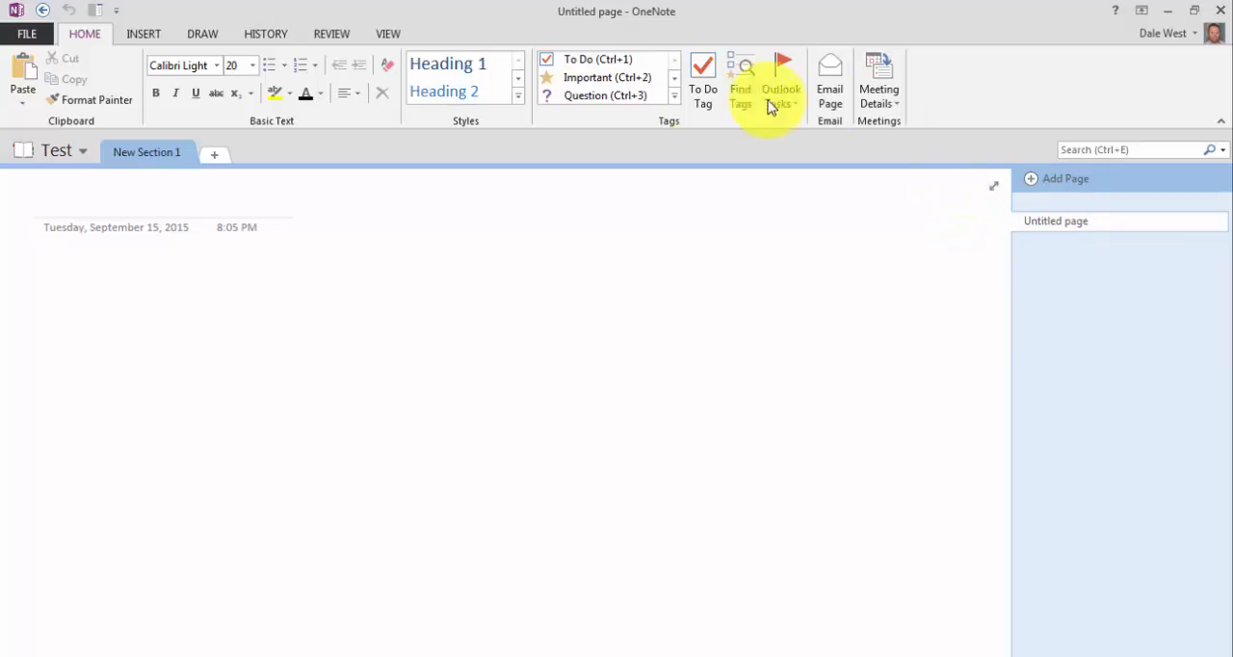
mouse_move(149, 32)
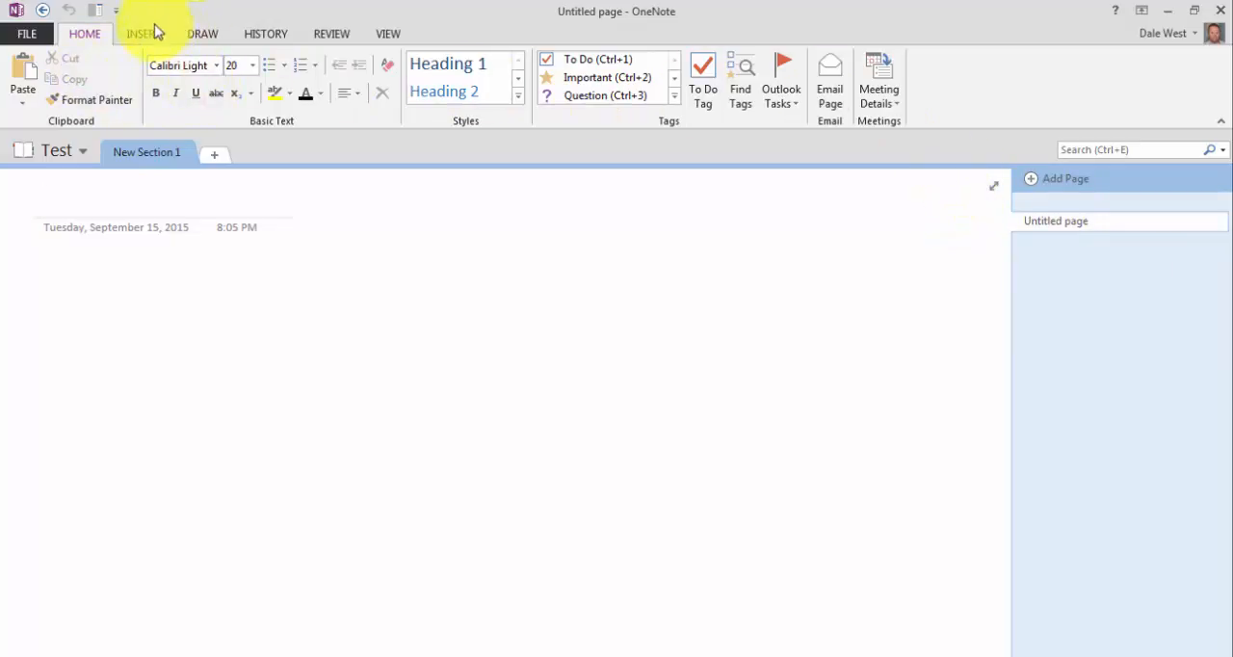
click(202, 34)
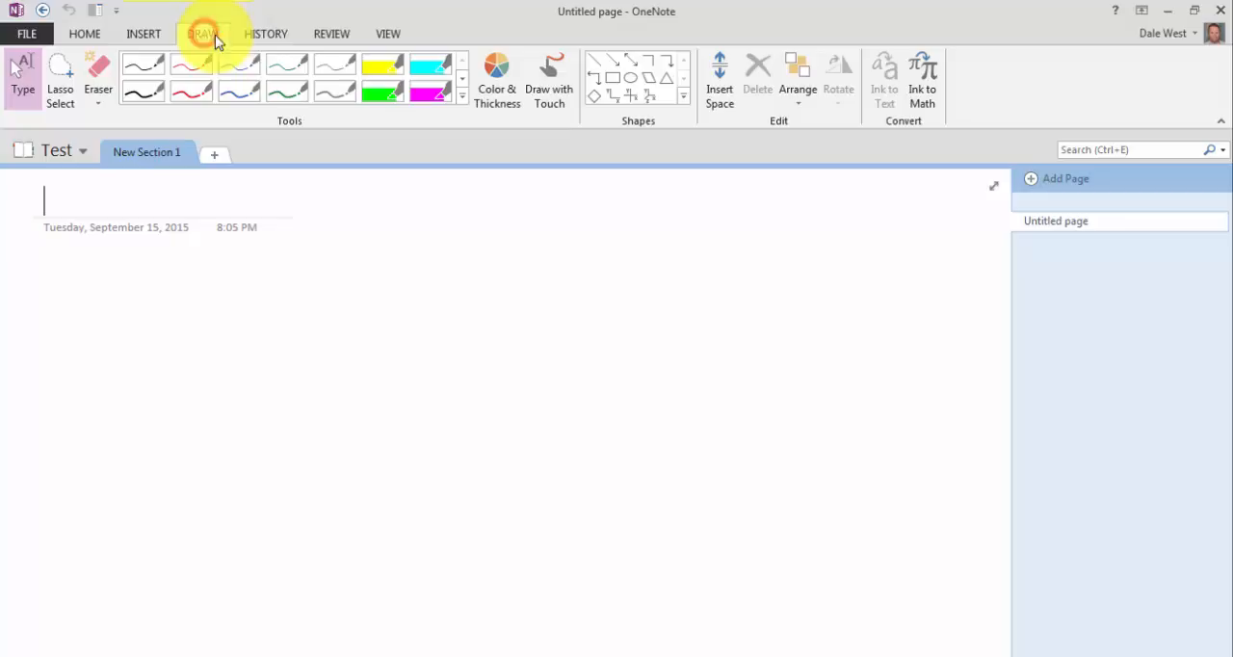
click(265, 34)
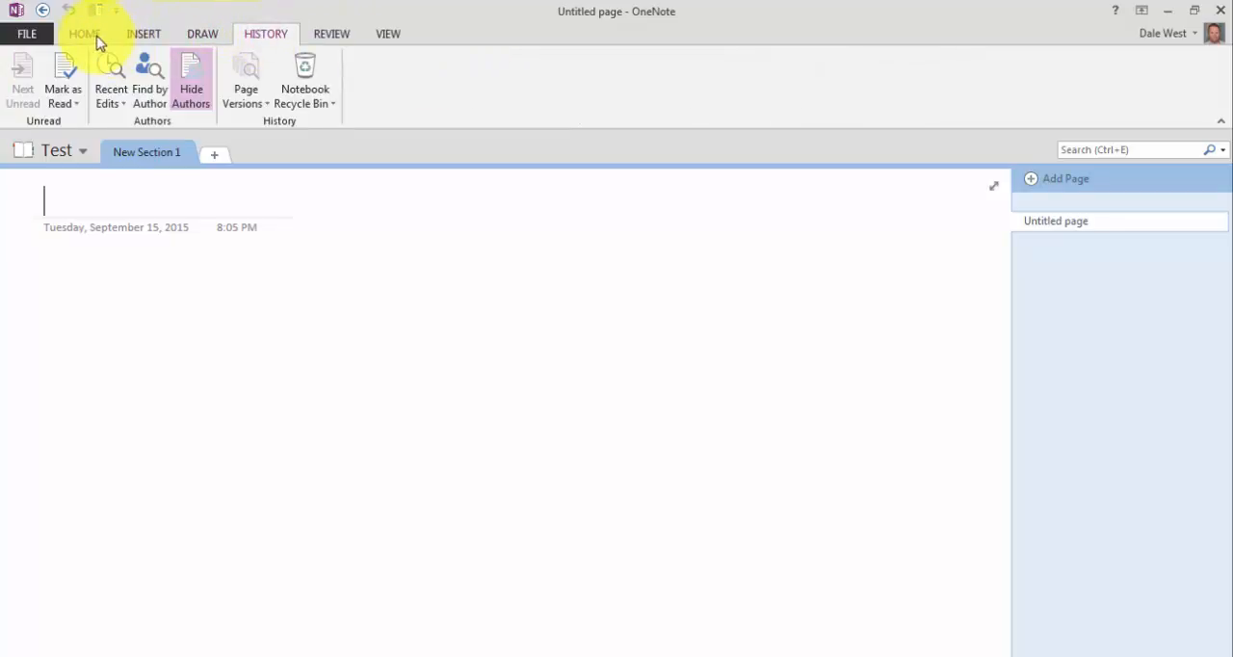
click(83, 33)
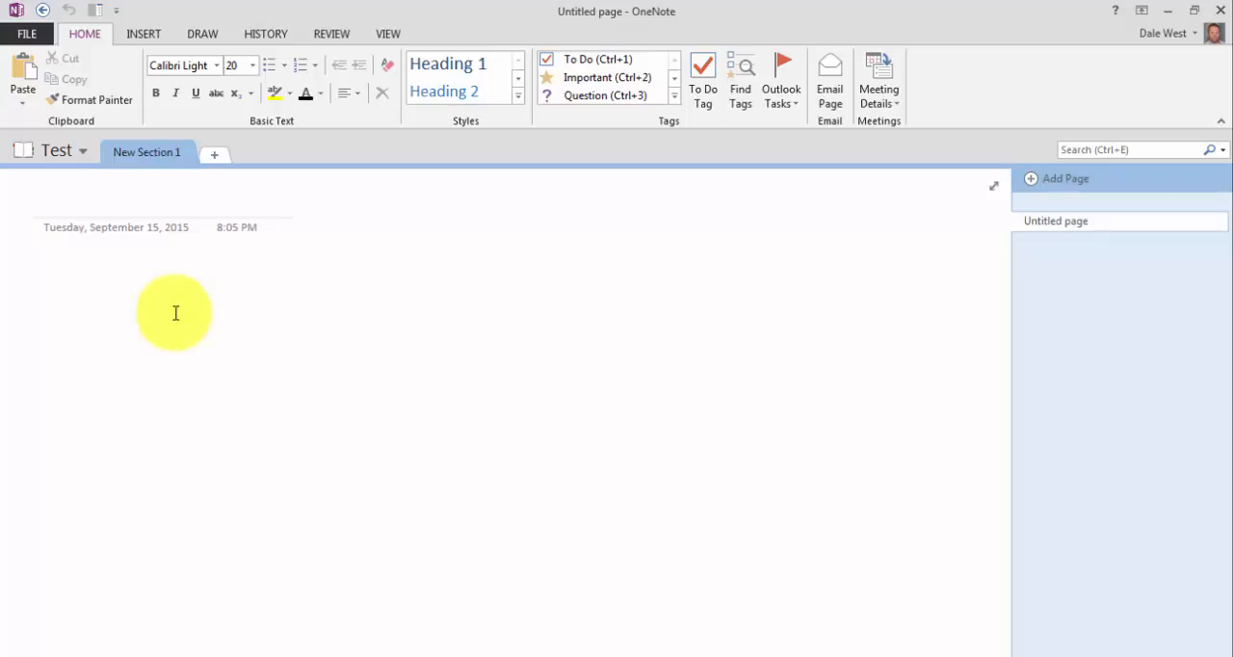
mouse_move(537, 646)
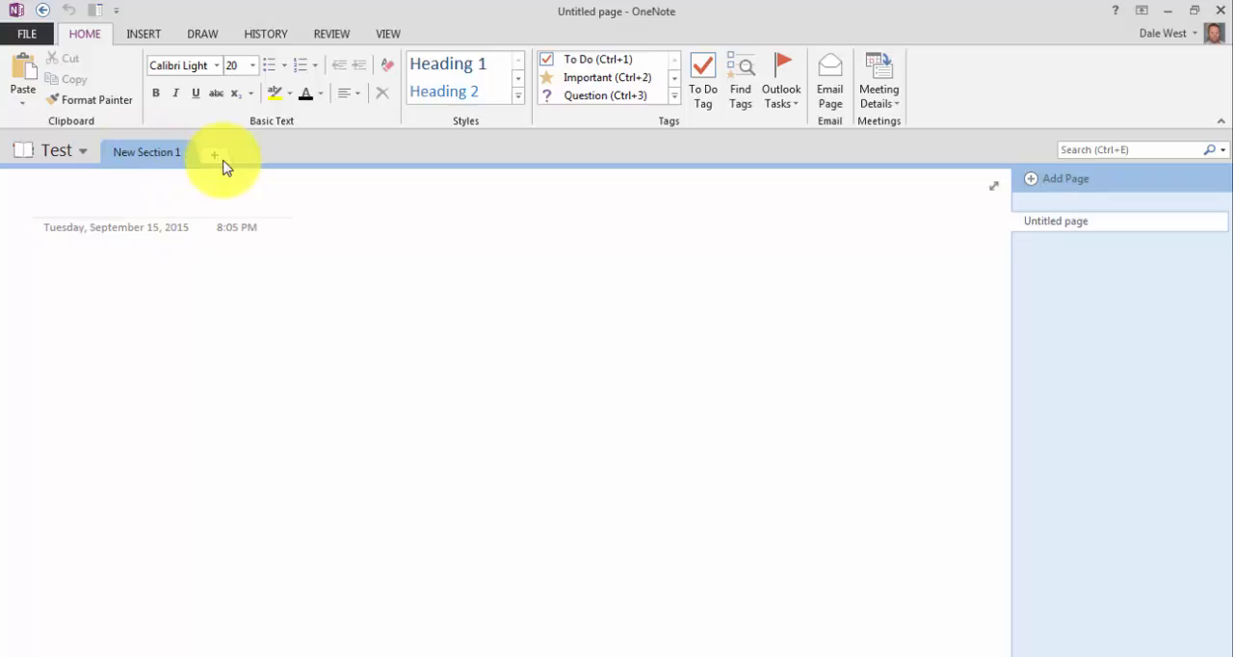
Step: Create New Section 2 beside New Section 1 in the Test notebook
click(212, 154)
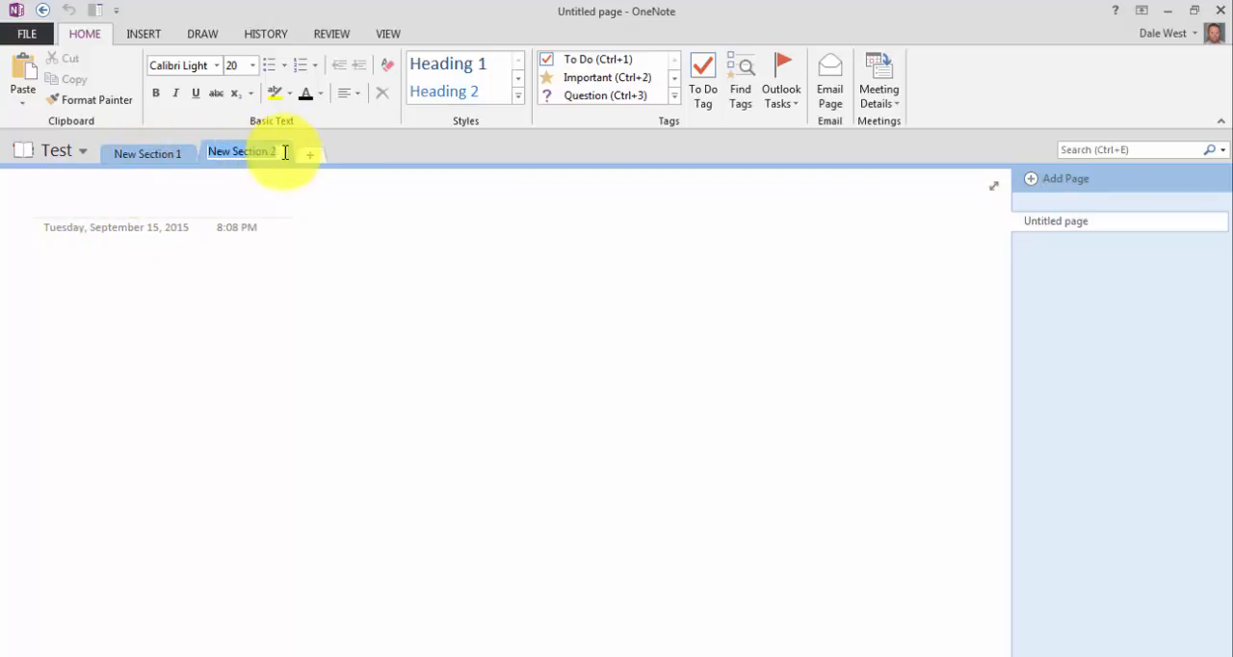
mouse_move(578, 154)
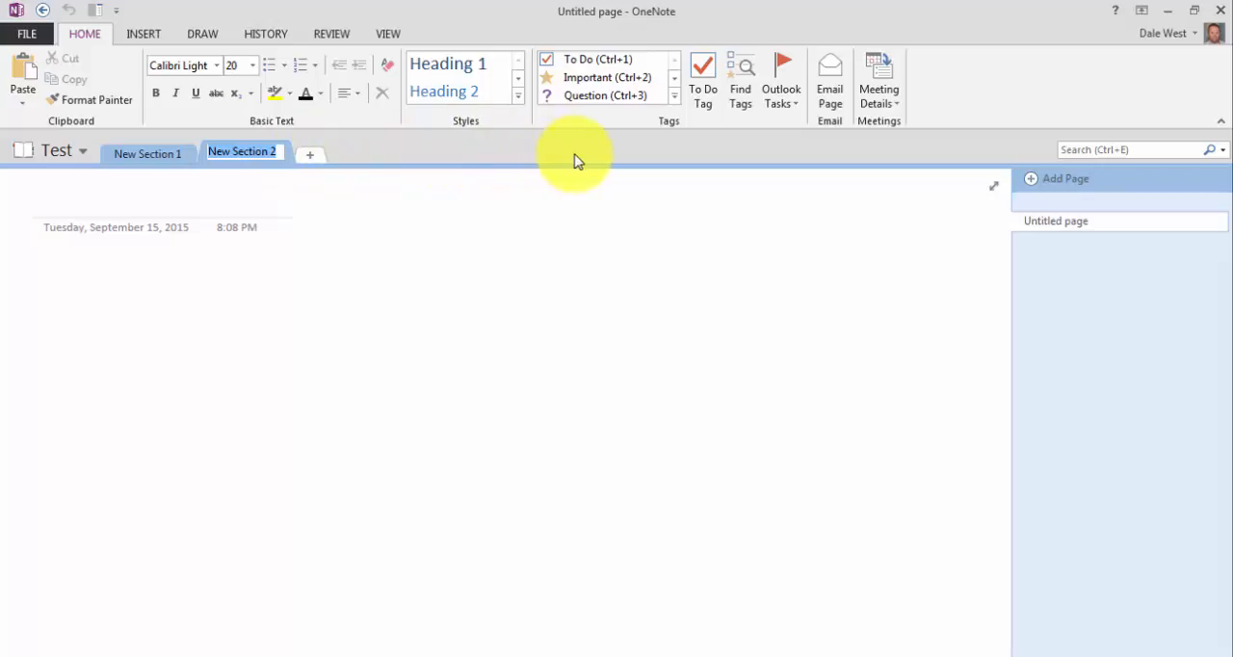
mouse_move(1079, 337)
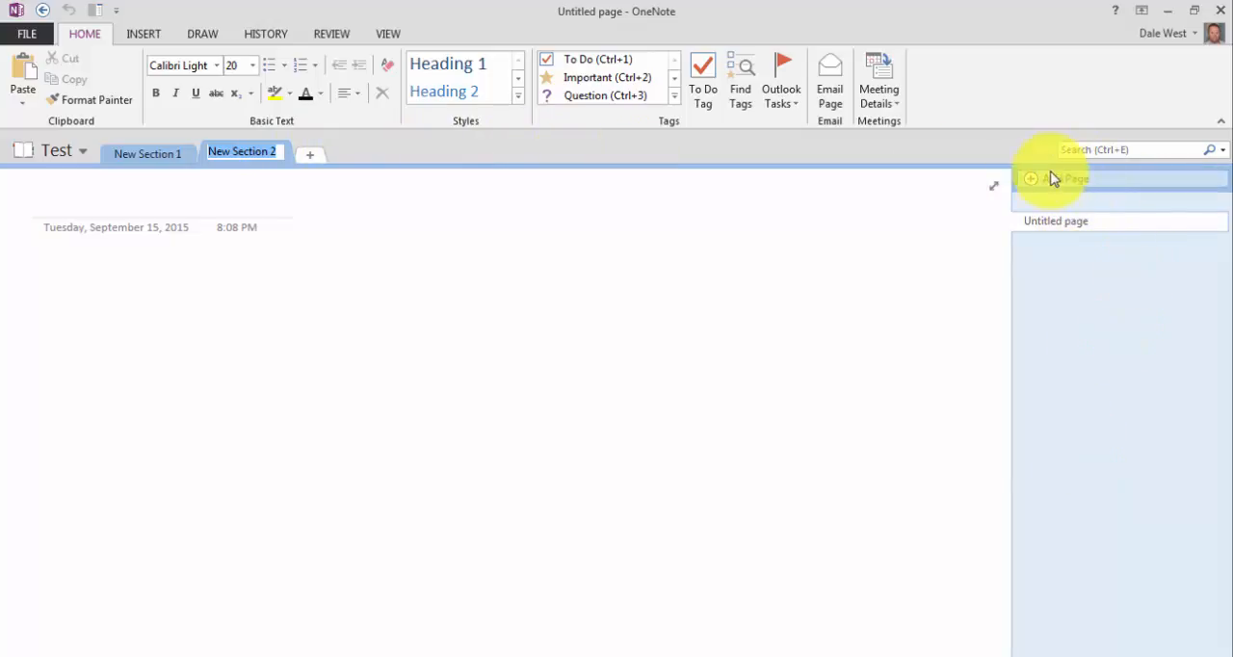
mouse_move(1106, 294)
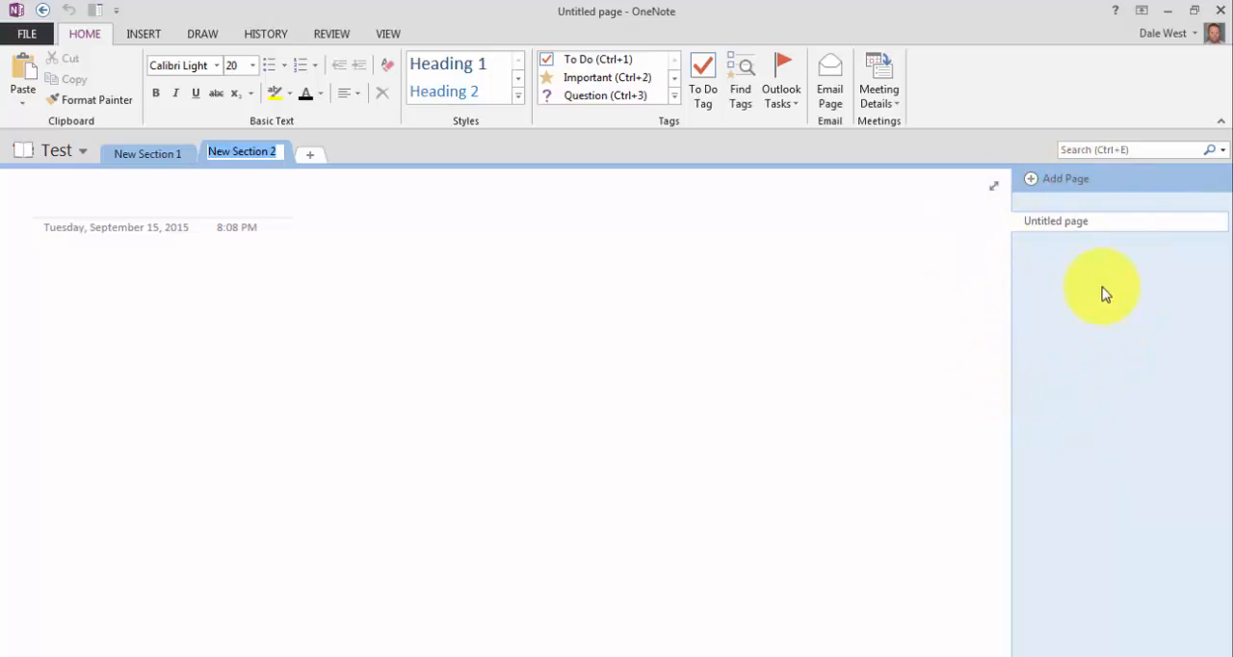
mouse_move(1154, 19)
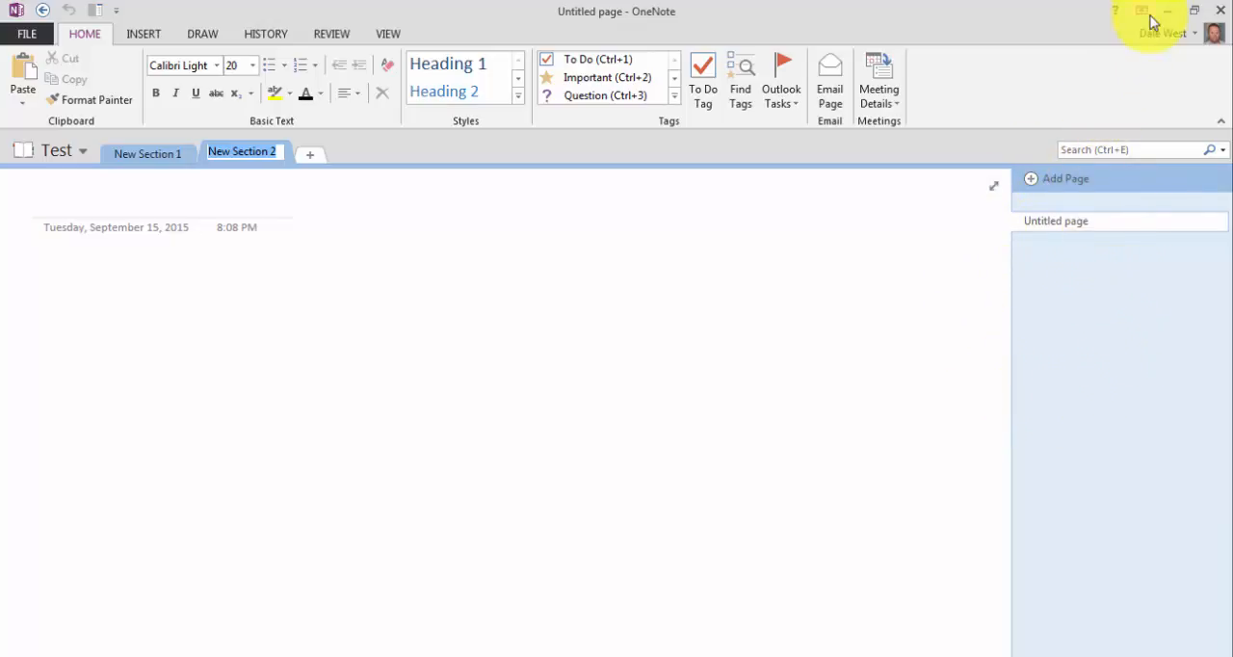
mouse_move(246, 650)
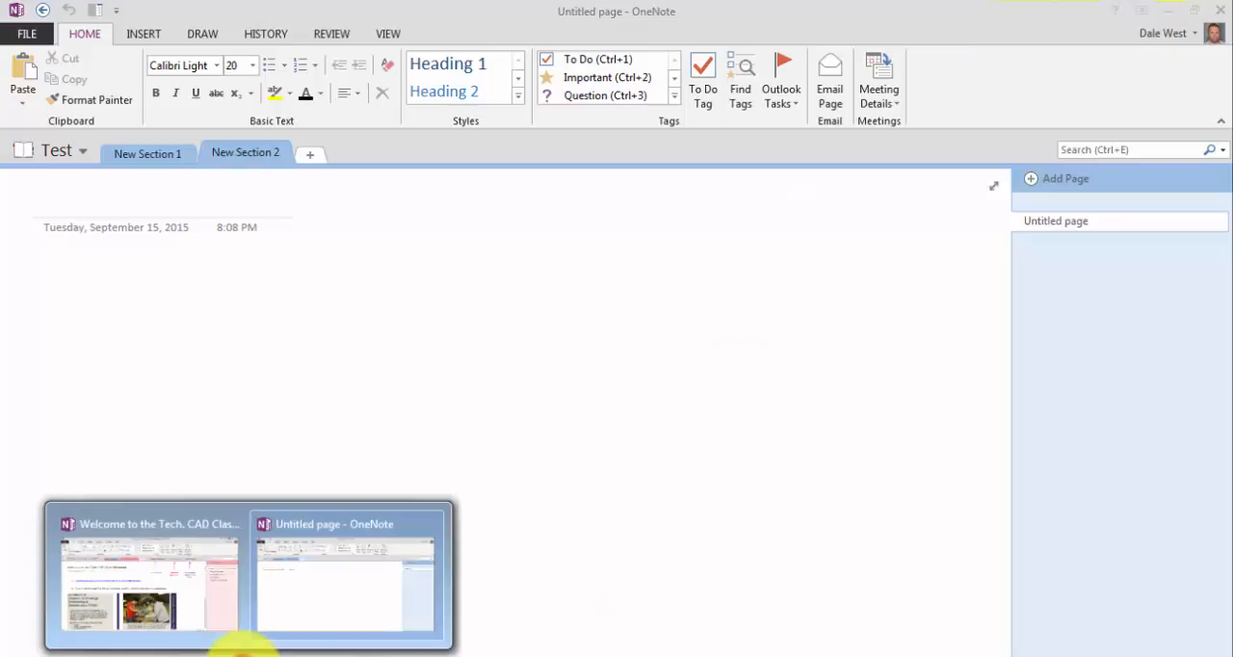
click(149, 573)
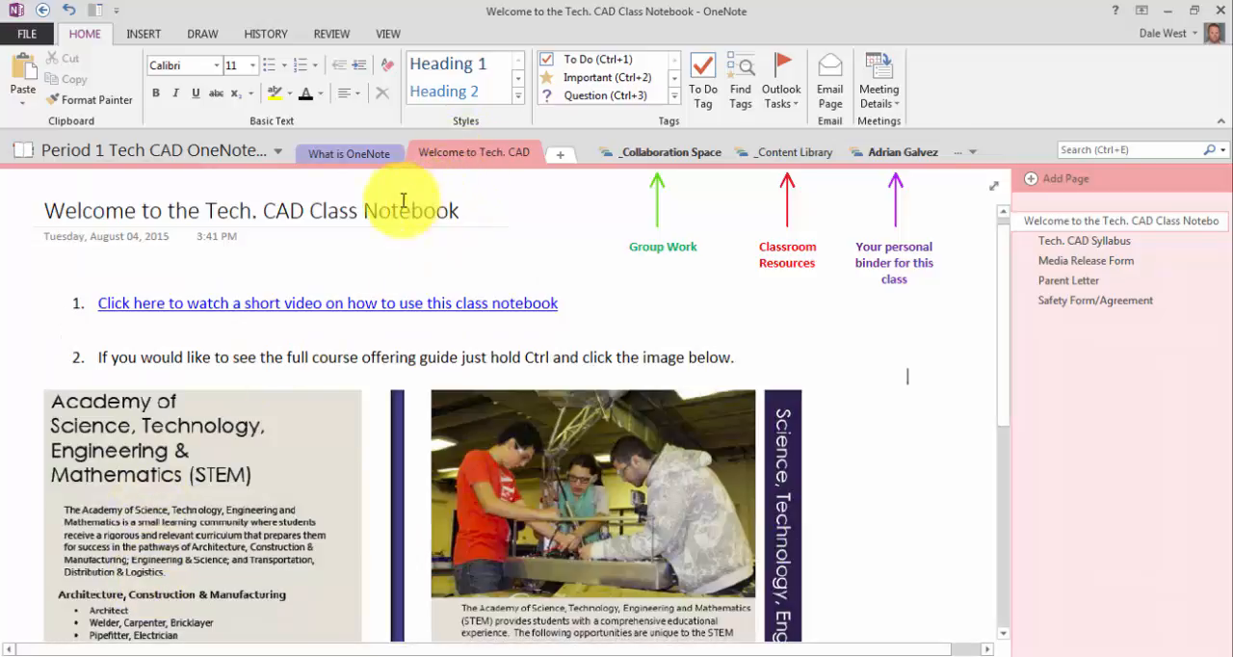
mouse_move(761, 520)
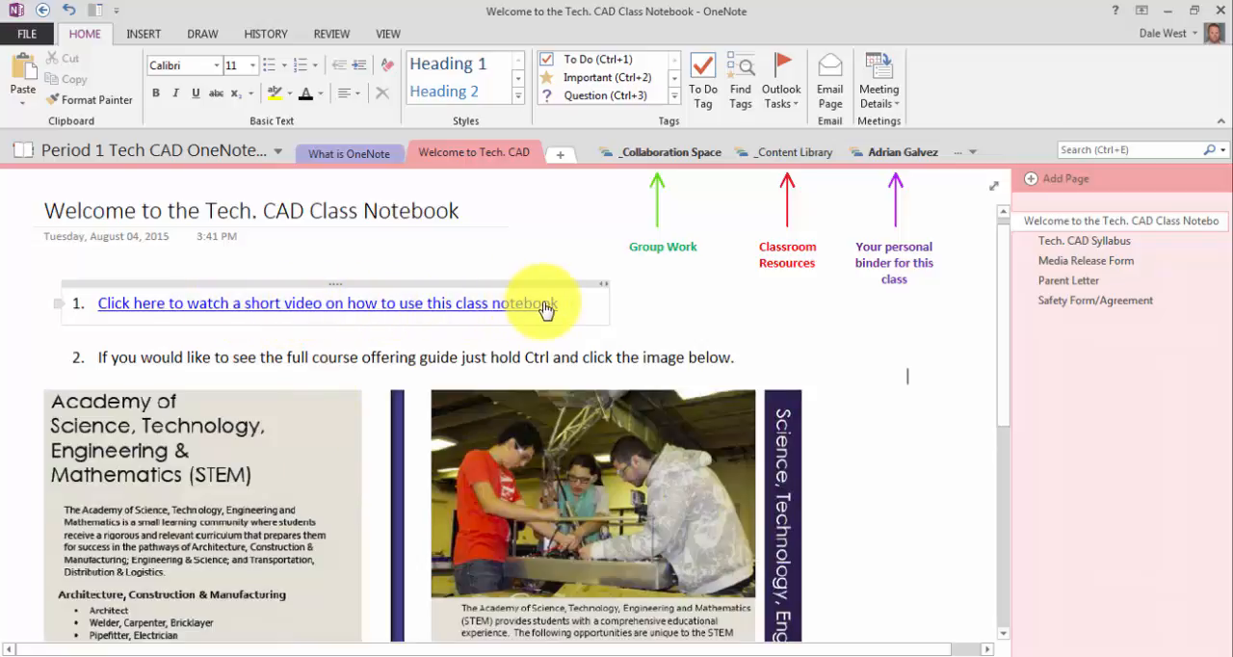
mouse_move(545, 309)
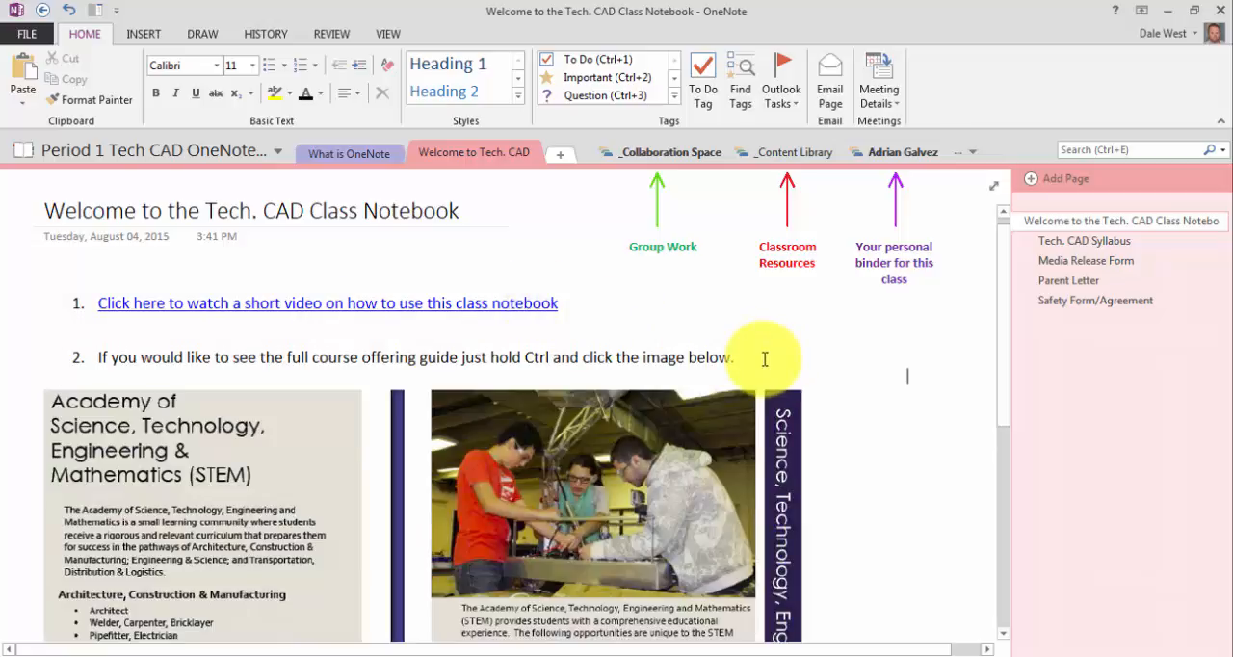
mouse_move(843, 436)
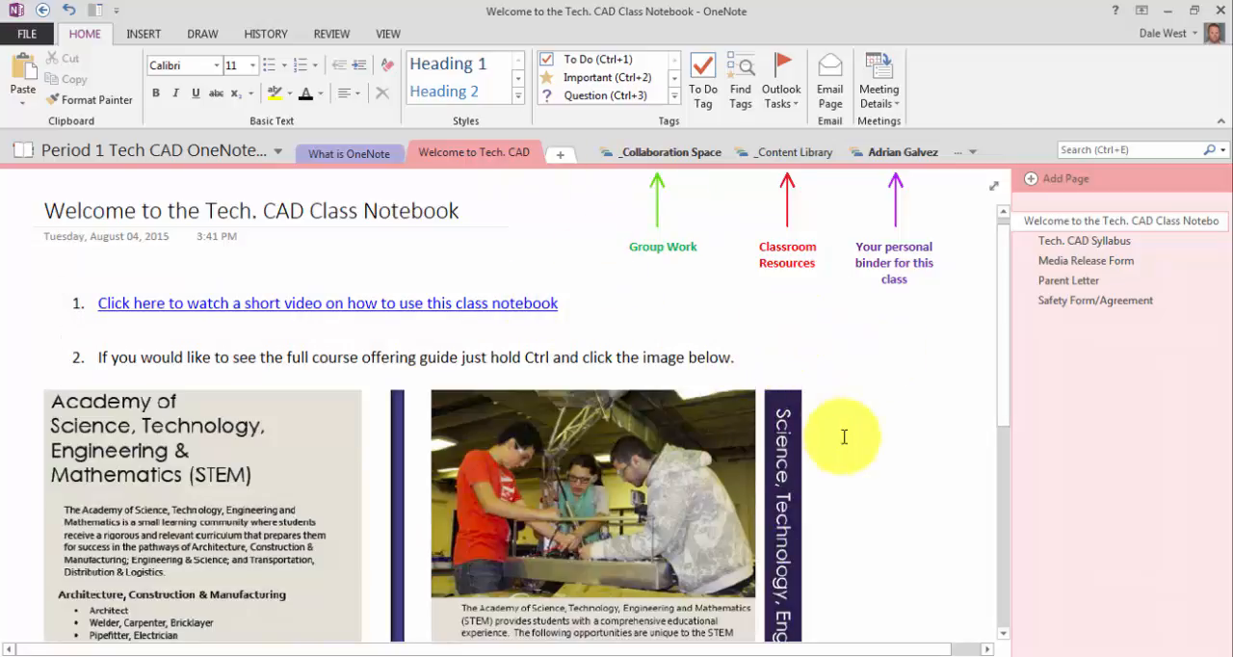
scroll(down, 3)
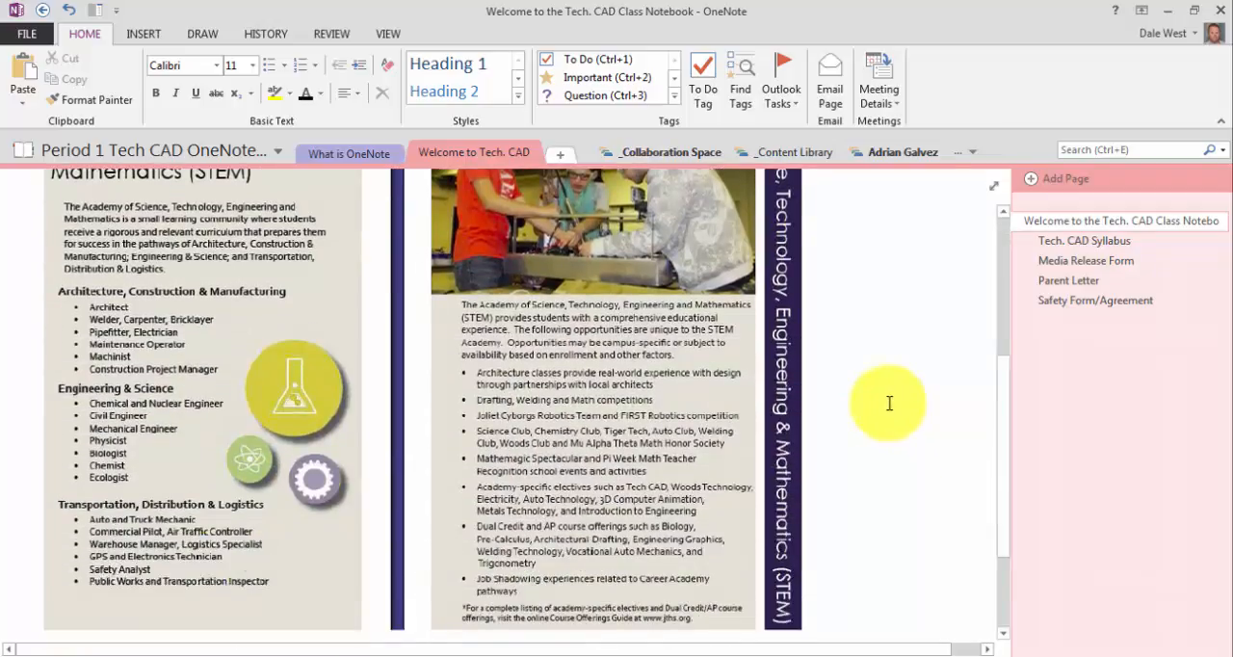
scroll(up, 3)
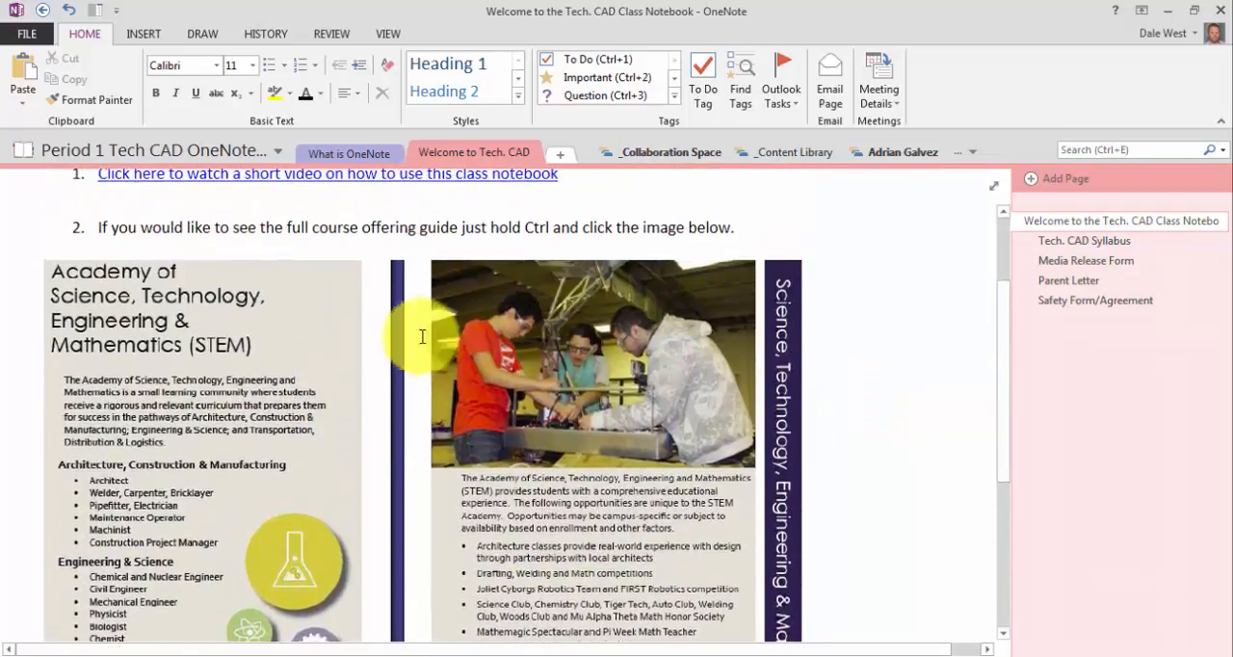
mouse_move(665, 356)
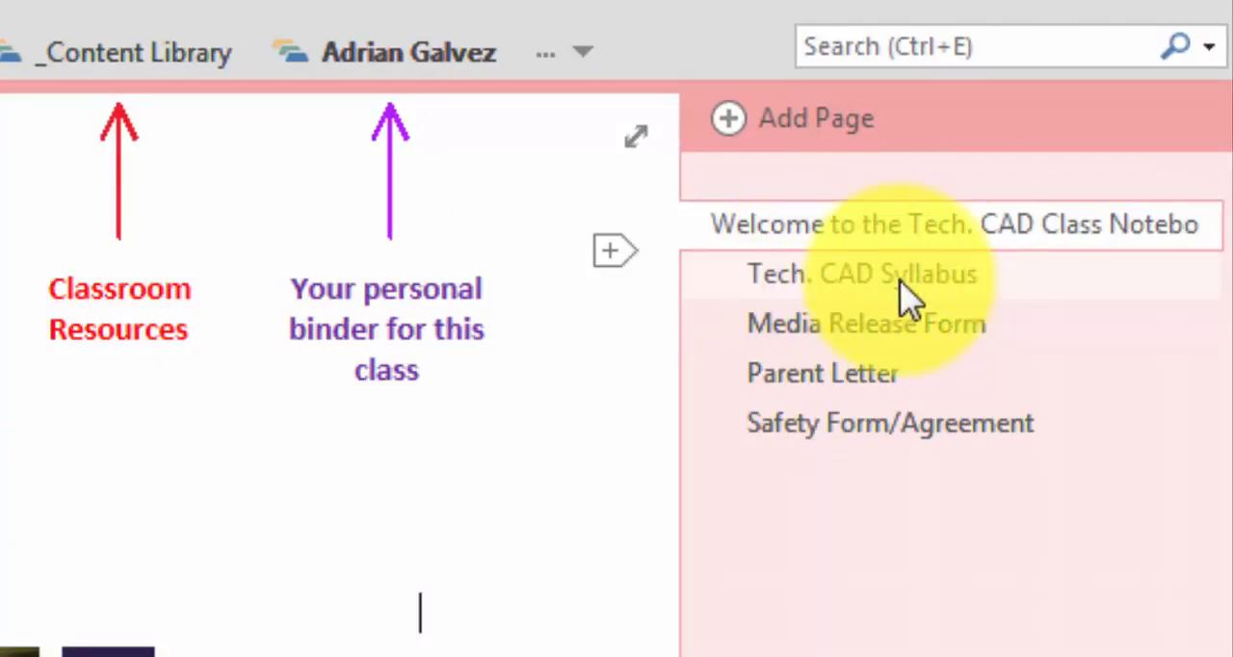
mouse_move(940, 390)
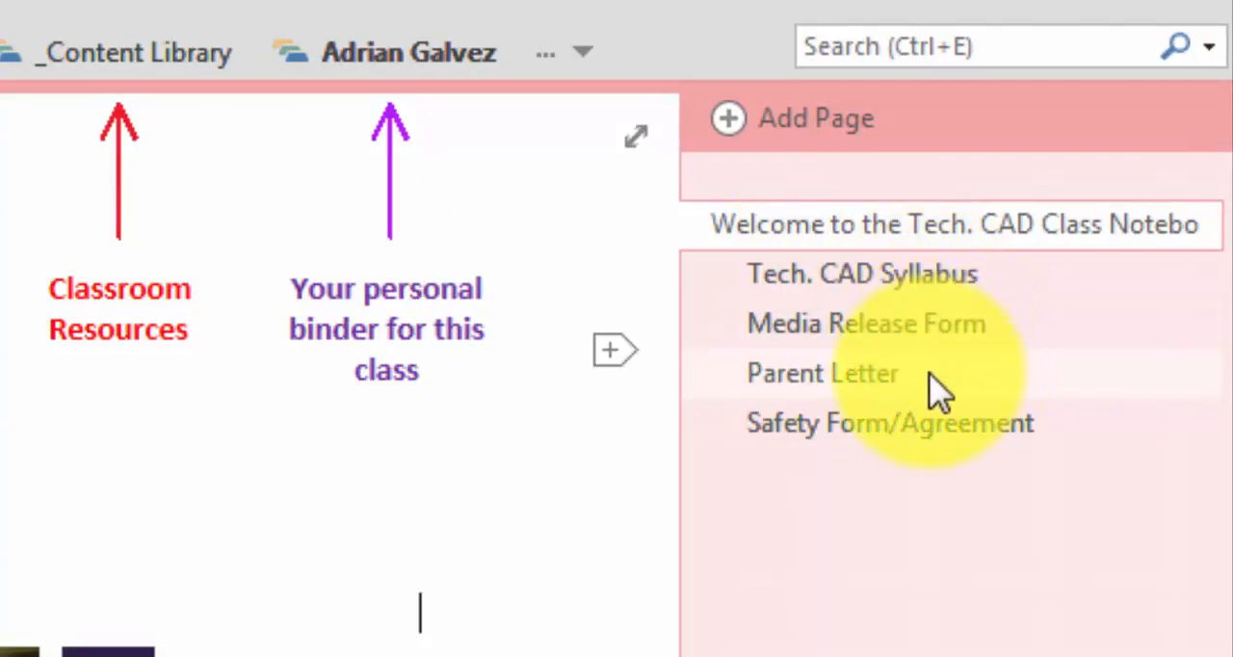
mouse_move(953, 443)
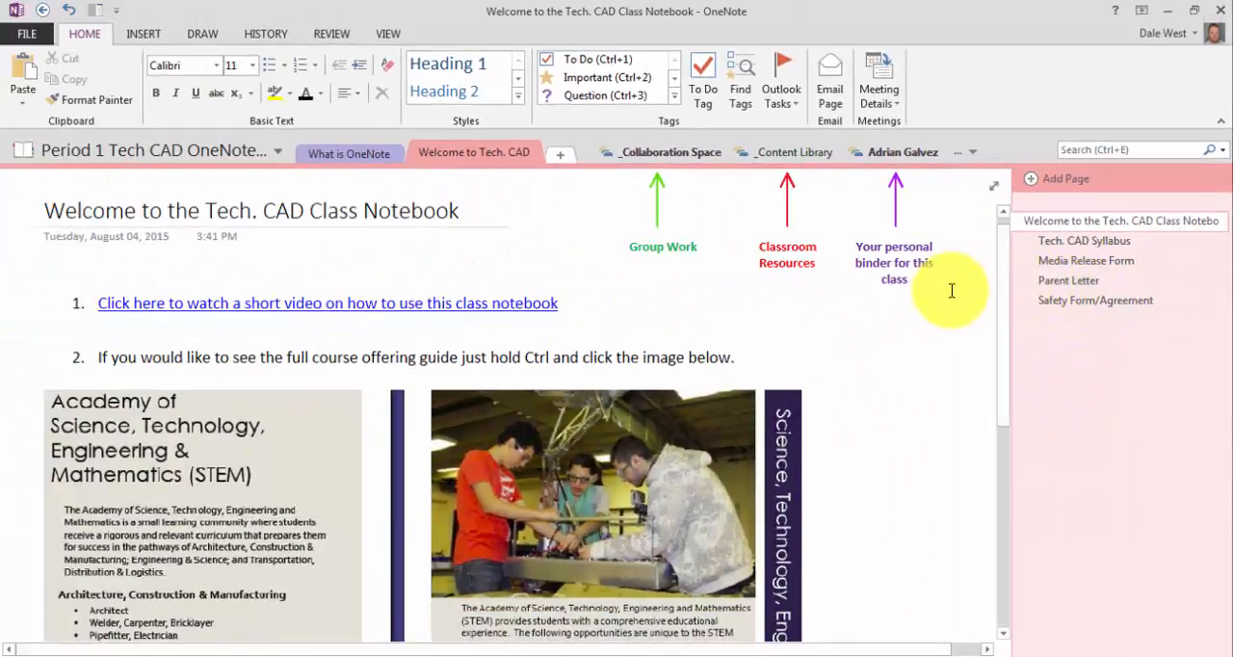
mouse_move(624, 301)
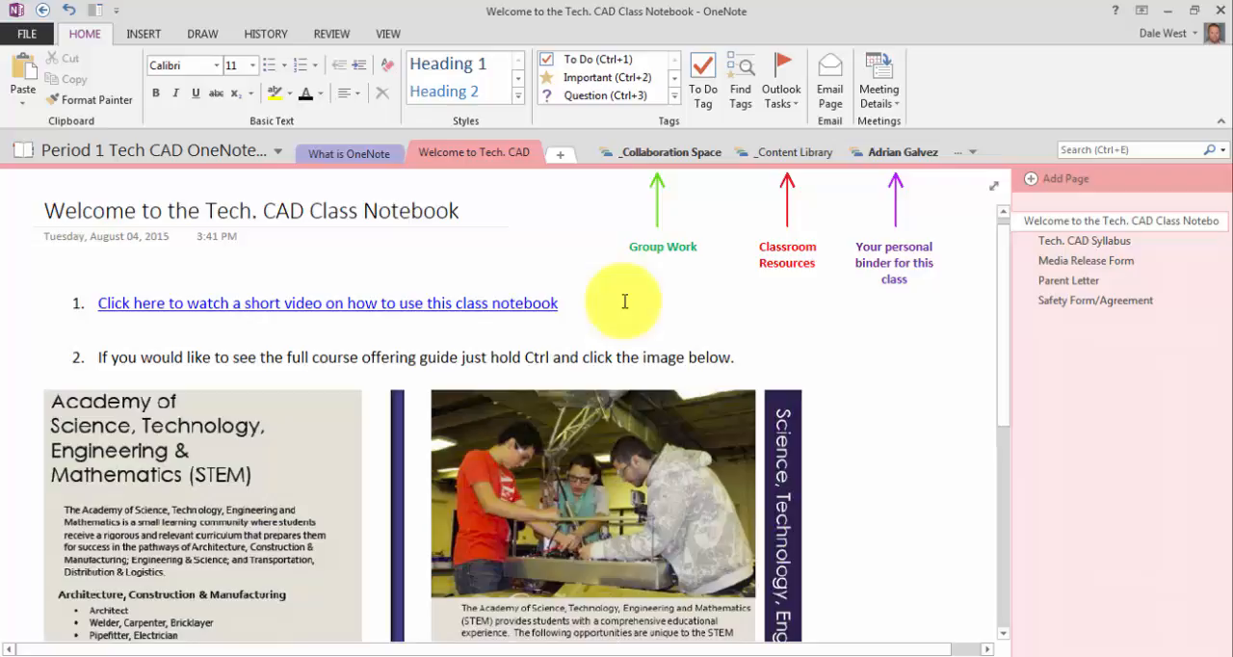
mouse_move(660, 153)
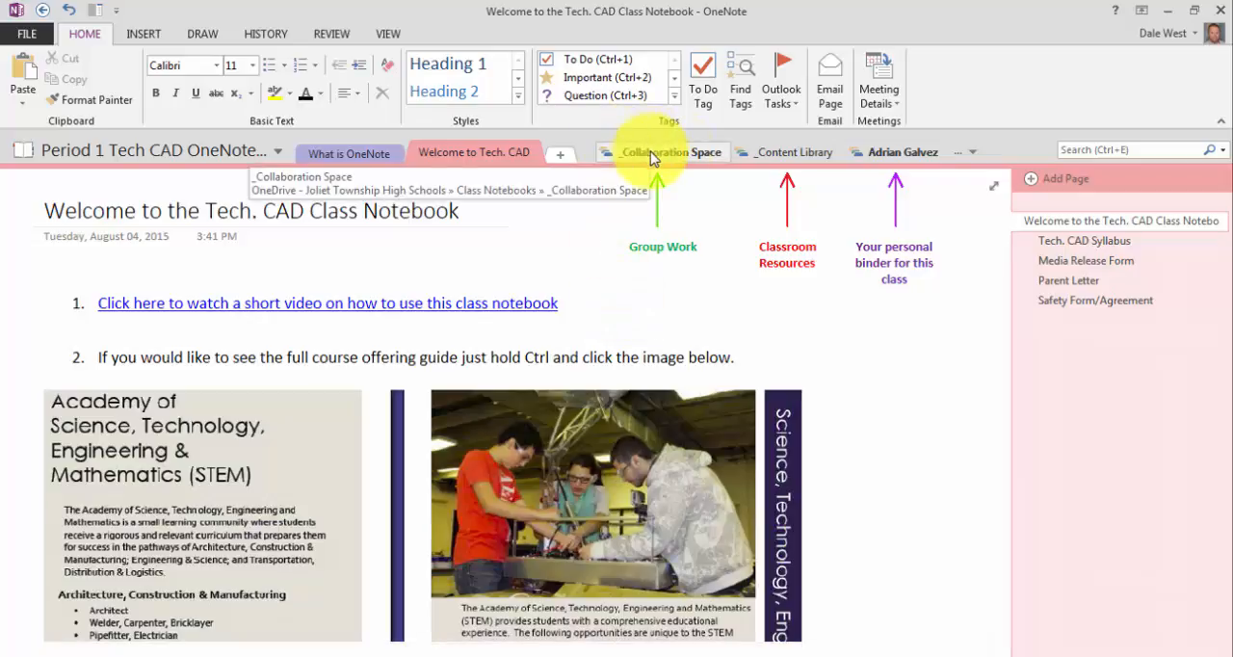
mouse_move(792, 151)
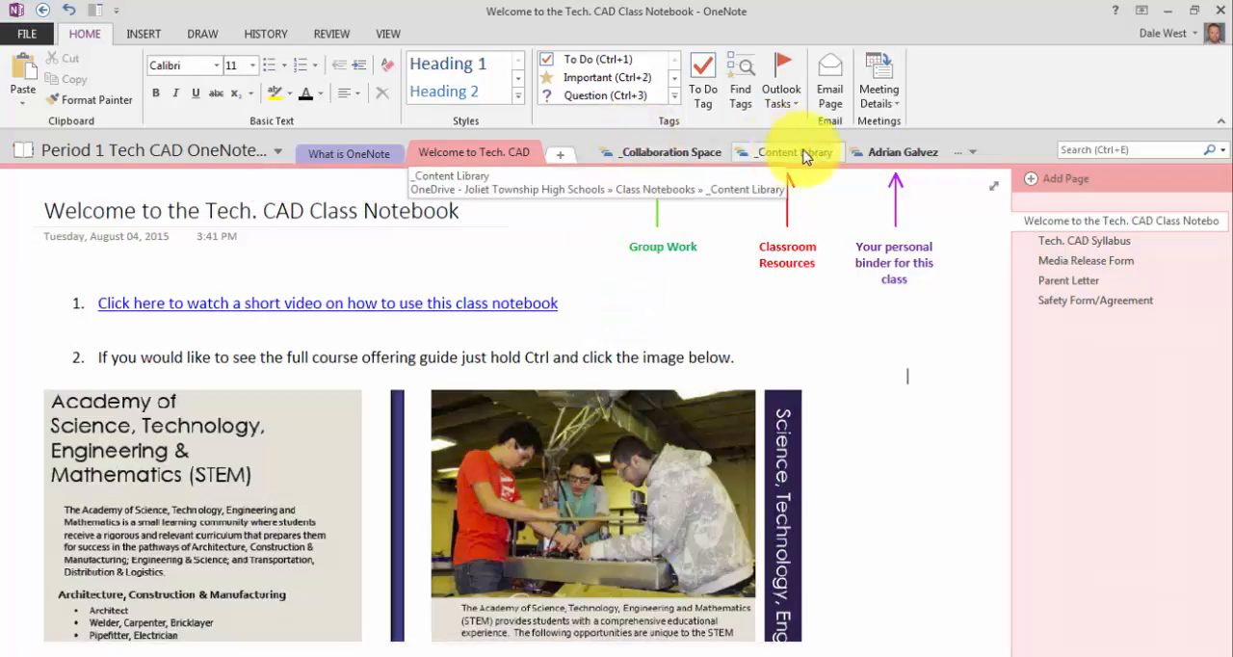
click(959, 151)
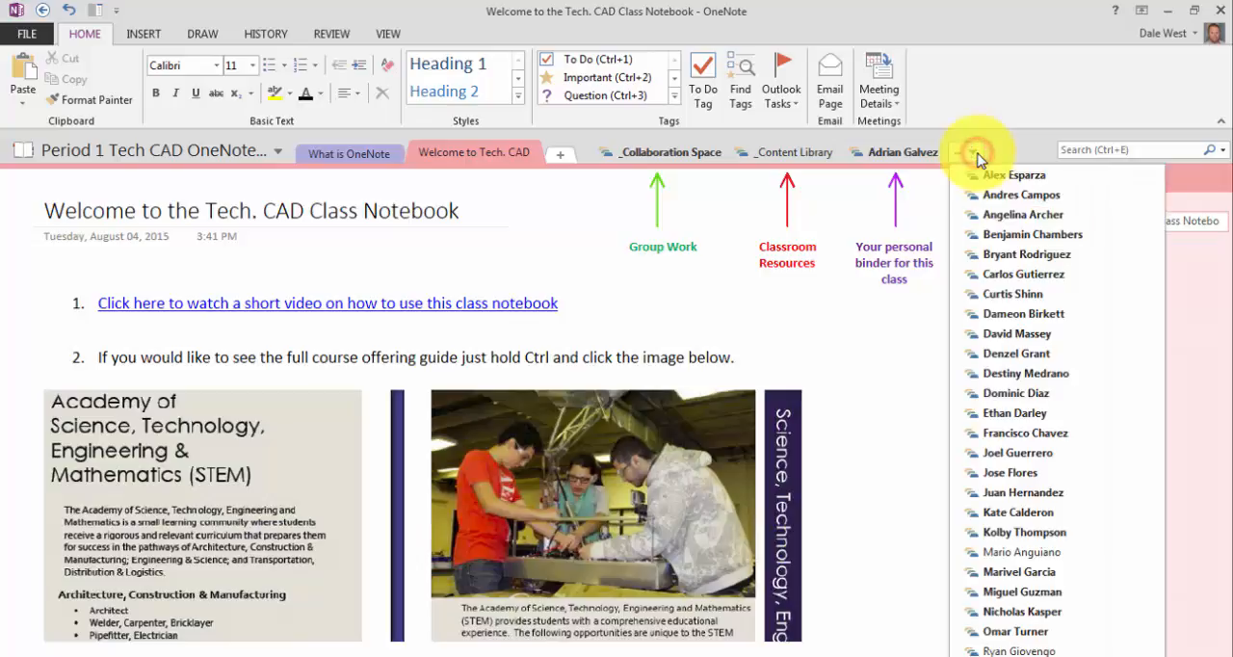
mouse_move(970, 157)
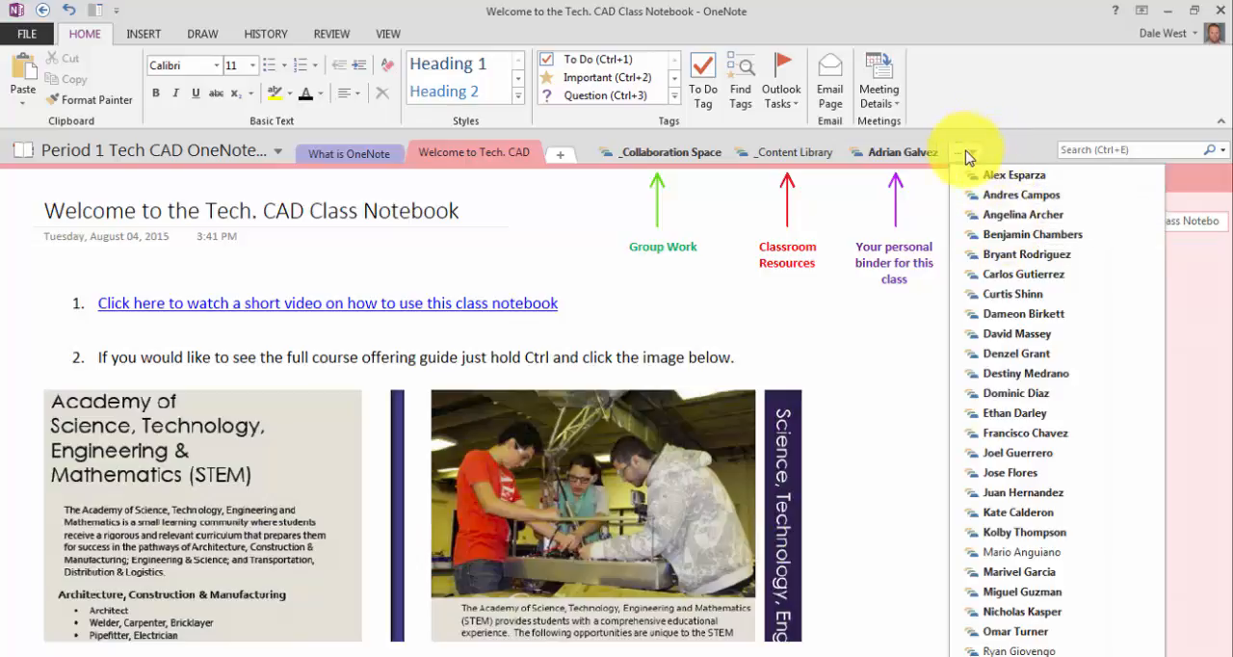
click(968, 151)
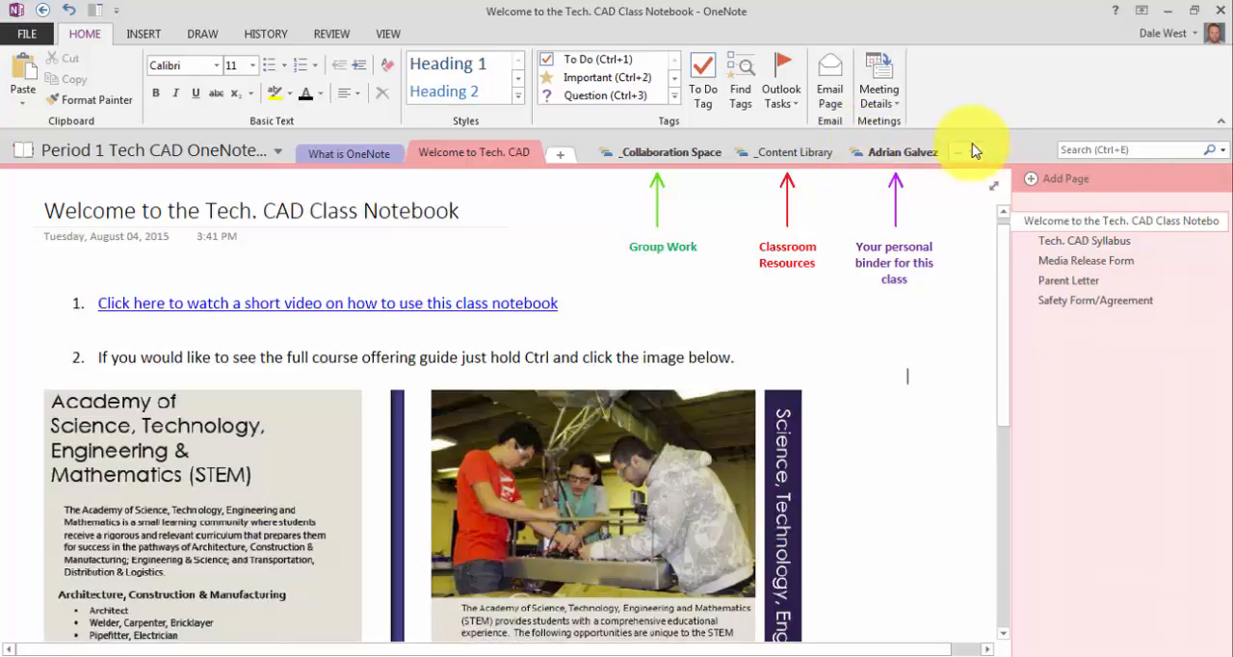
mouse_move(665, 152)
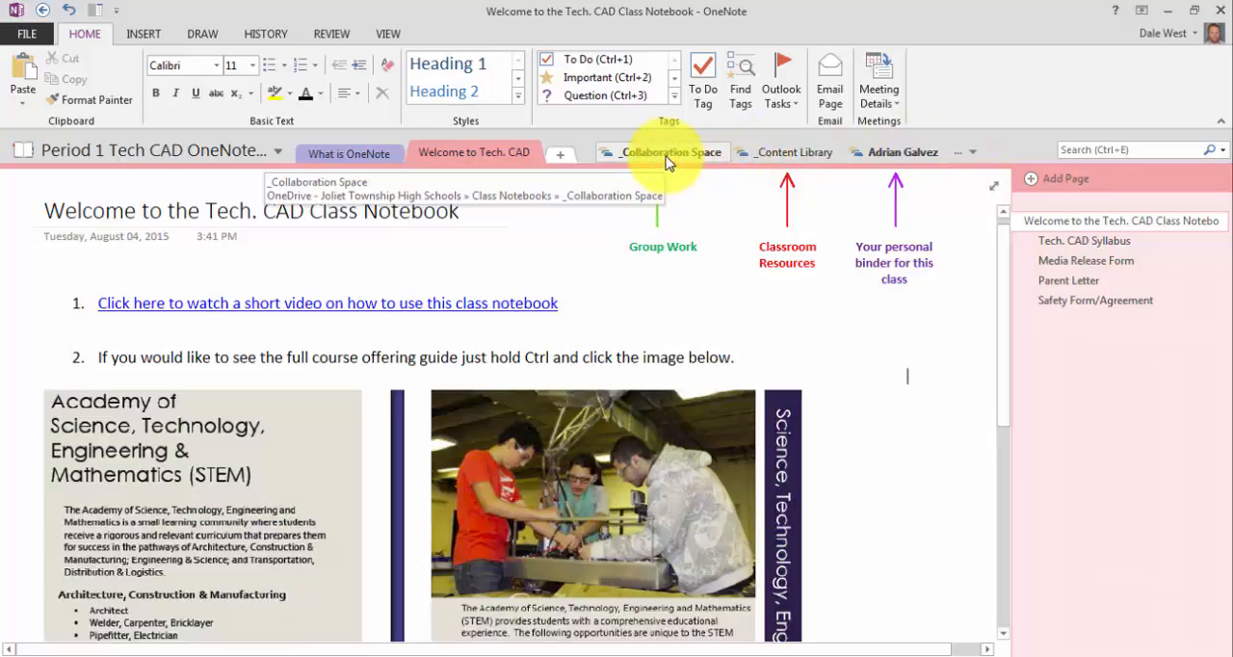
mouse_move(682, 154)
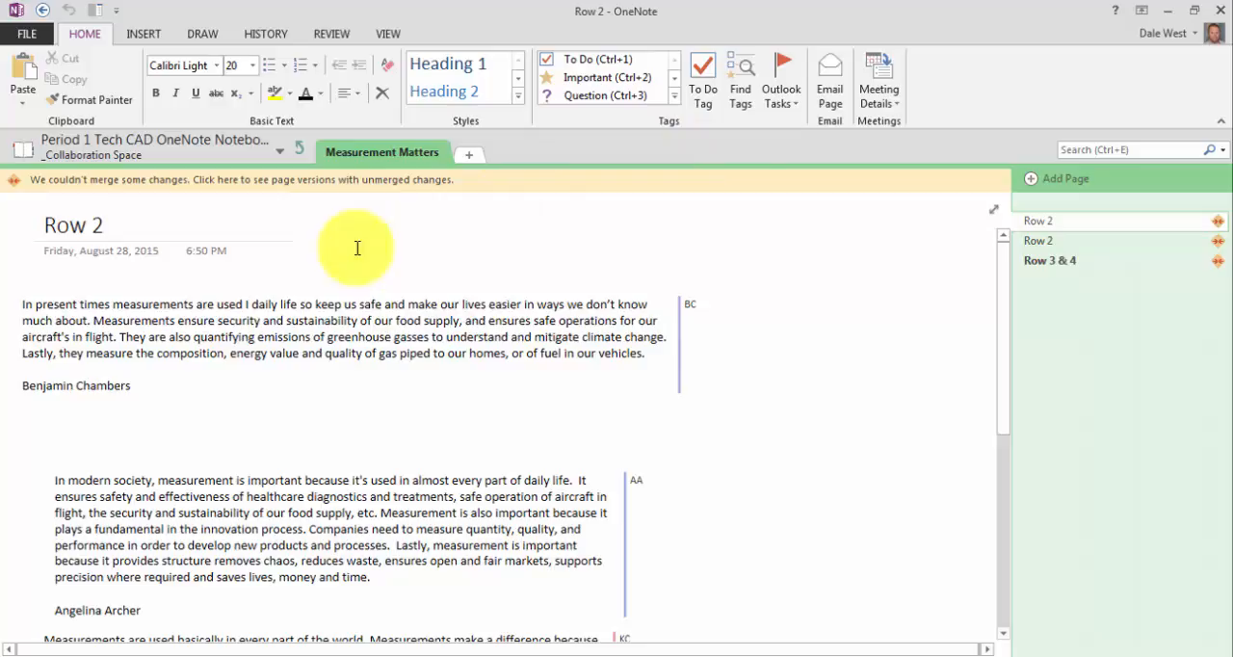
scroll(down, 3)
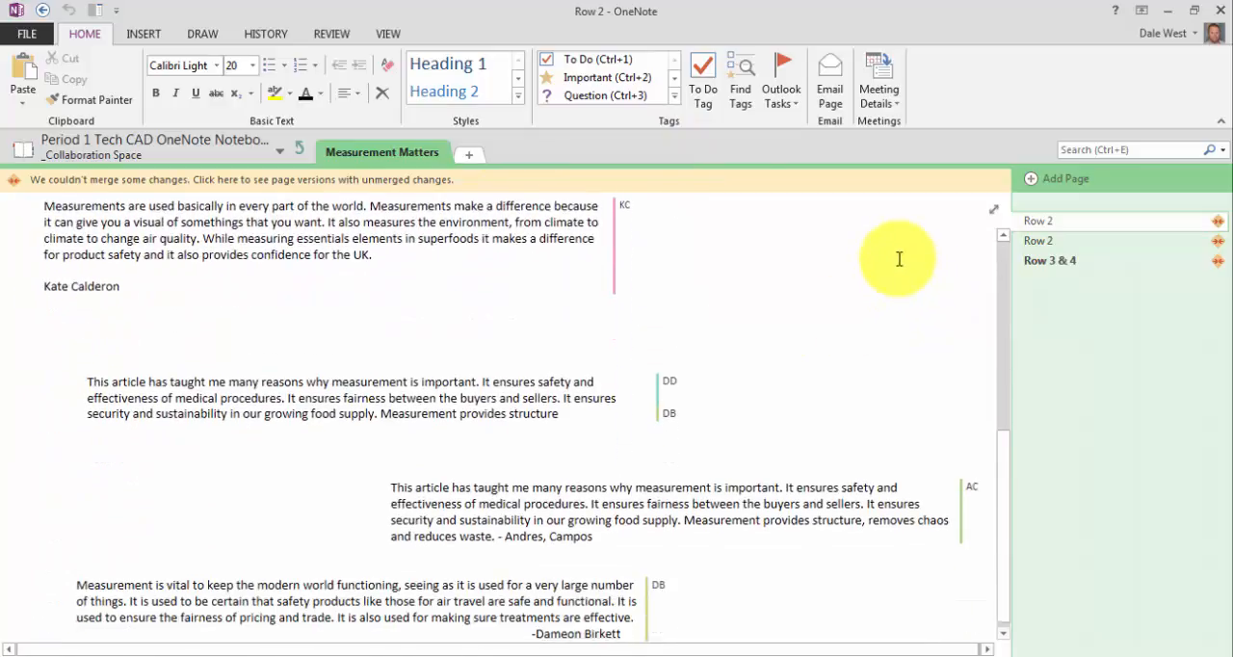
scroll(up, 3)
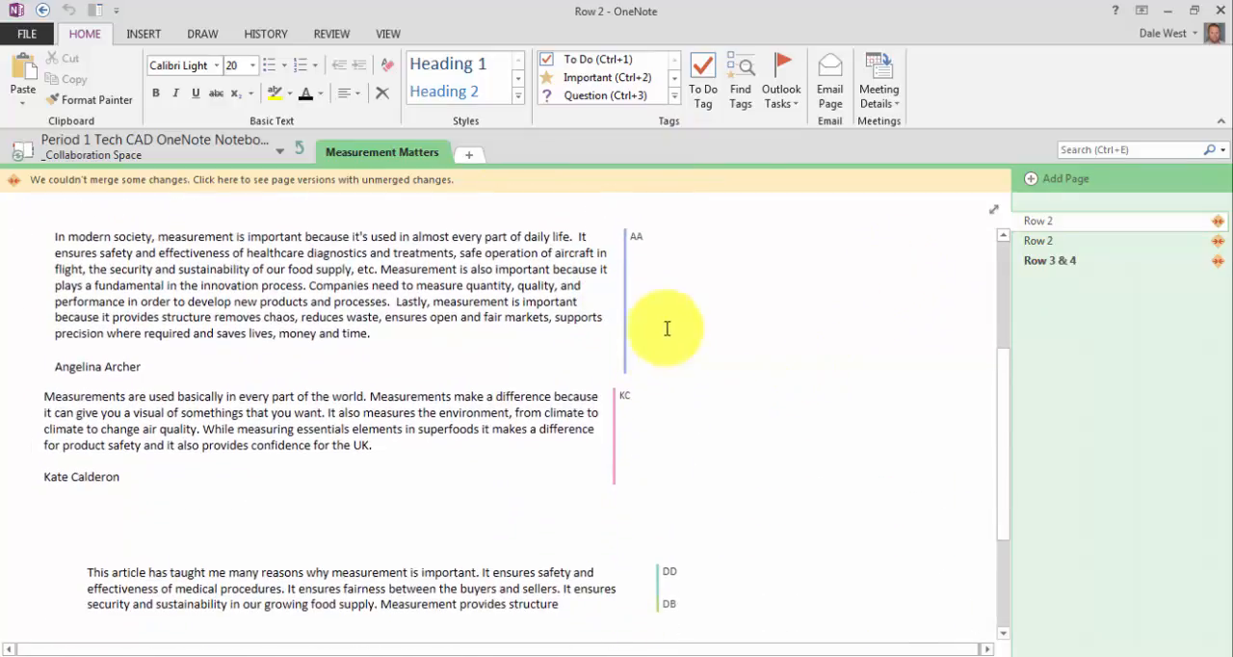
scroll(up, 3)
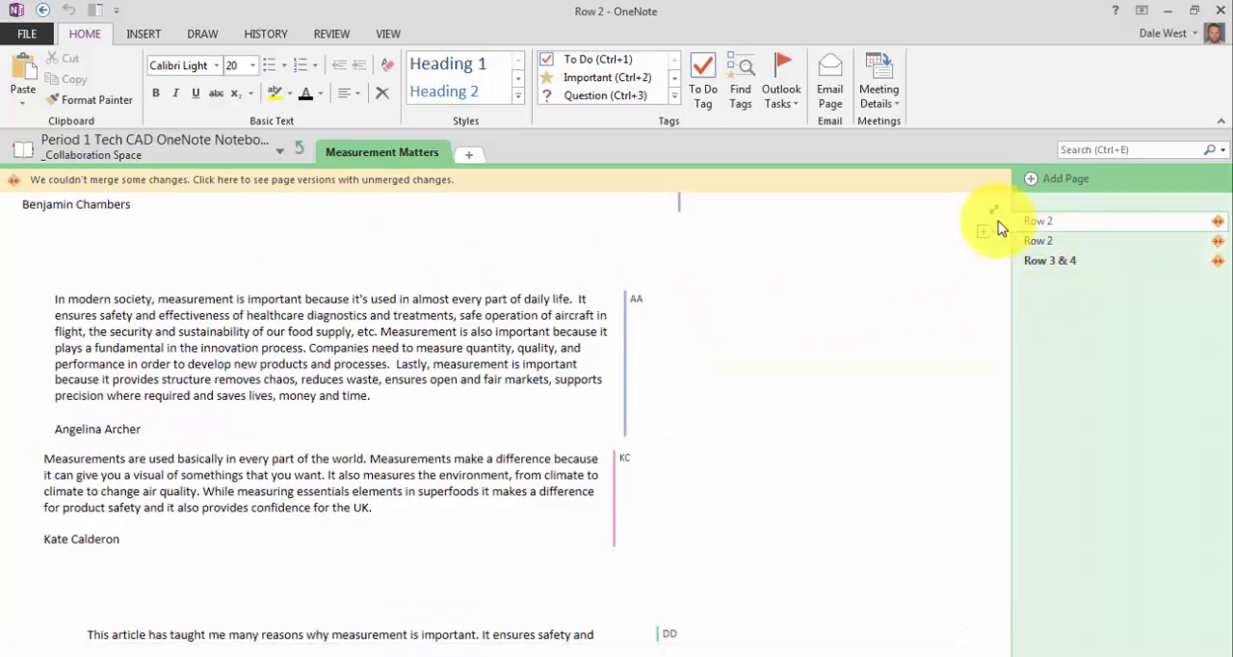
click(1039, 221)
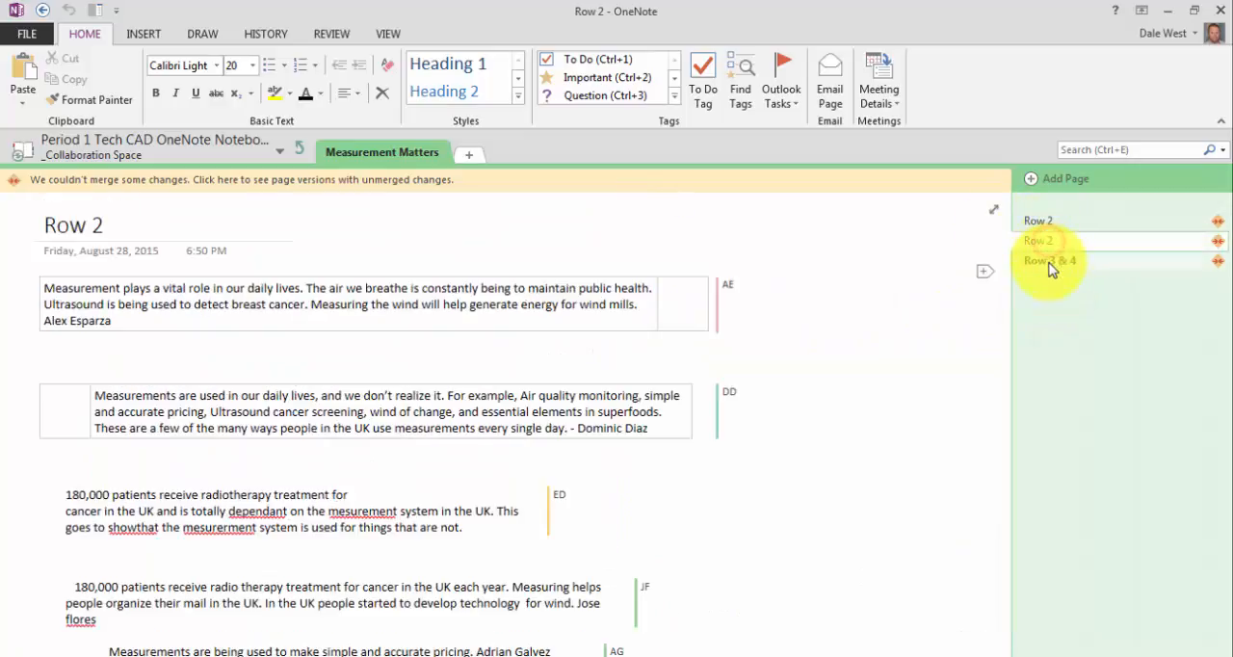
click(1049, 260)
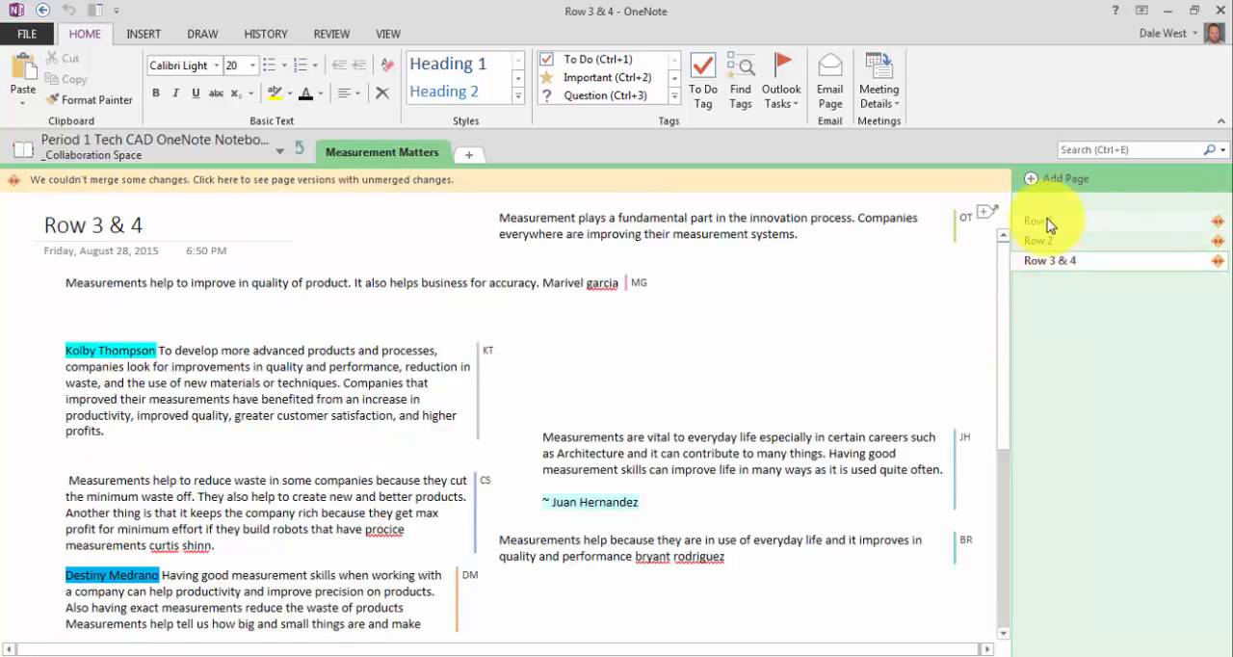
click(1038, 221)
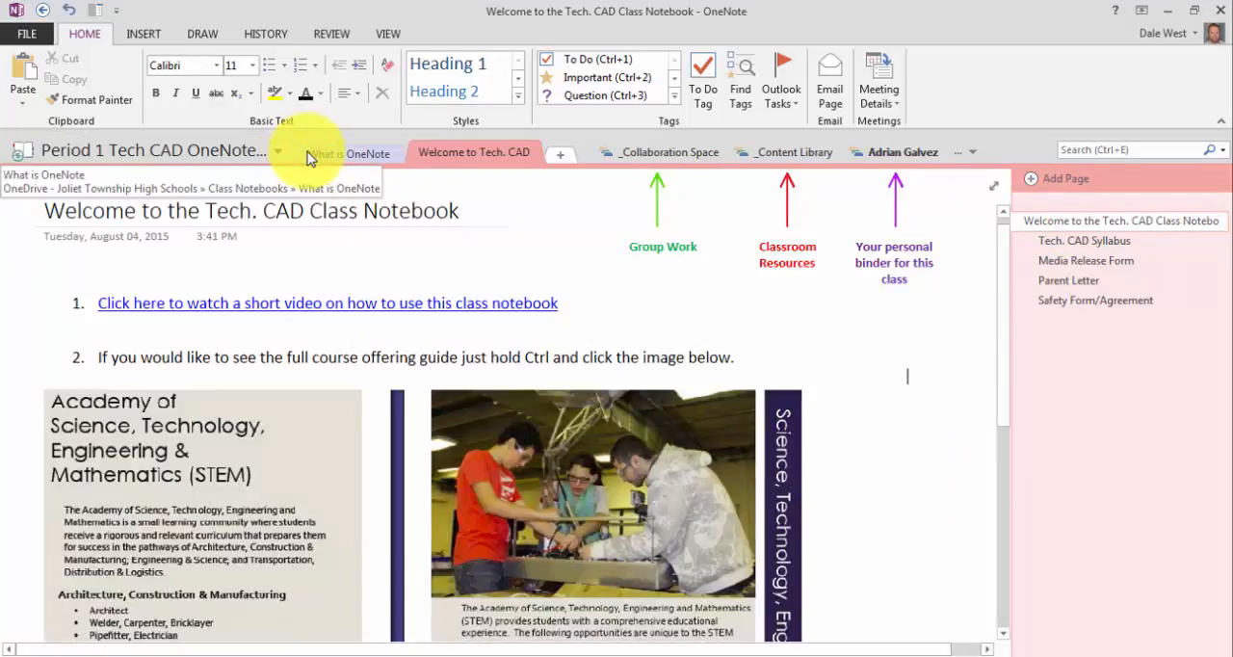
mouse_move(662, 152)
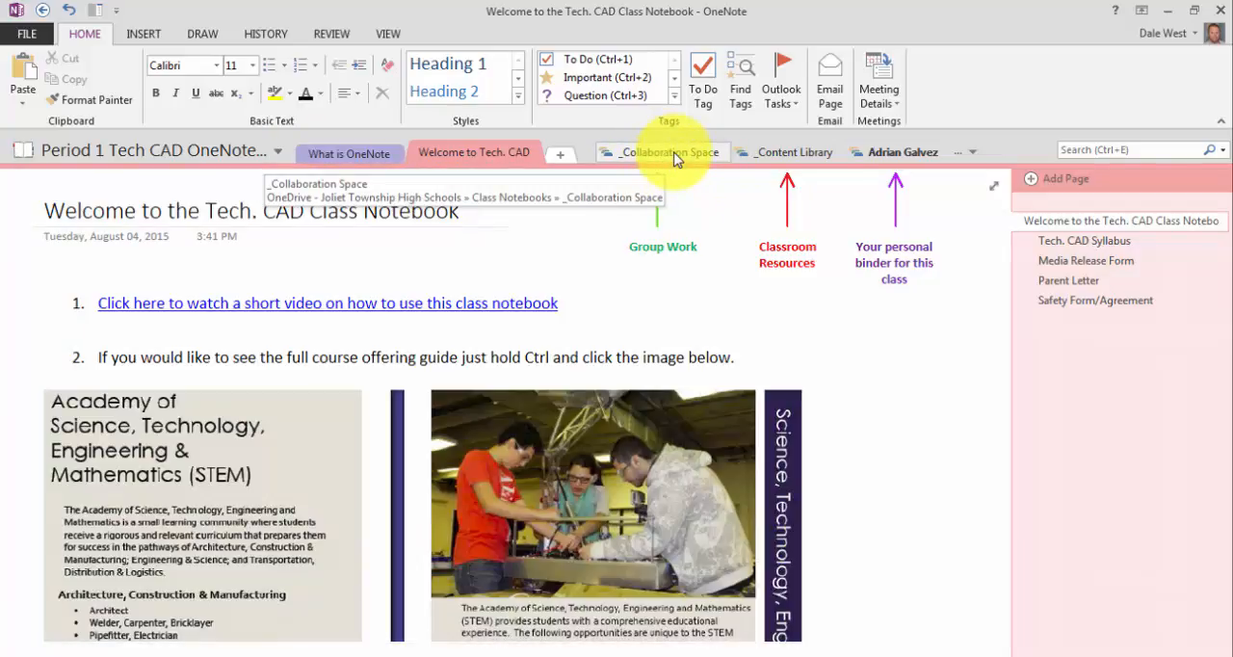
mouse_move(786, 152)
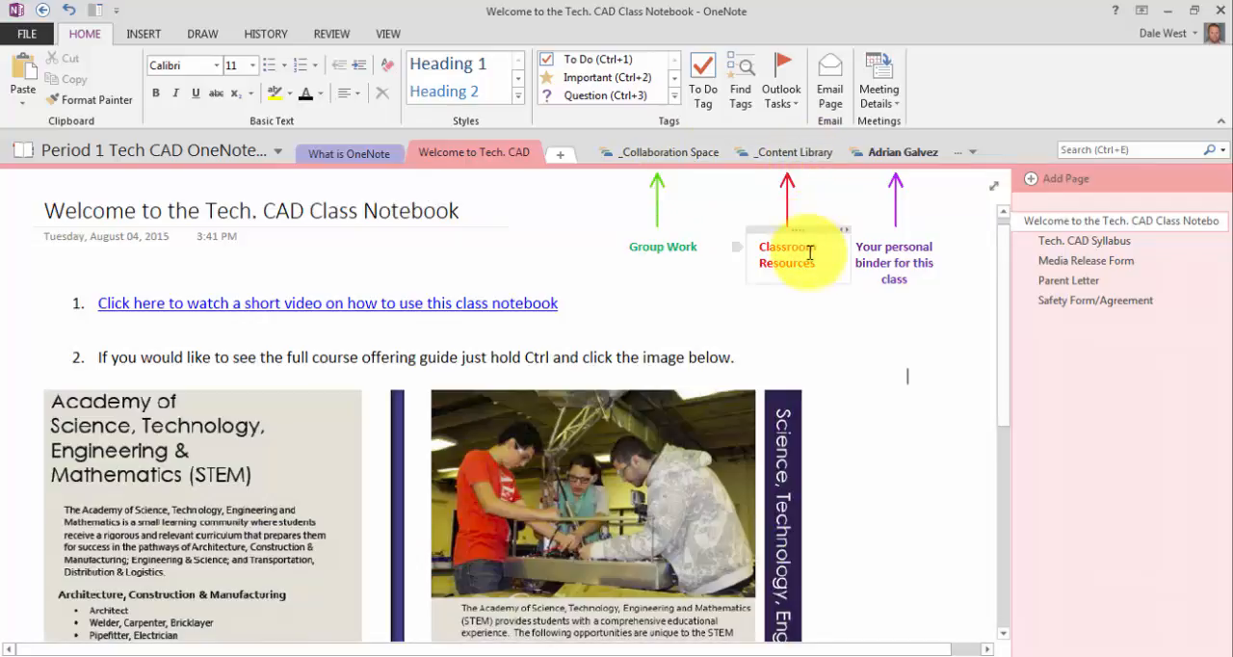
mouse_move(792, 152)
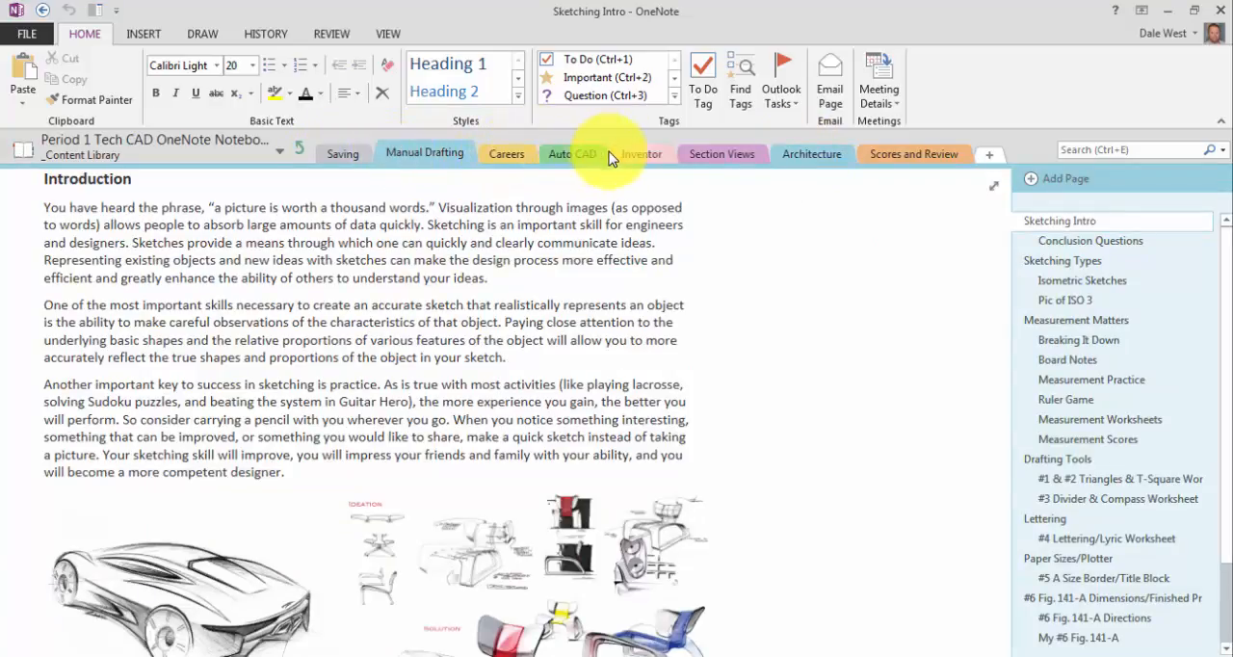
mouse_move(898, 190)
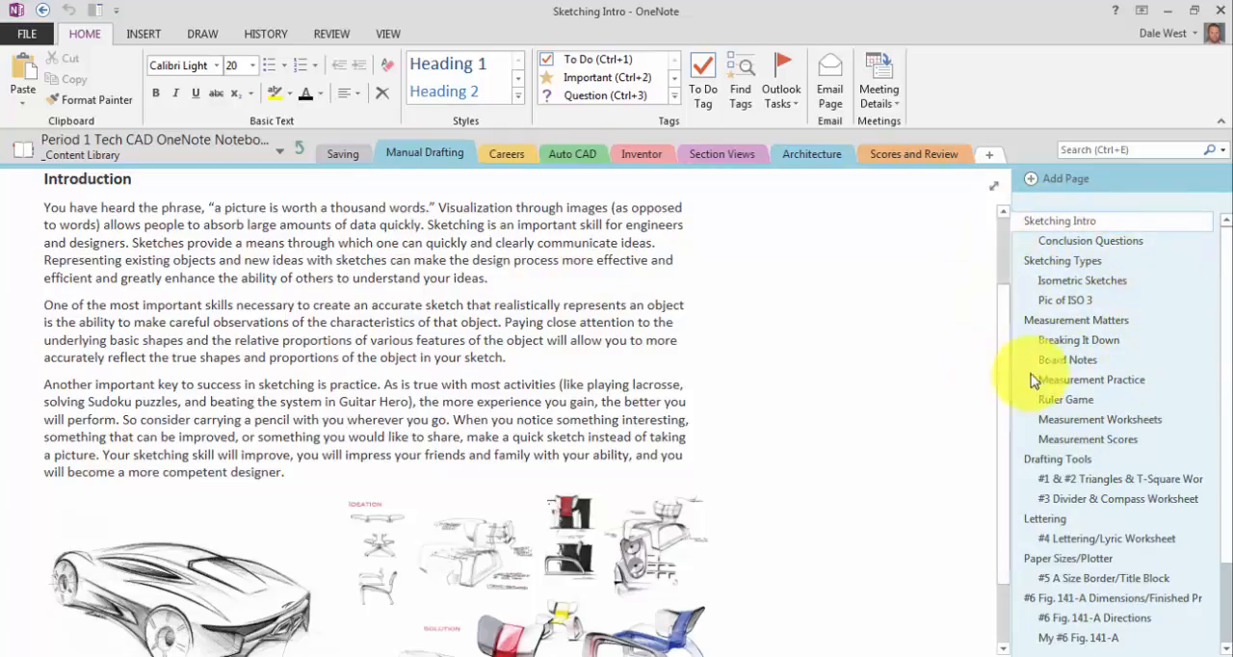
click(1091, 240)
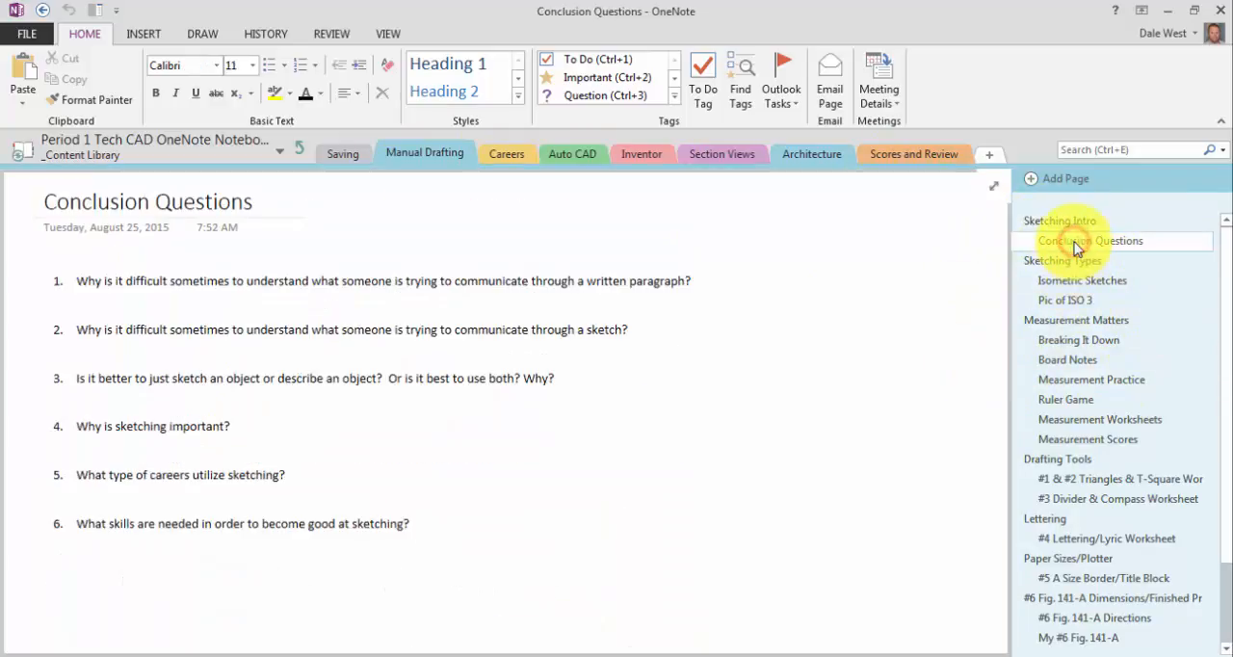
right_click(1090, 241)
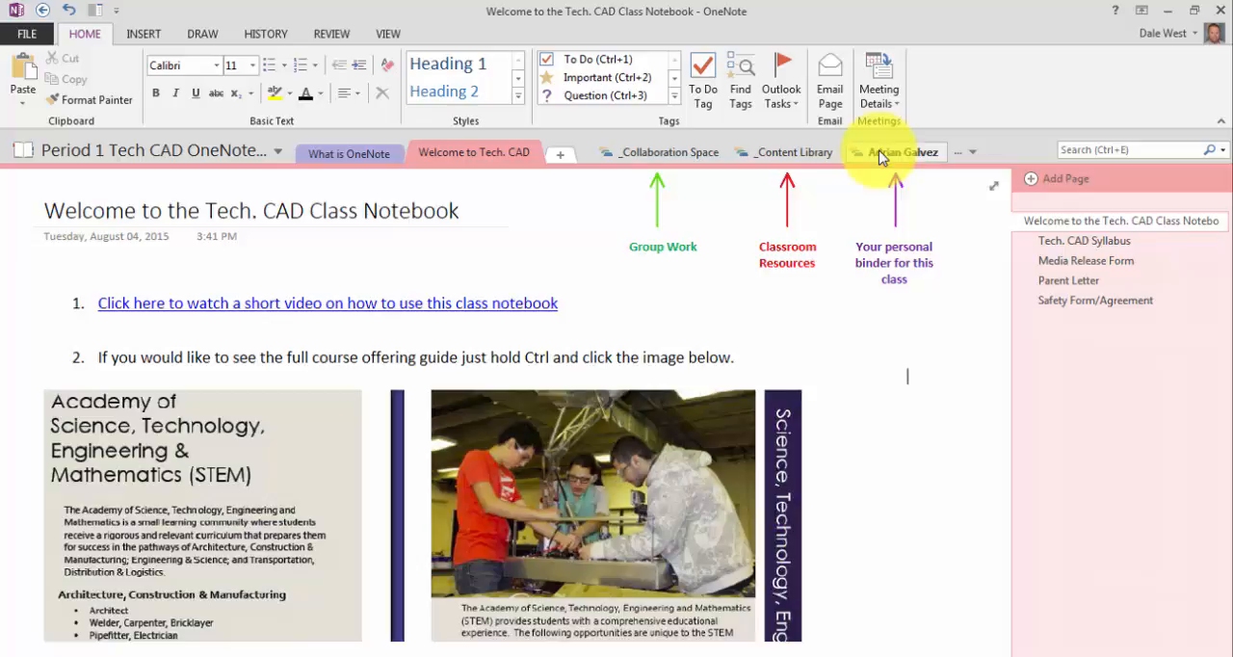
mouse_move(882, 152)
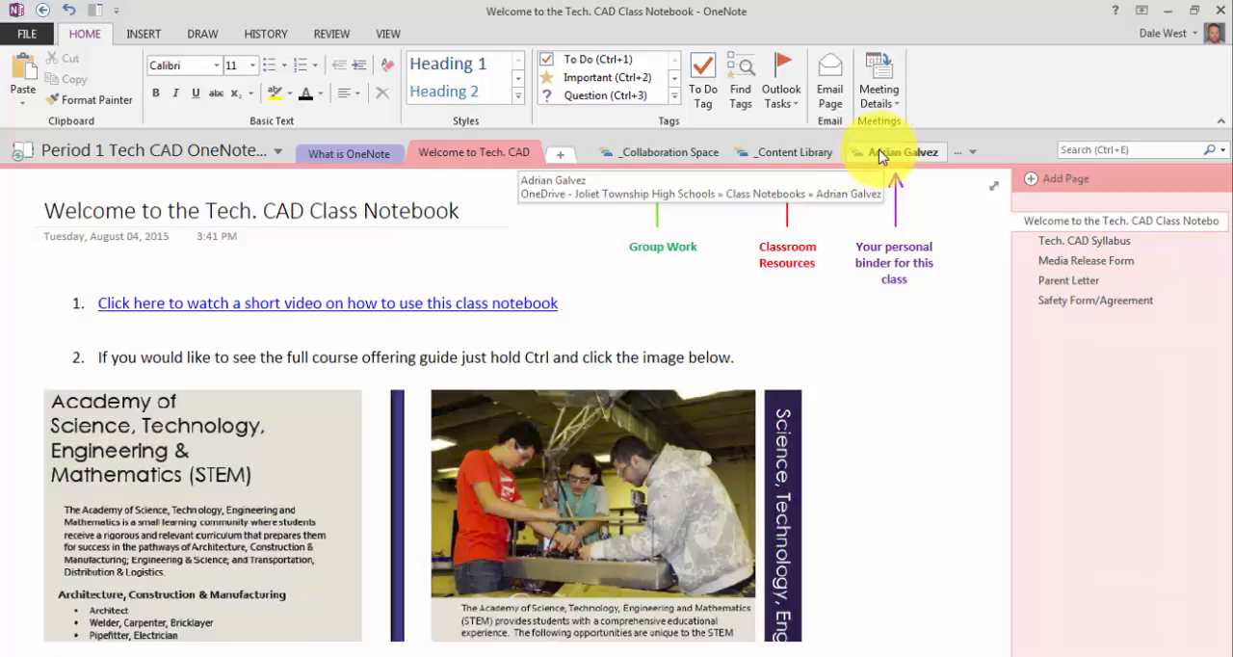
click(896, 151)
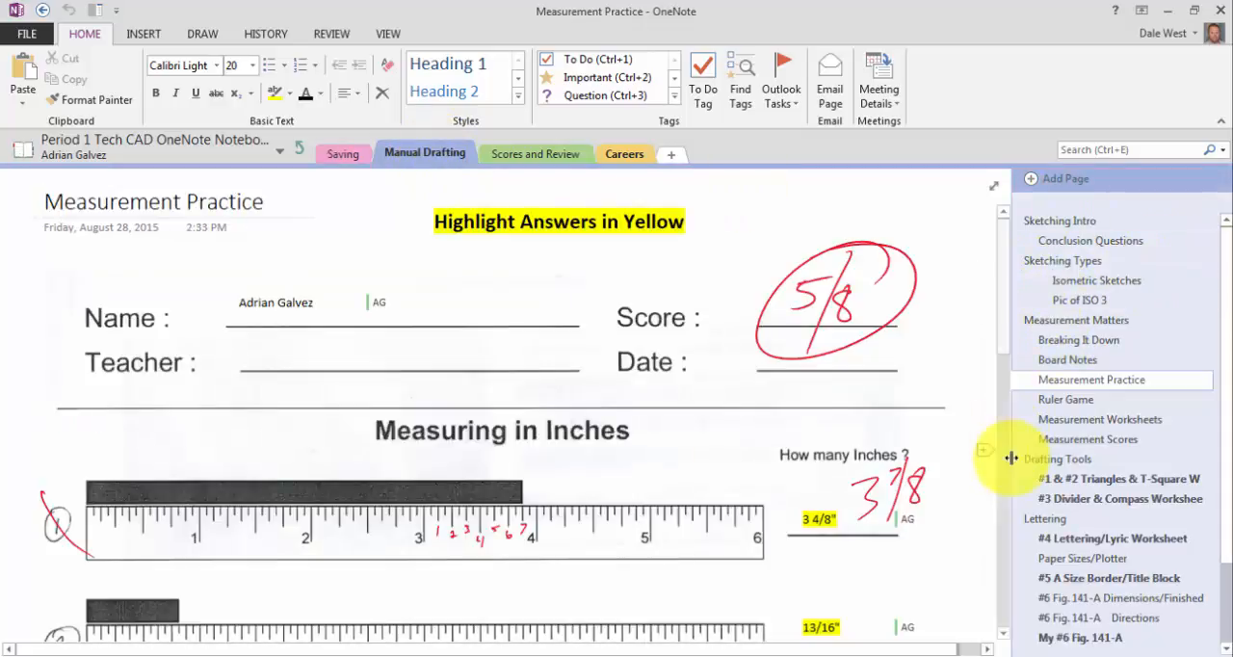
click(1059, 220)
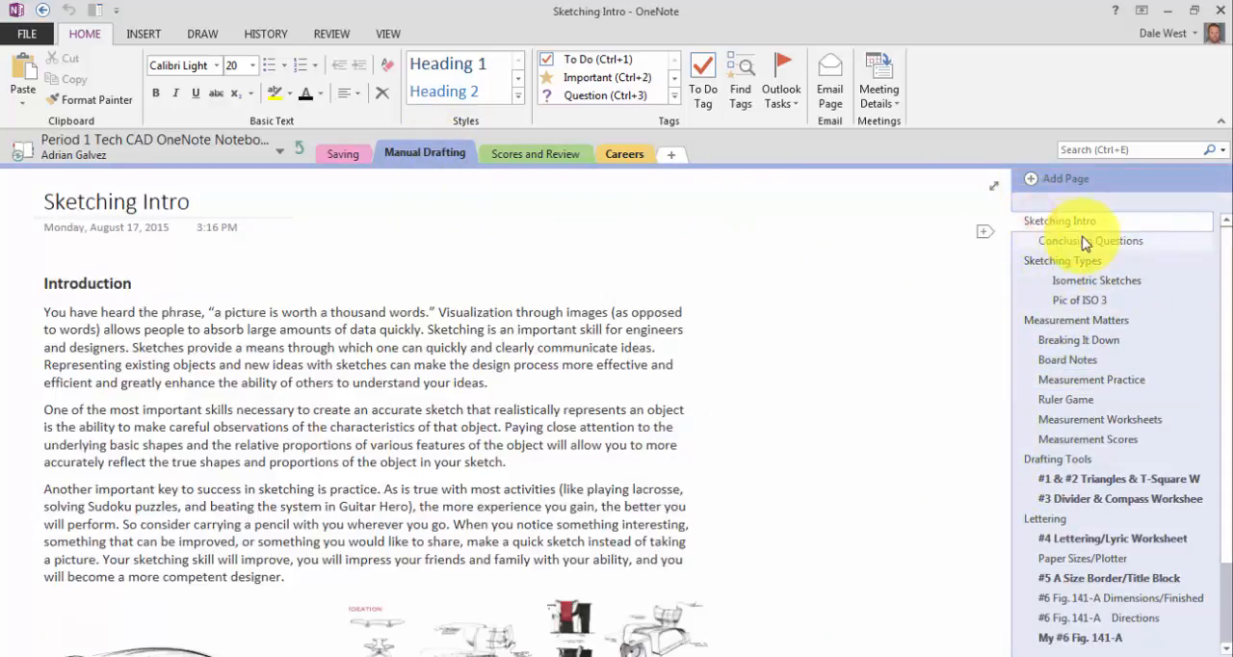
mouse_move(1112, 248)
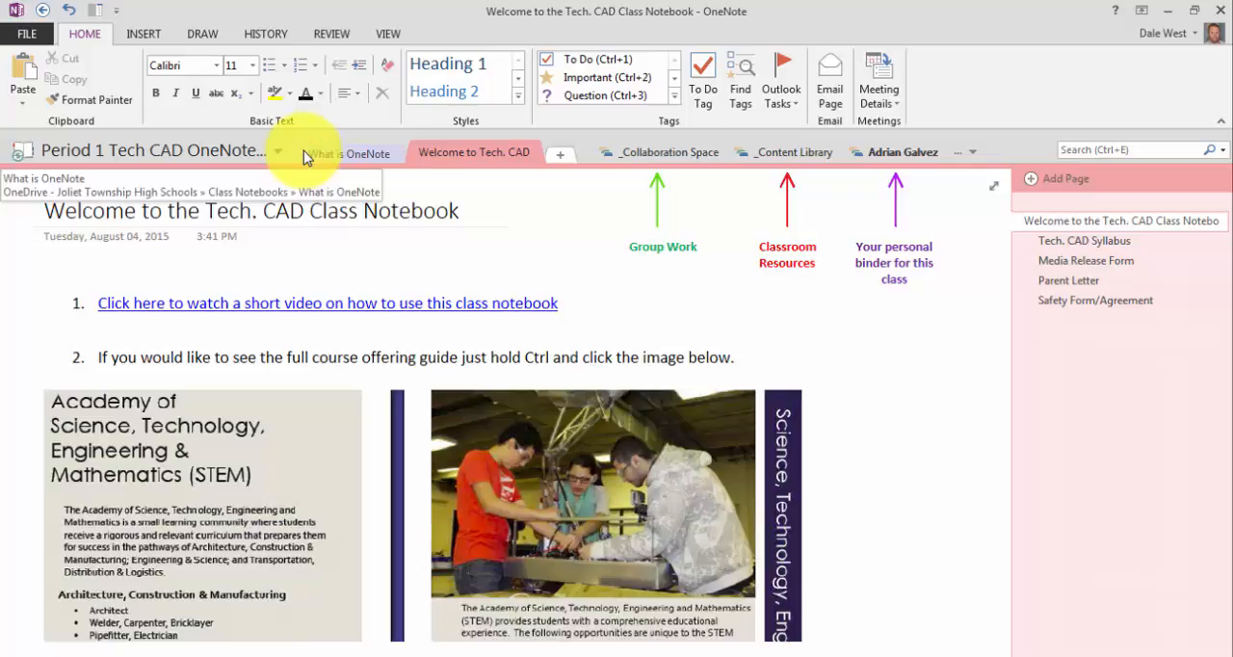
click(905, 376)
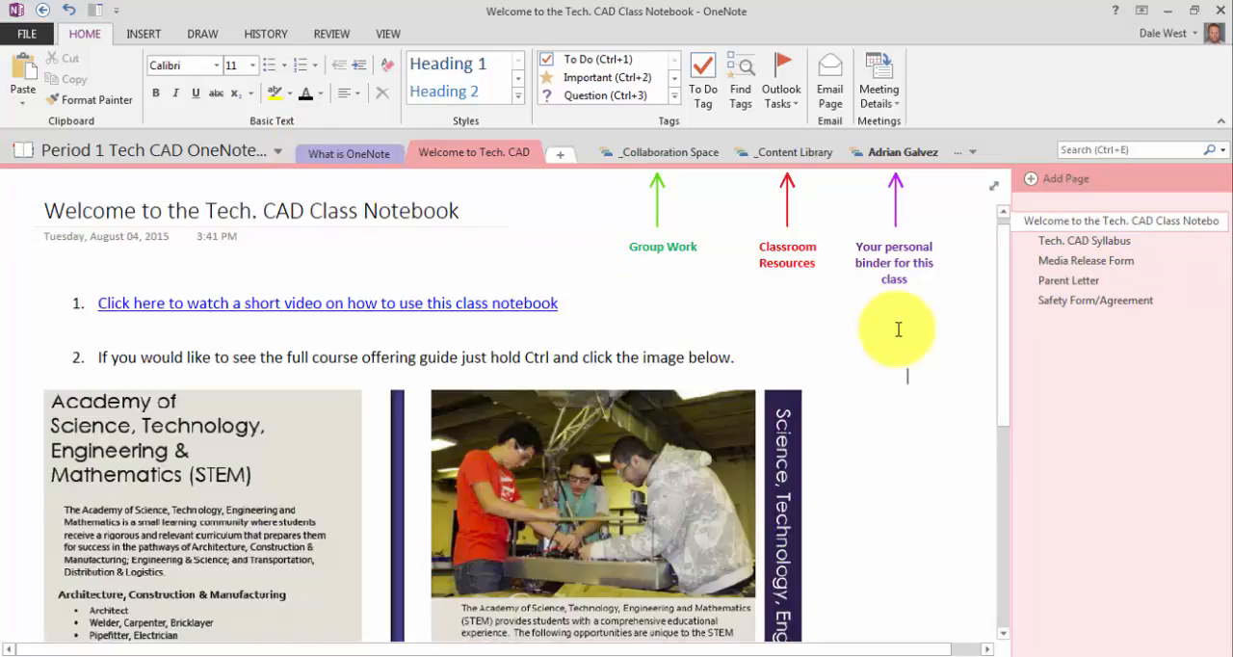
mouse_move(920, 325)
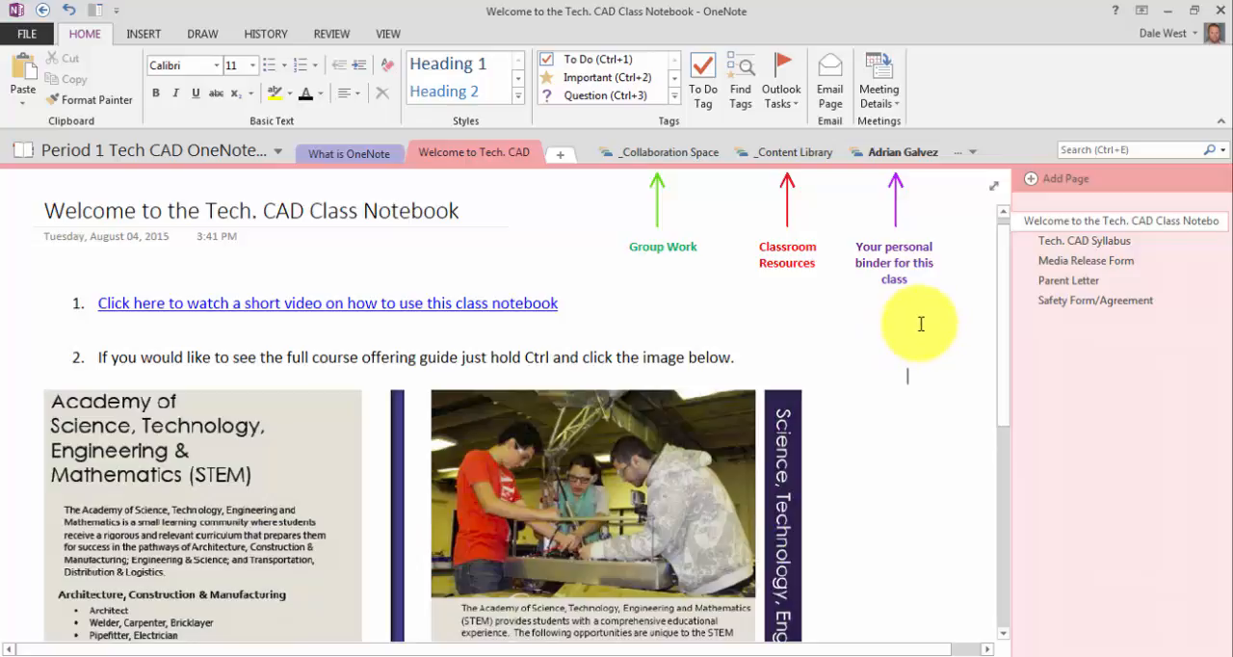
mouse_move(711, 156)
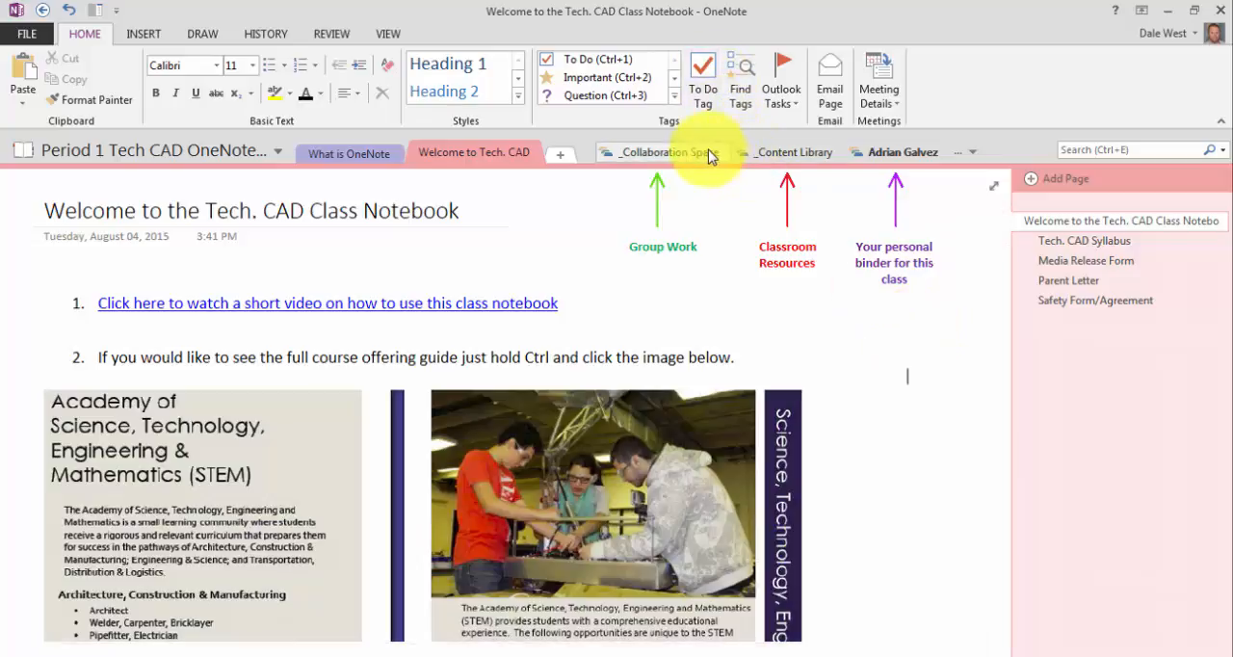
Step: View the Content Library's Drafting Tools page, then return to Welcome to Tech. CAD
click(793, 152)
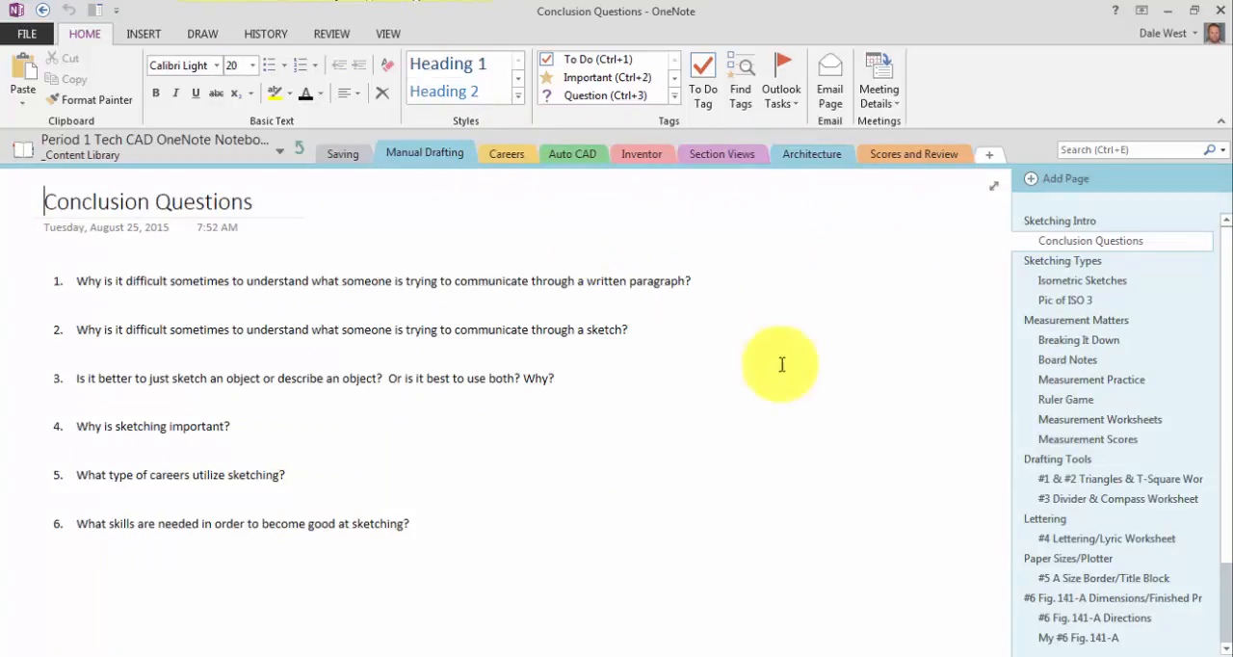
mouse_move(614, 209)
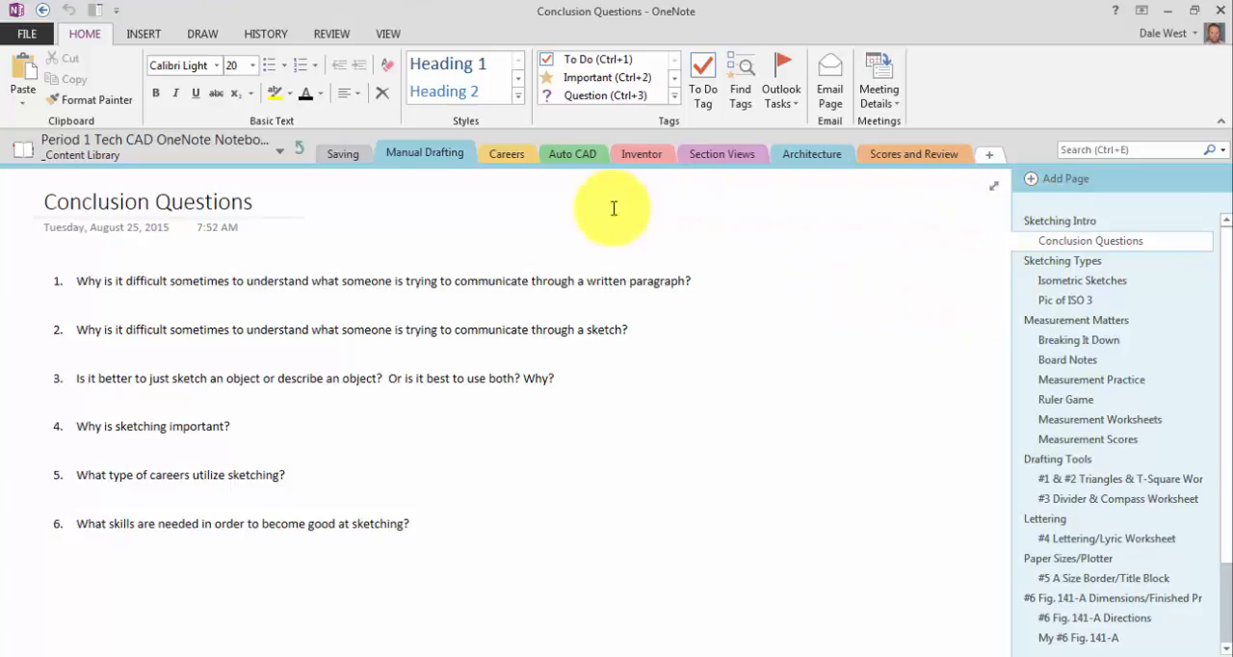
mouse_move(1093, 443)
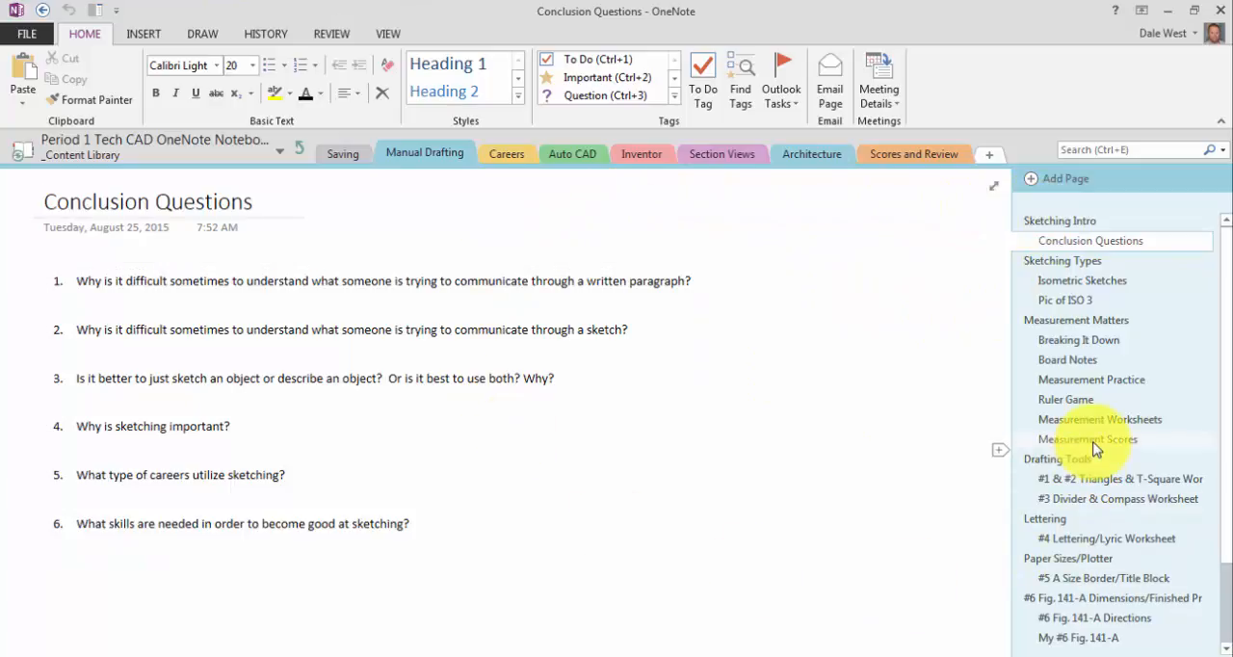
mouse_move(1068, 304)
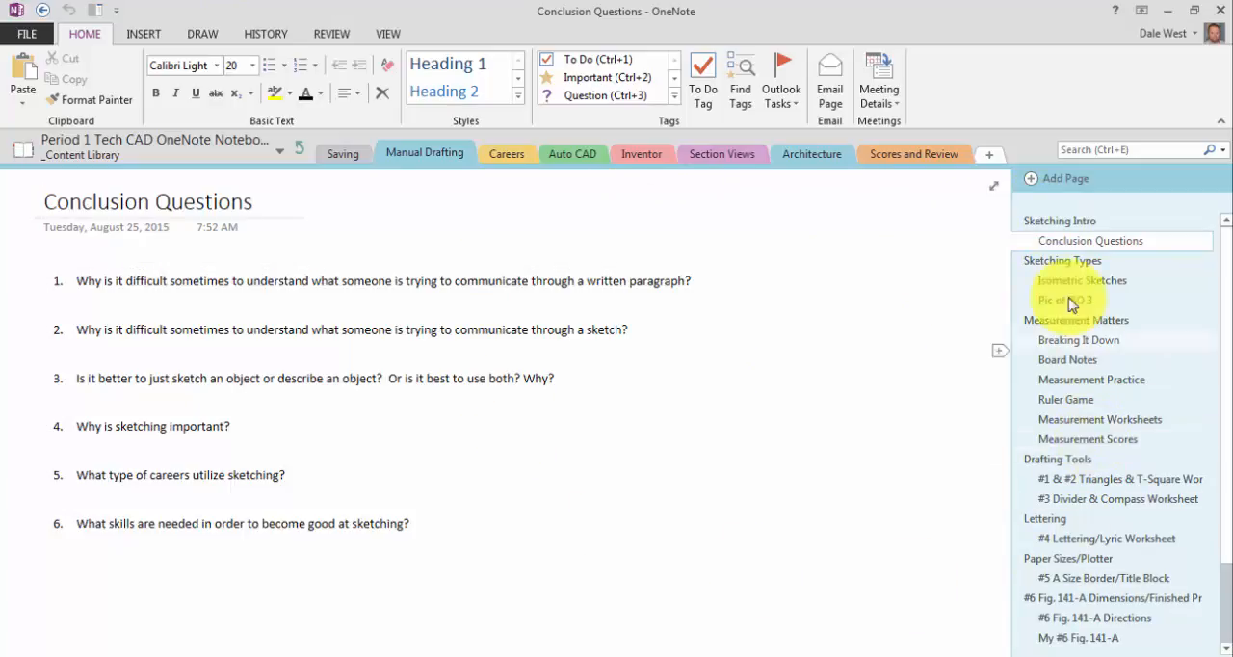
scroll(down, 3)
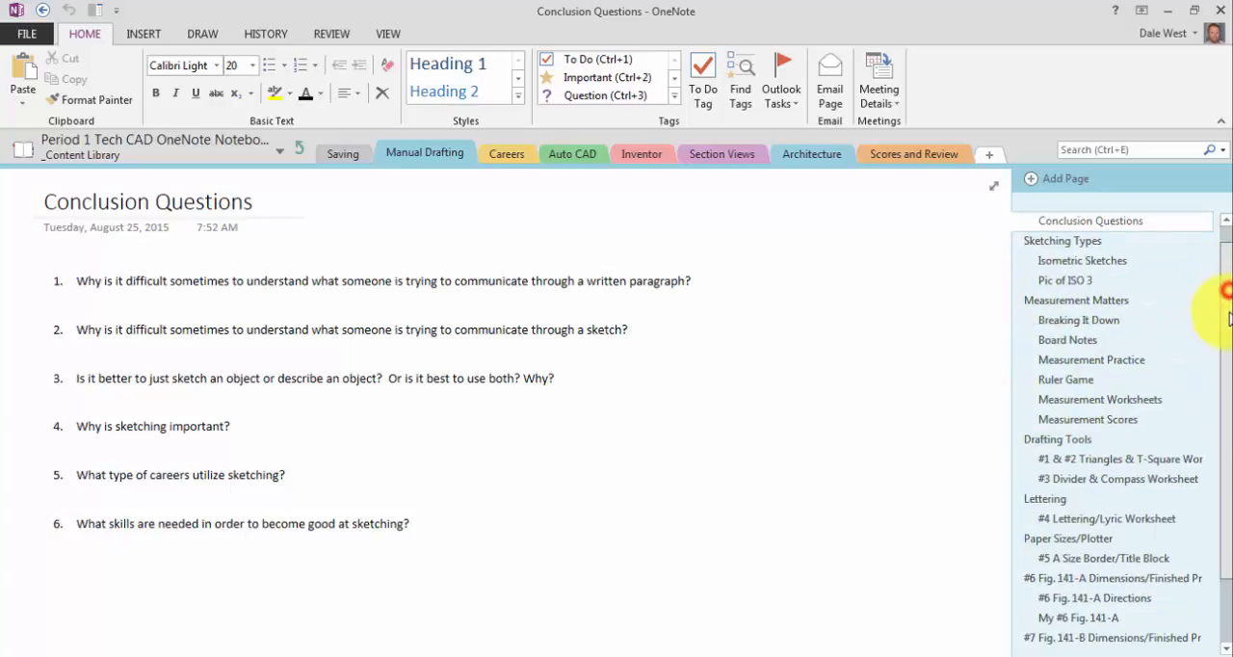
scroll(down, 3)
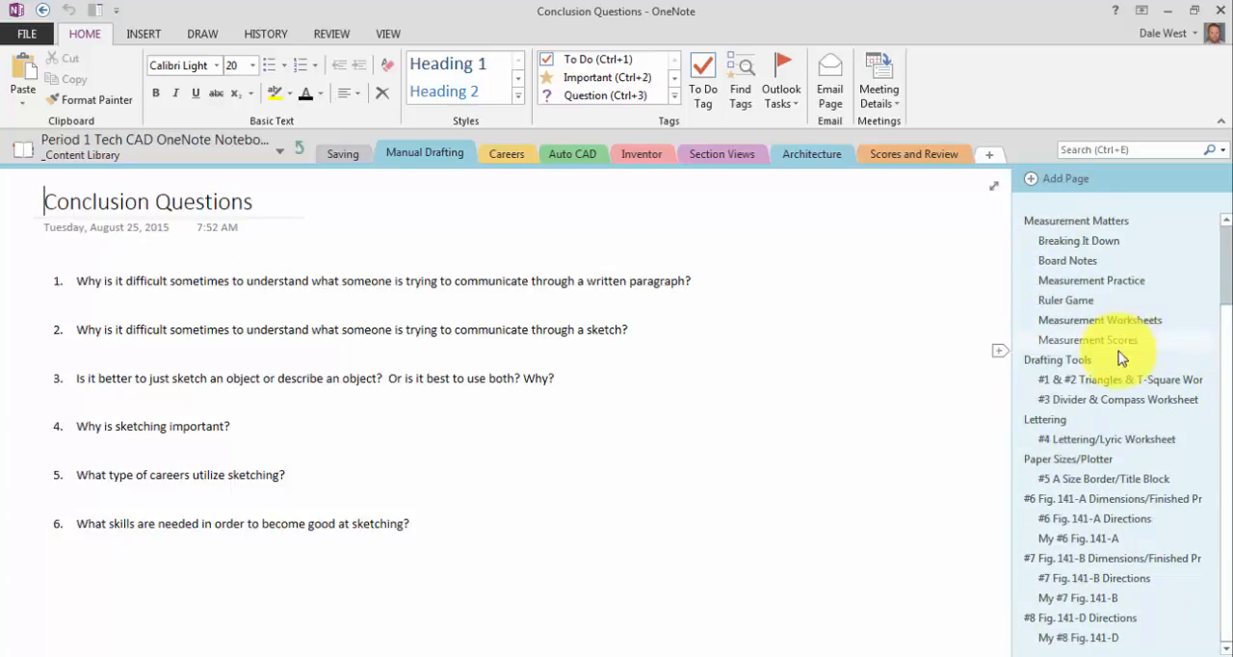
mouse_move(1127, 399)
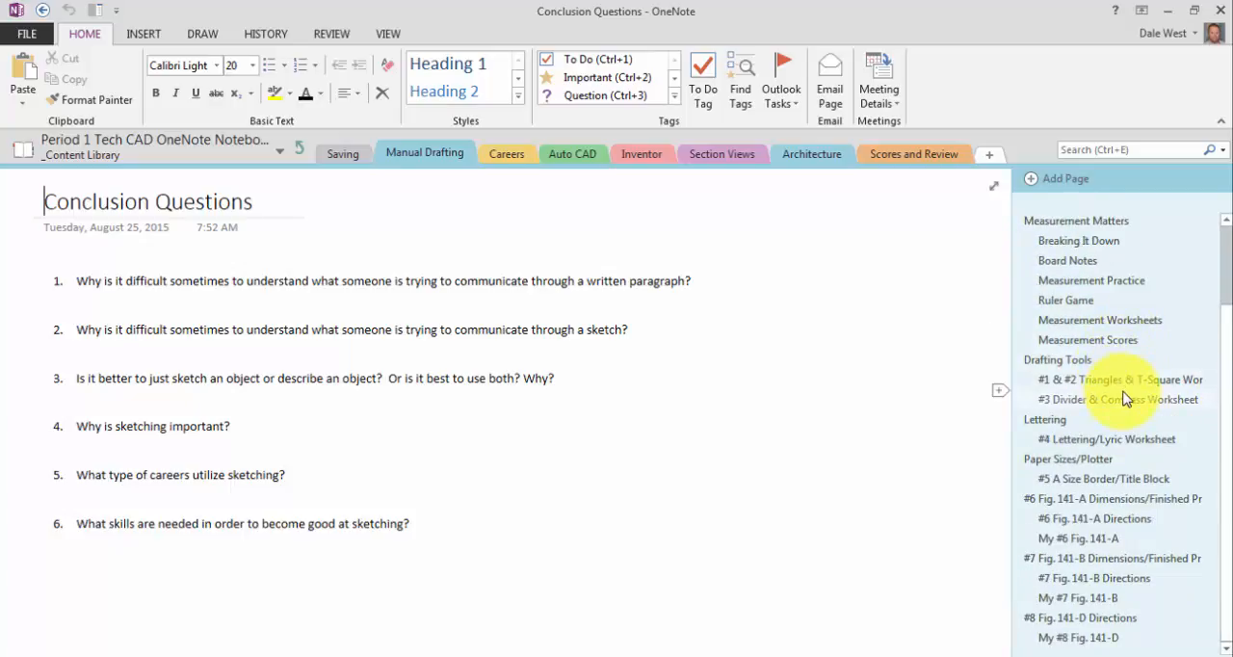
mouse_move(891, 333)
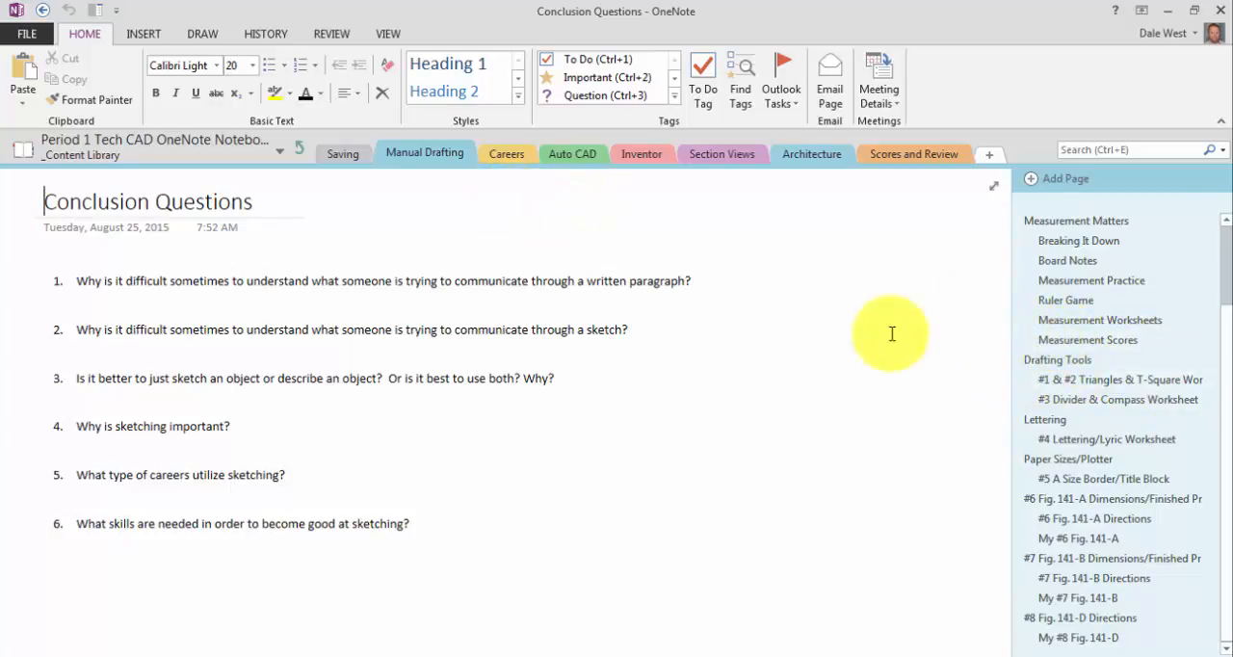
click(1057, 359)
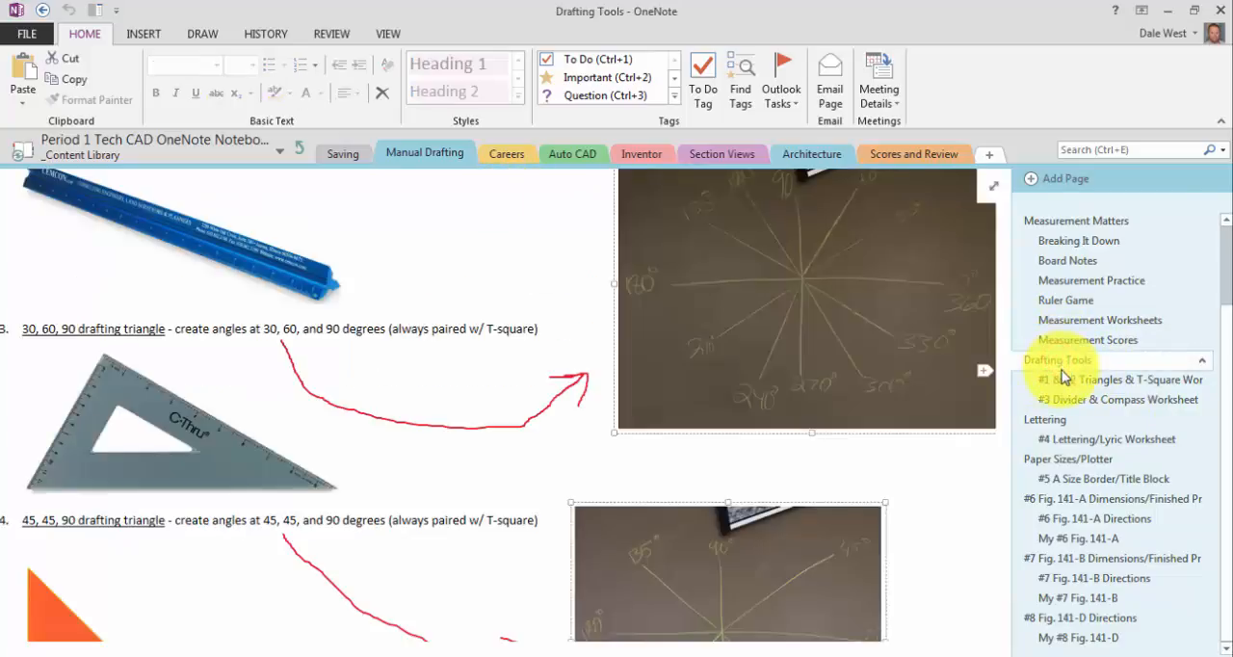
click(1122, 379)
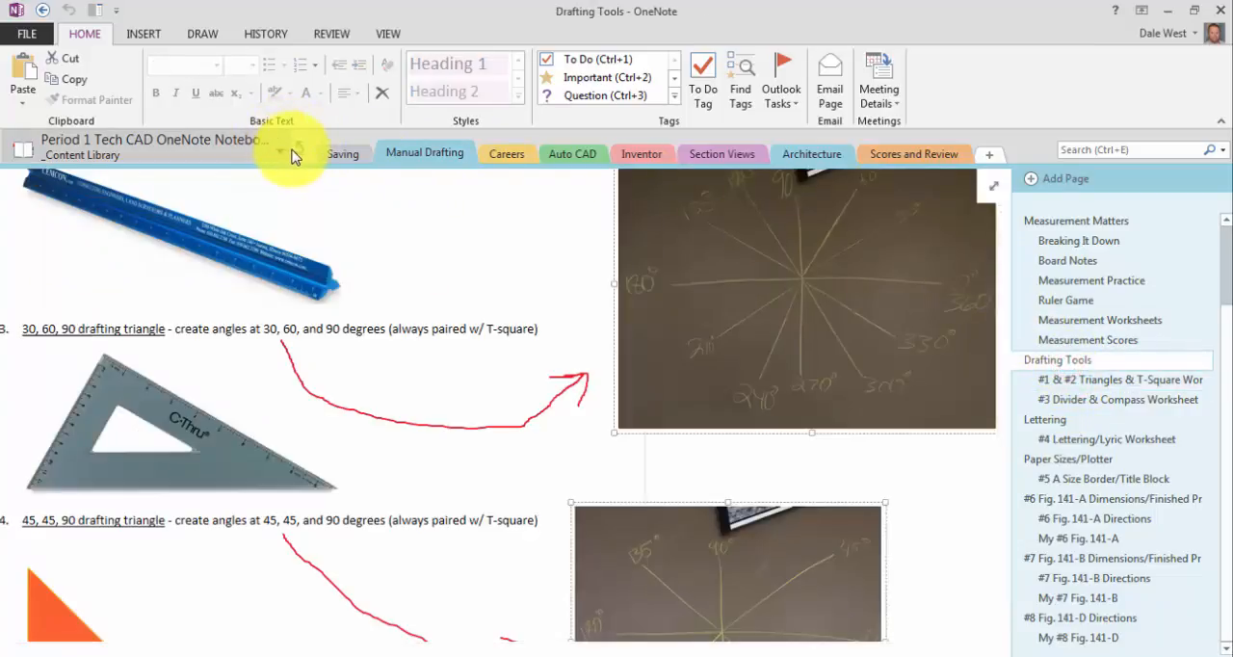
click(473, 152)
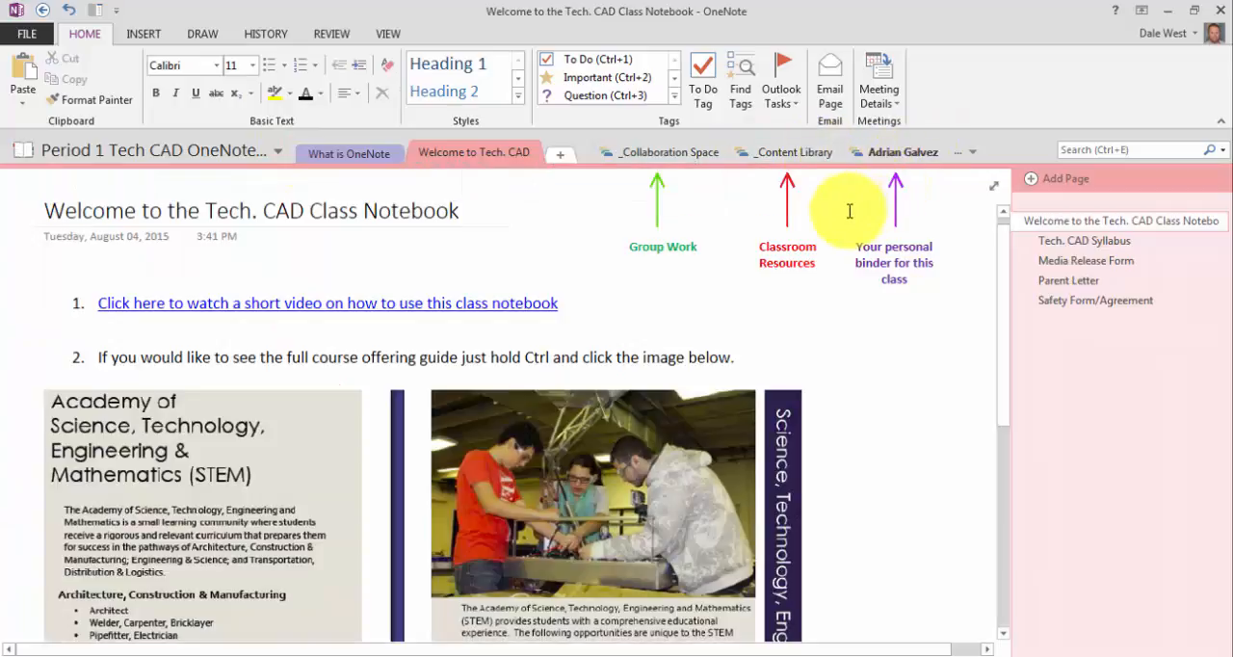
click(812, 153)
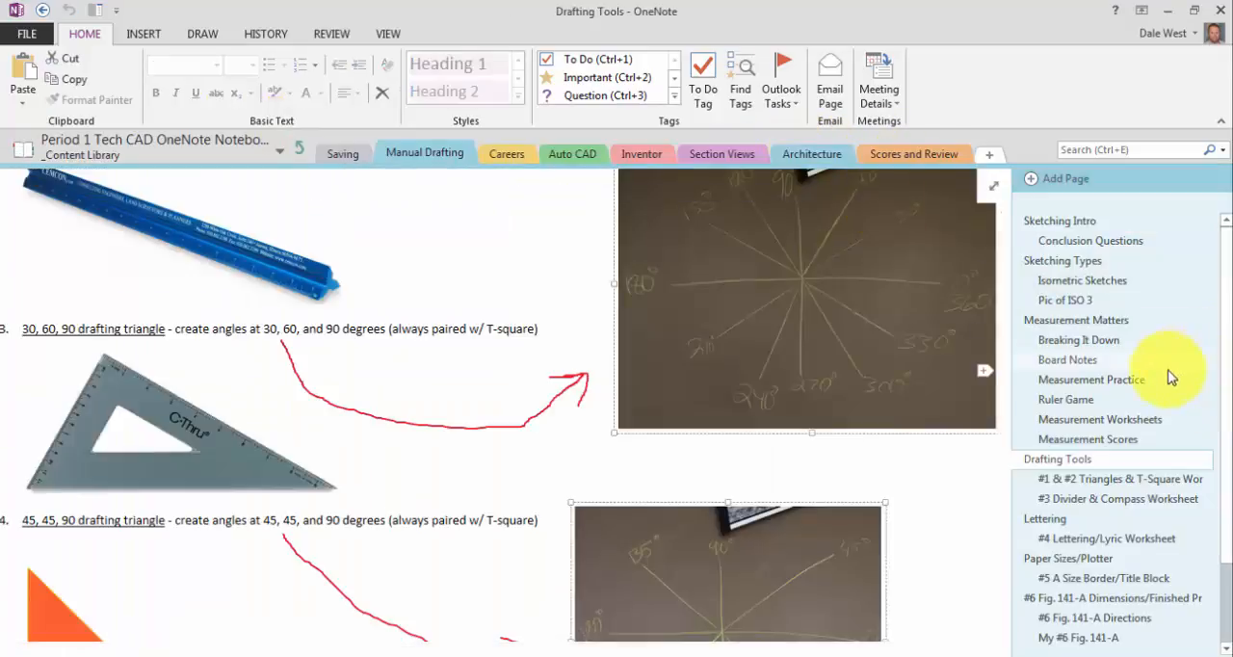
mouse_move(1217, 441)
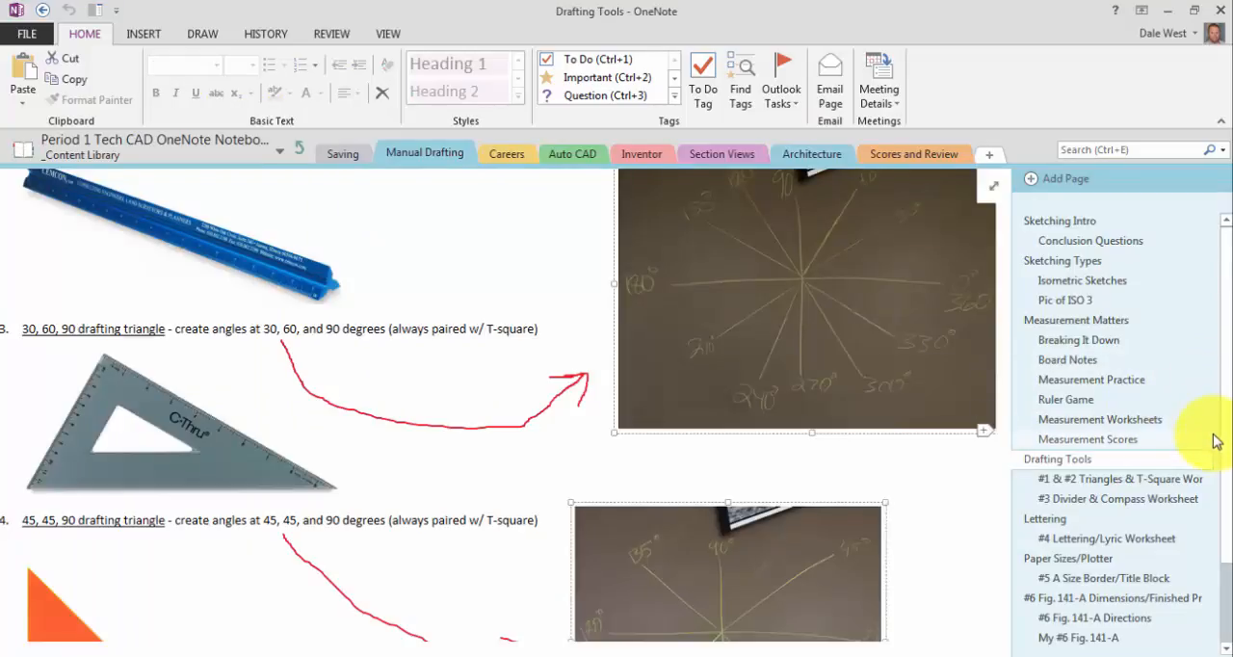
click(1092, 380)
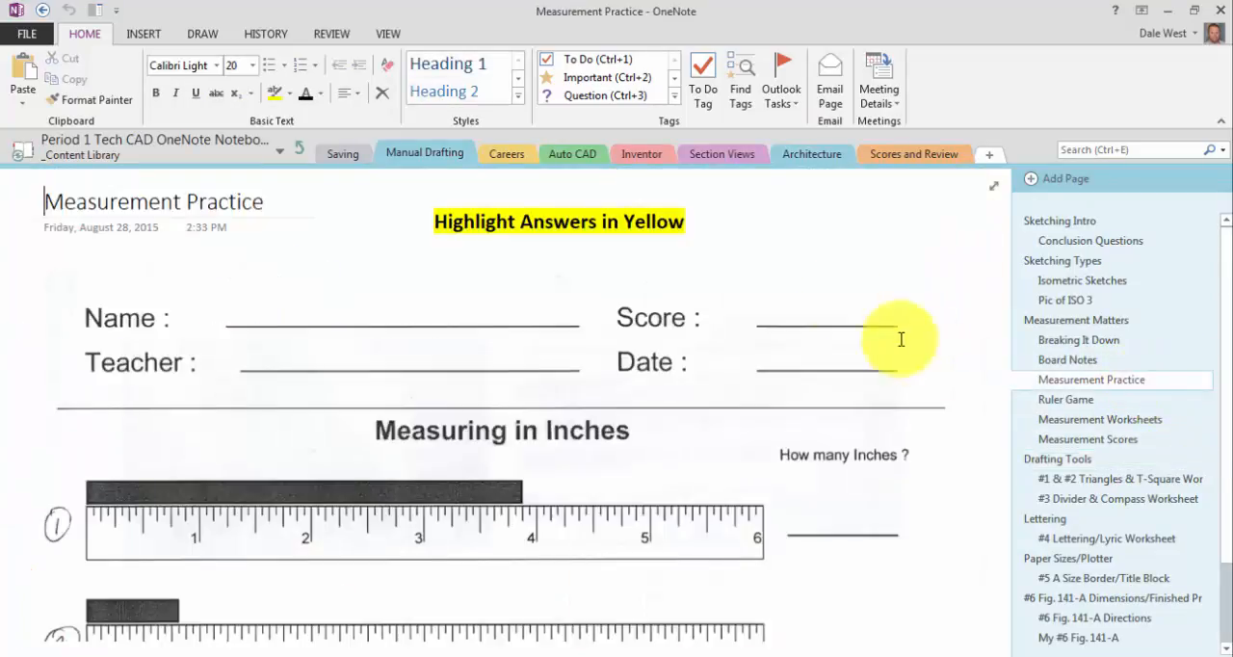
scroll(down, 3)
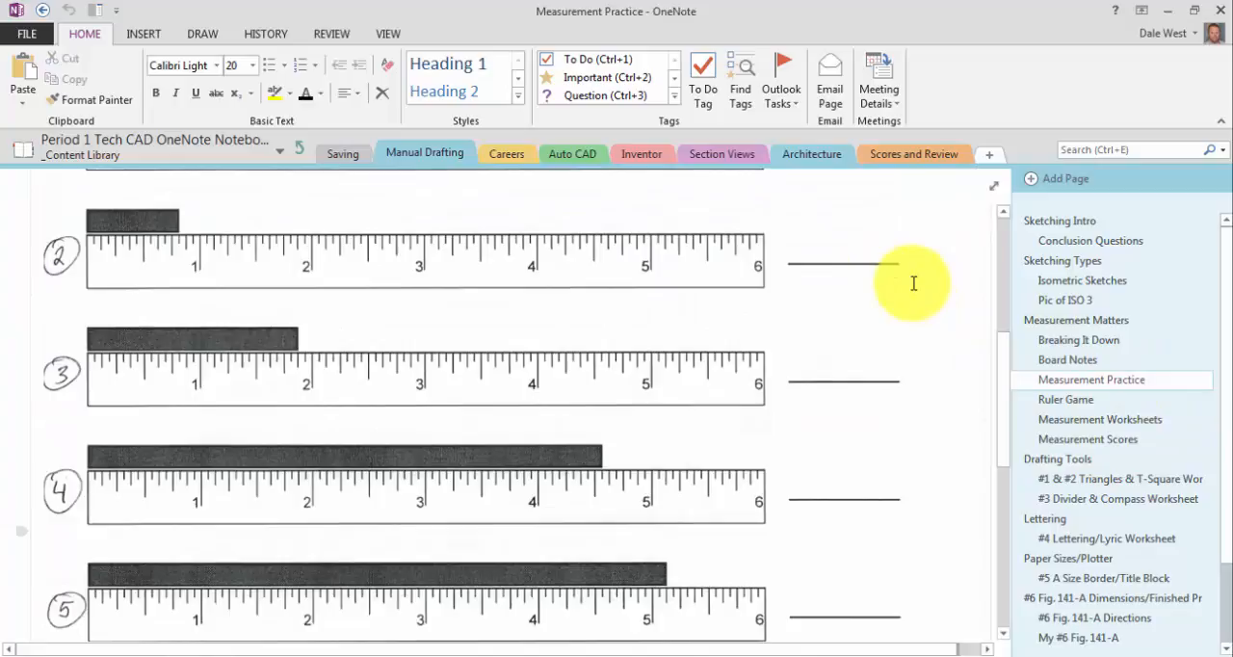
scroll(down, 3)
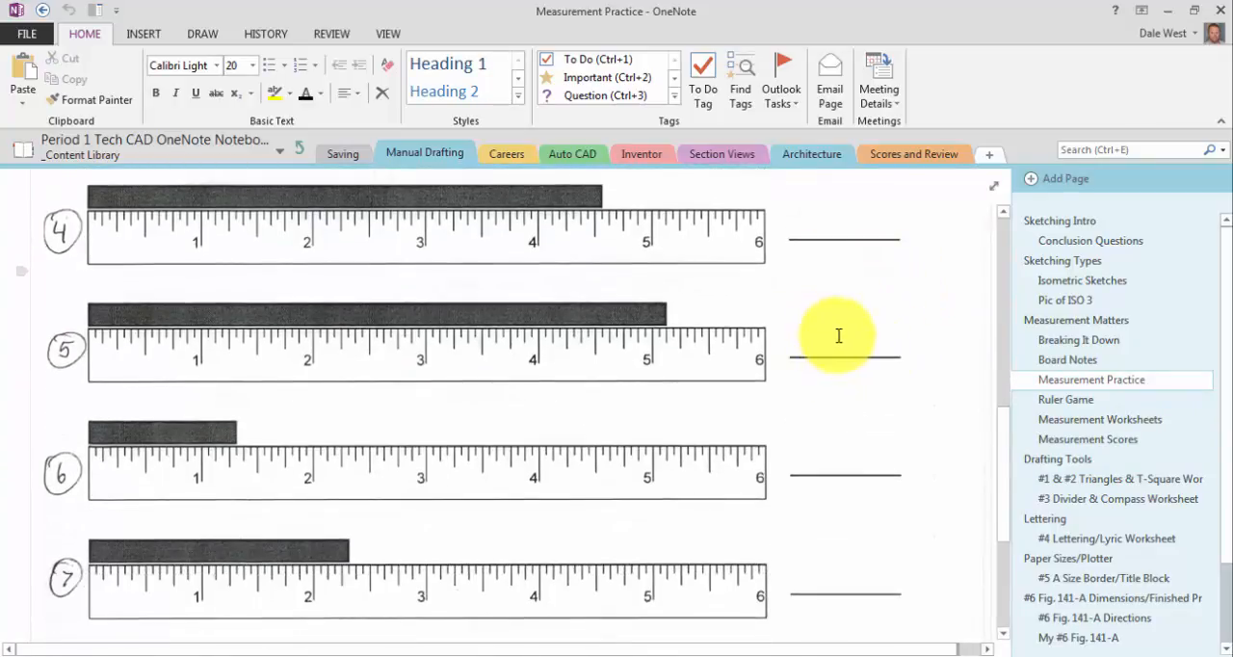
mouse_move(1004, 448)
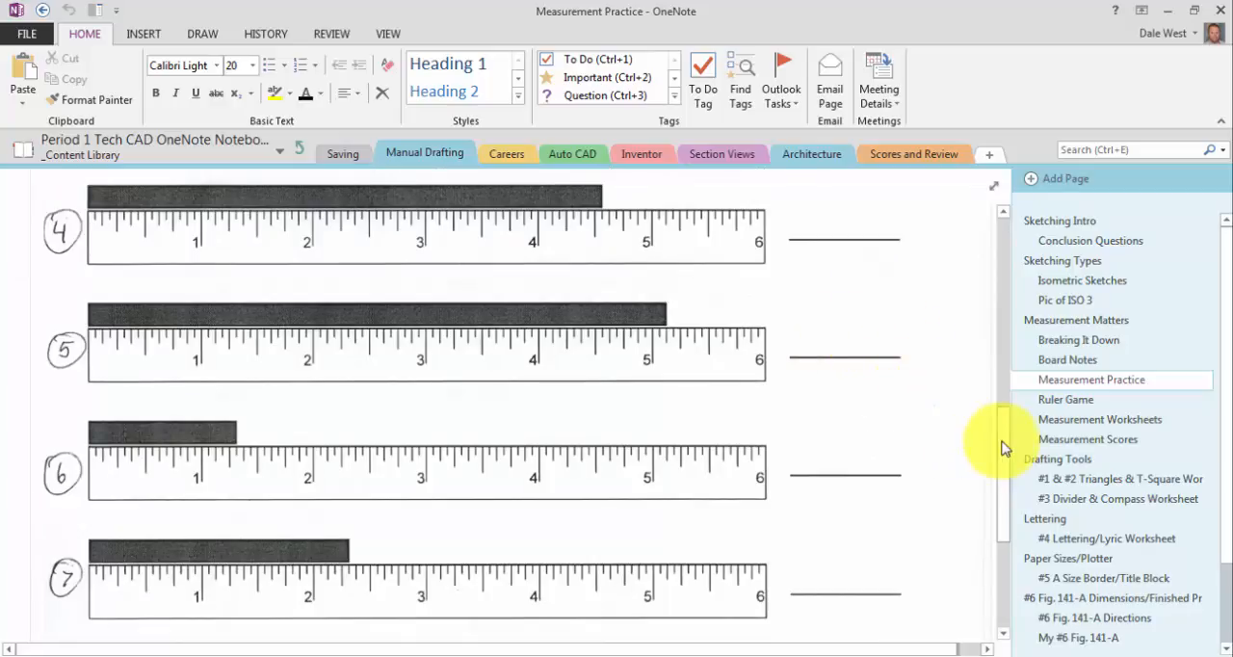
scroll(up, 3)
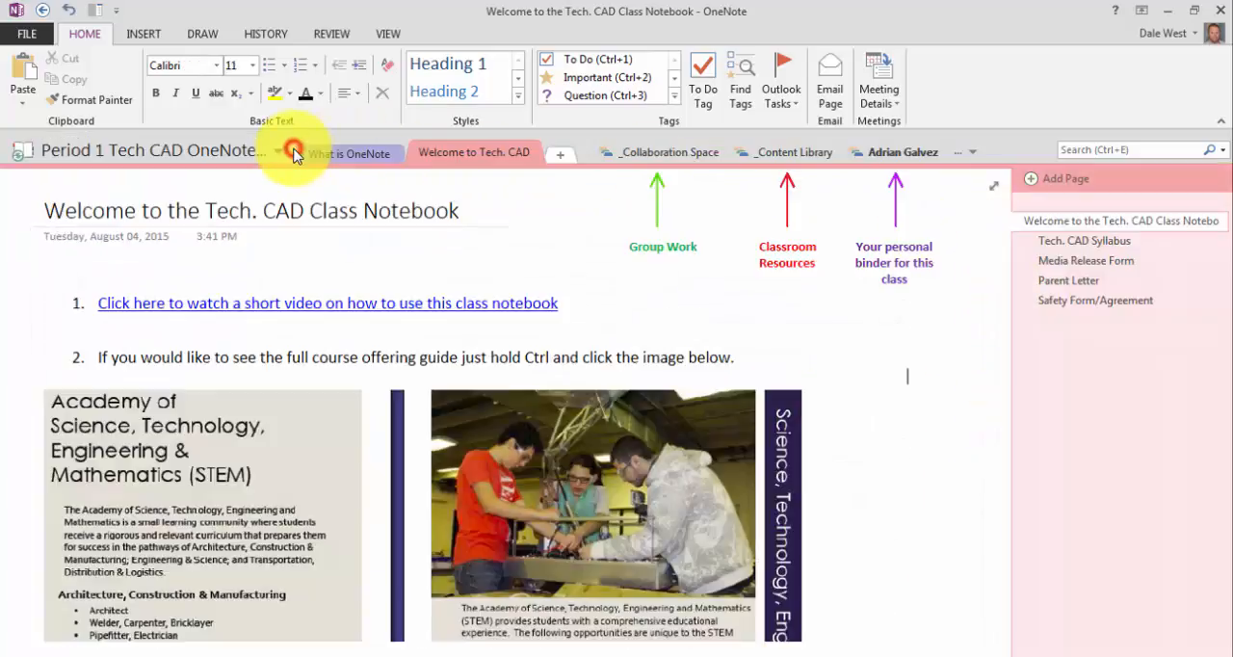
click(965, 151)
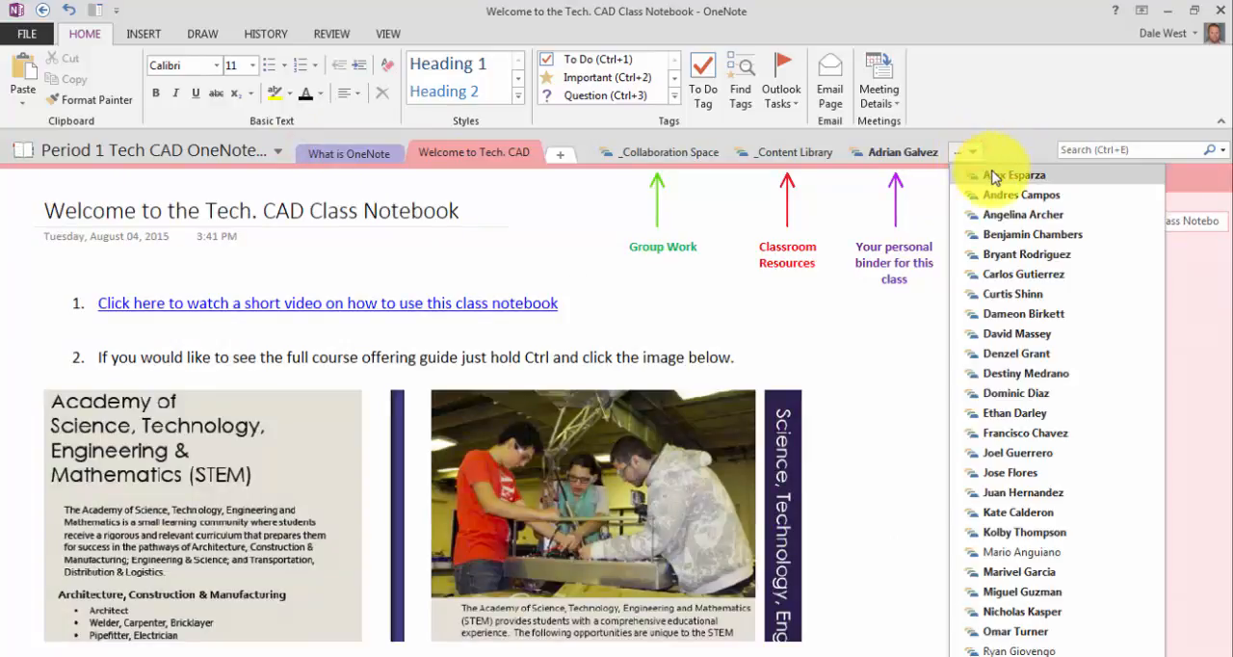
click(1017, 175)
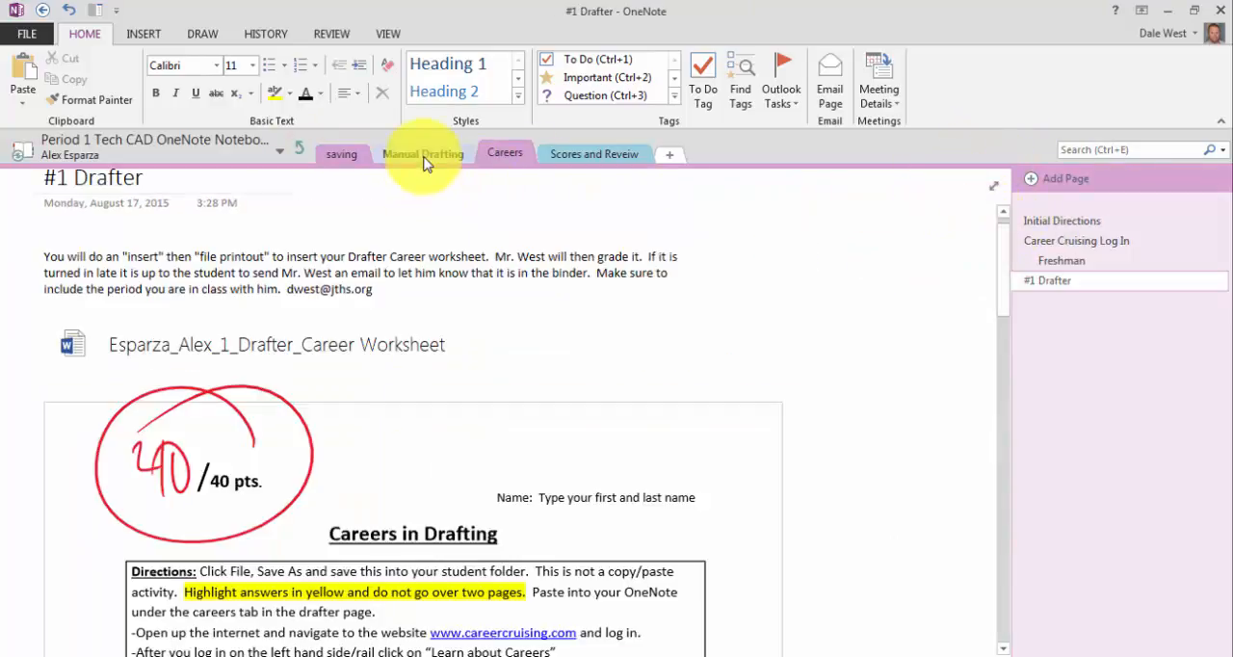
click(423, 153)
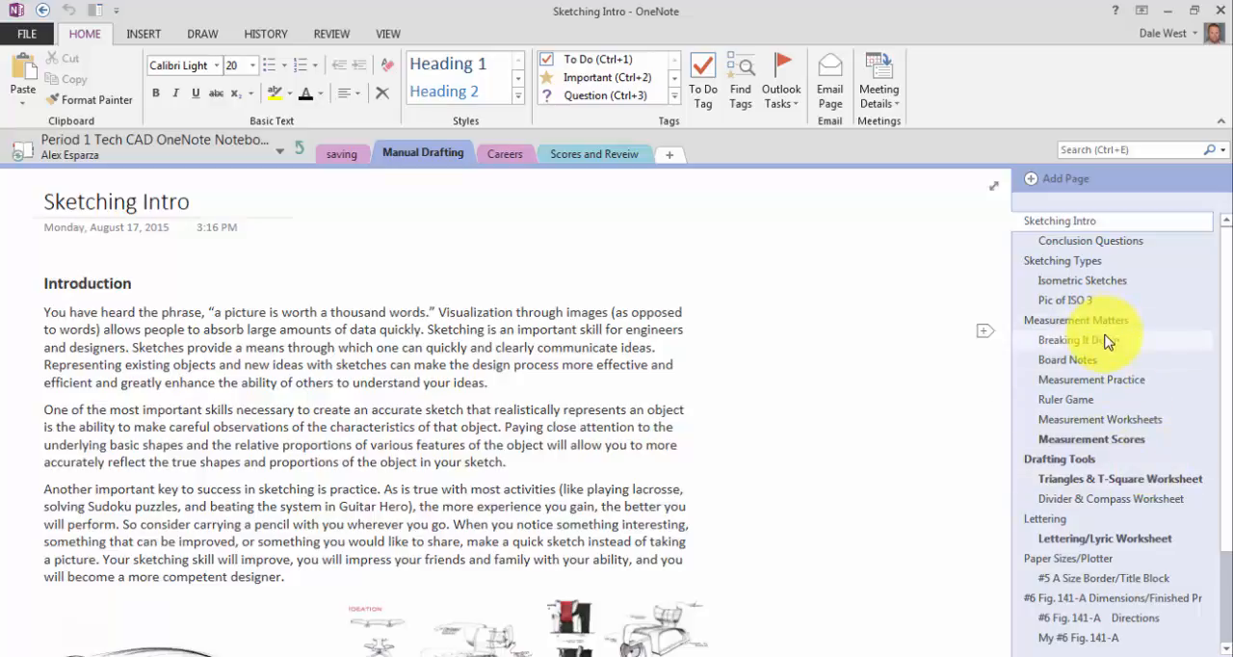
click(1092, 379)
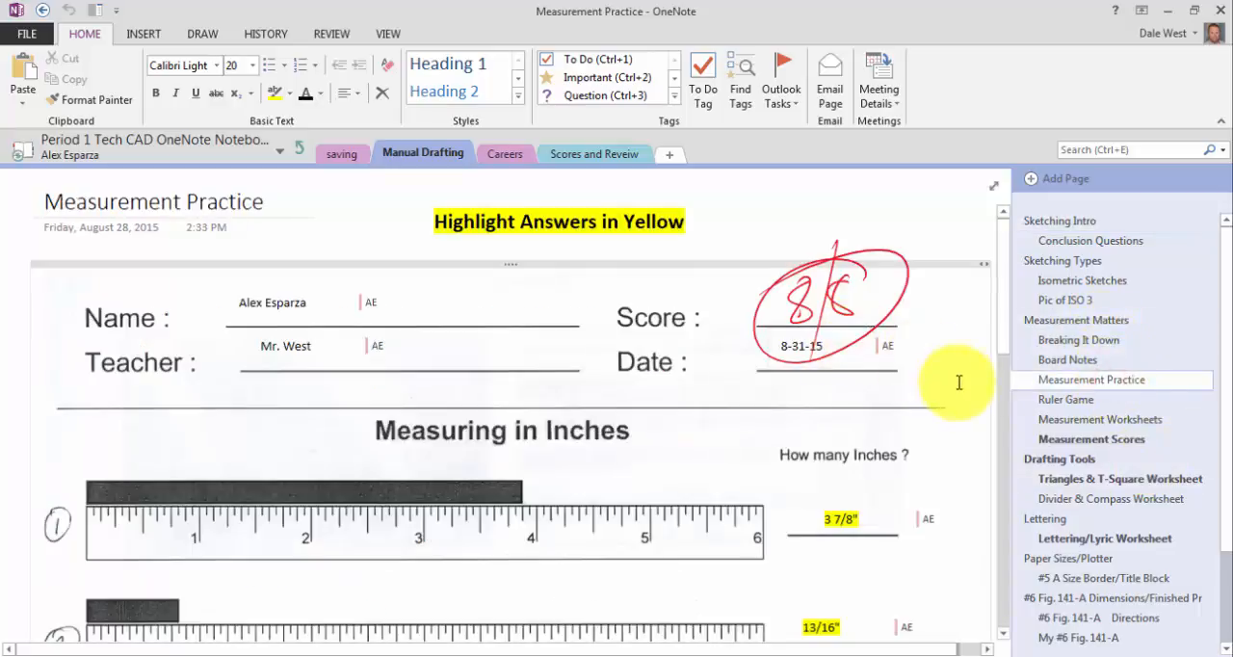
scroll(up, 3)
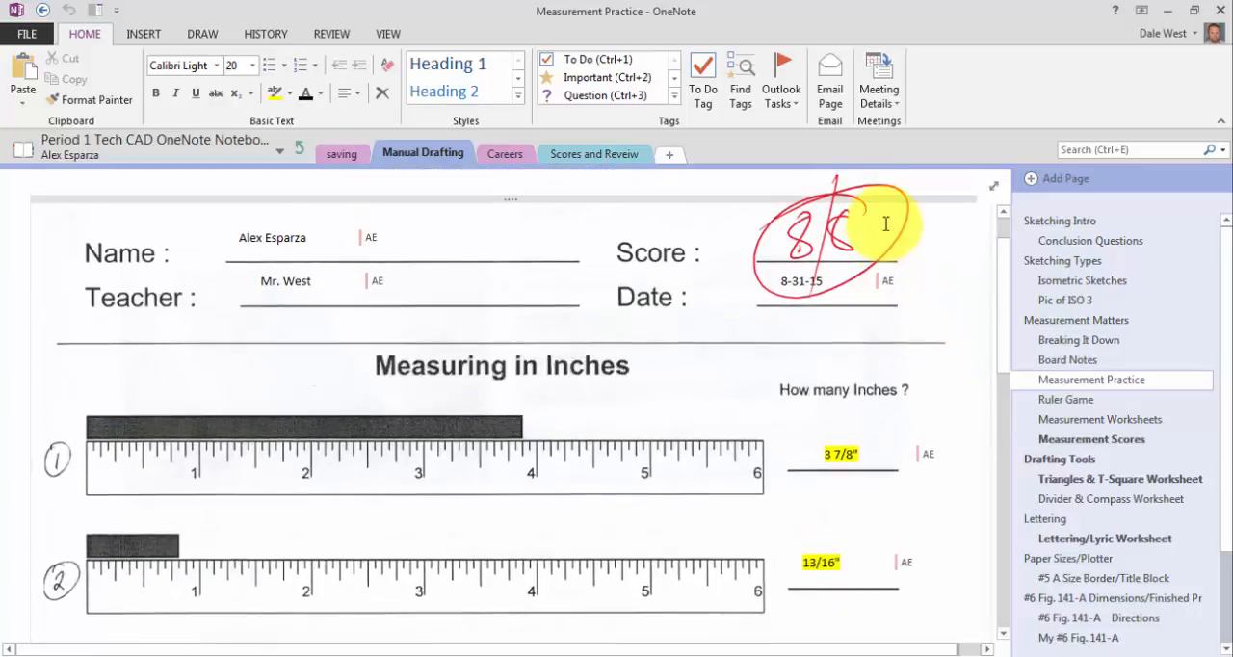
scroll(down, 3)
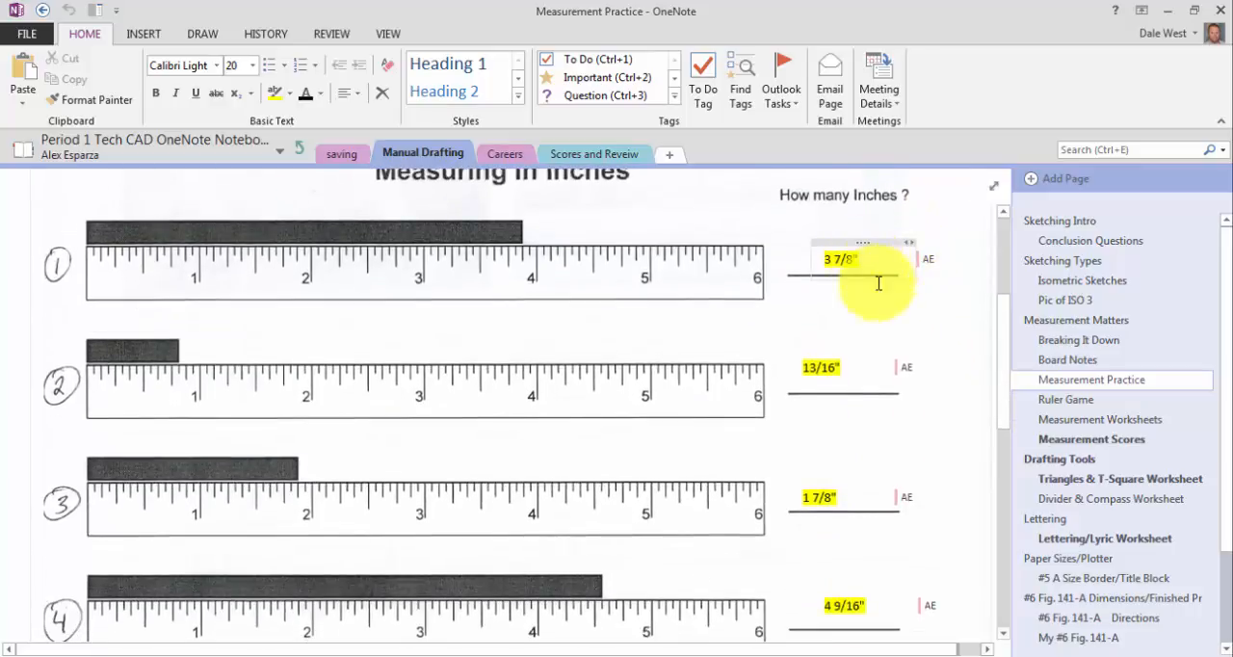
scroll(down, 3)
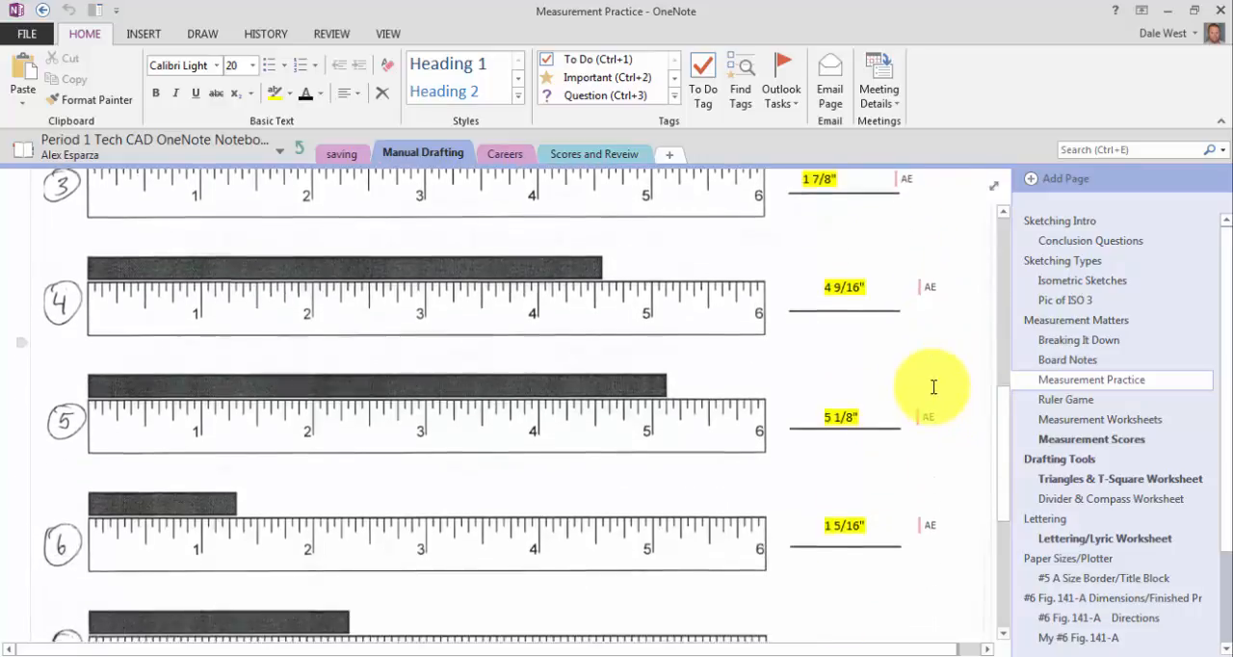
scroll(up, 3)
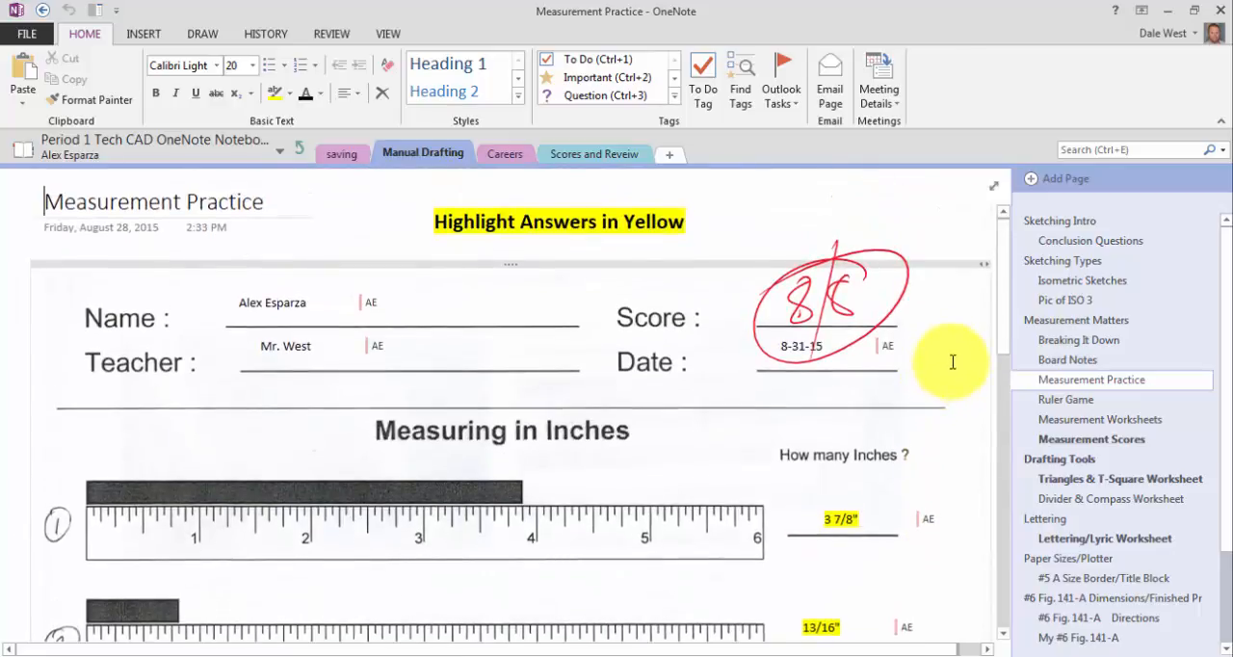
scroll(down, 3)
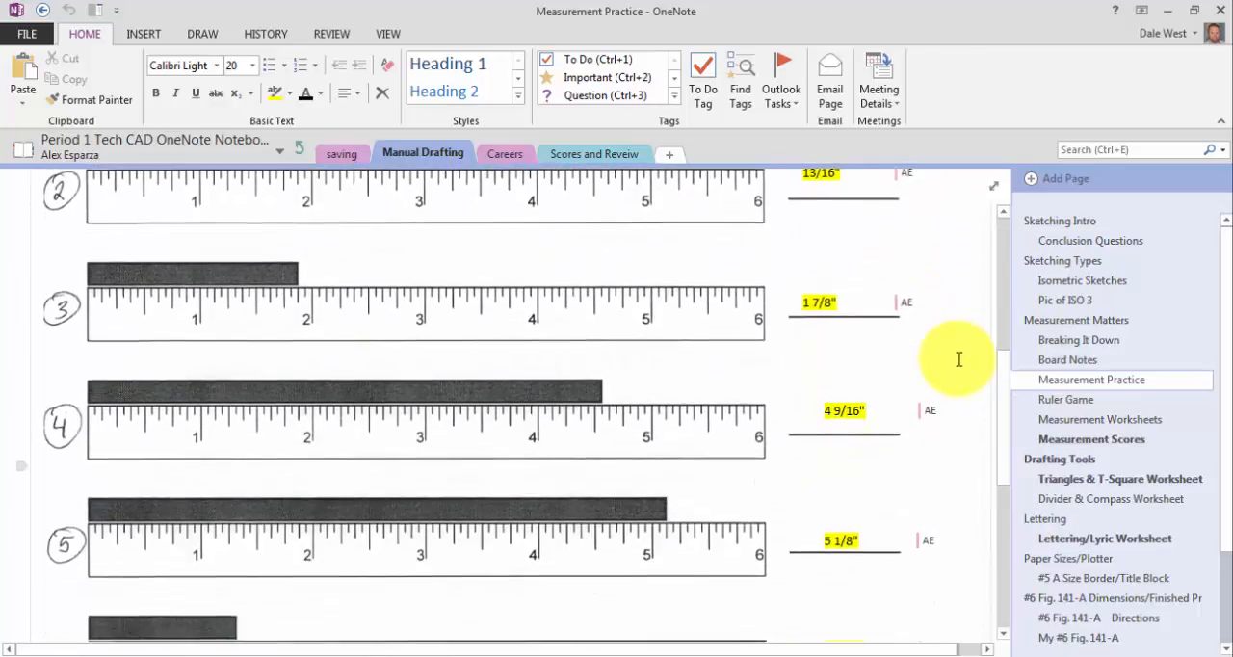
scroll(down, 3)
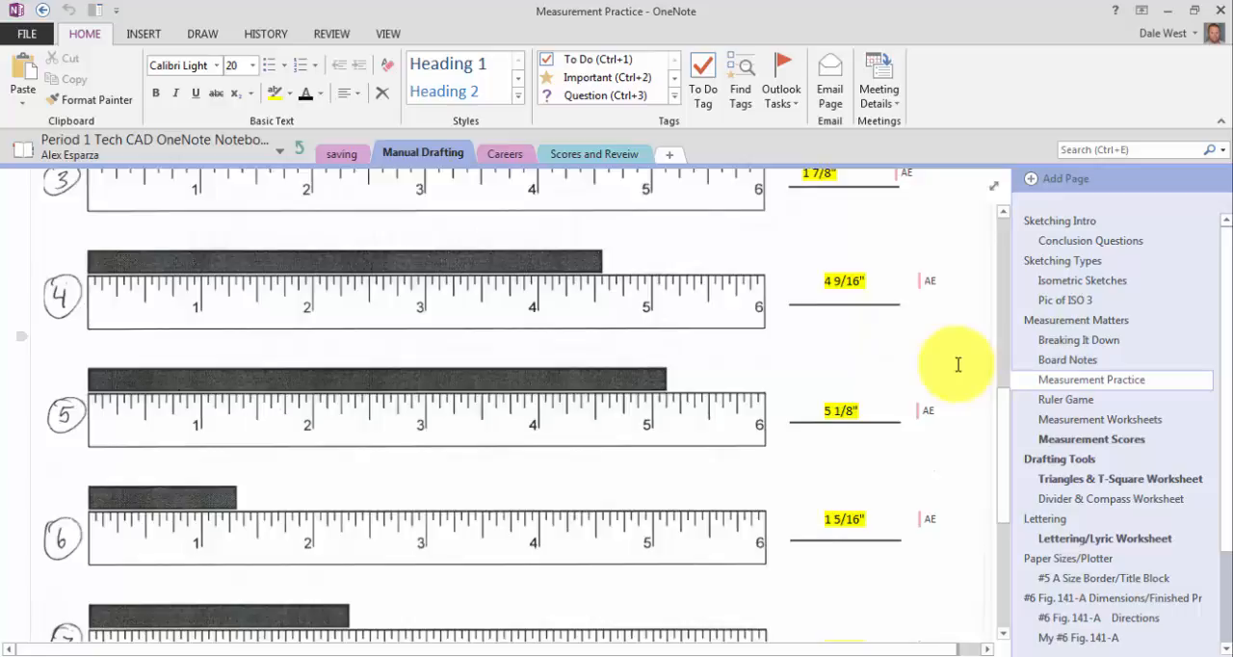
scroll(down, 3)
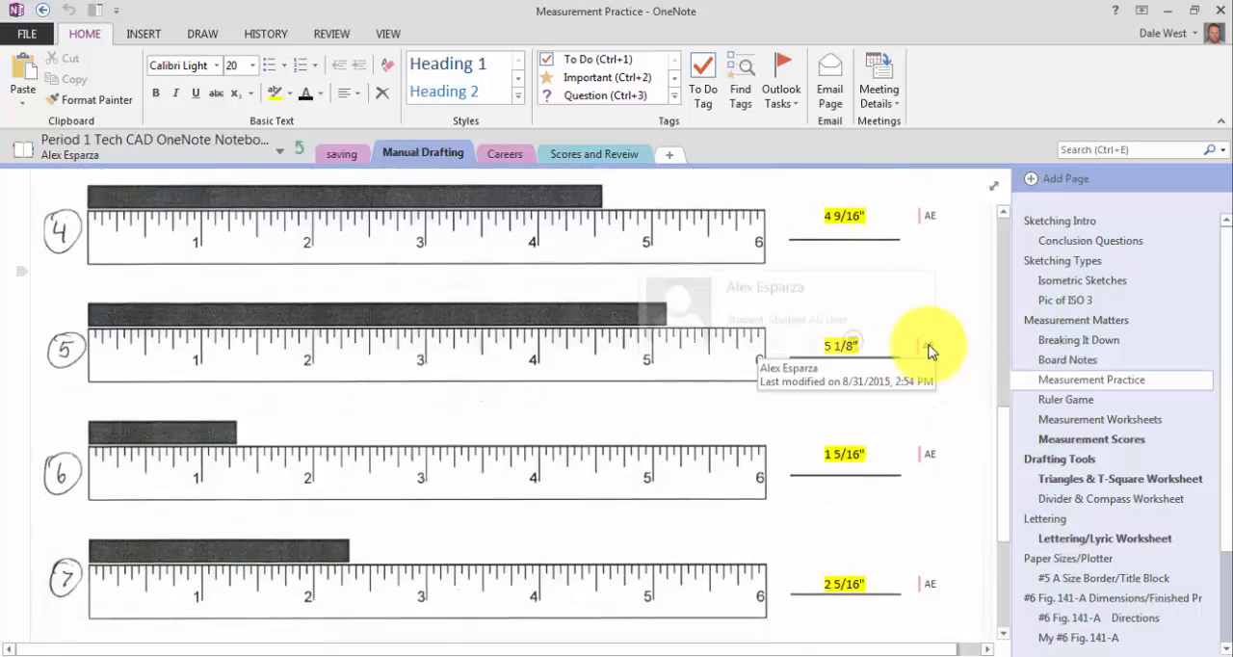
mouse_move(933, 460)
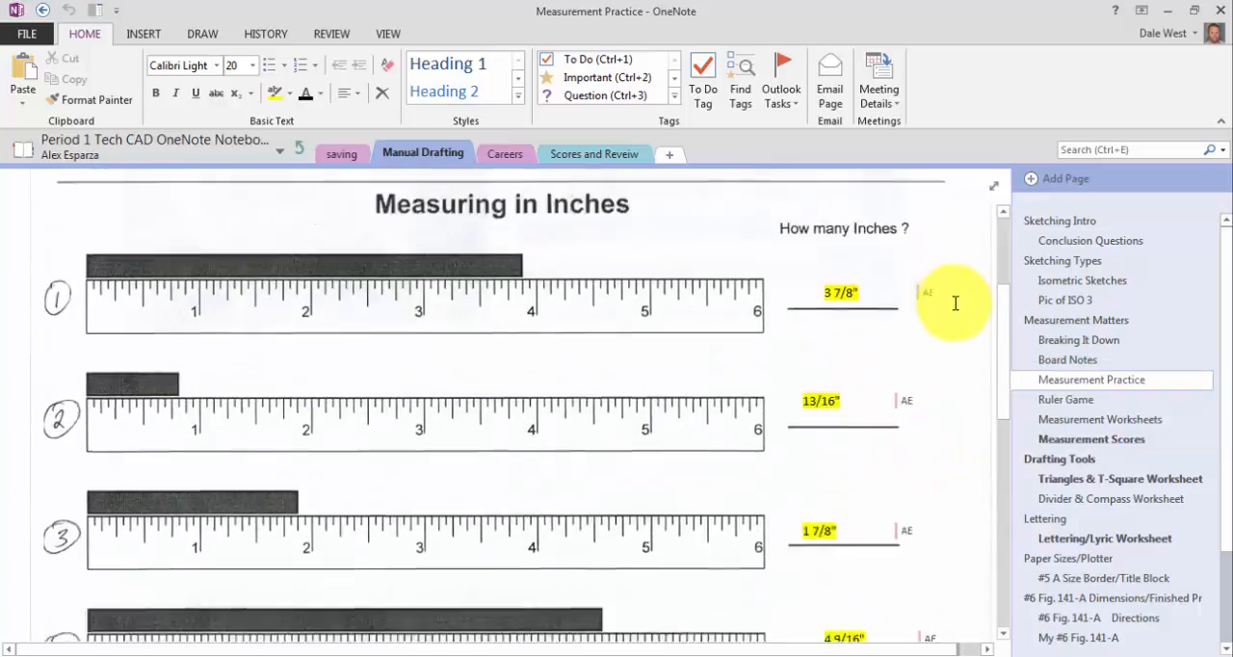
click(302, 152)
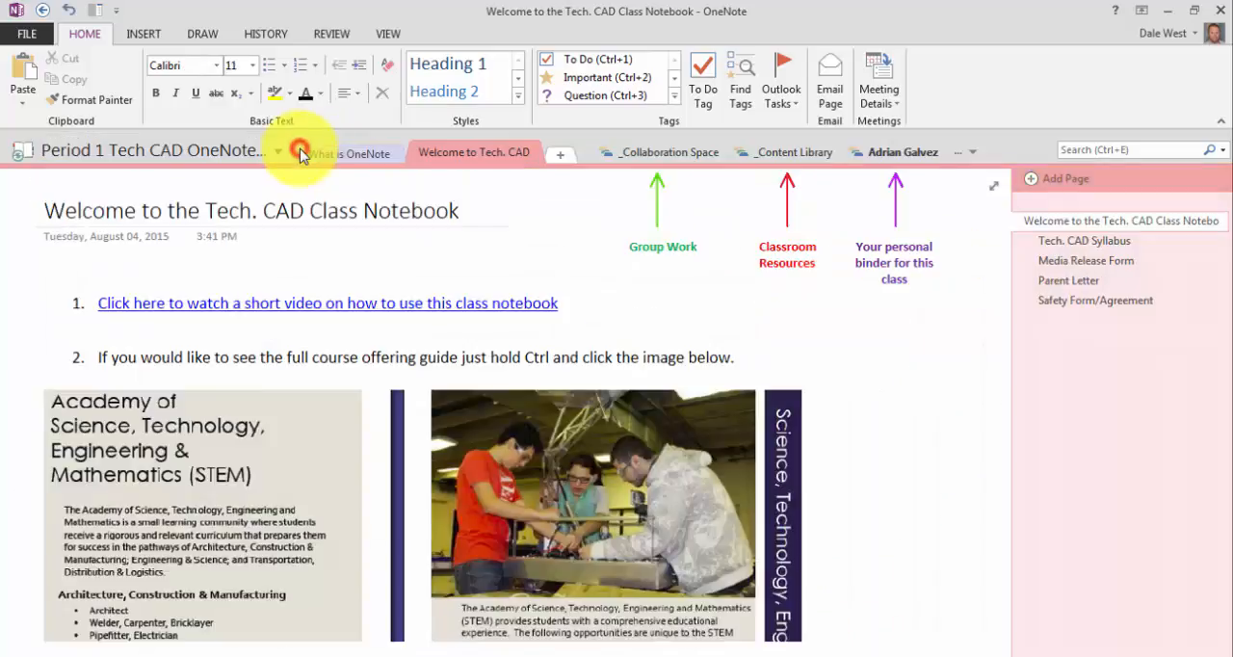
click(964, 151)
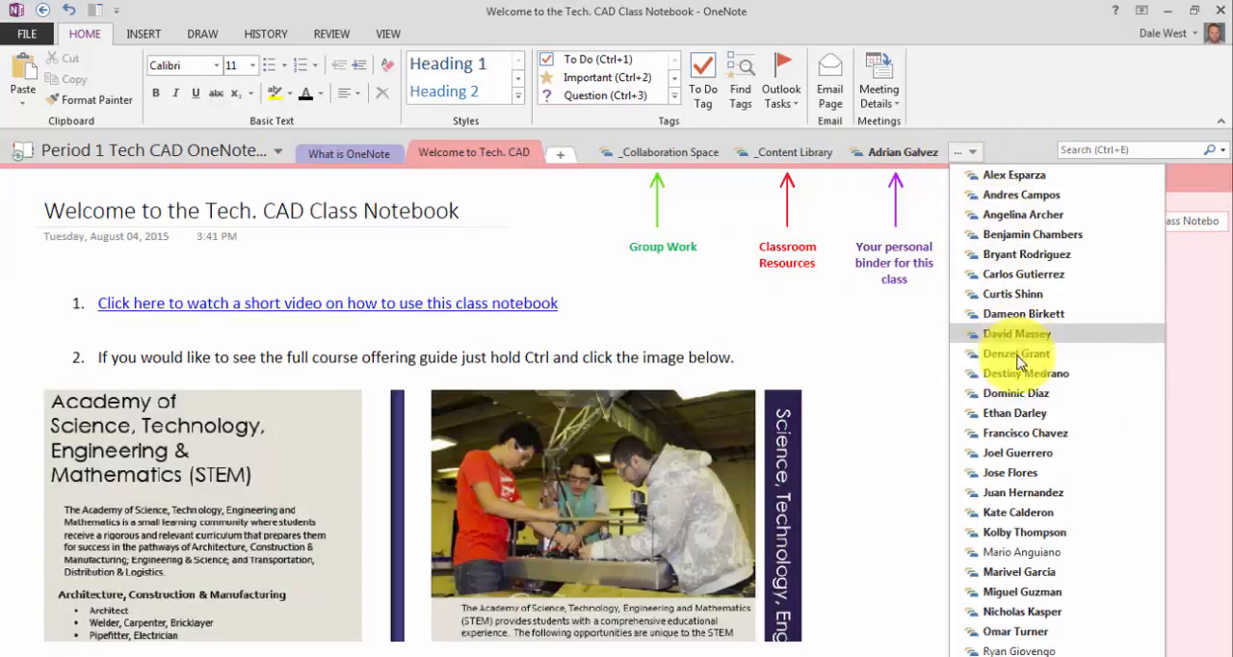
mouse_move(1038, 562)
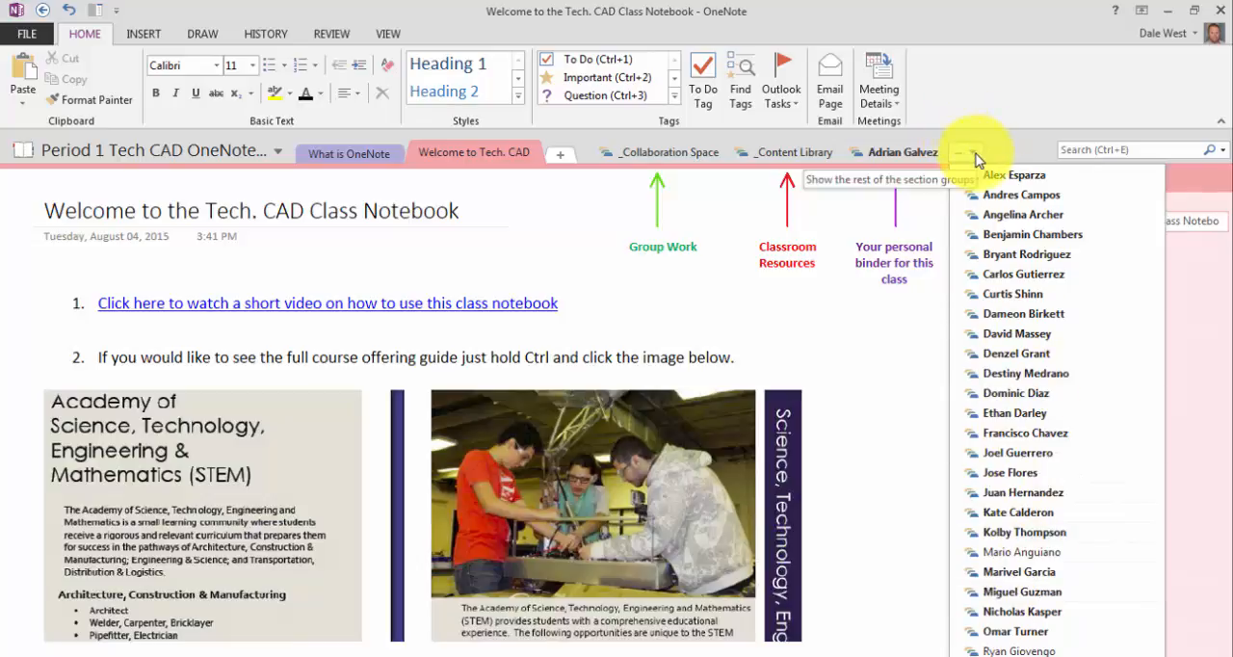
mouse_move(1002, 126)
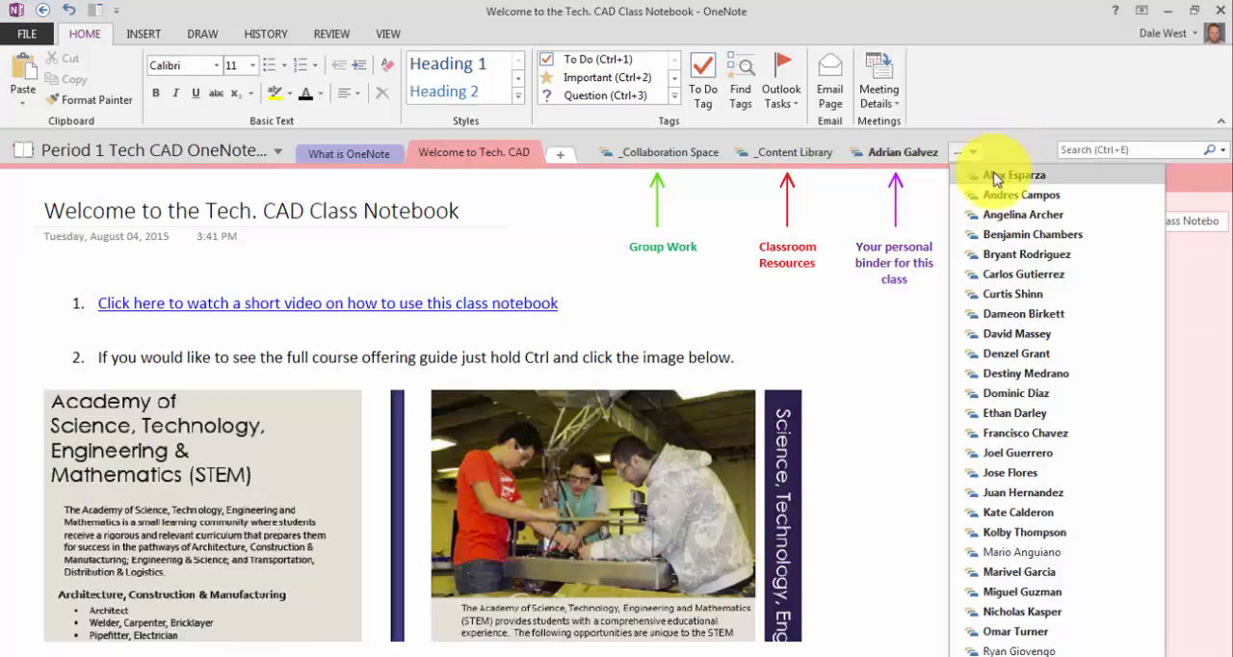
mouse_move(1010, 175)
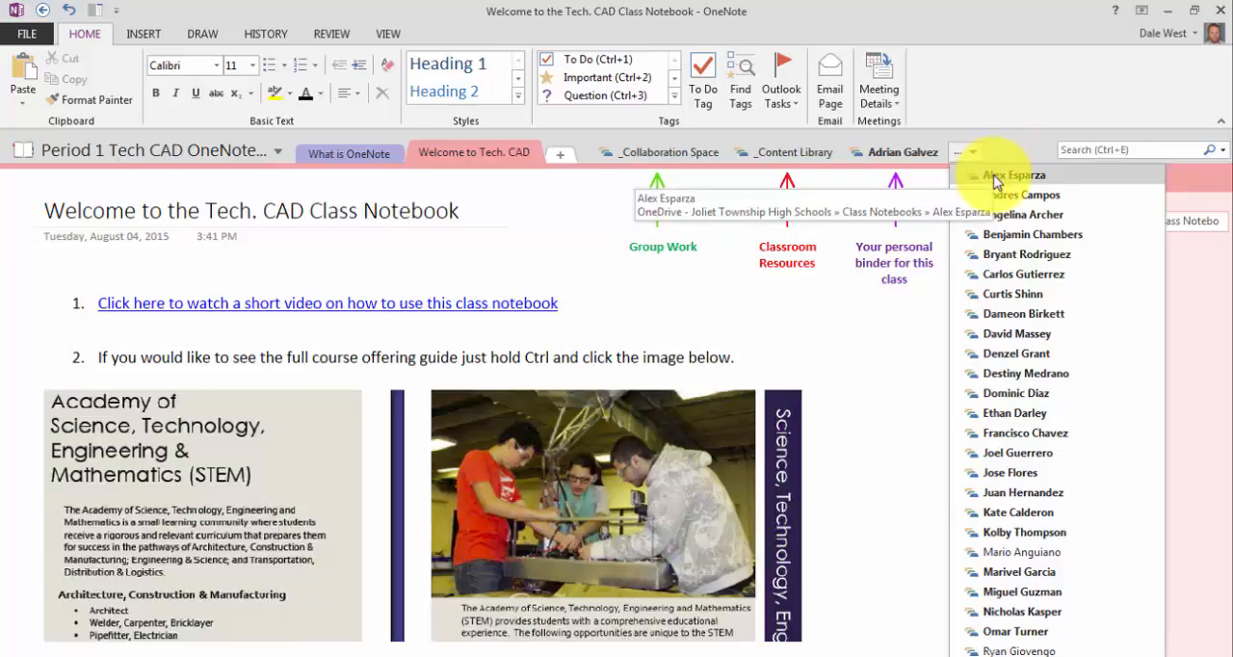
mouse_move(1009, 334)
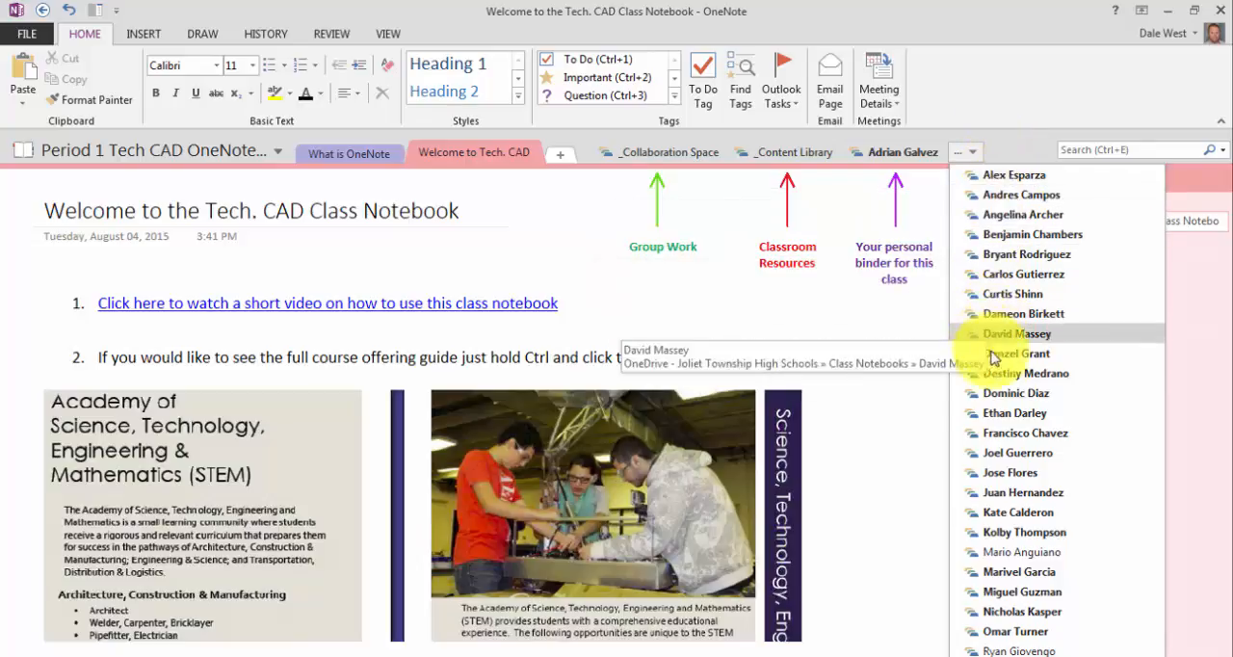
mouse_move(1014, 174)
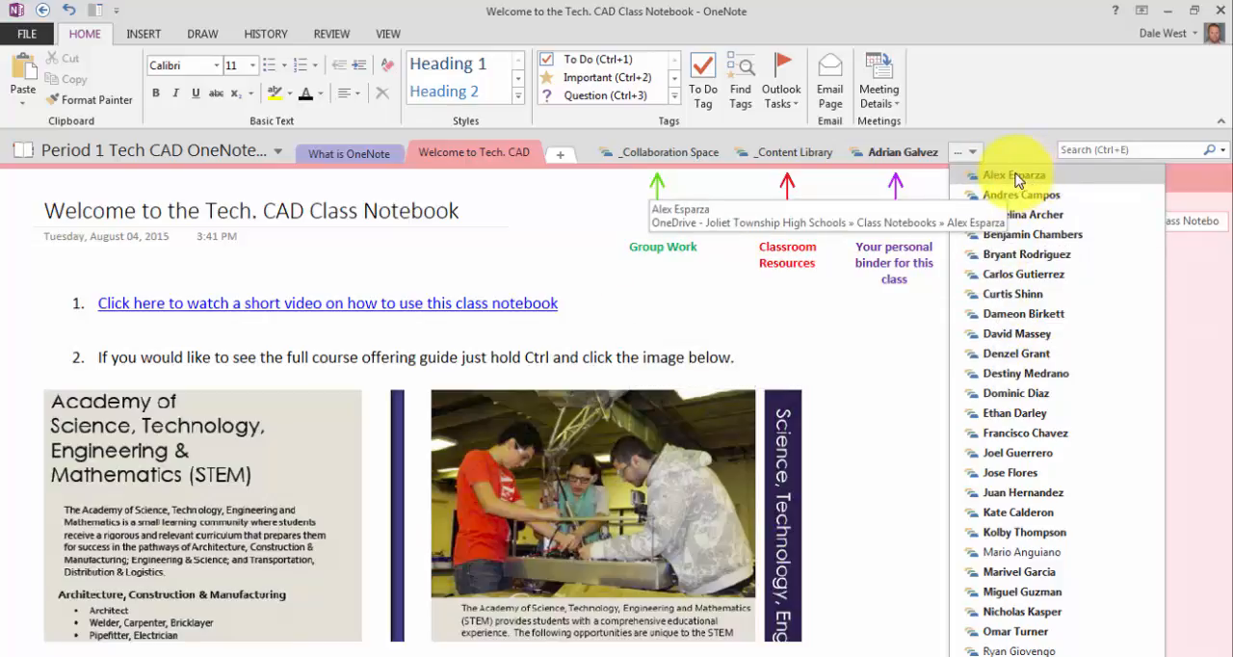
mouse_move(1032, 235)
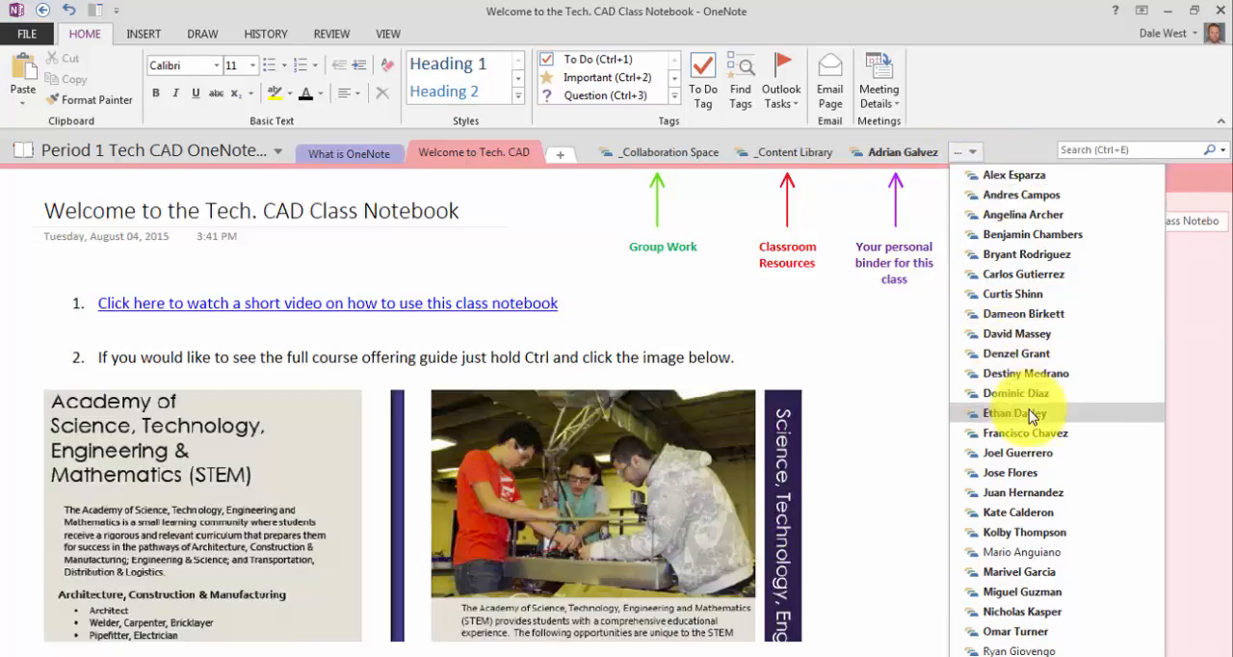
mouse_move(967, 151)
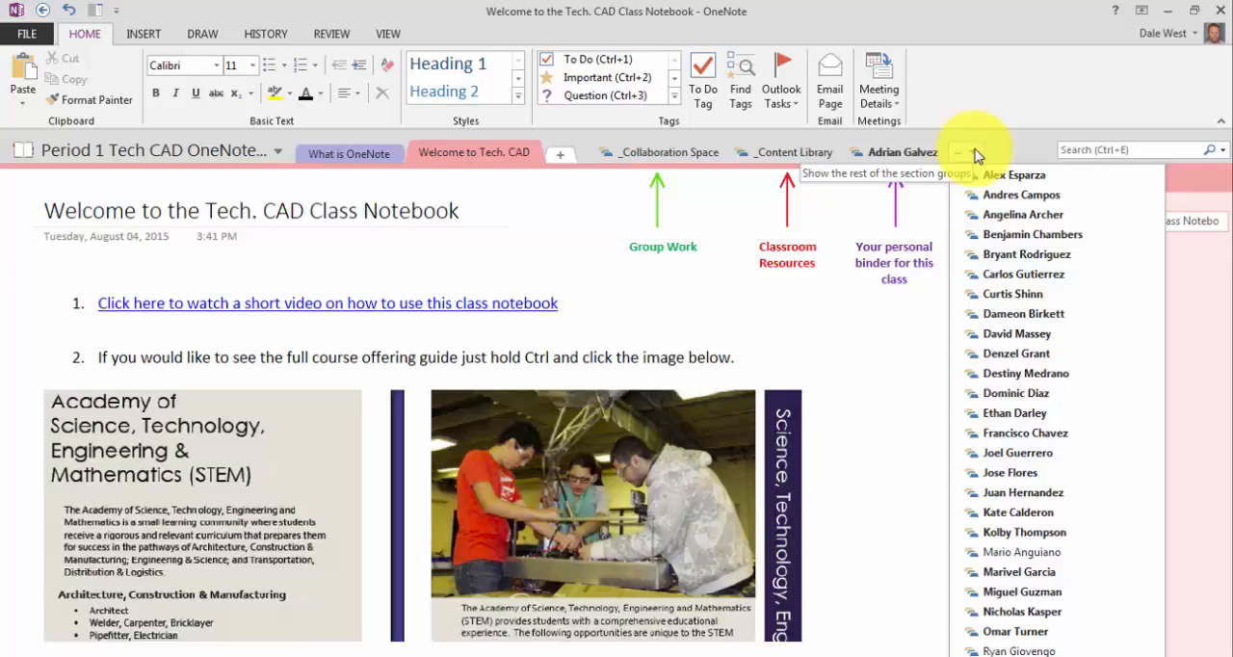
click(973, 151)
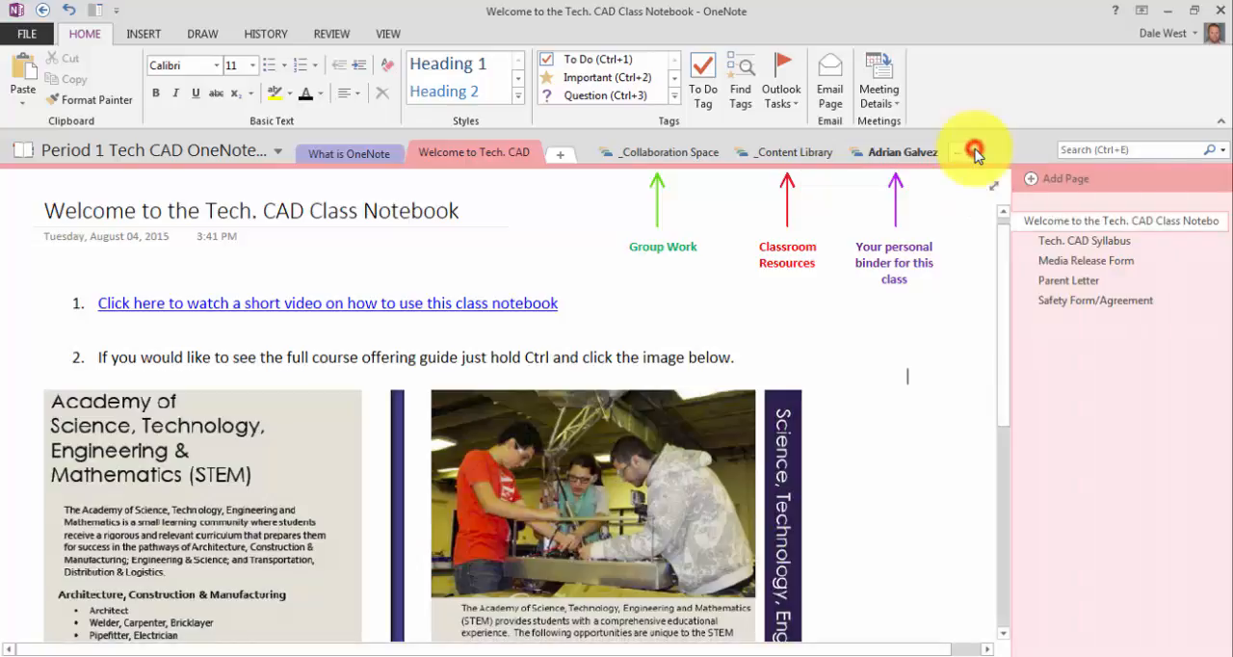
mouse_move(826, 219)
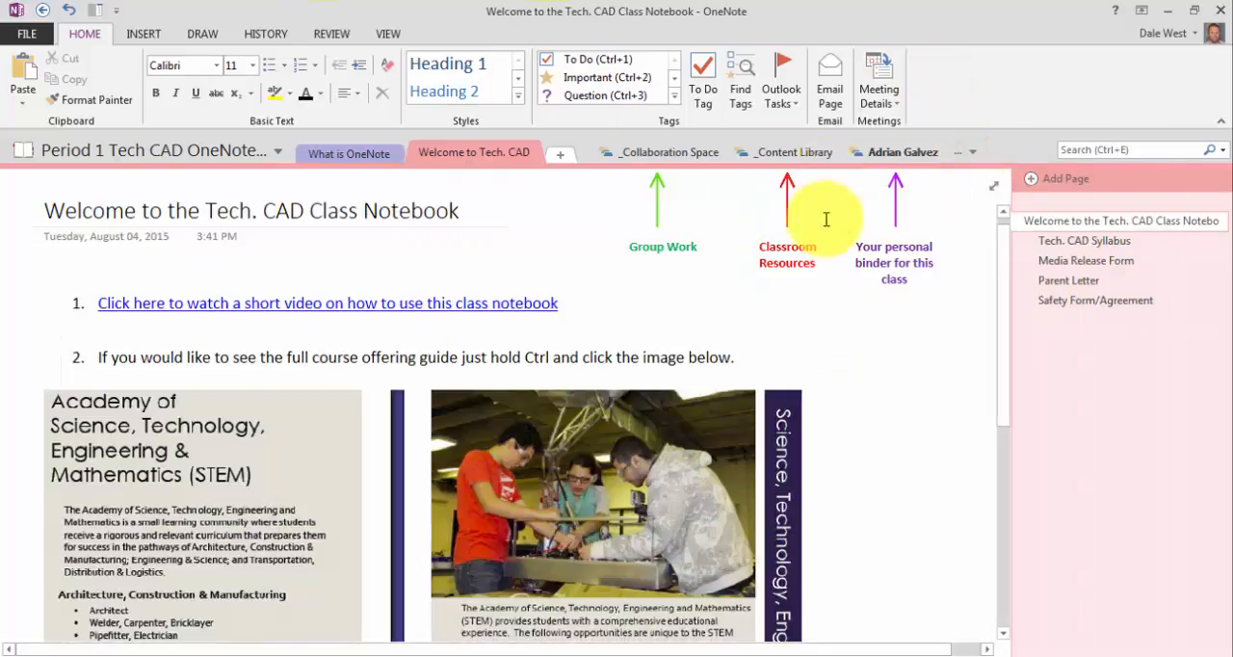
mouse_move(912, 380)
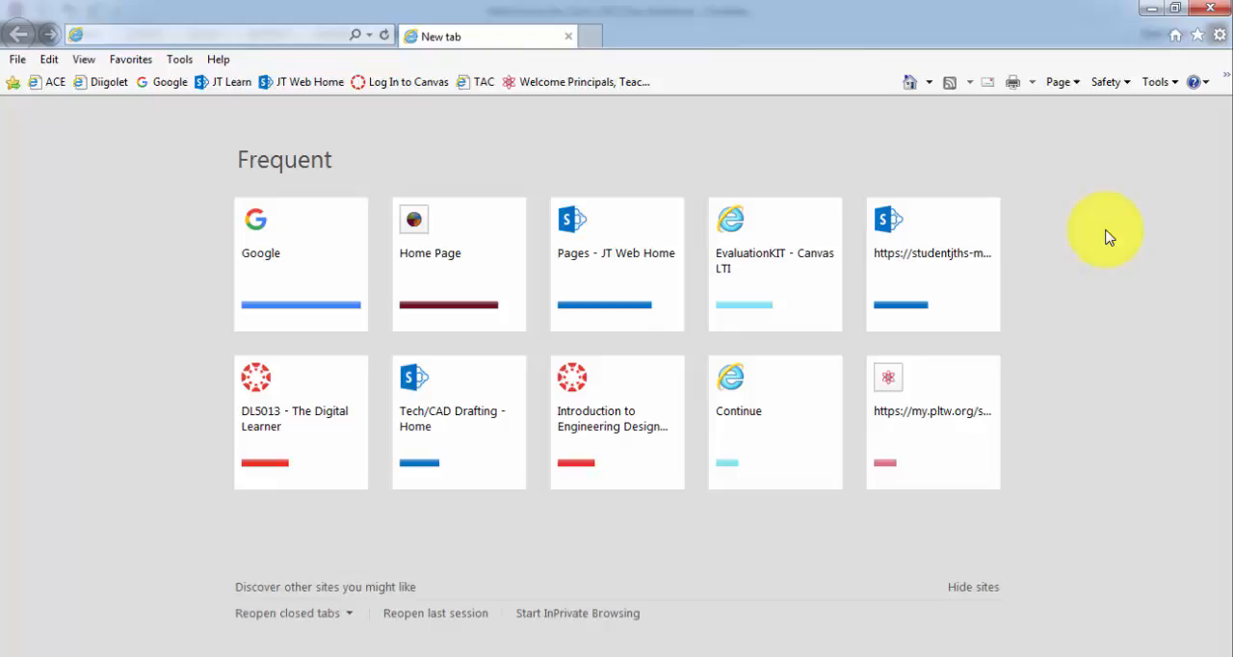
mouse_move(1175, 36)
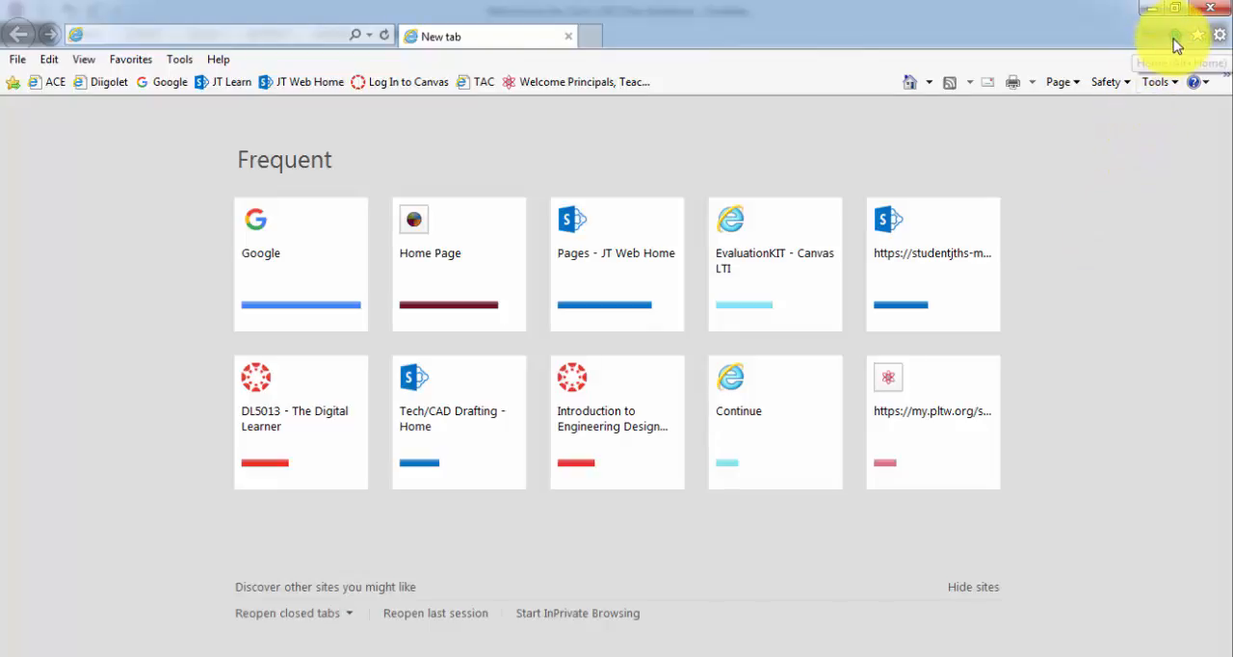
Step: Load JT Web Home and open the OneDrive for Business documents in a new tab
click(615, 252)
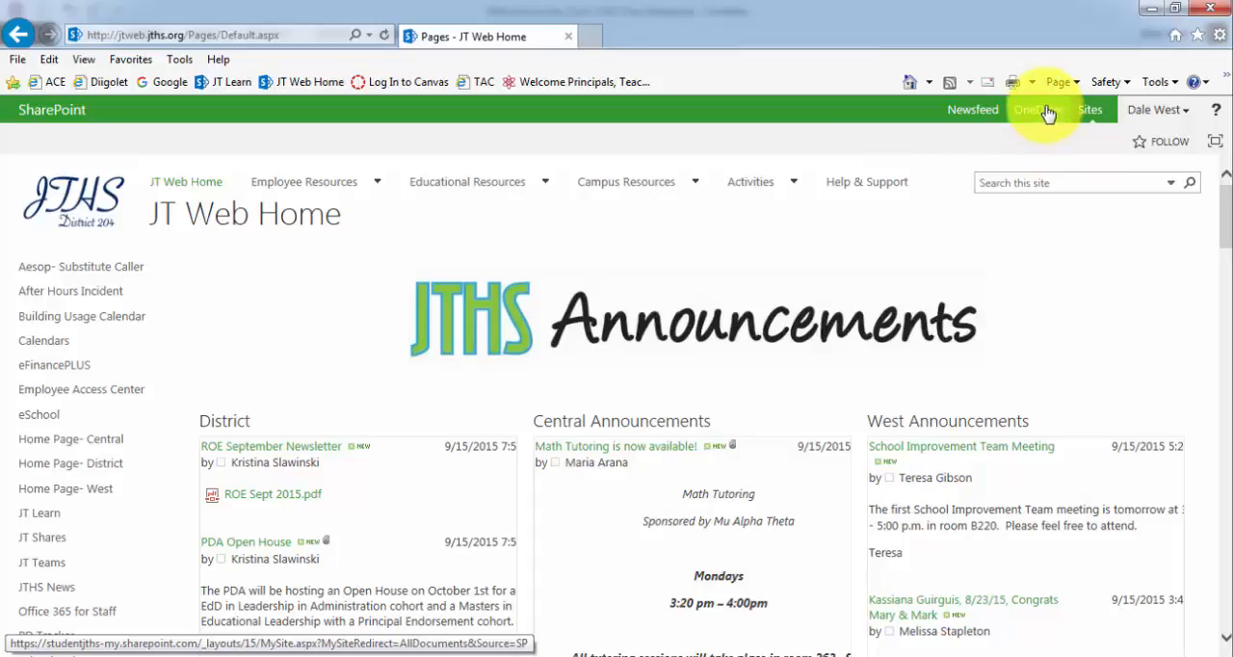
click(1030, 109)
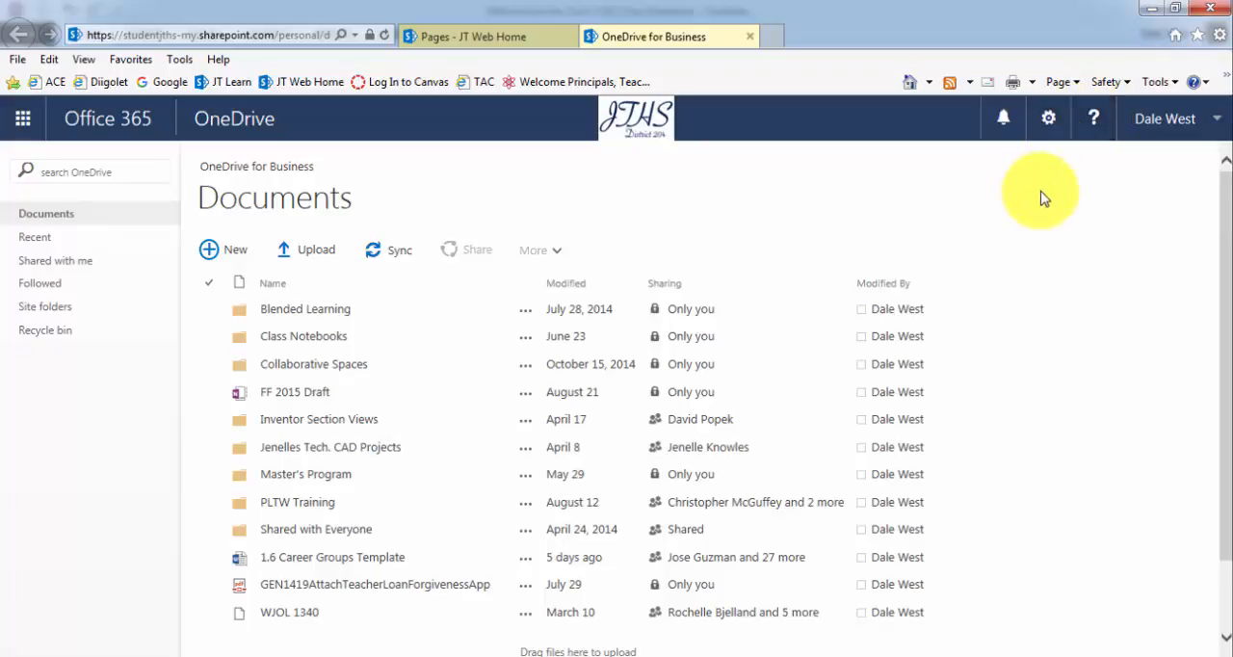
mouse_move(1009, 183)
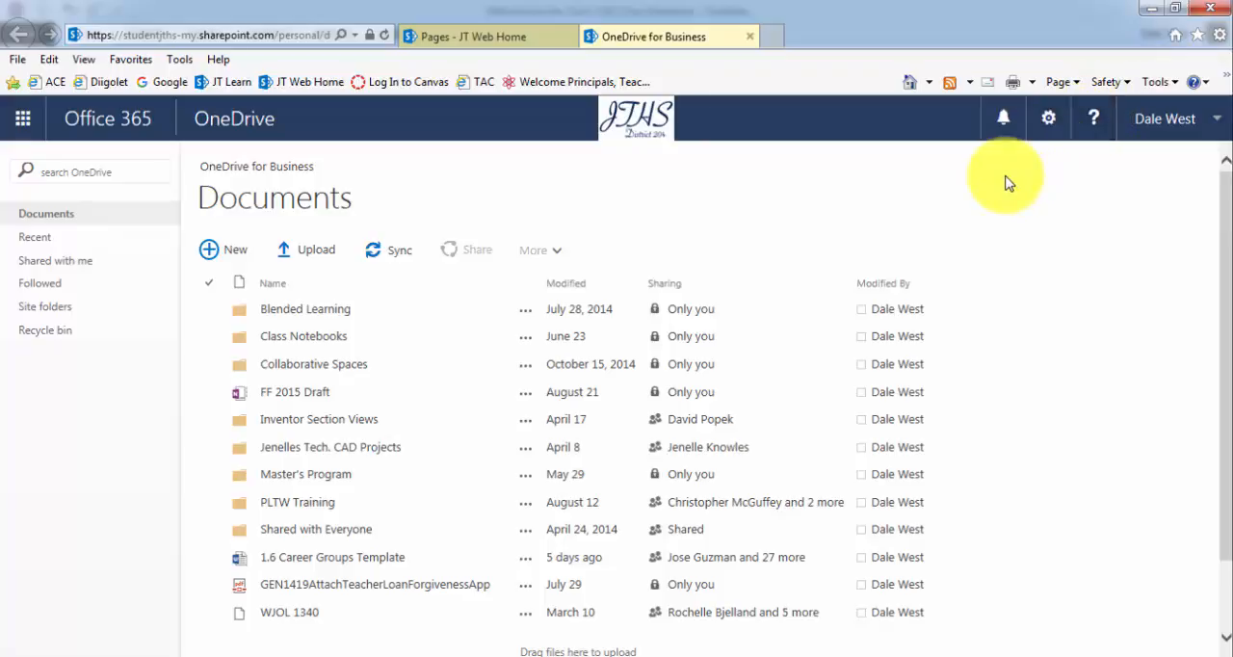
mouse_move(1002, 183)
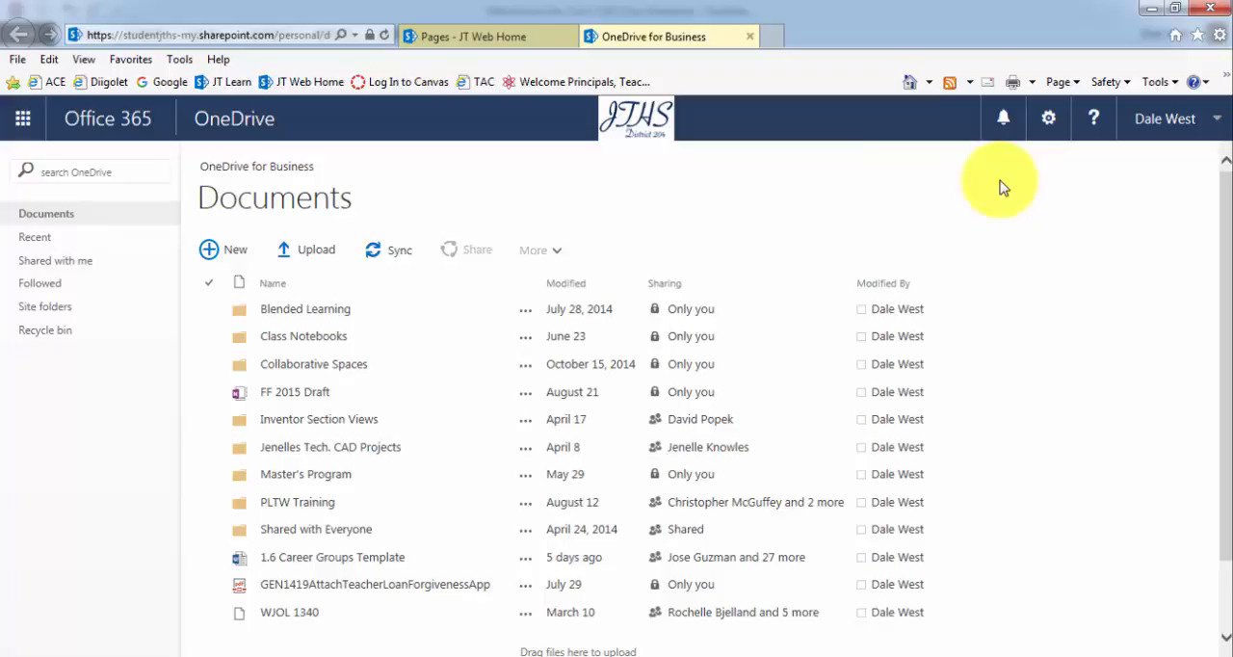
mouse_move(22, 117)
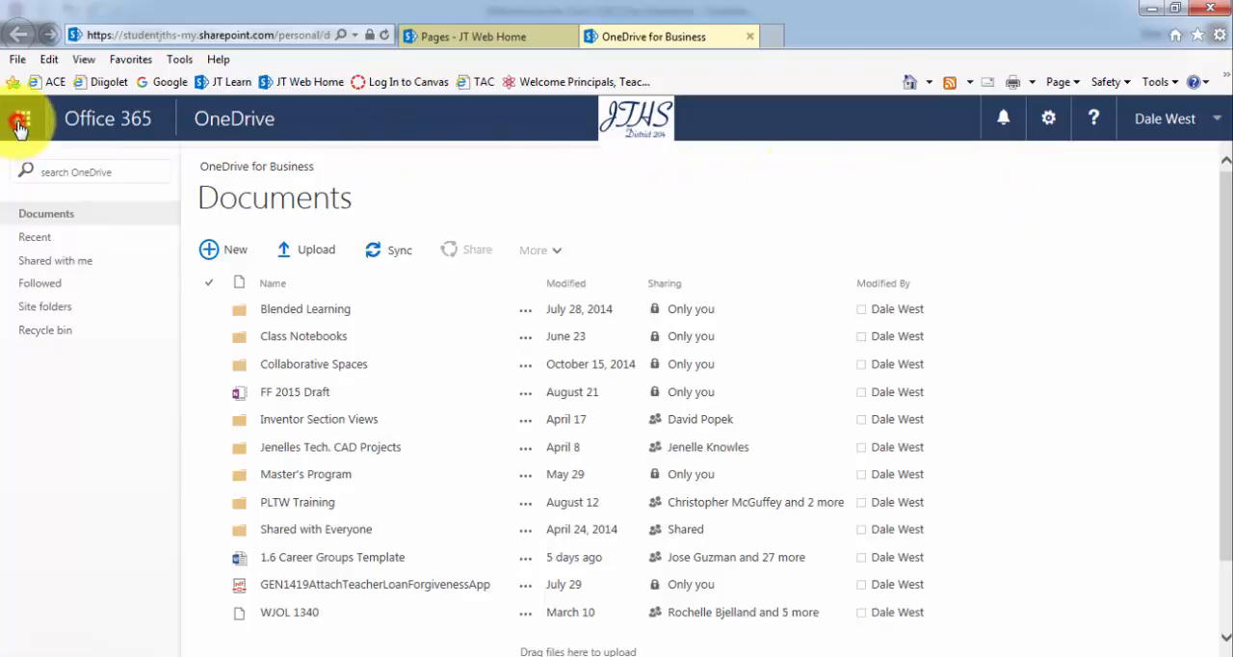
Step: Launch Class Notebook from the Office 365 app launcher, sign in, and start a new notebook
click(21, 118)
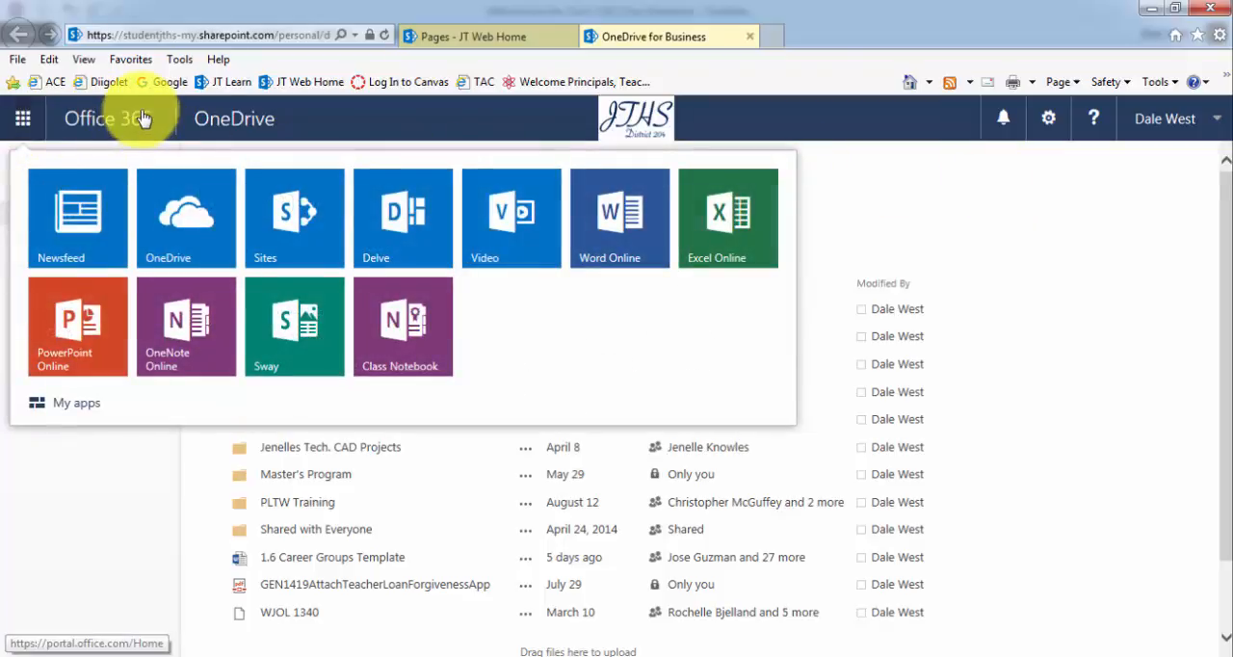
mouse_move(142, 104)
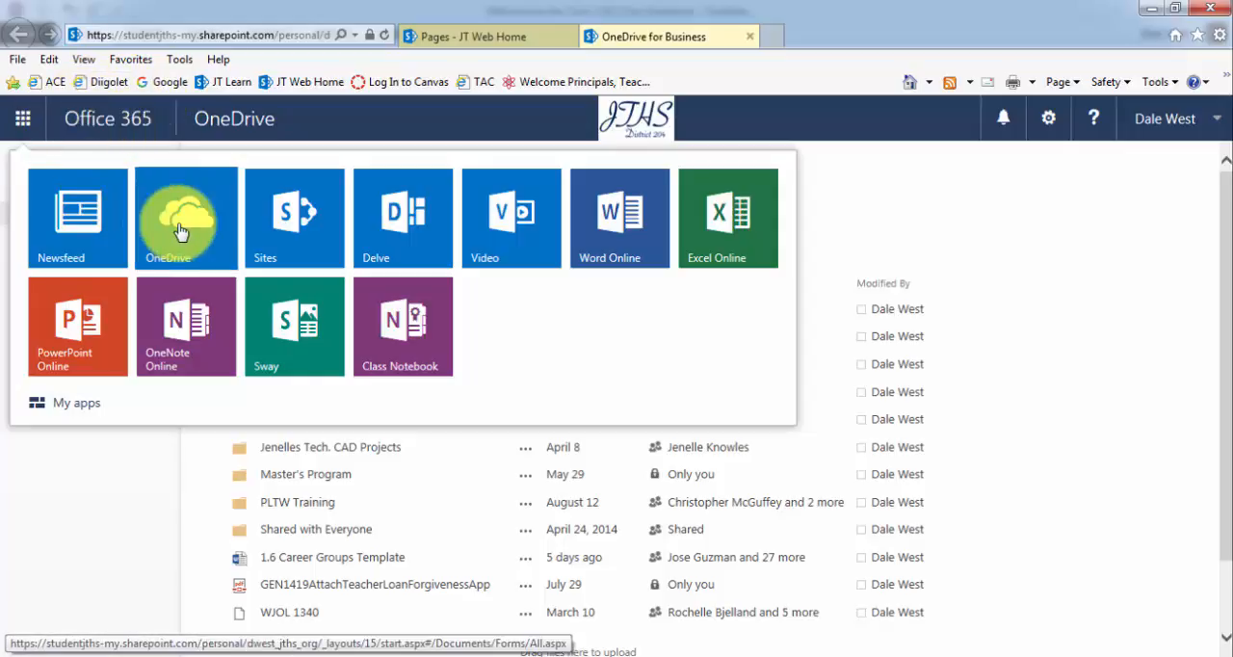
mouse_move(186, 326)
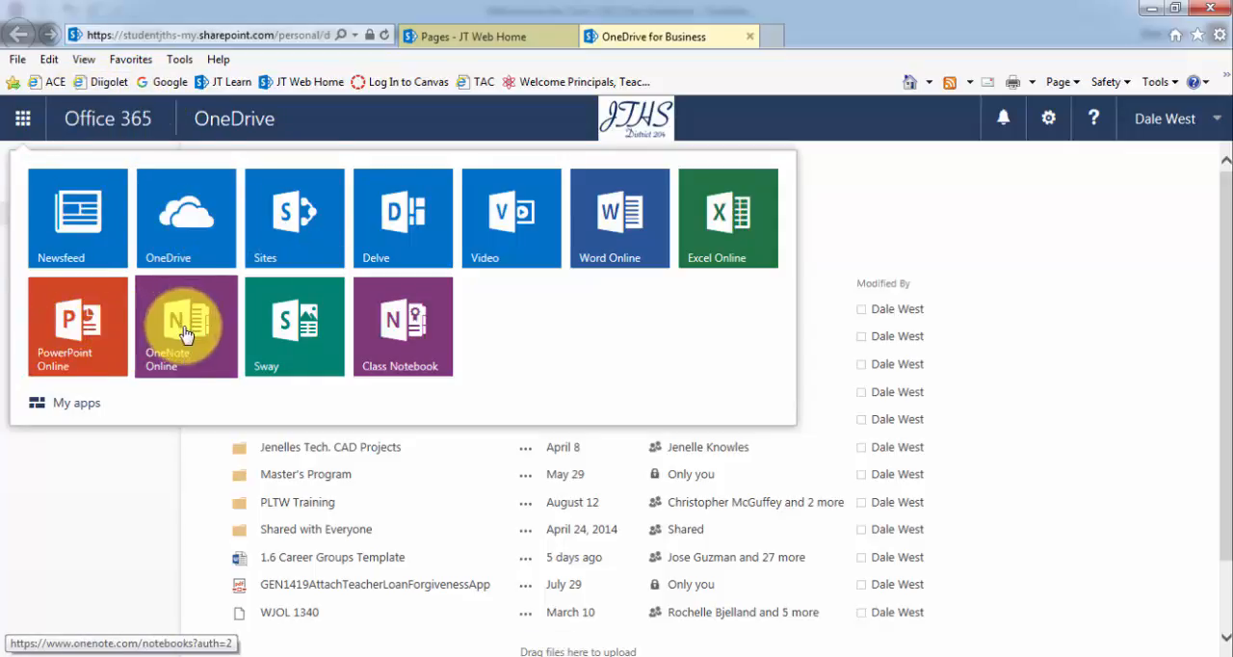
mouse_move(619, 217)
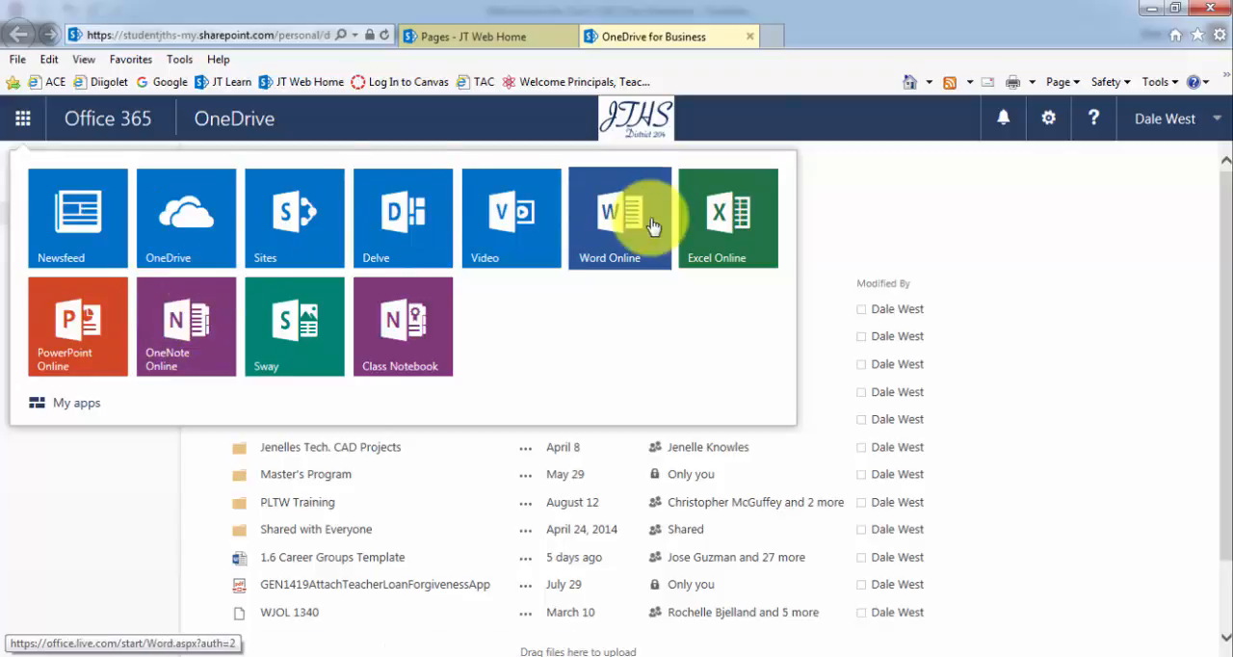
mouse_move(403, 325)
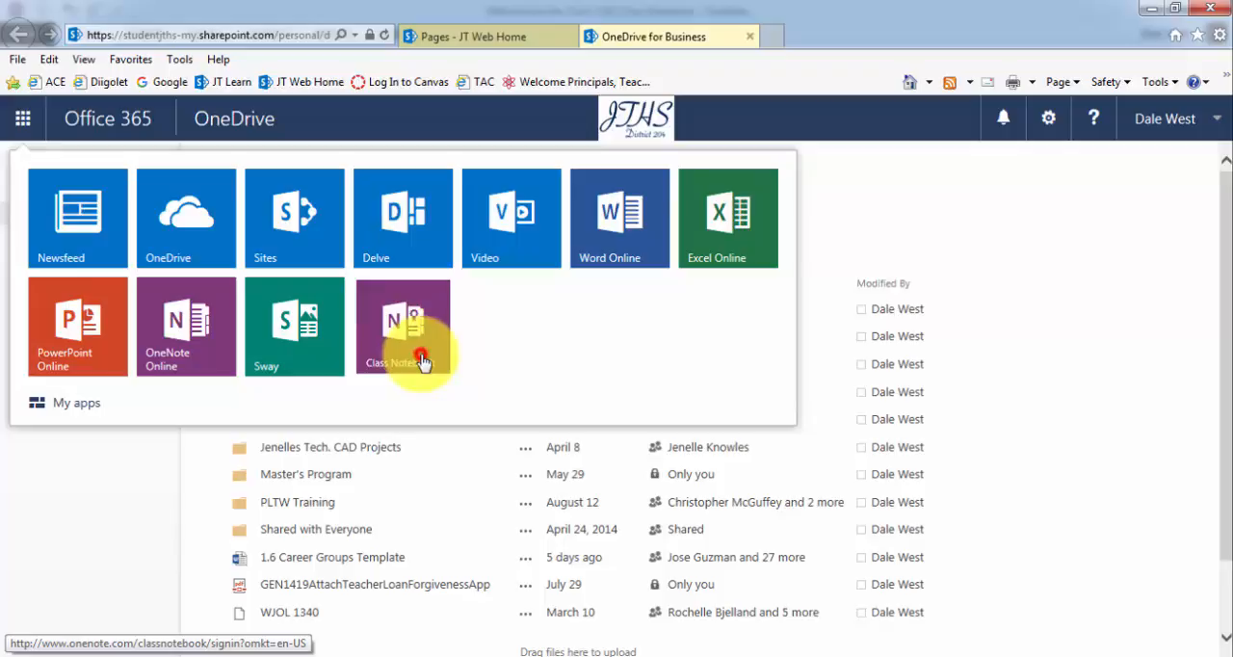
click(403, 325)
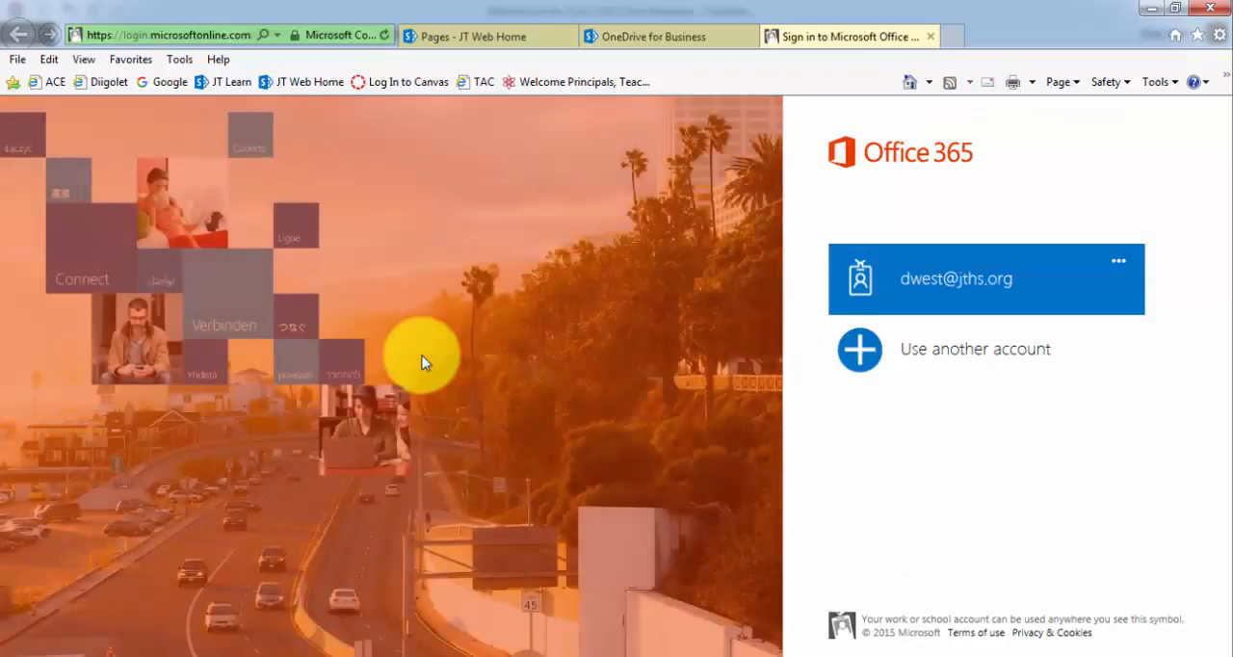
click(956, 278)
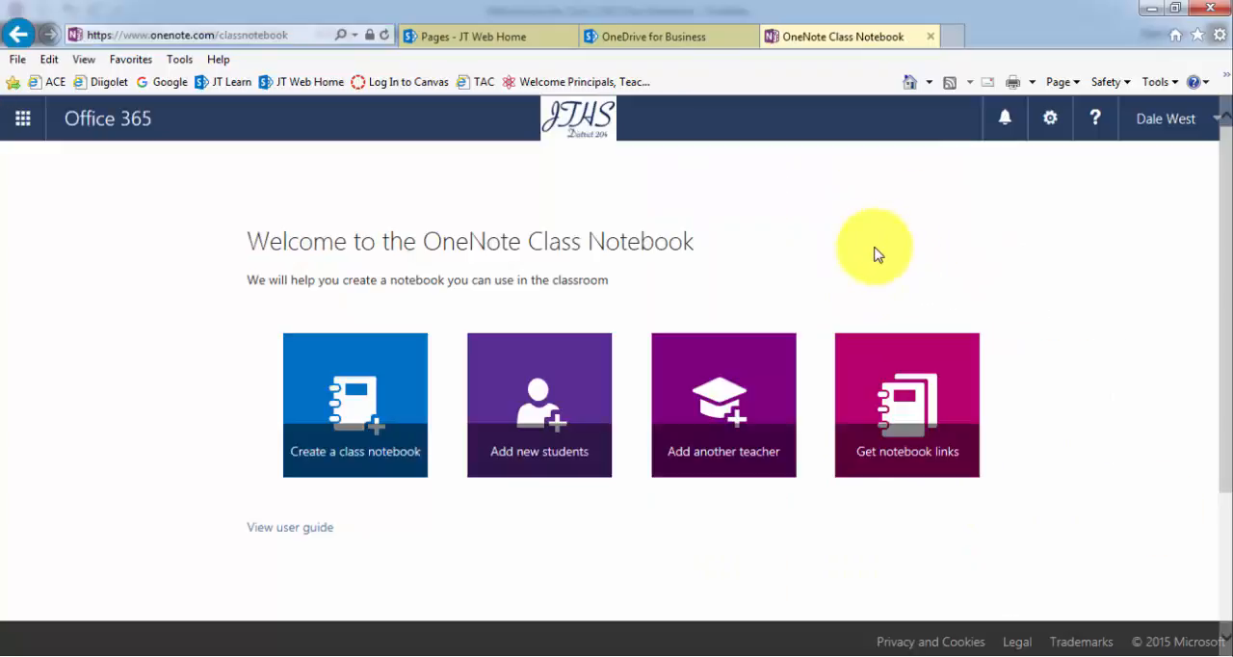
mouse_move(284, 327)
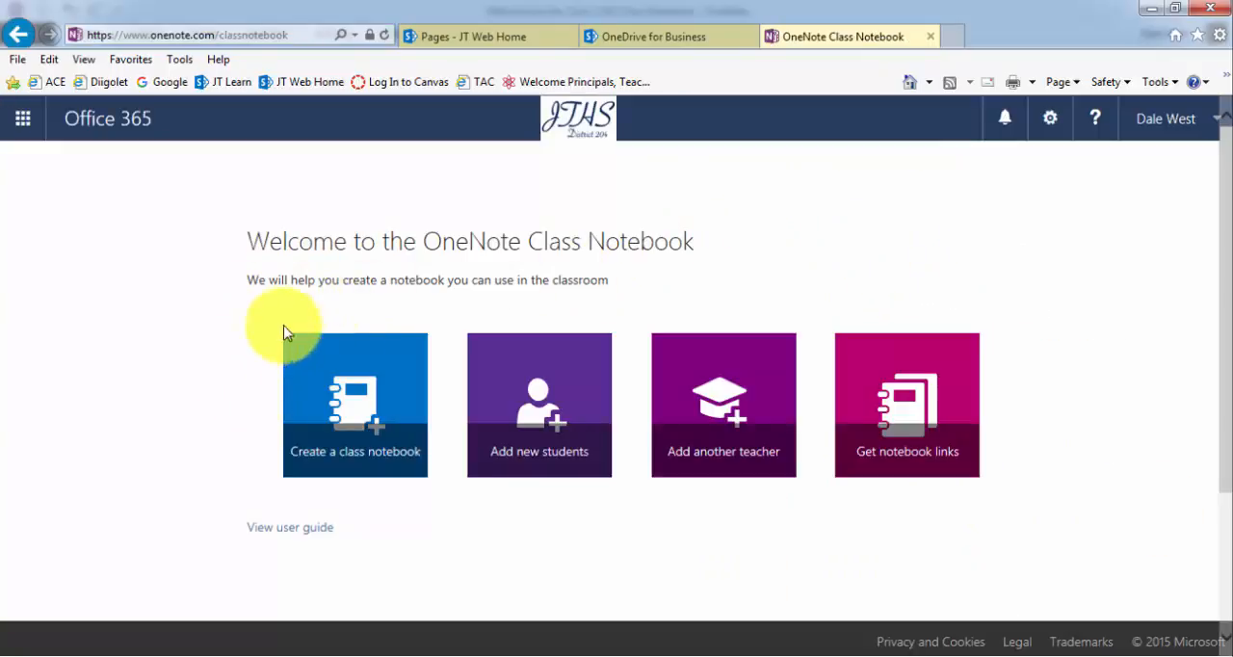
click(355, 447)
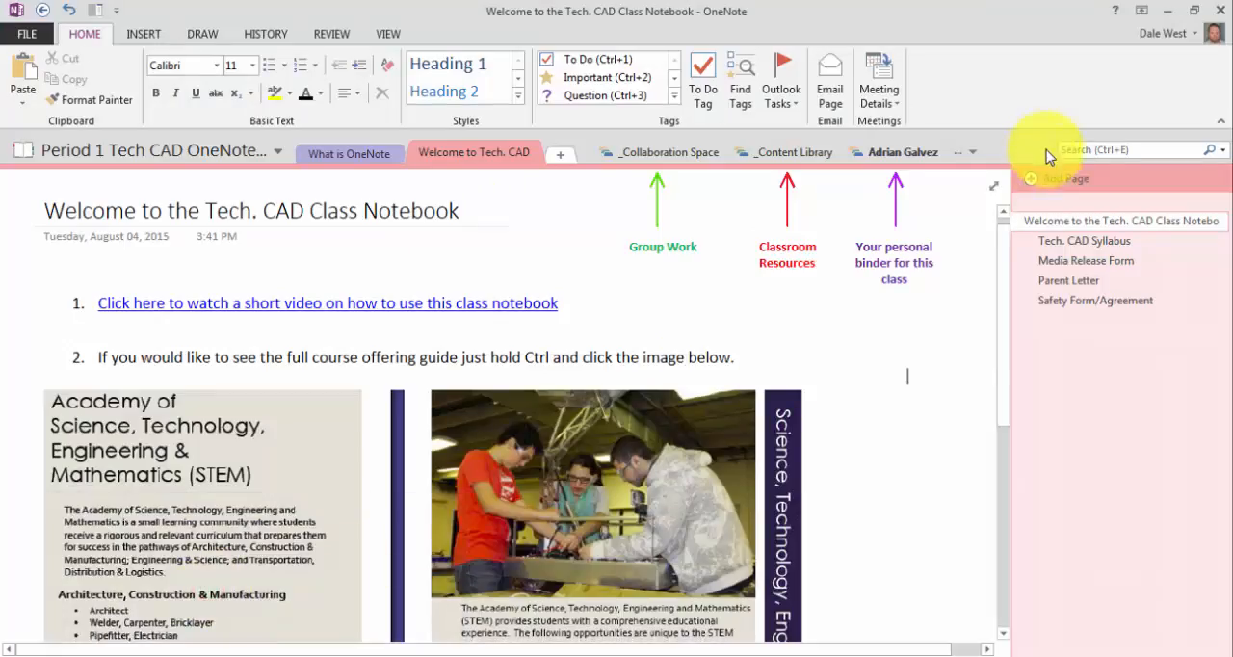
Step: Show the full list of student section groups in the Tech. CAD notebook
click(959, 153)
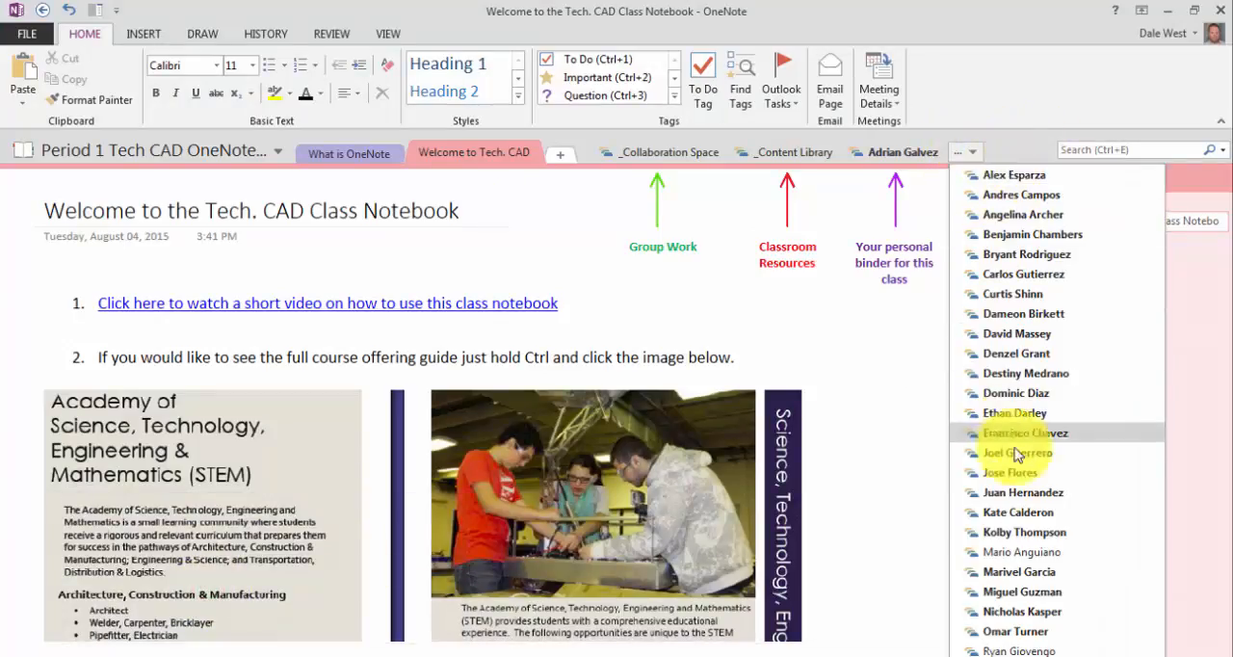
mouse_move(1018, 592)
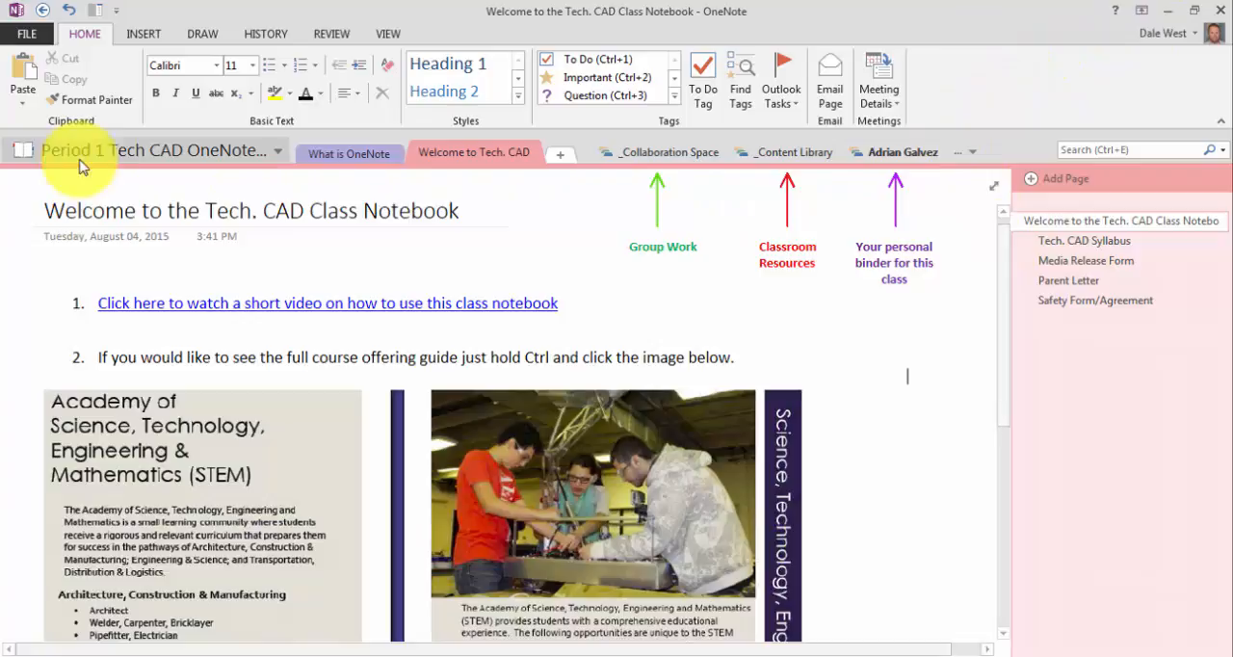
mouse_move(727, 300)
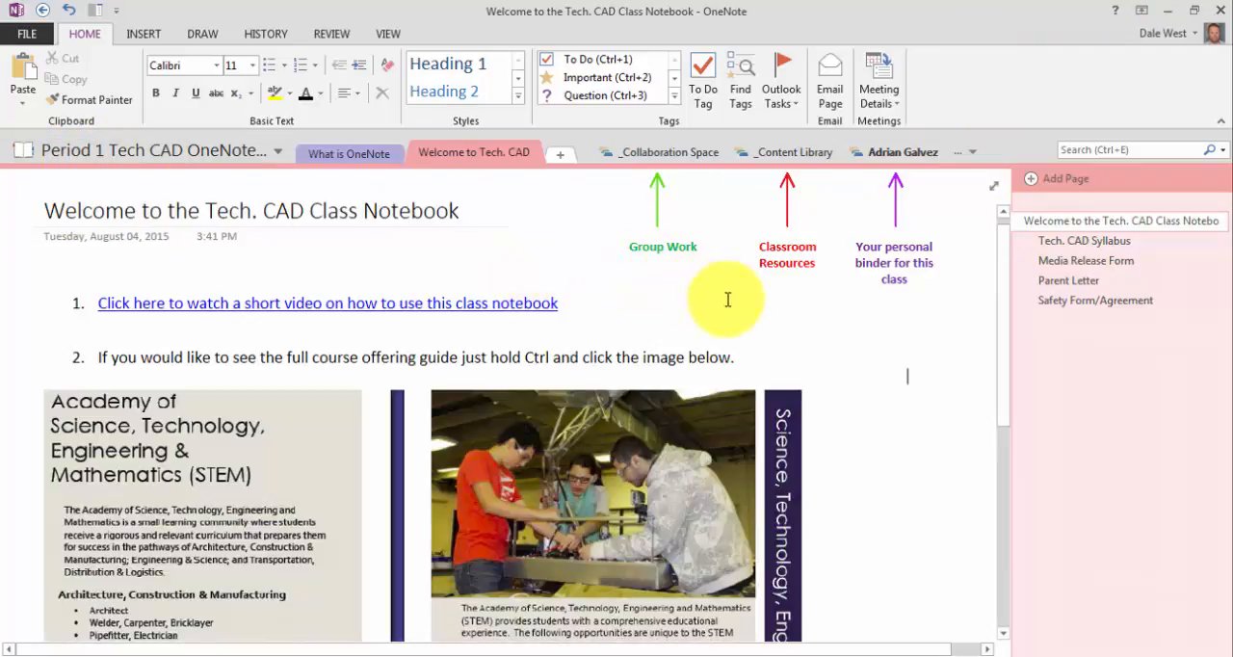
mouse_move(1087, 15)
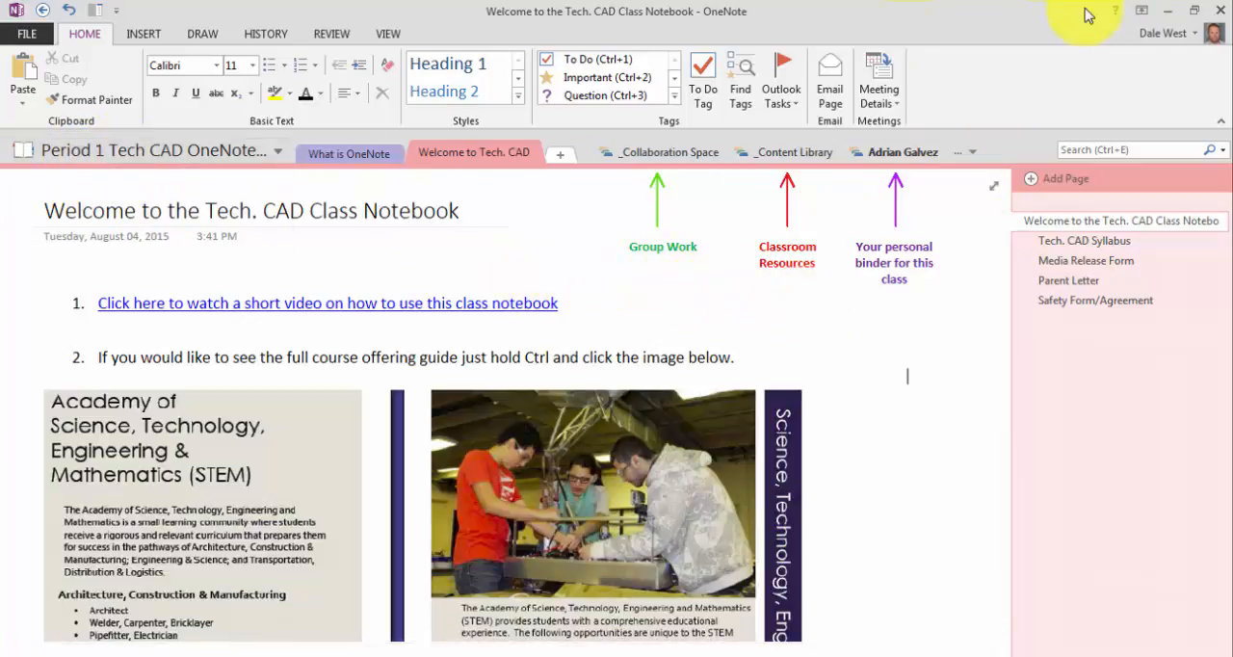
mouse_move(1168, 10)
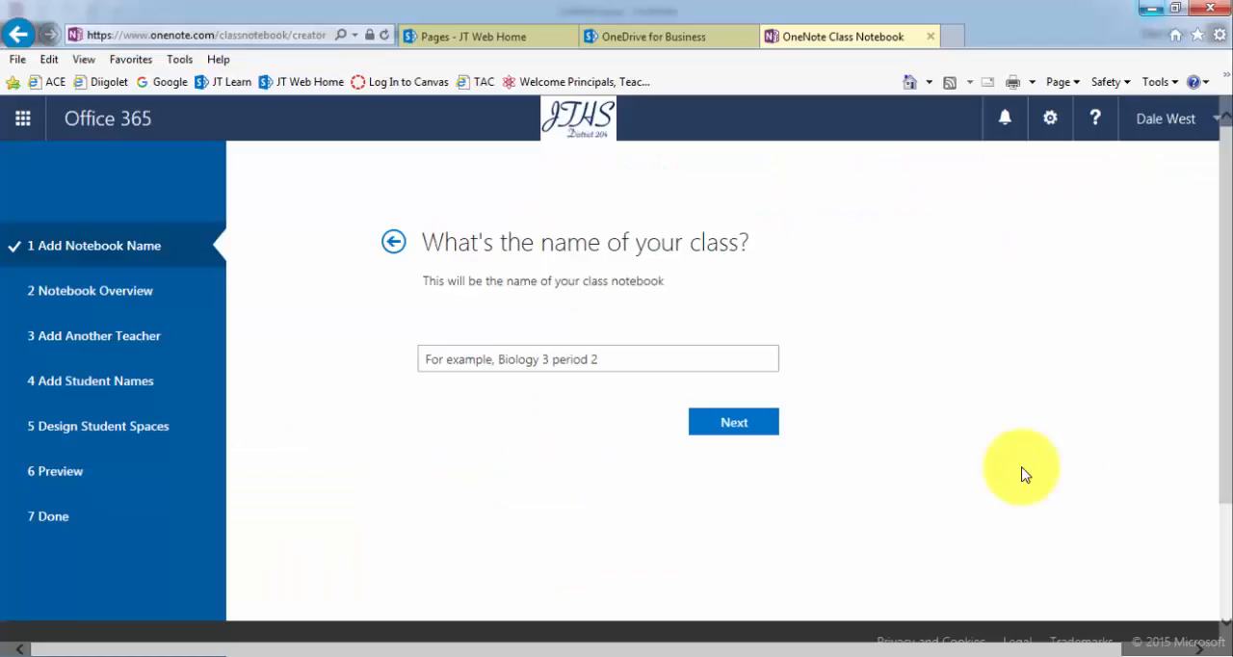
mouse_move(520, 360)
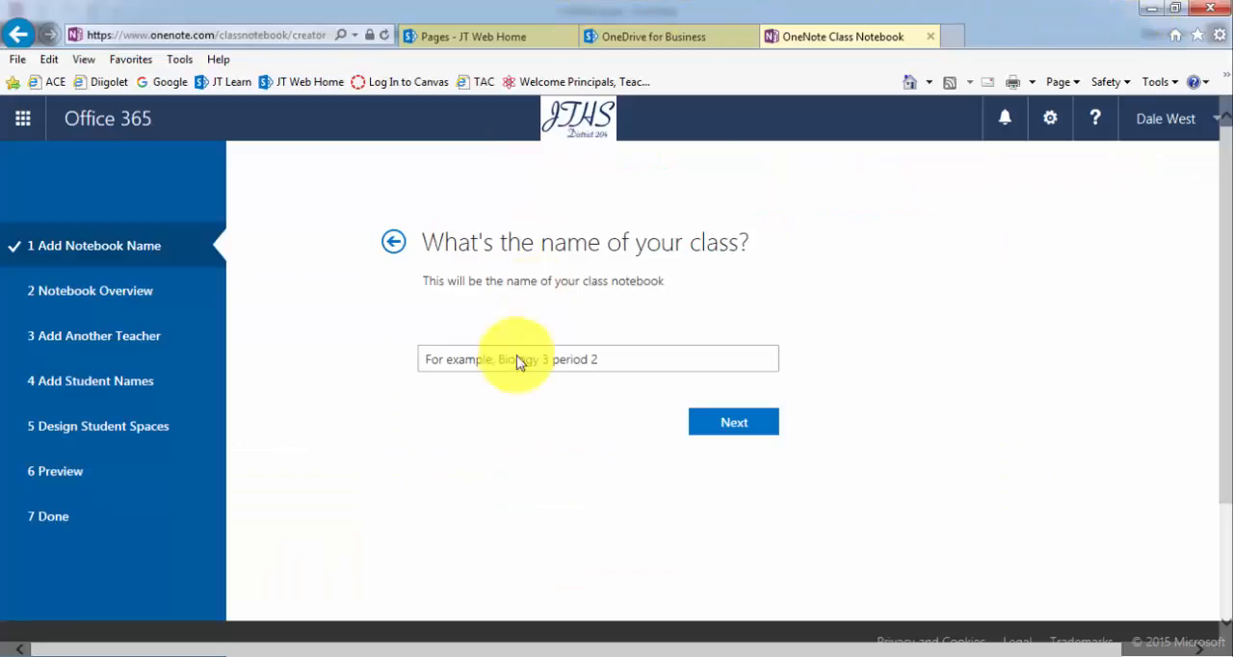
Step: Enter 'Period 9 Graphic Arts' as the class notebook name and continue
click(597, 358)
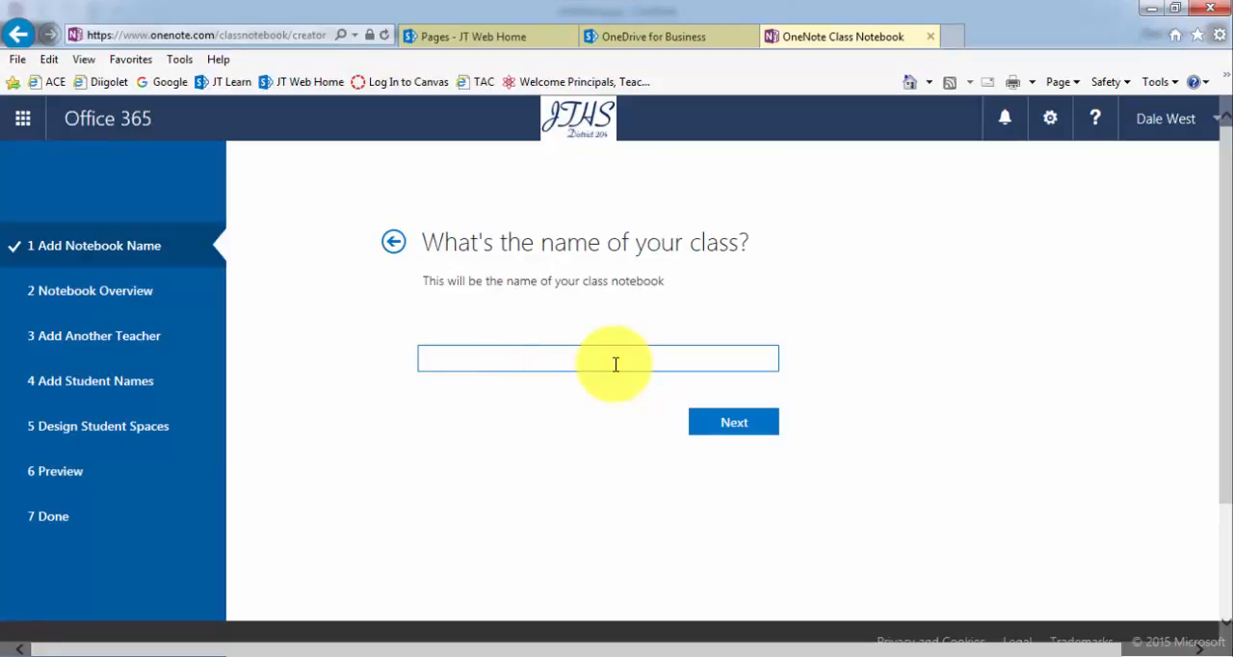
text(Period)
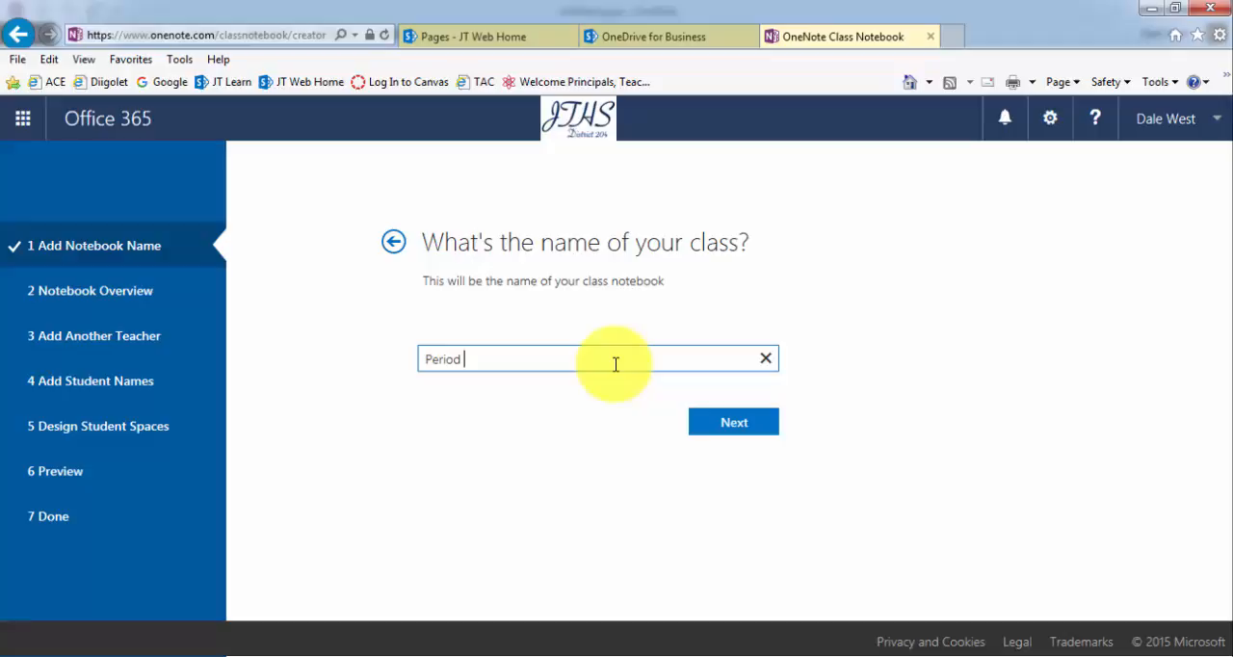
text(9)
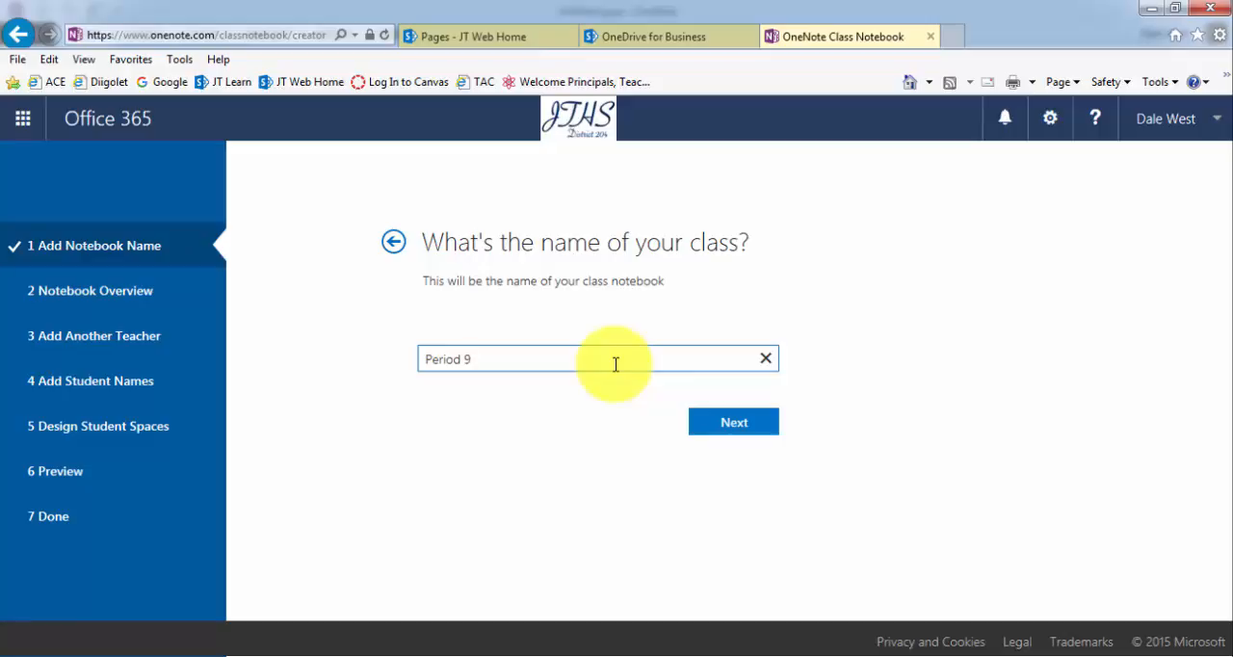
text(Graphic)
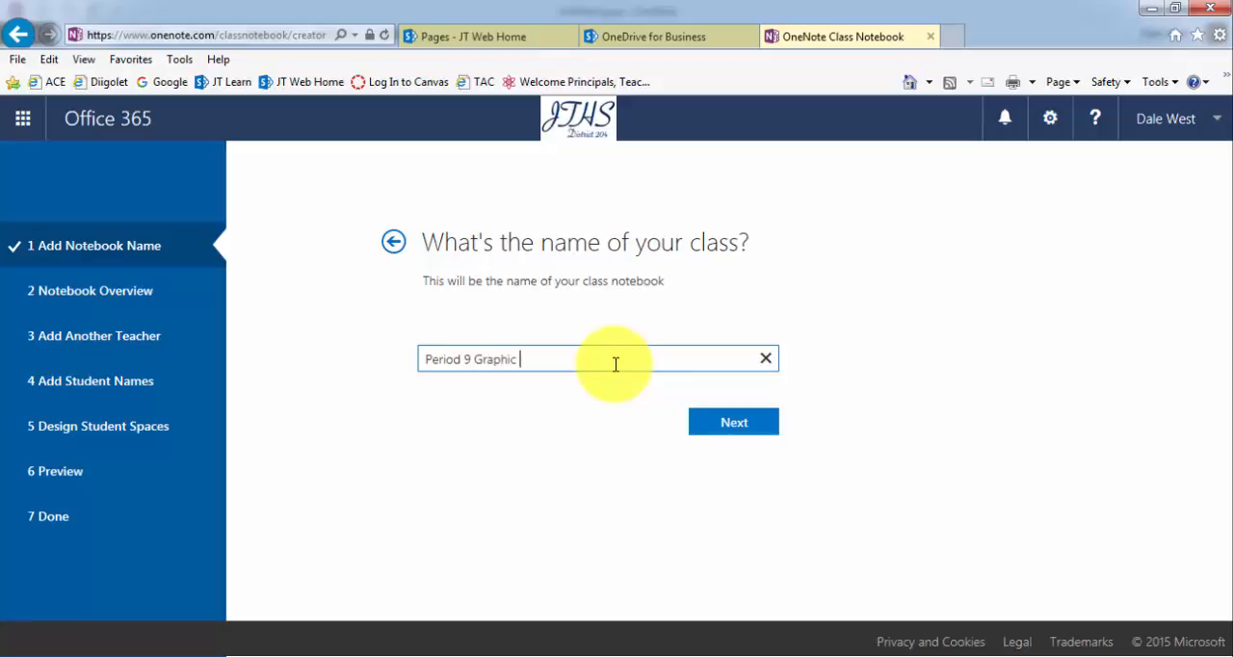
text(Arts)
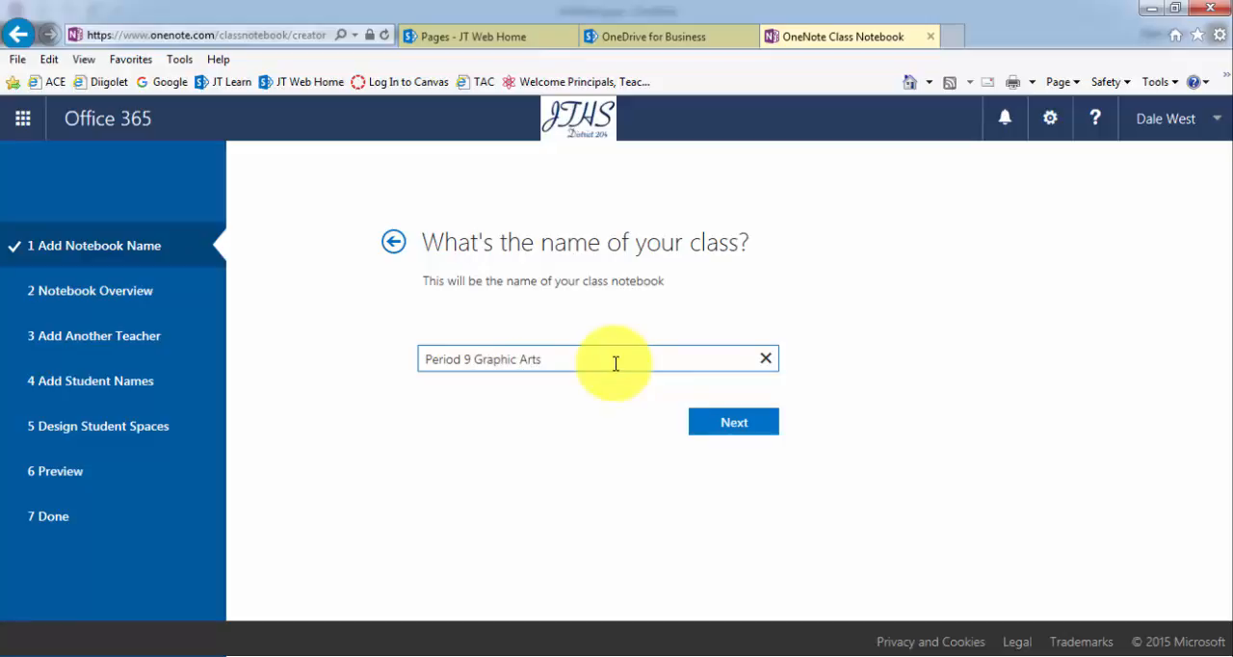
click(733, 422)
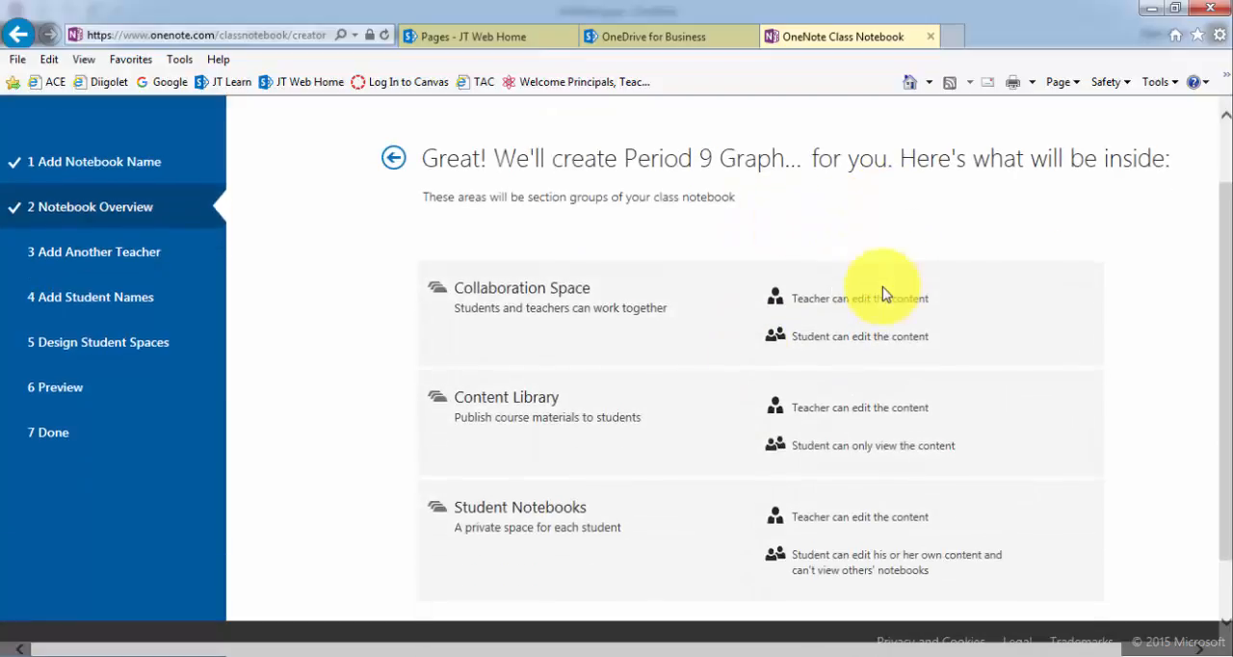
Step: Advance past Notebook Overview and skip adding another teacher to reach Add Student Names
scroll(down, 3)
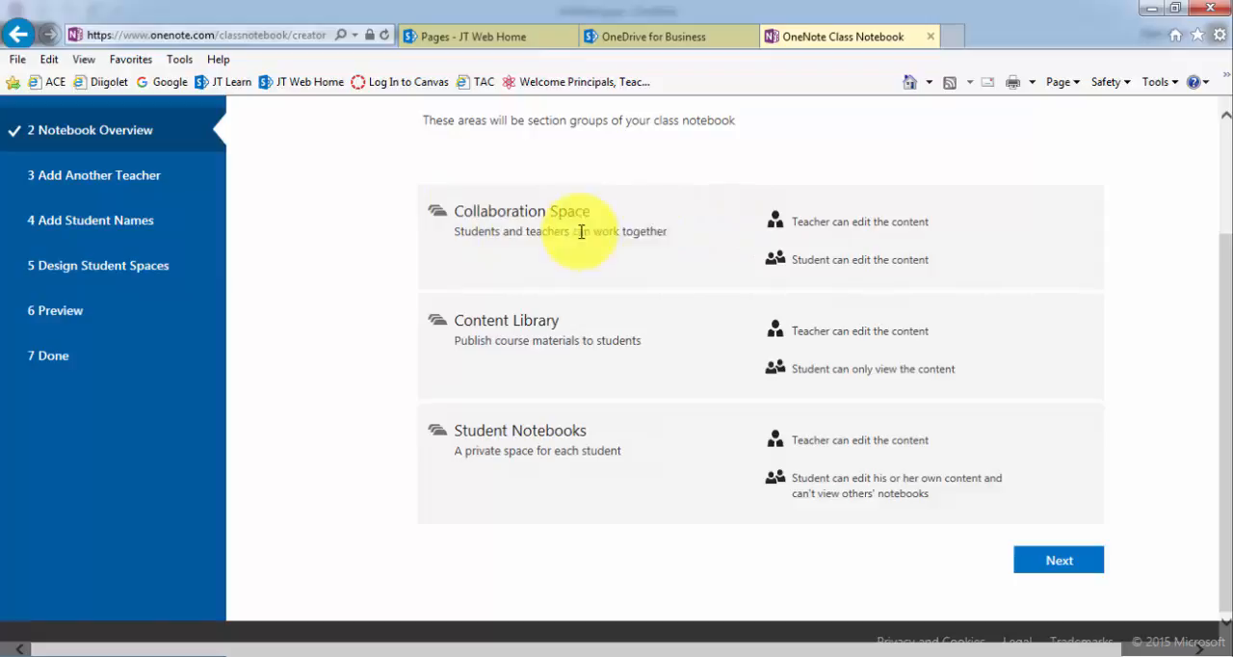
mouse_move(633, 292)
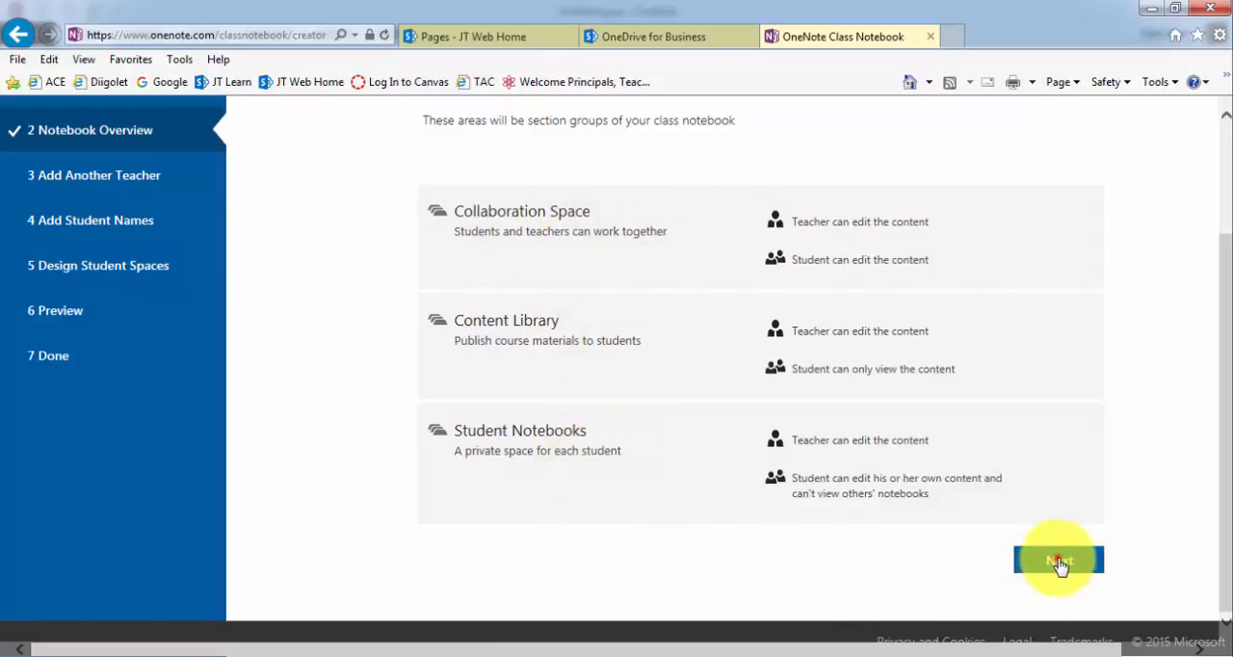
click(1058, 561)
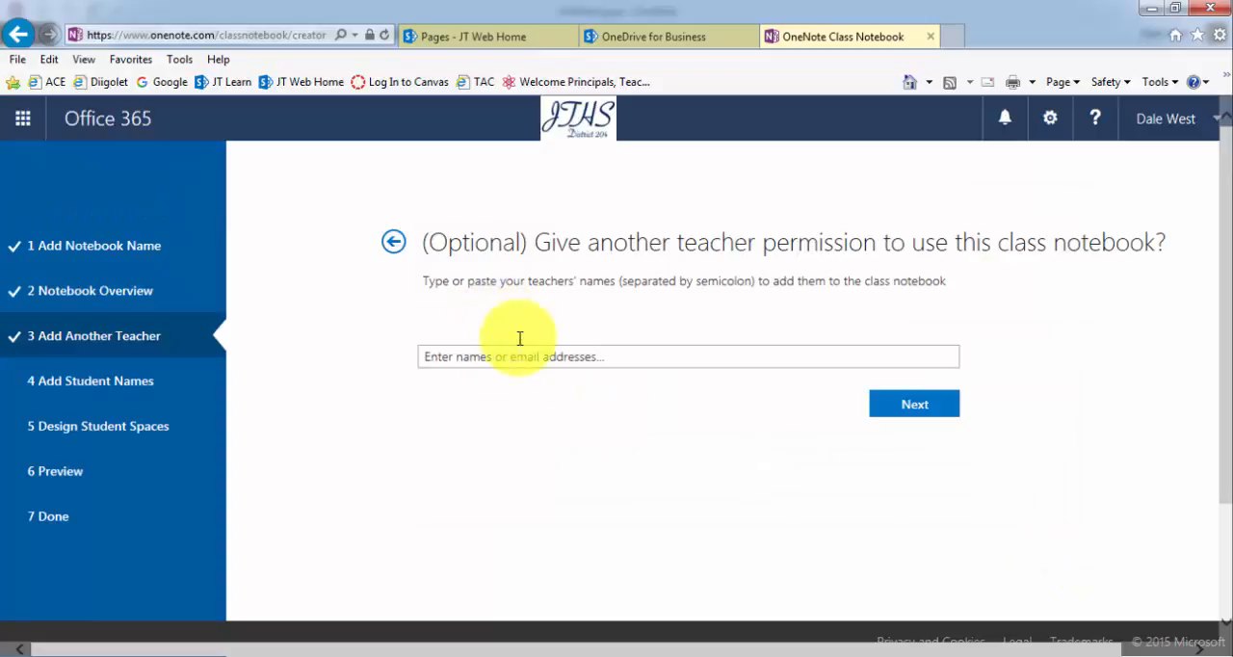
mouse_move(631, 347)
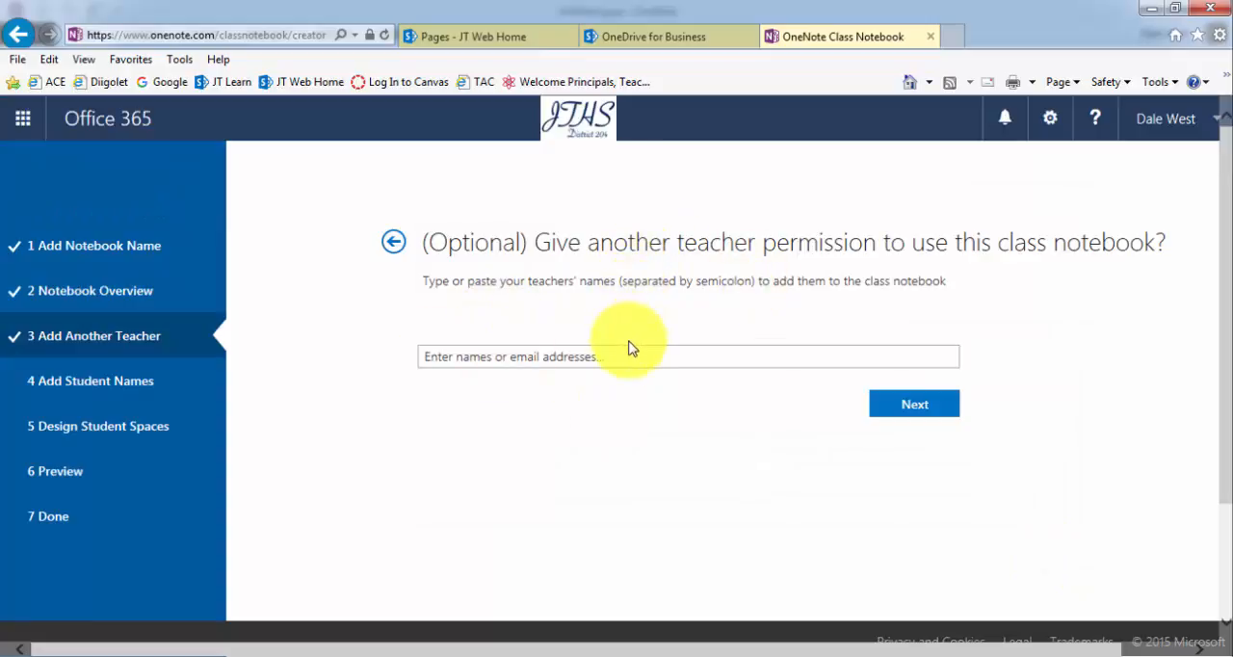
click(607, 356)
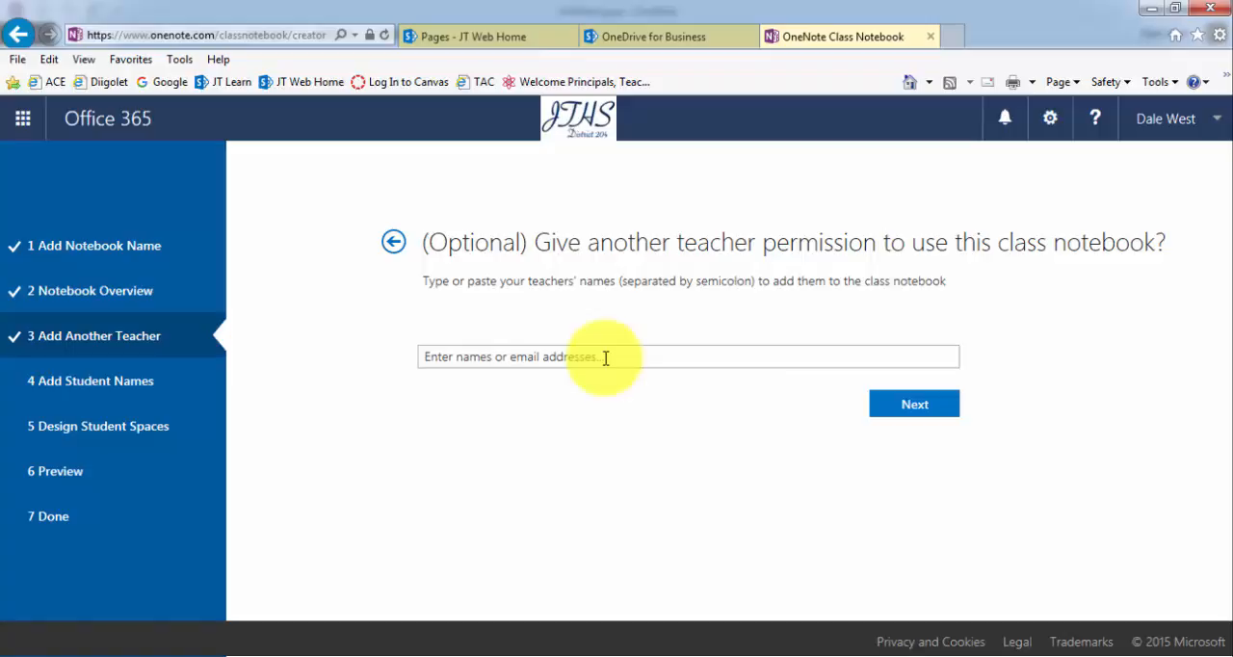
mouse_move(771, 419)
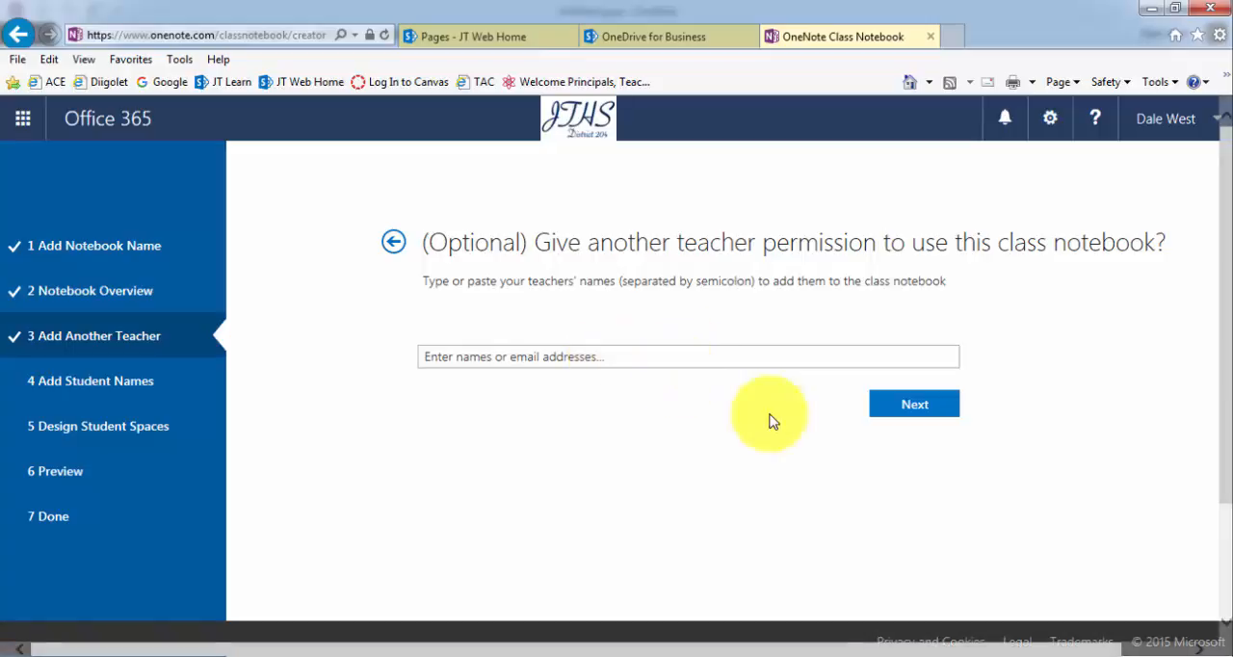
click(913, 404)
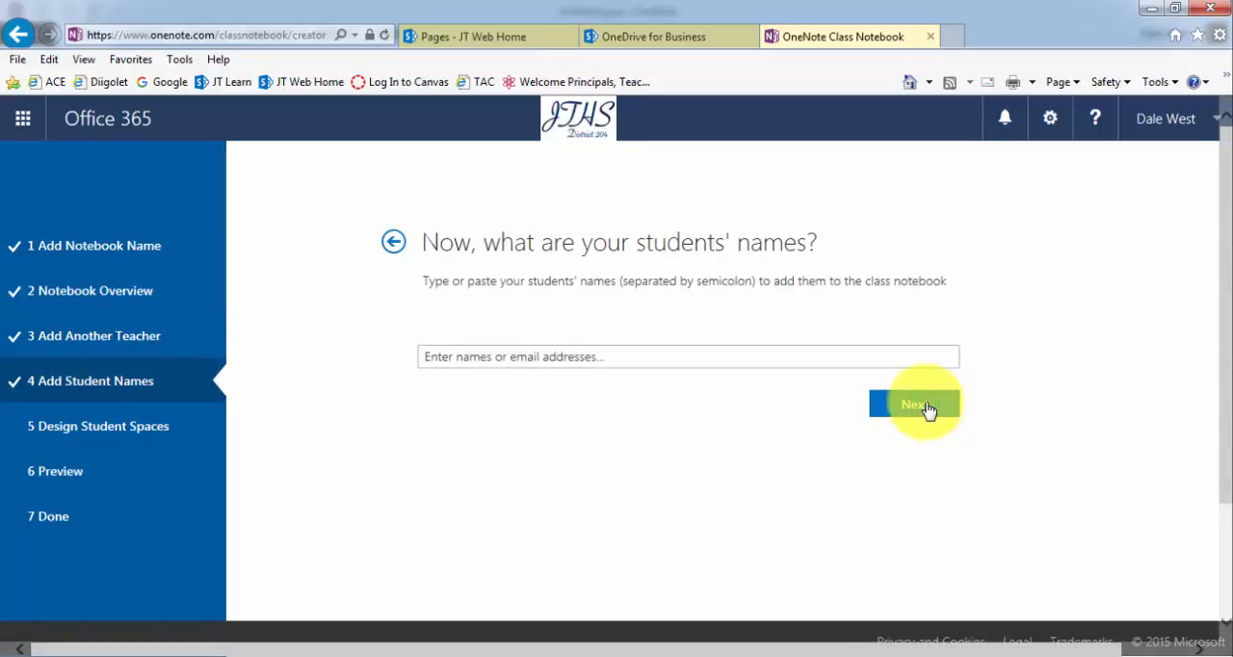
mouse_move(890, 395)
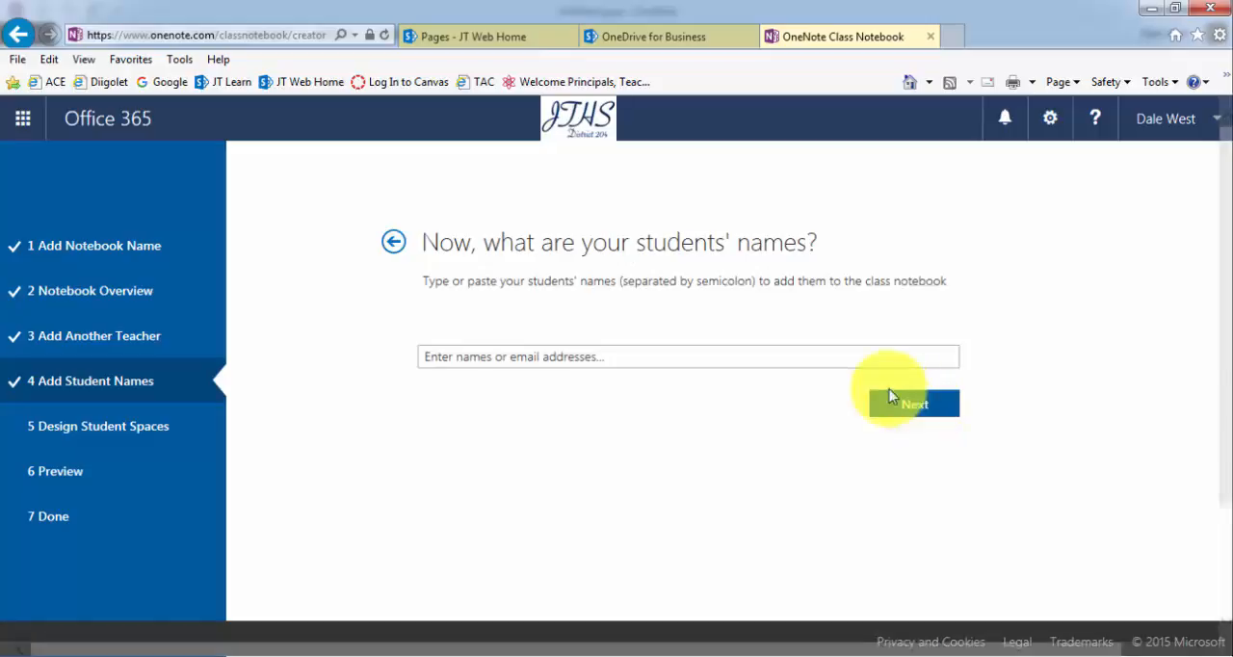
click(620, 357)
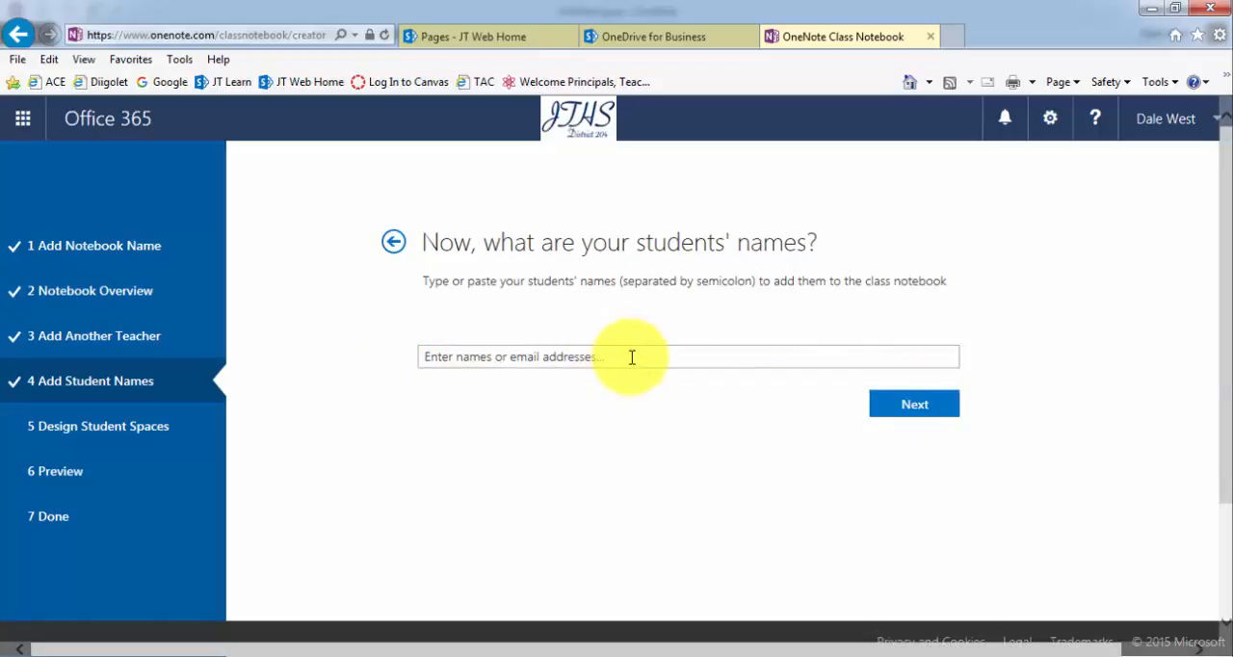
mouse_move(586, 81)
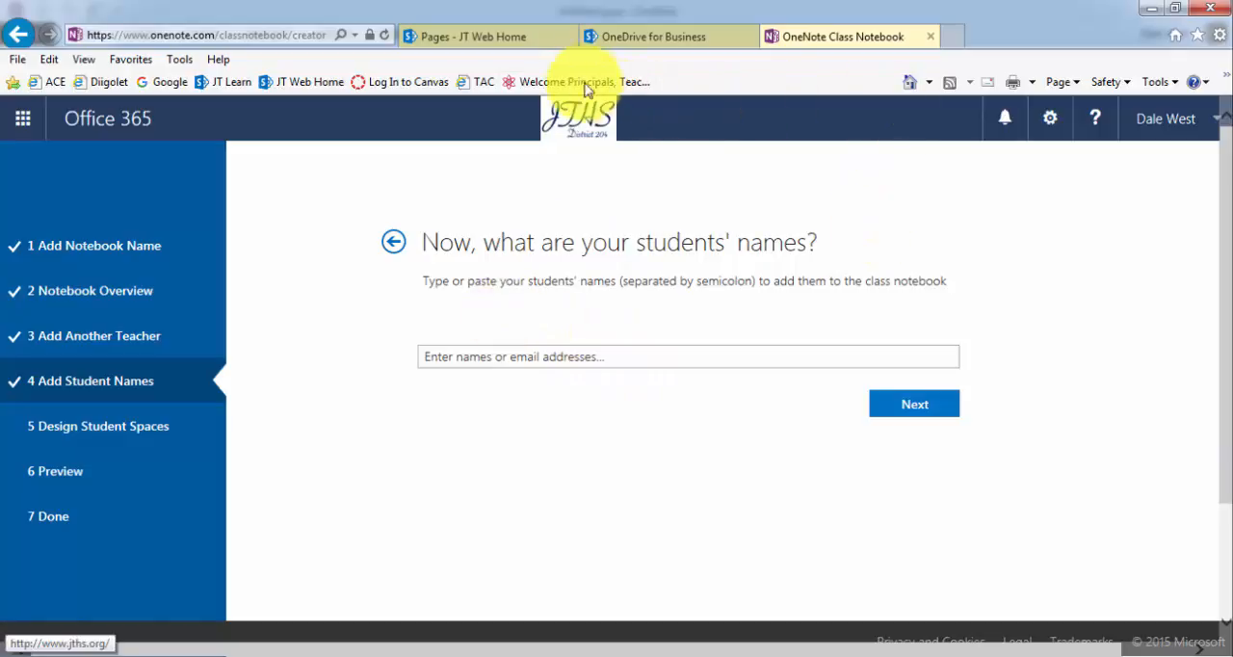
Step: Go from JT Web Home through JT Learn to the Period 1 Tech/CAD Drafting course site
click(488, 36)
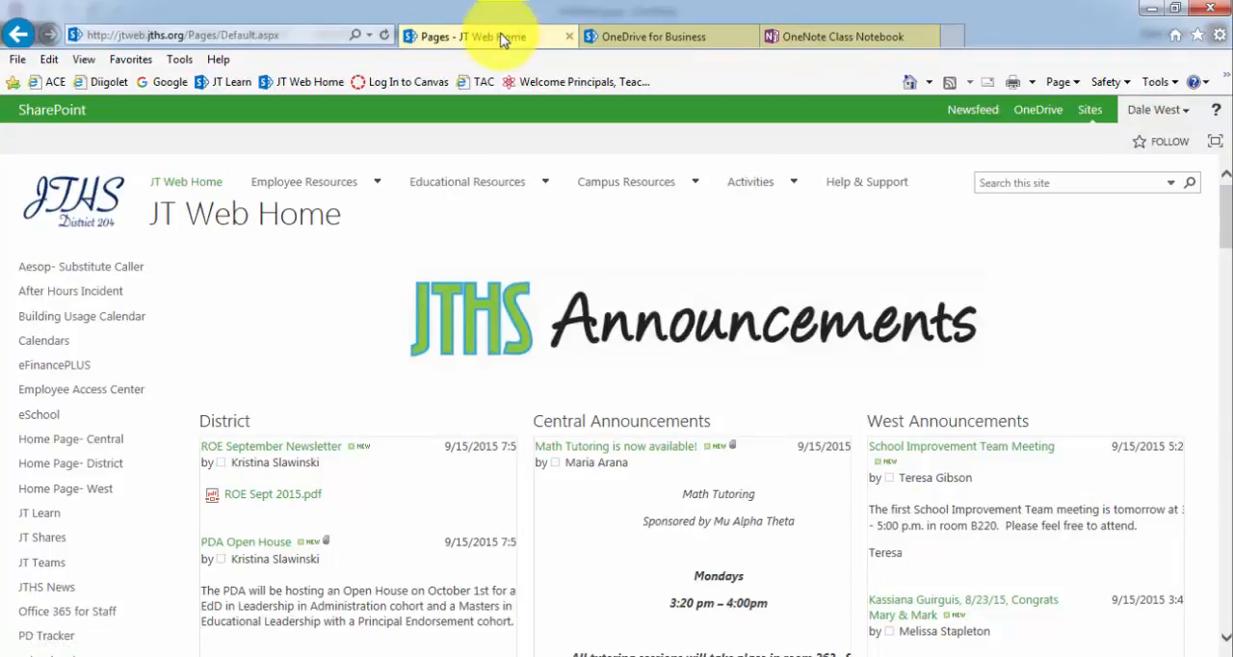
mouse_move(114, 540)
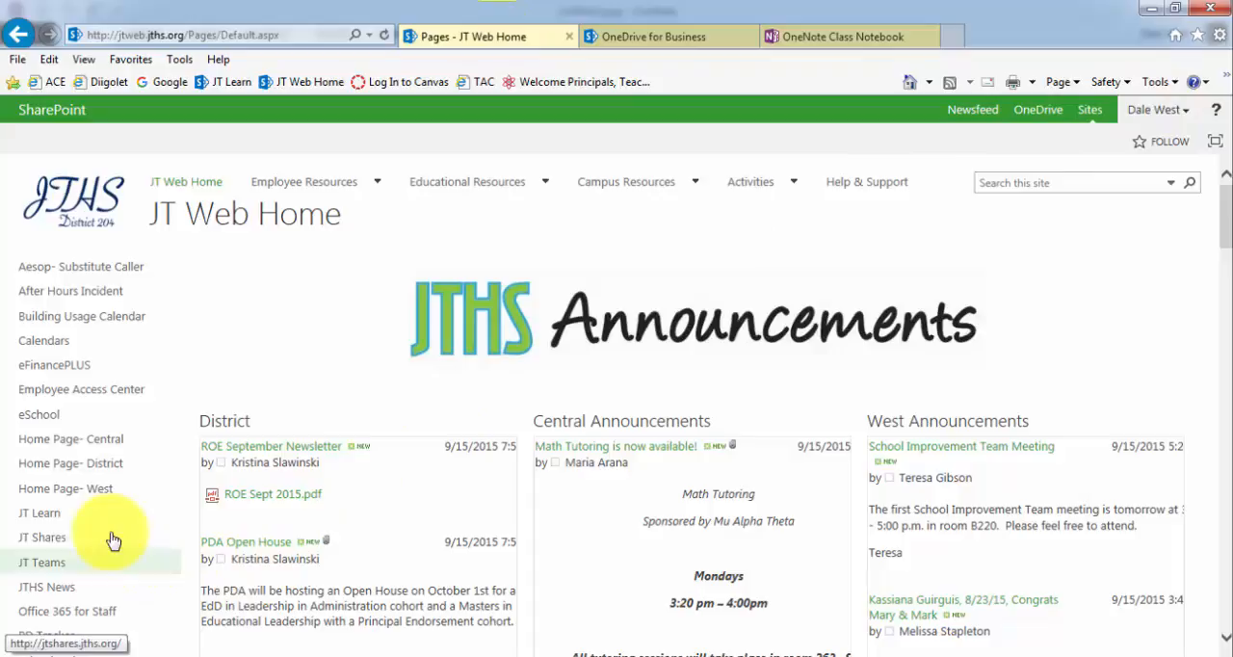
click(39, 511)
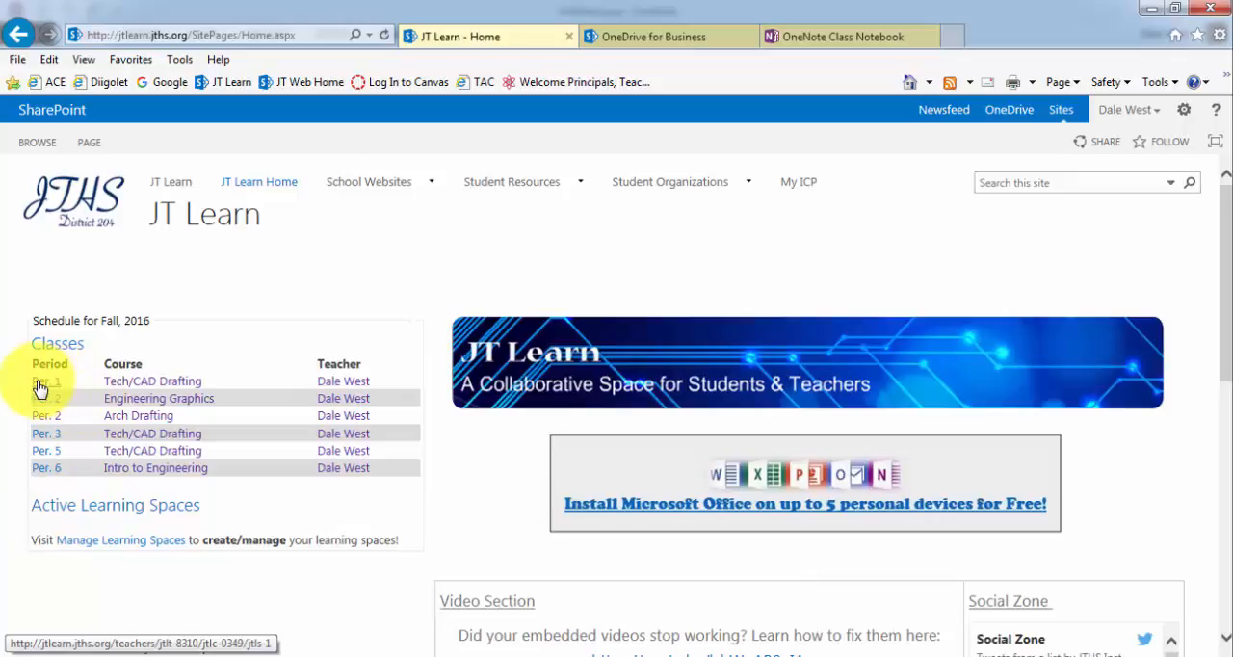
click(46, 383)
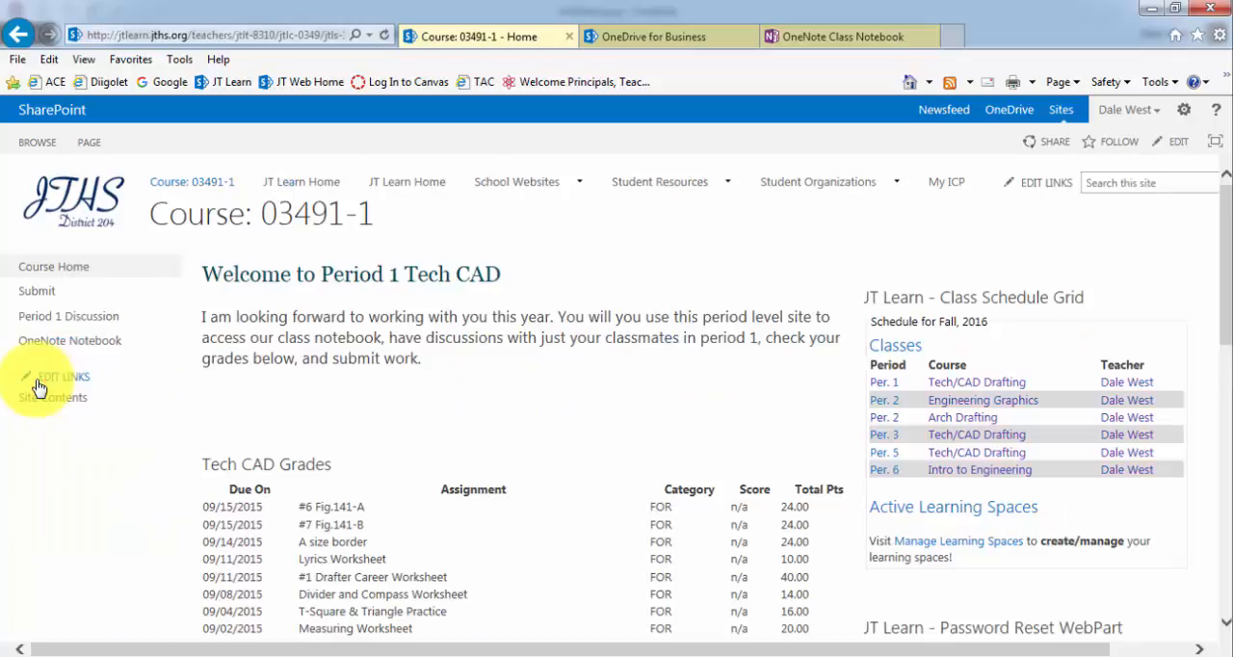
mouse_move(429, 376)
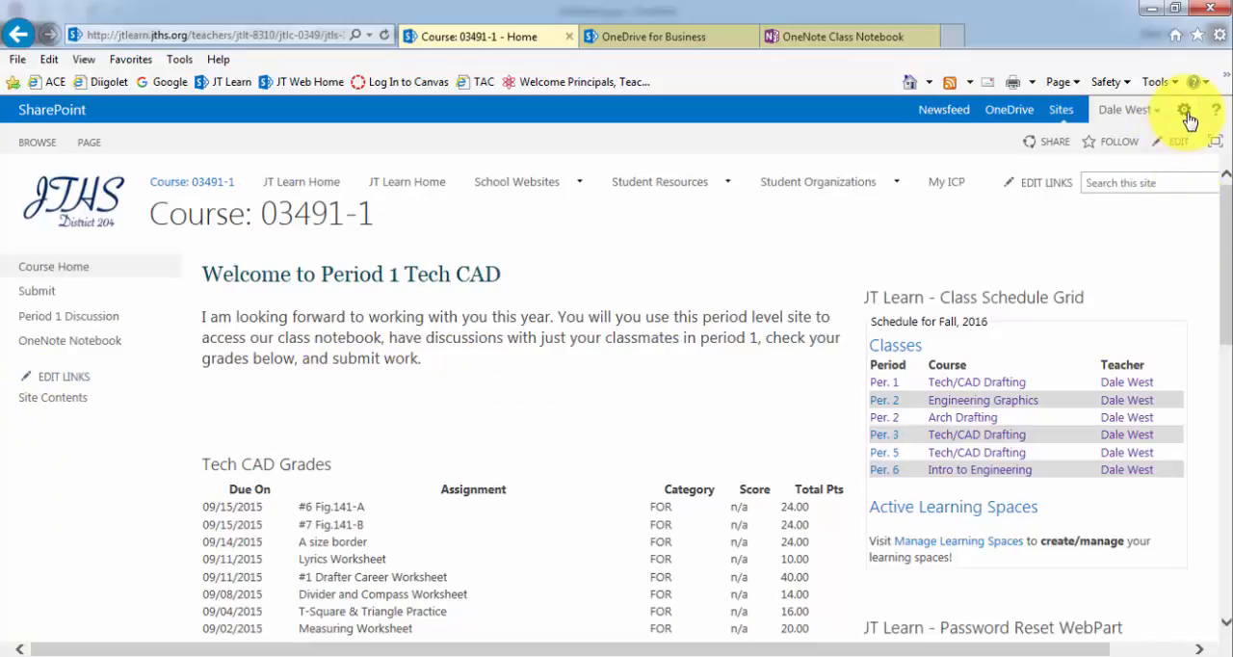
Step: In Site settings' People and Groups list, select everyone and show the e-mail actions
click(1184, 109)
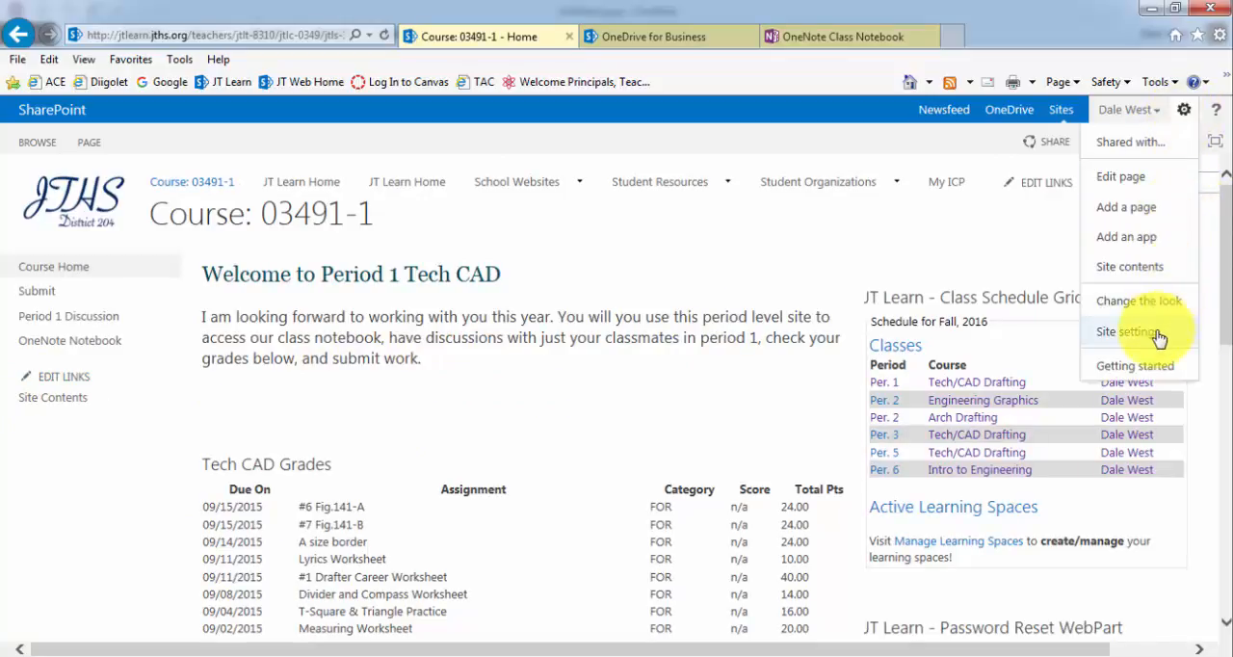
click(1127, 331)
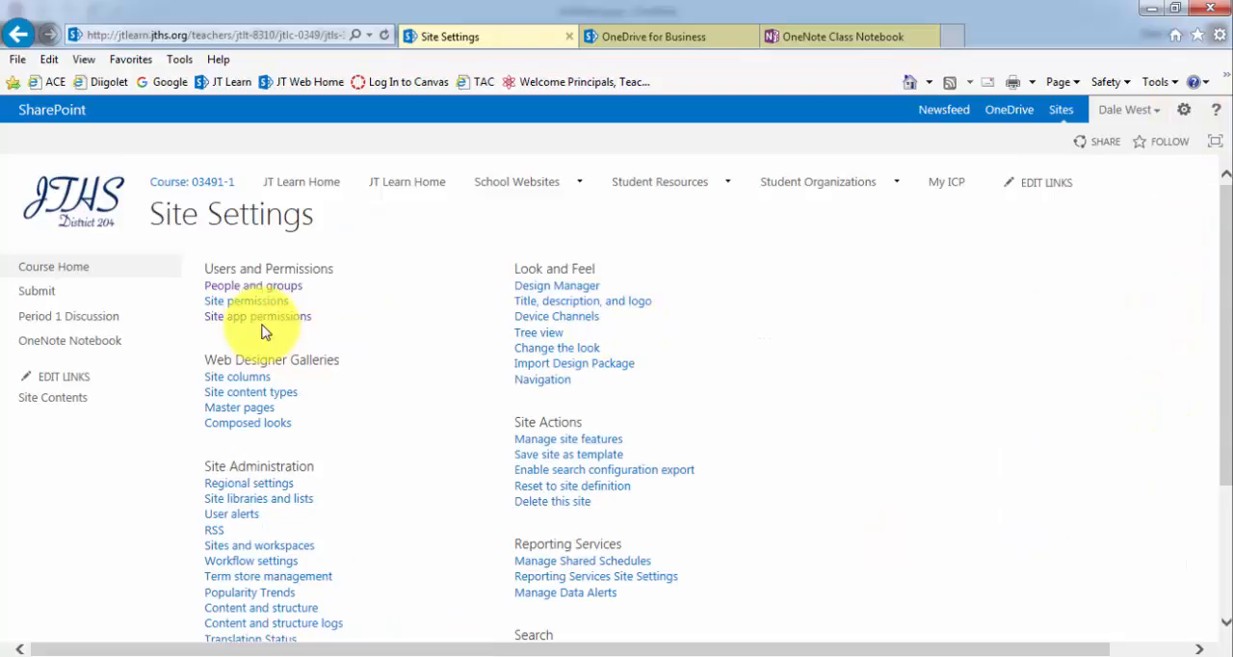
mouse_move(253, 285)
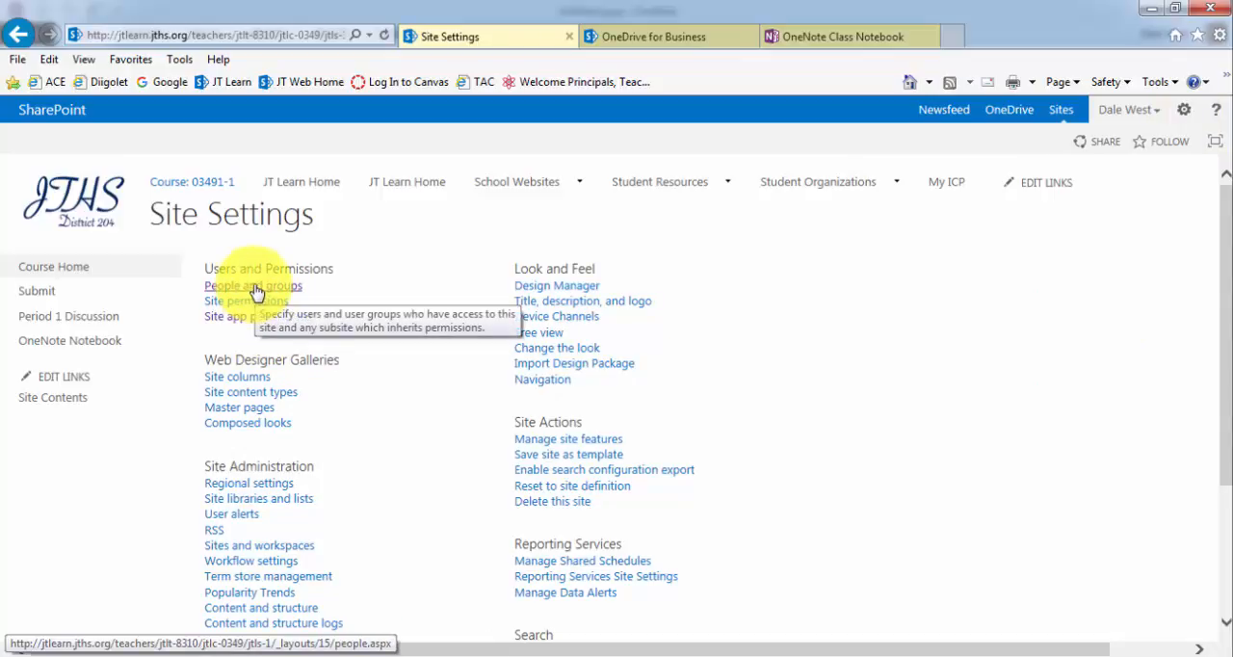
click(252, 285)
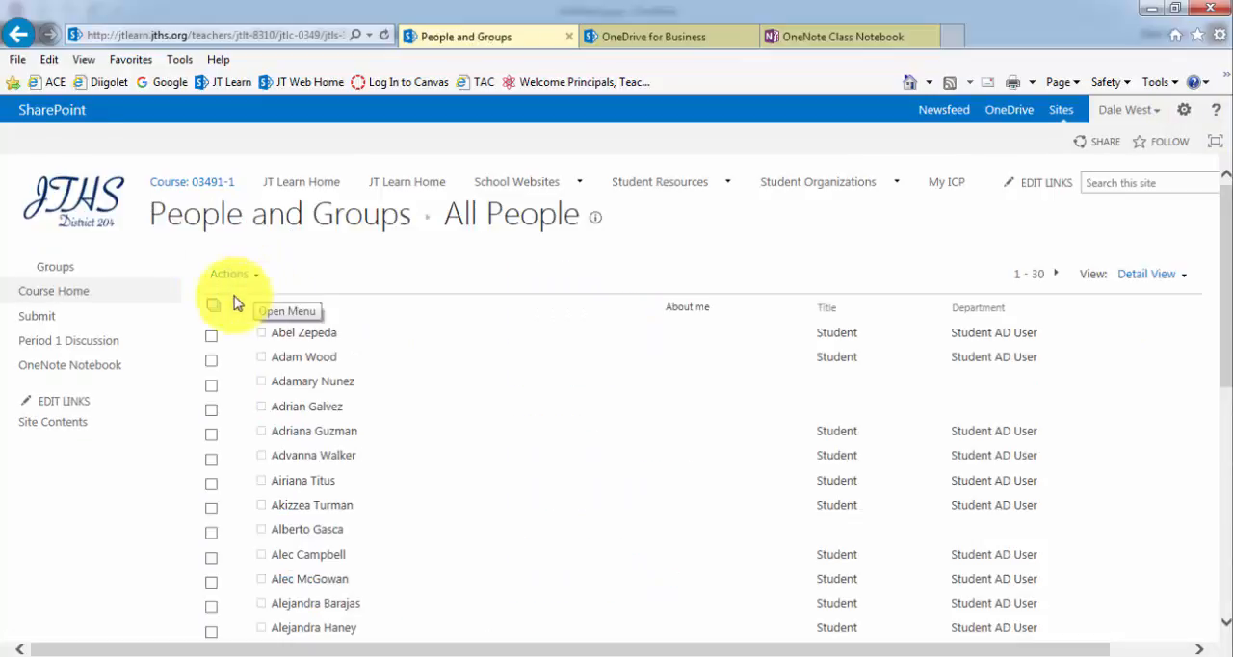
click(212, 305)
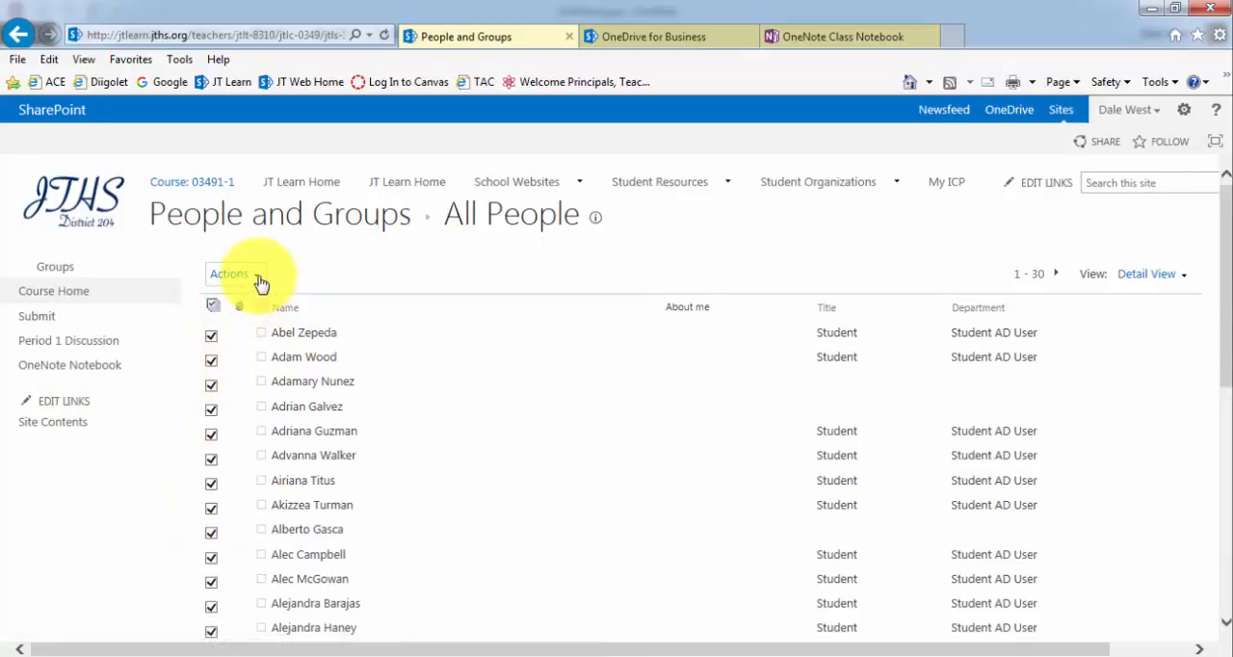
click(228, 273)
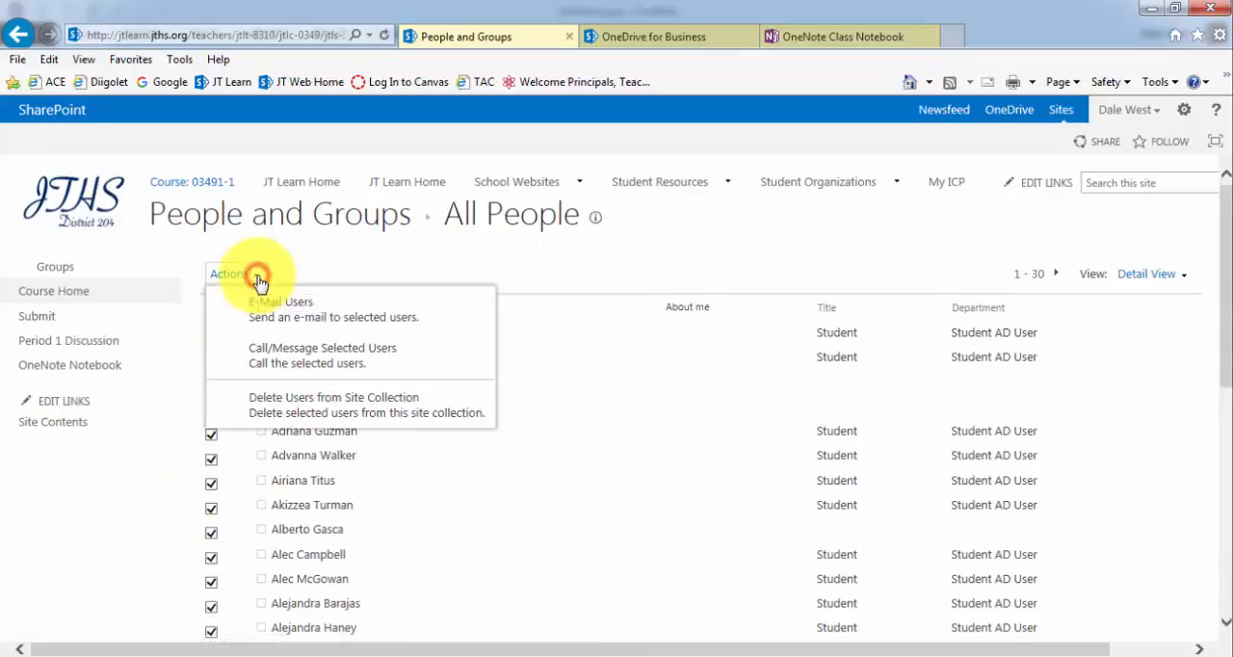
mouse_move(371, 313)
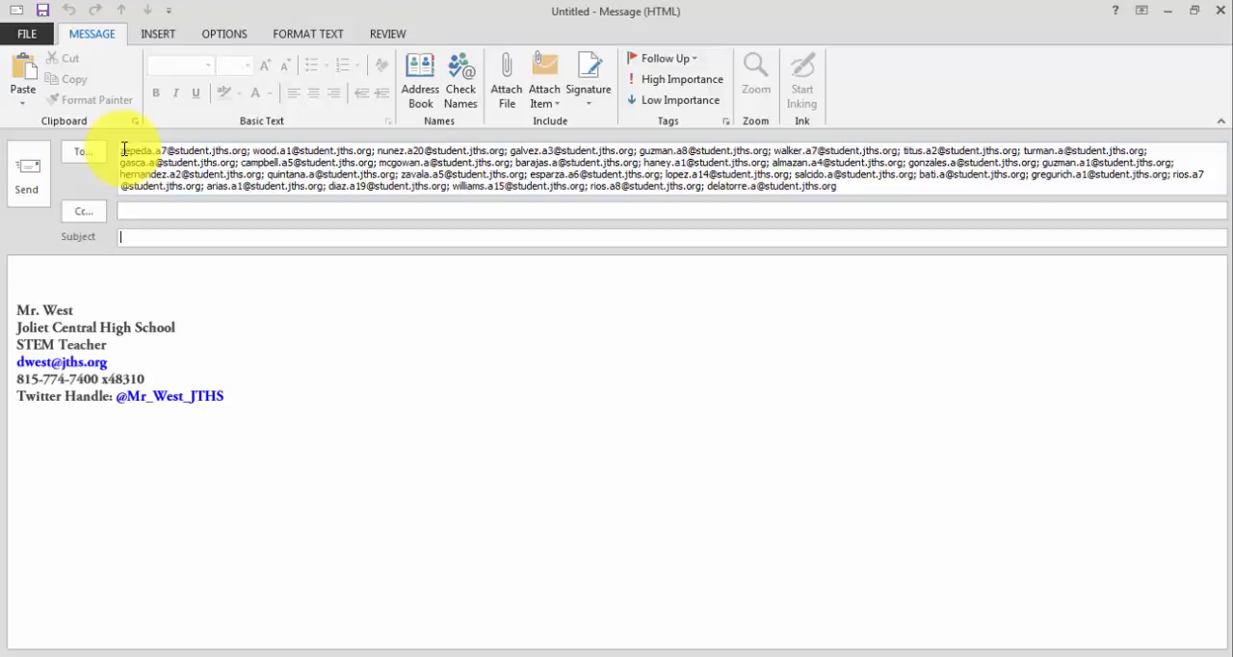
Step: Select every student address in the Outlook message's To field and copy them
click(27, 175)
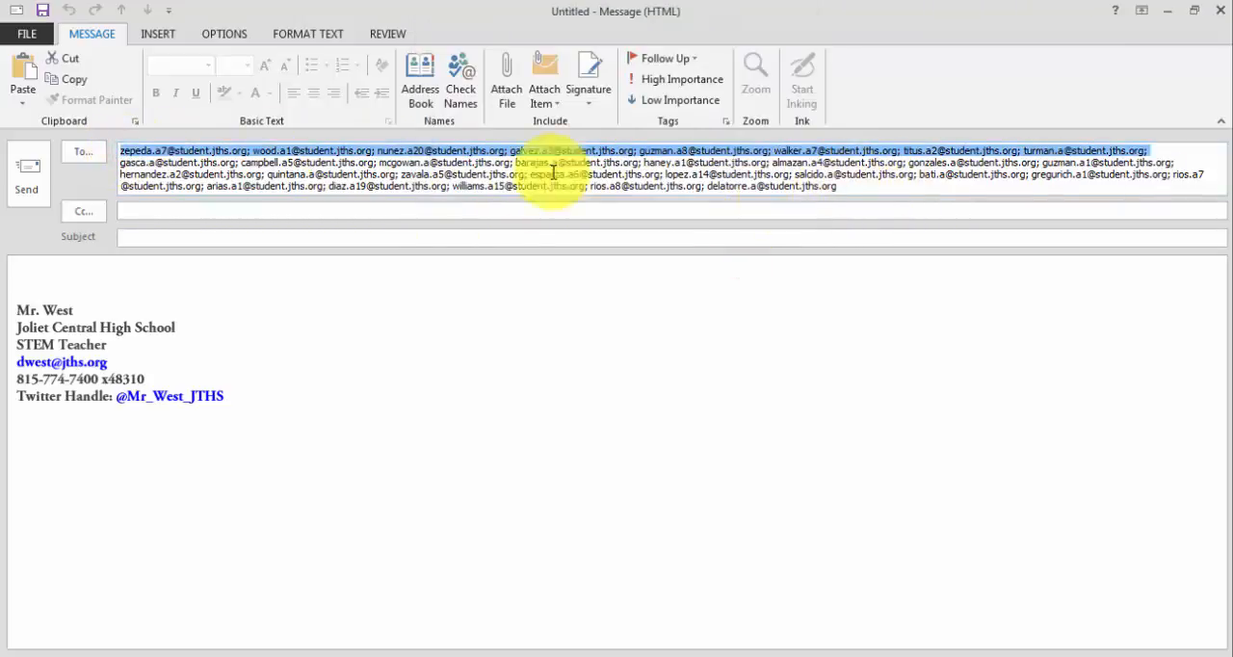
right_click(520, 162)
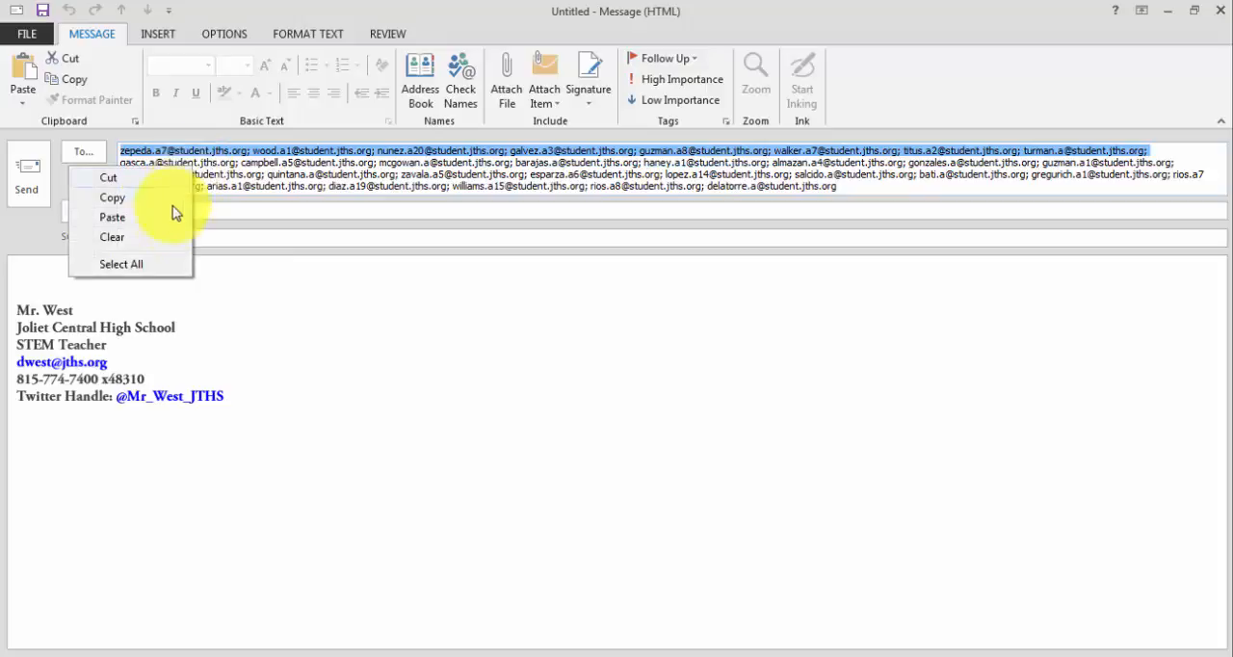
click(1221, 10)
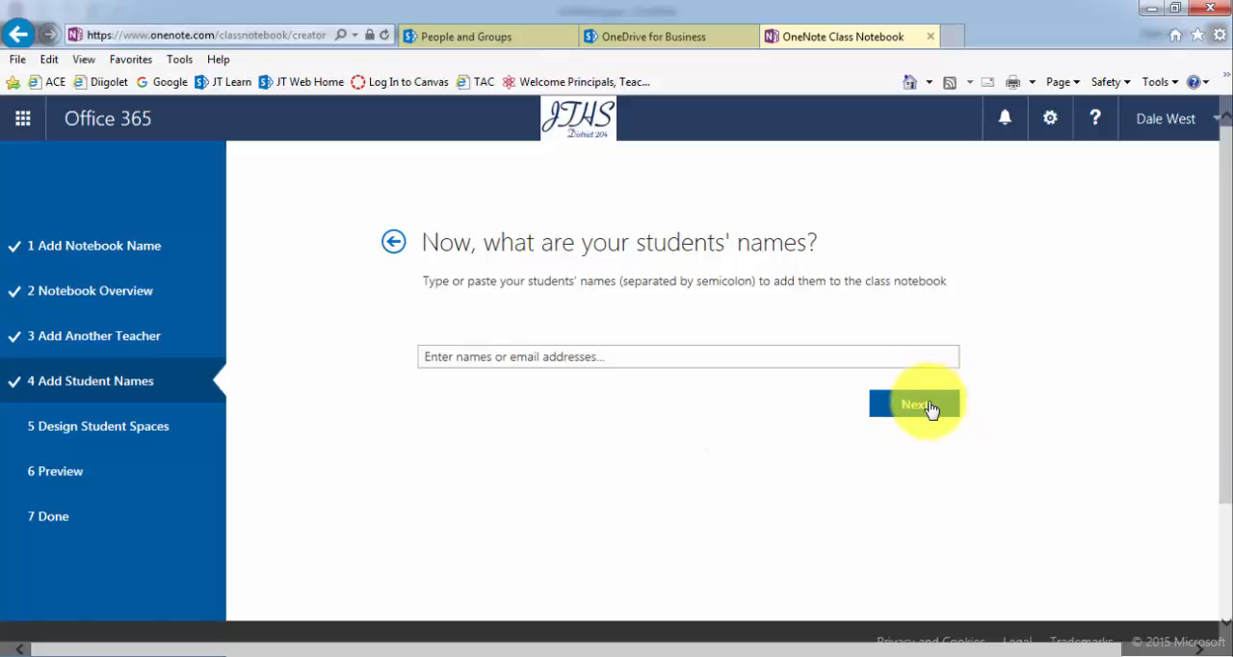
Step: Keep the Handouts, Class Notes, Homework and Quizzes student sections and continue to Preview
click(913, 404)
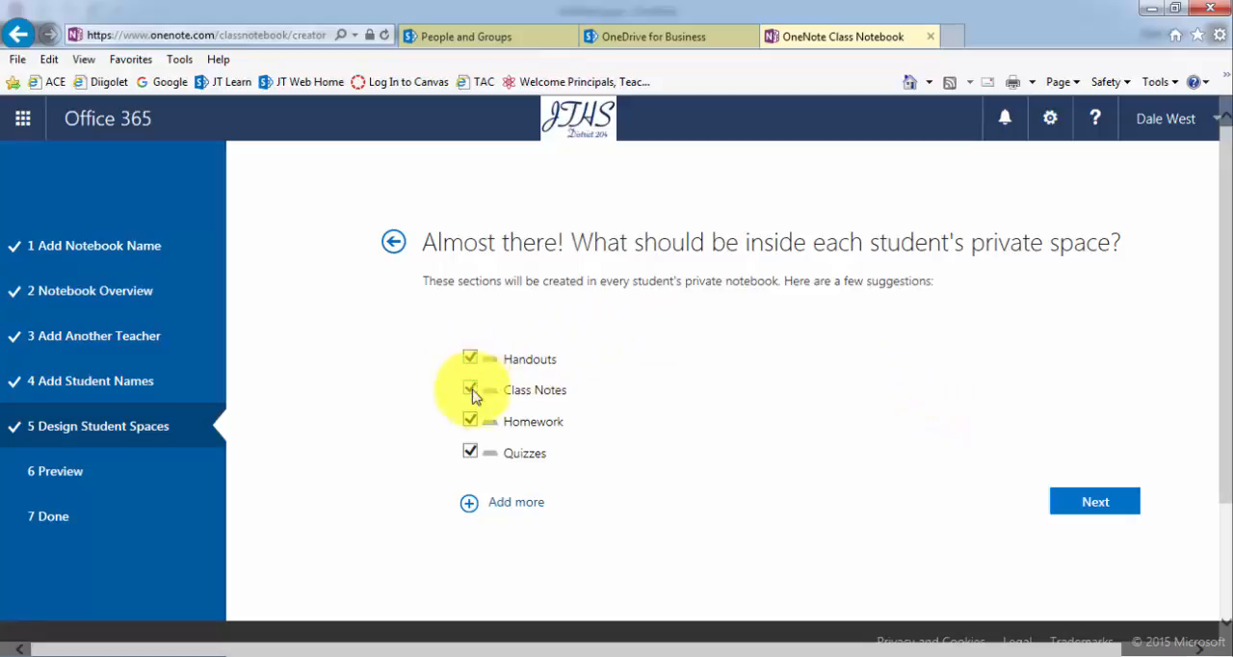
click(471, 389)
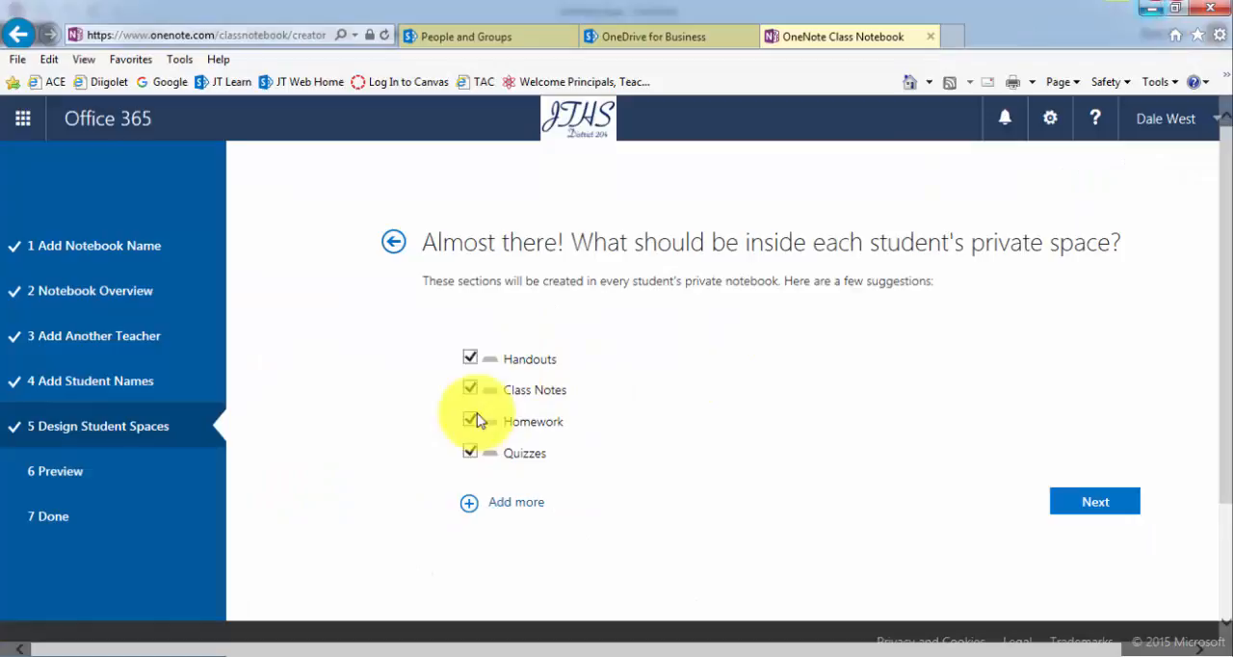
mouse_move(482, 506)
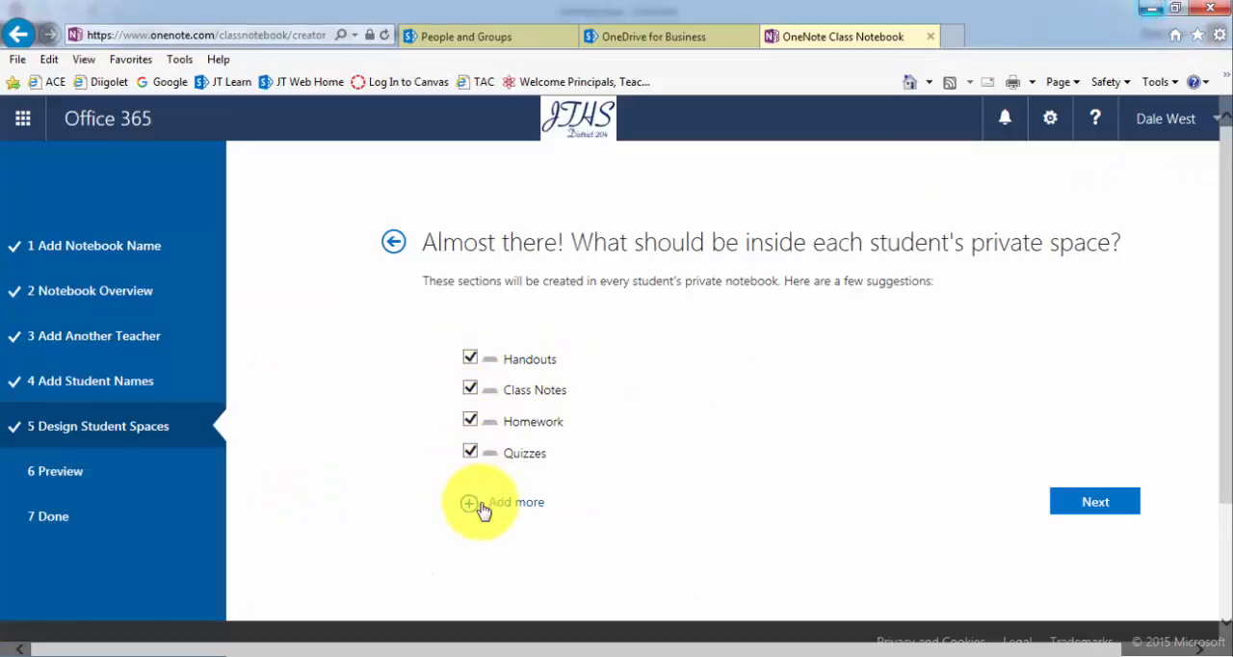
mouse_move(445, 405)
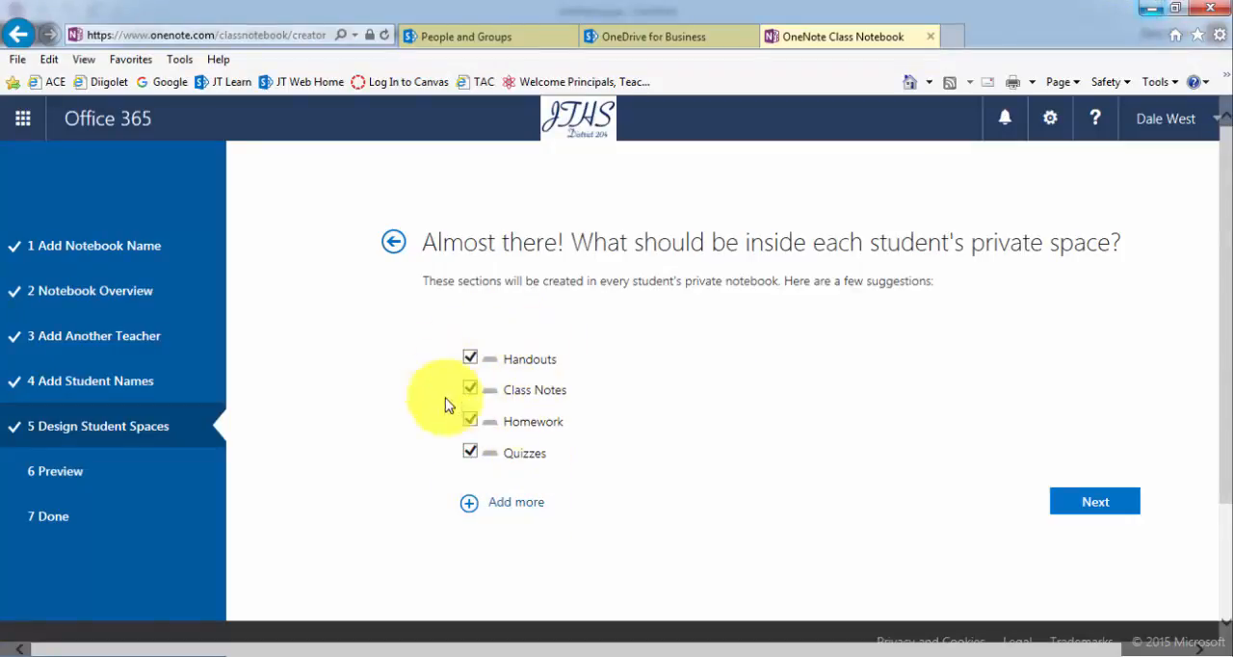
mouse_move(535, 404)
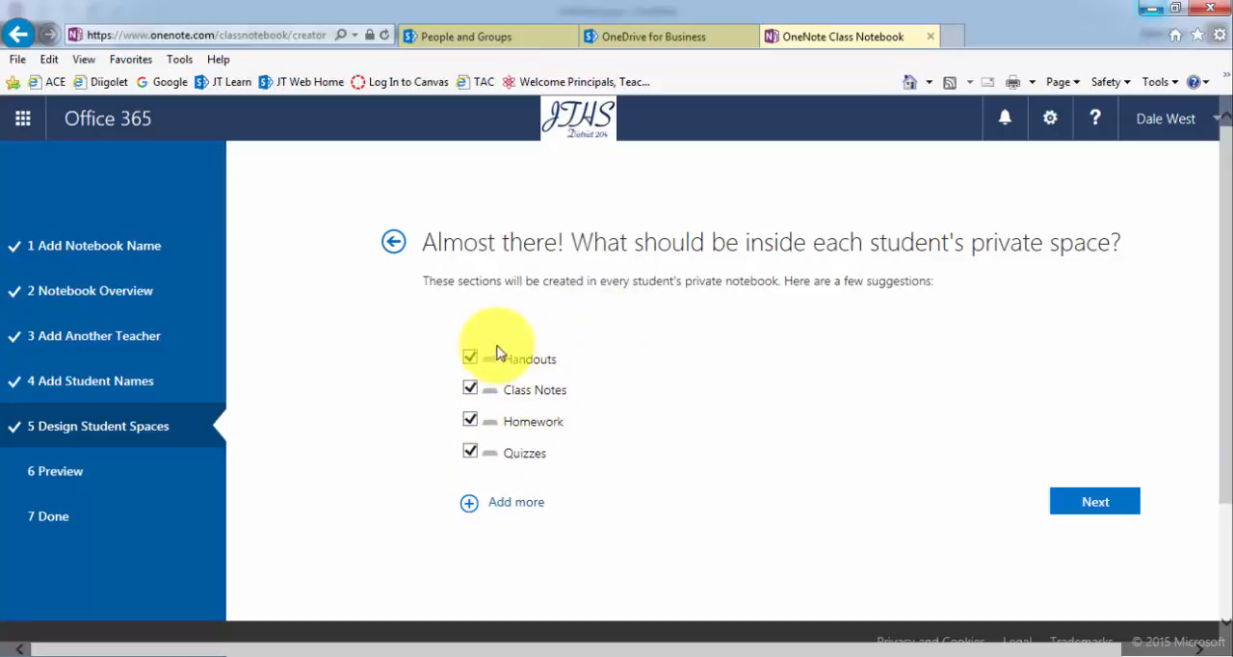
mouse_move(485, 498)
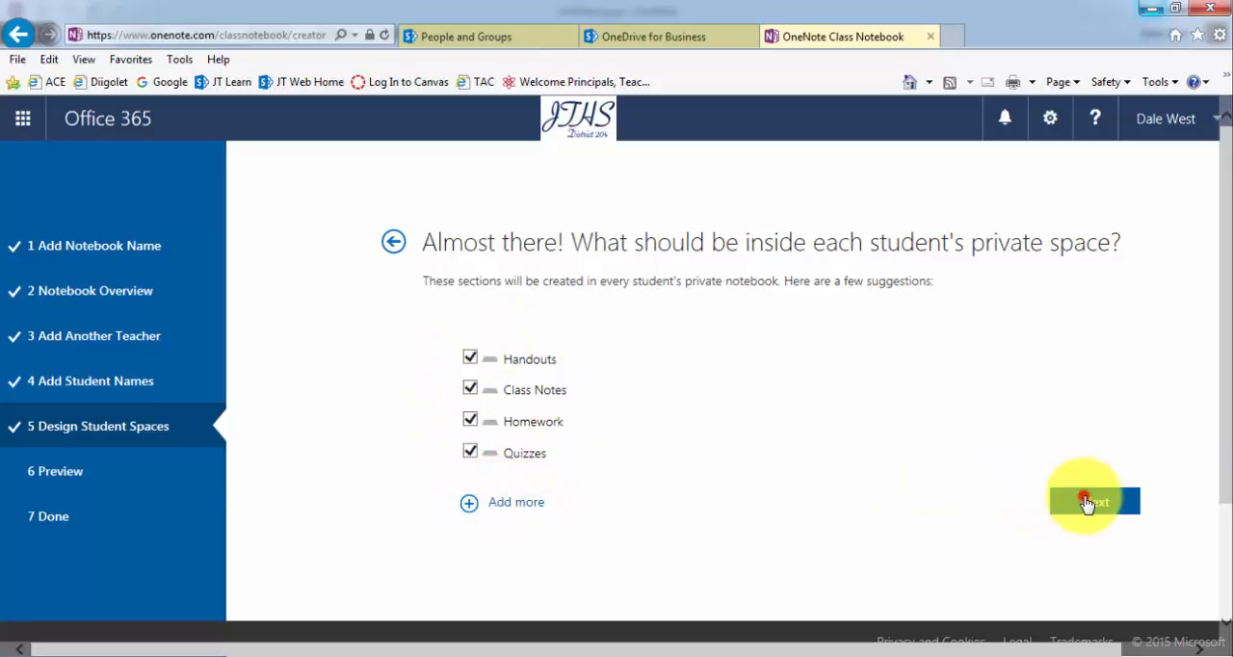
click(1093, 501)
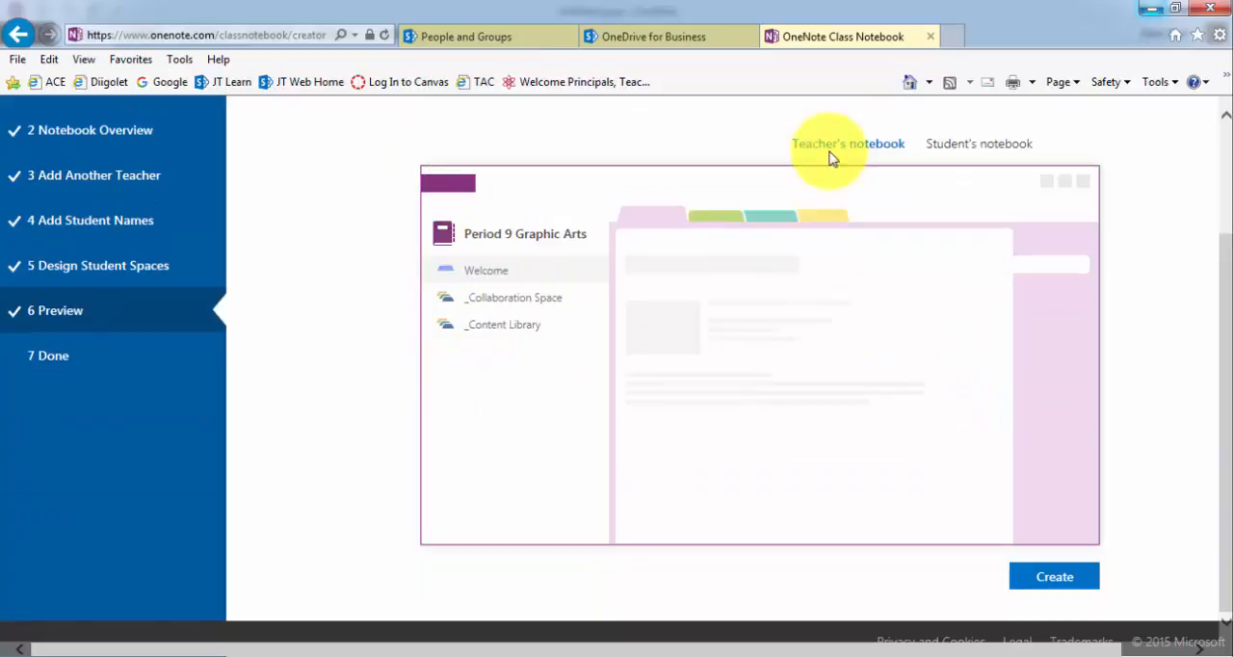
Step: Preview the Student's notebook layout, then create the Period 9 Graphic Arts notebook
click(976, 143)
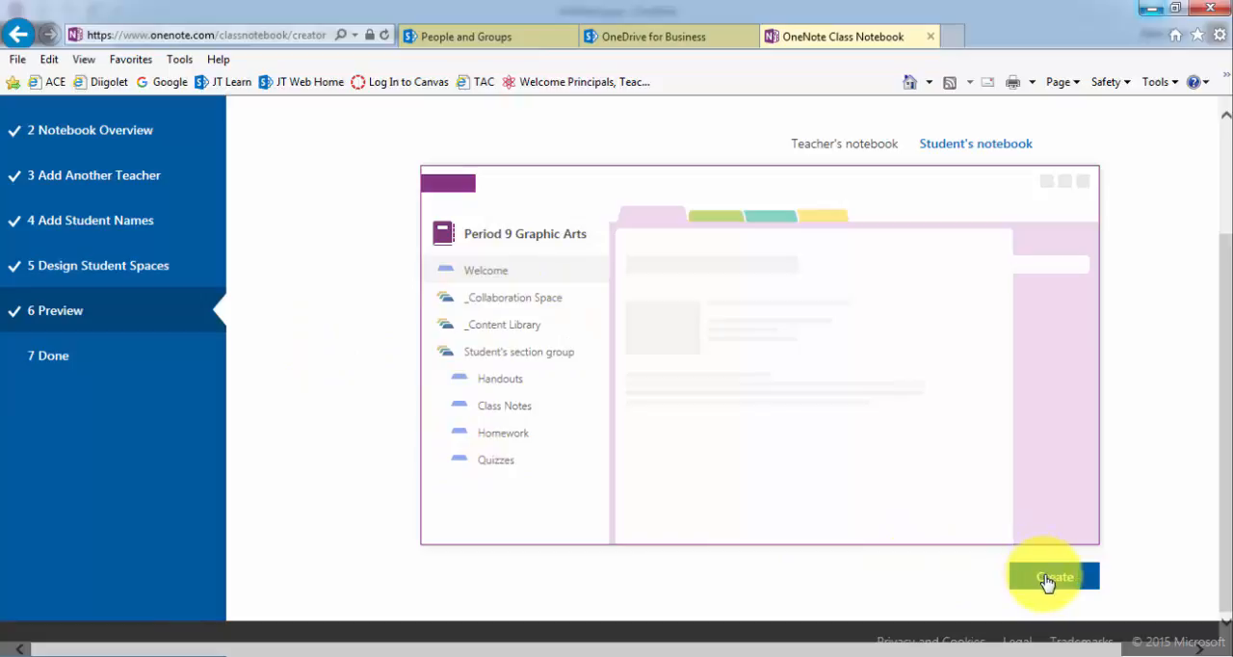
click(1053, 576)
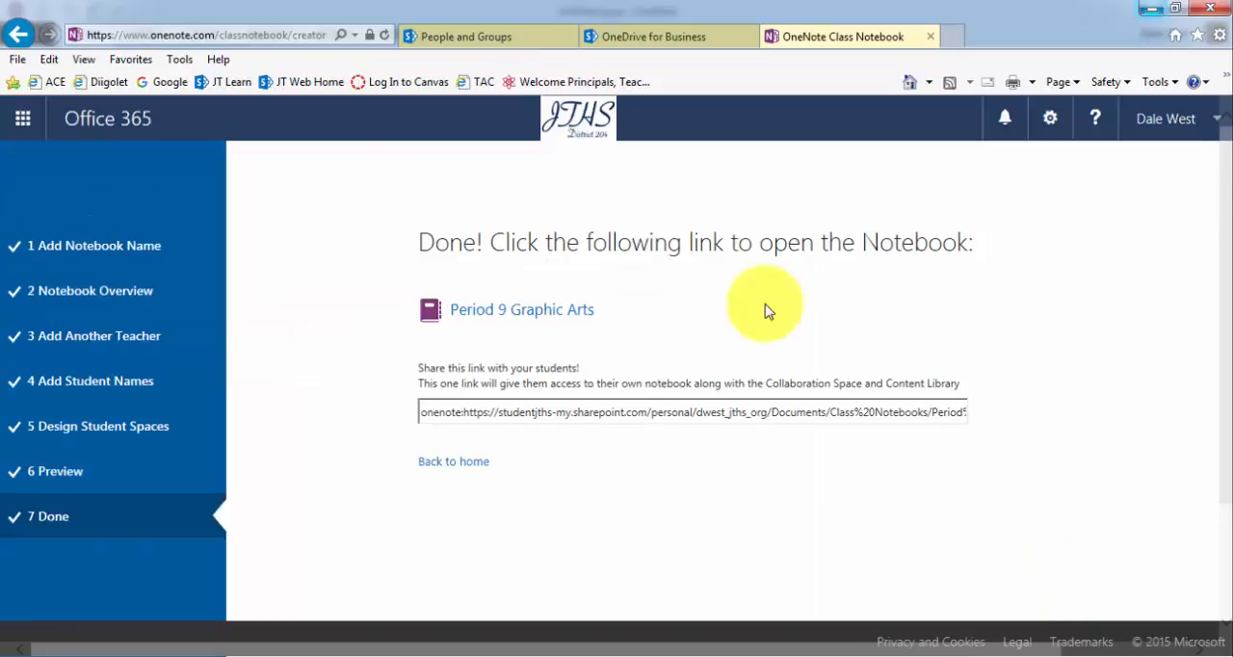
mouse_move(970, 398)
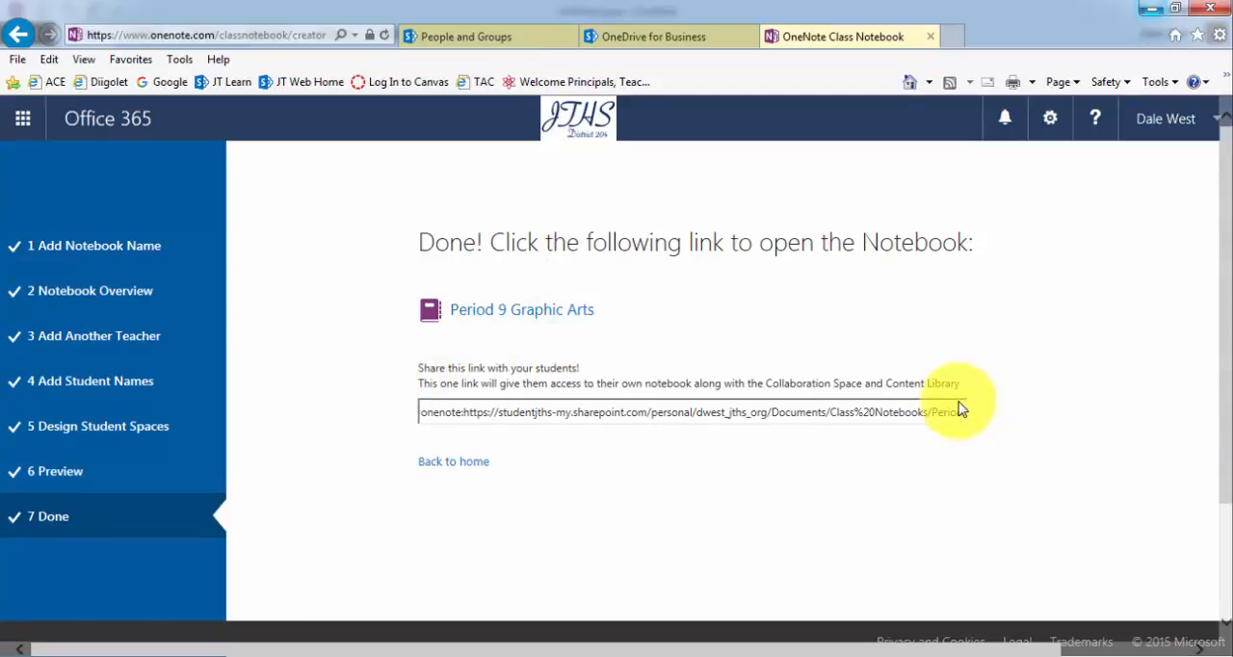
mouse_move(627, 375)
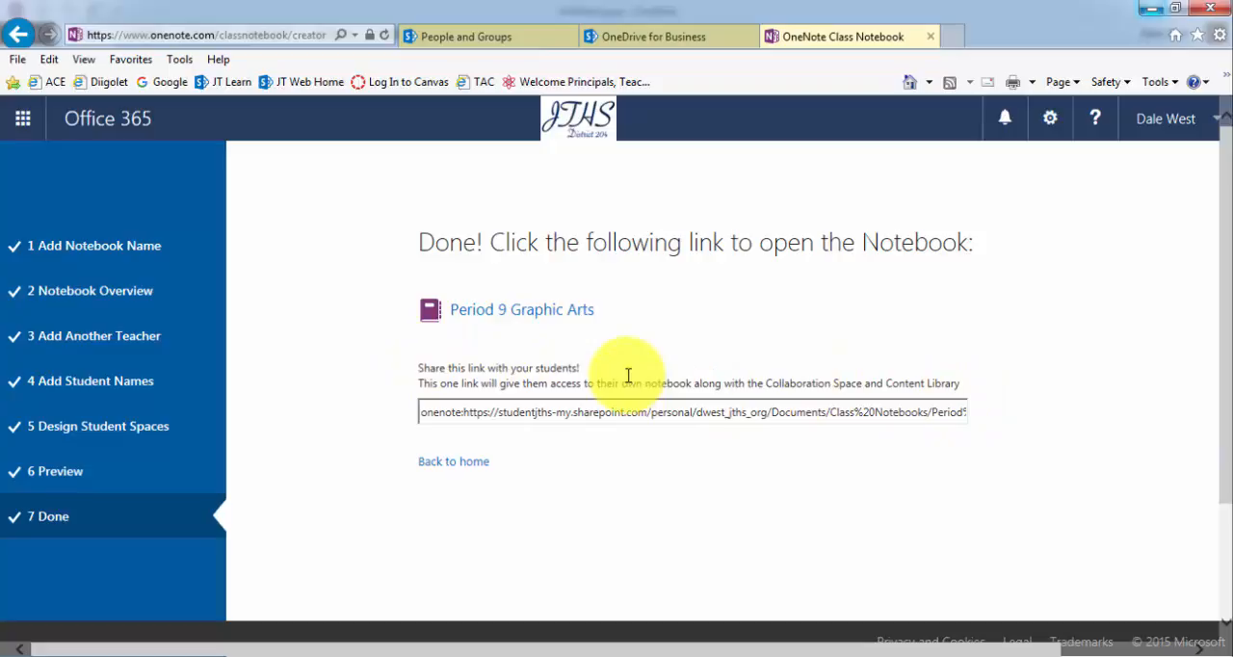
mouse_move(538, 369)
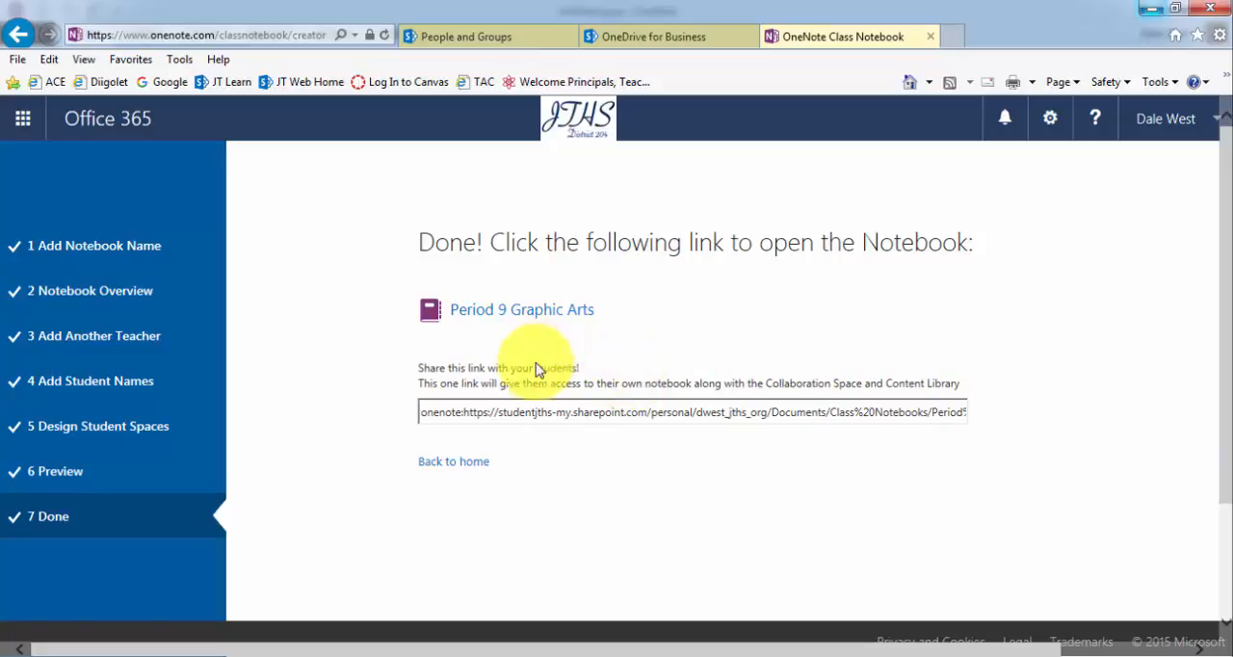
mouse_move(486, 361)
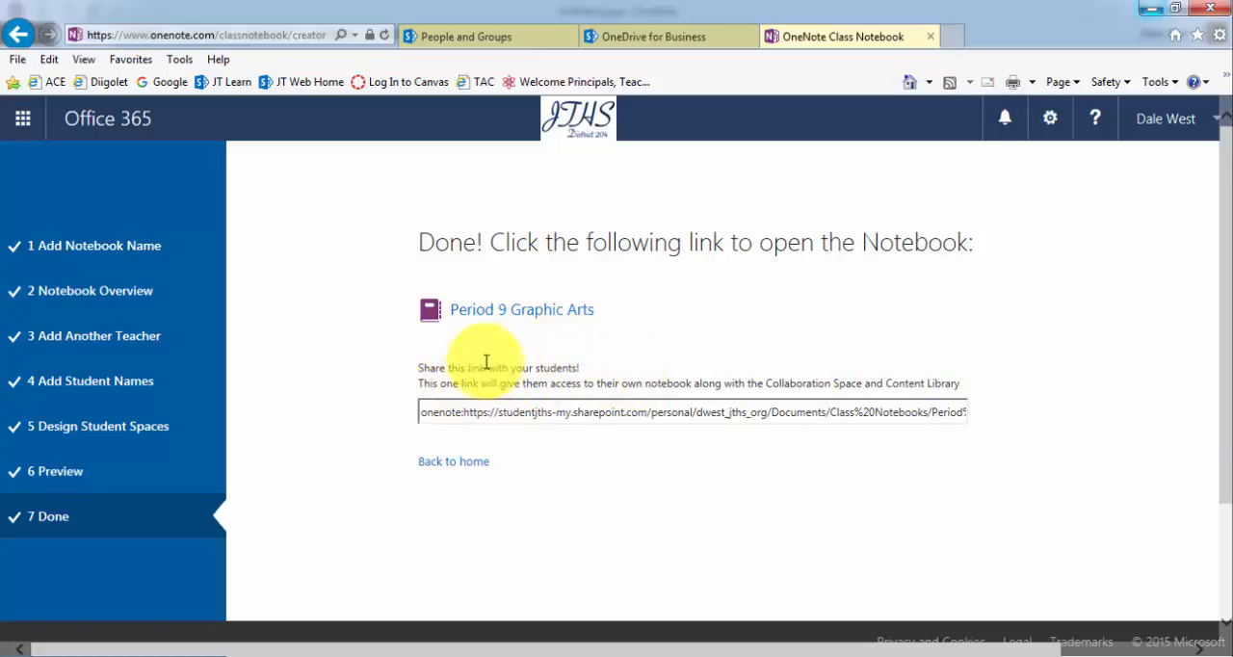
mouse_move(535, 323)
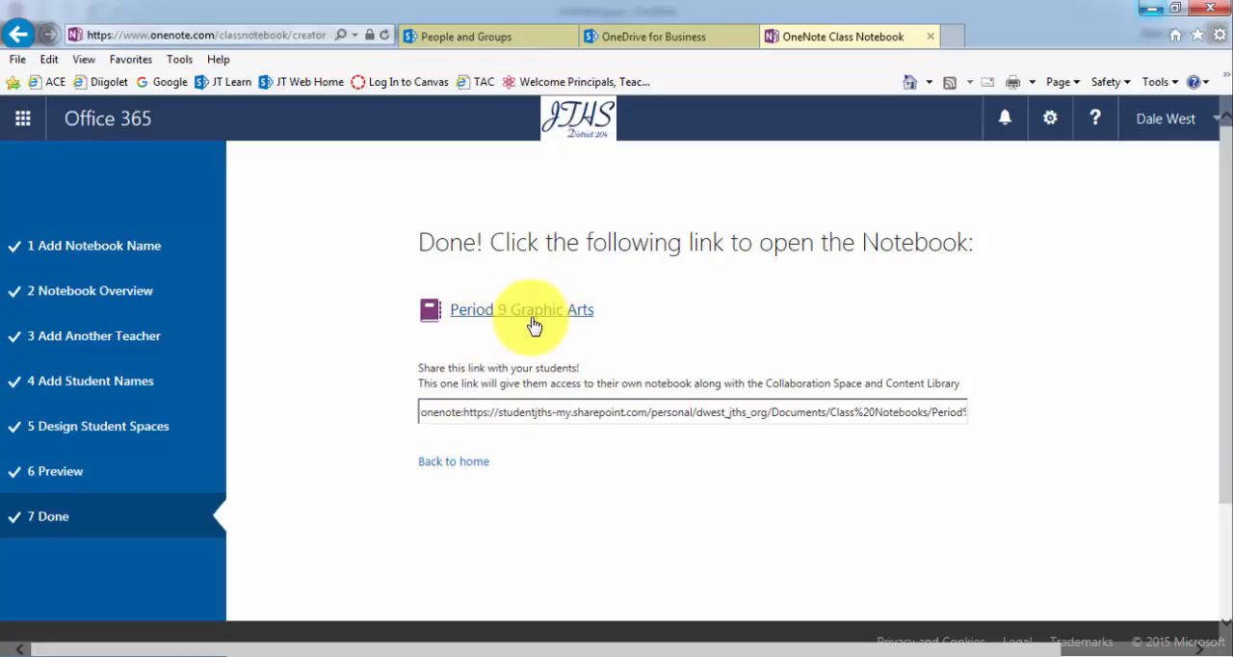
Step: Follow the Period 9 Graphic Arts notebook link on the Done page
click(521, 310)
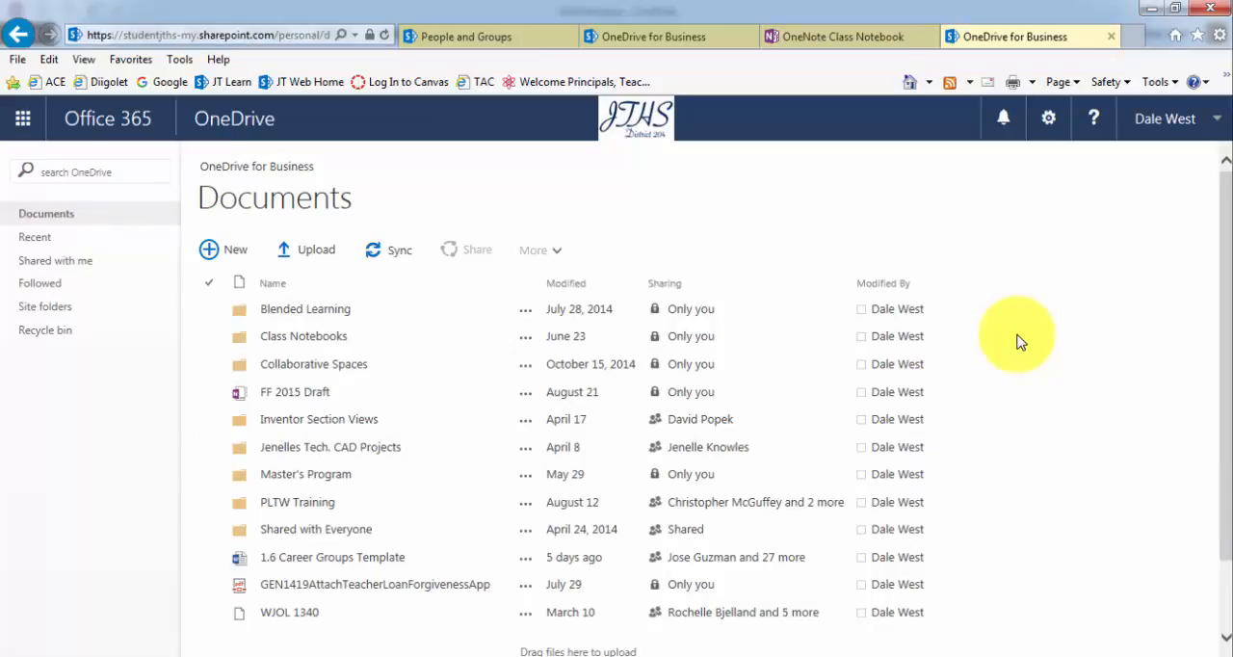
mouse_move(1029, 345)
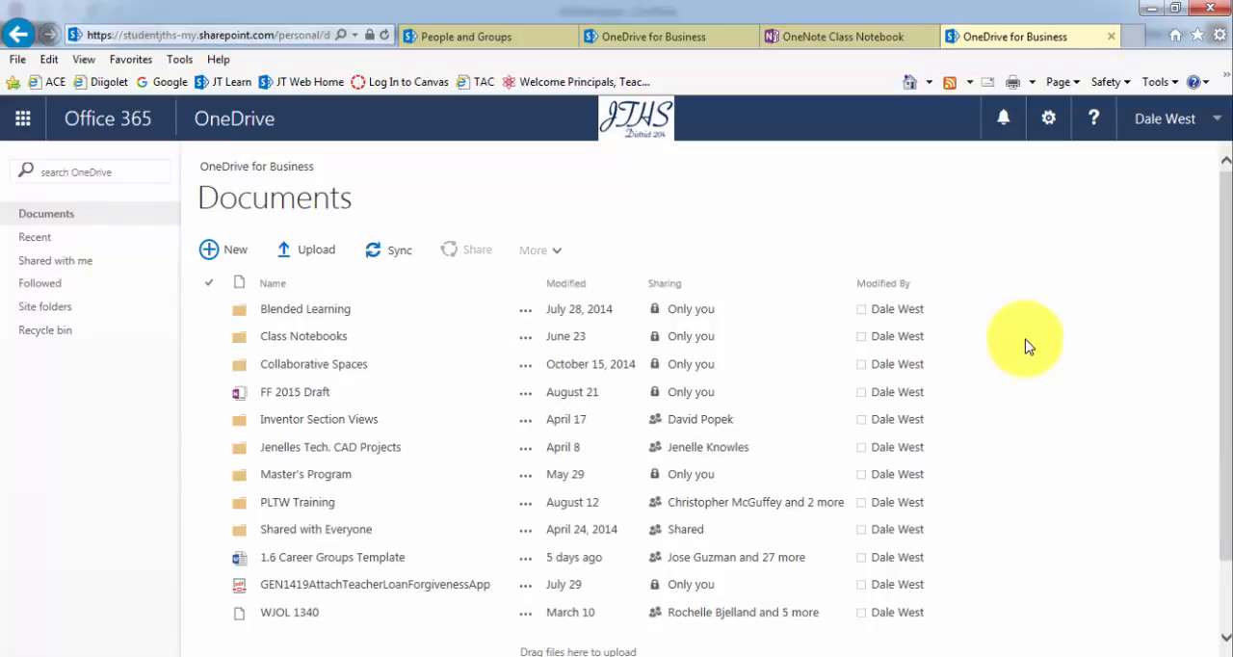
mouse_move(1094, 318)
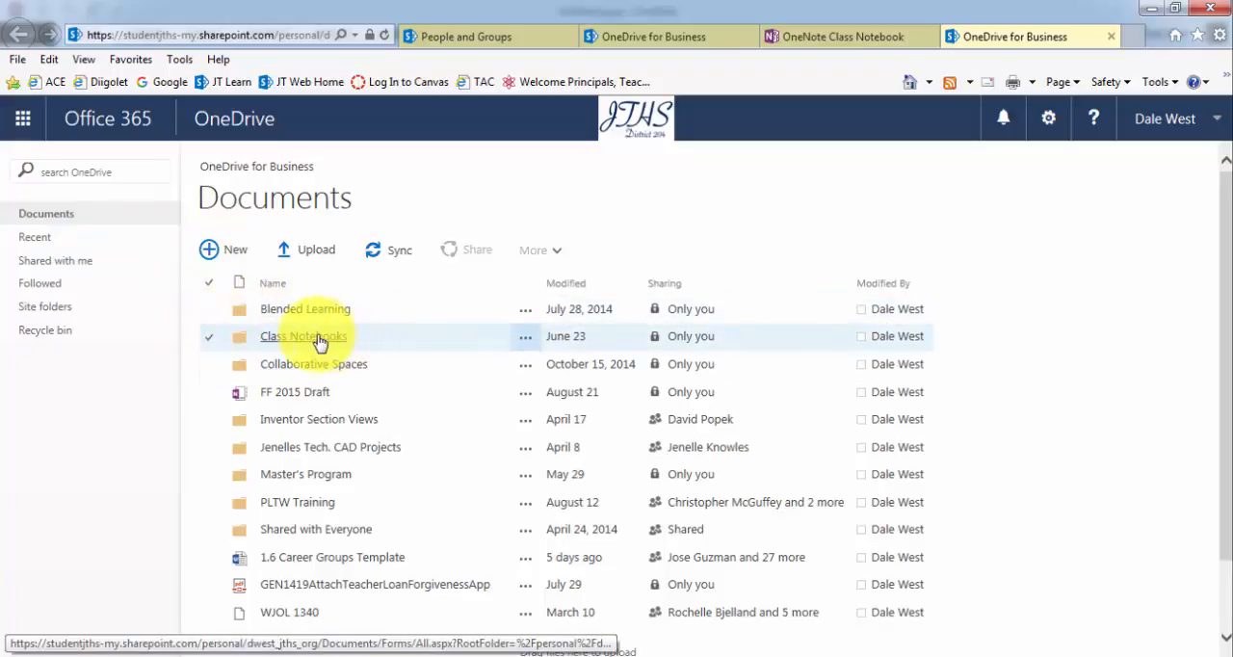
Step: Open Class Notebooks > Period 1 Tech CAD OneNote Notebook in desktop OneNote
click(303, 335)
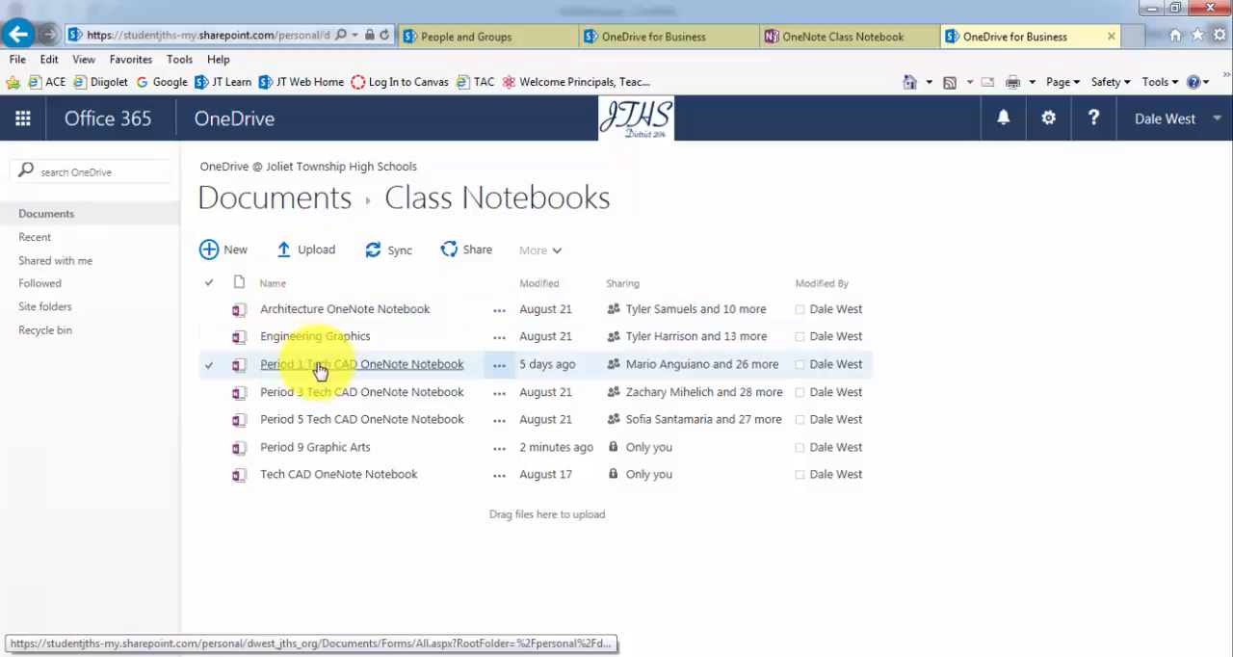
click(361, 364)
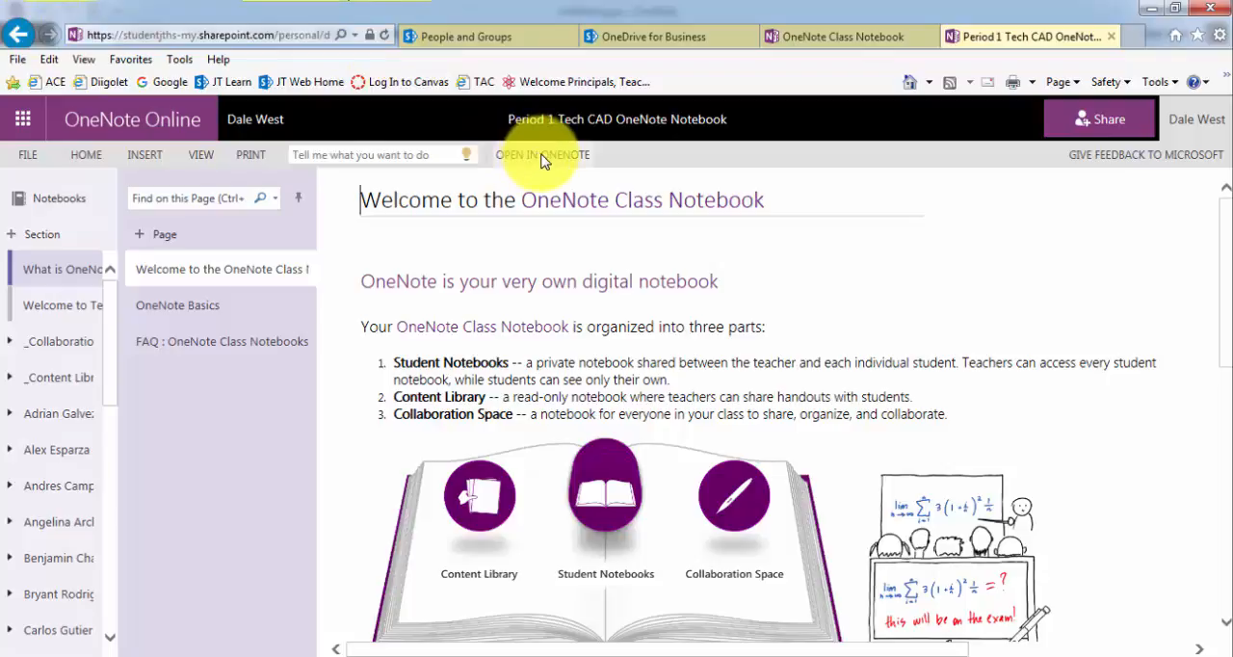
click(542, 154)
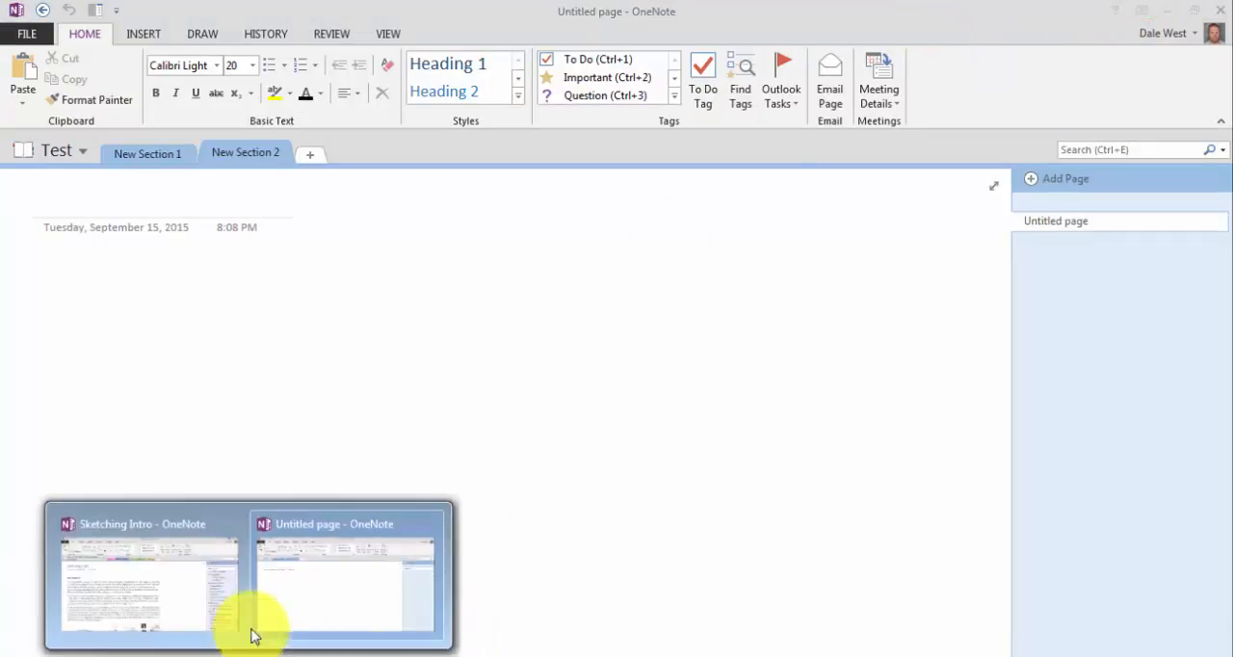
Step: Switch to the 'Sketching Intro - OneNote' window from the taskbar preview
click(148, 578)
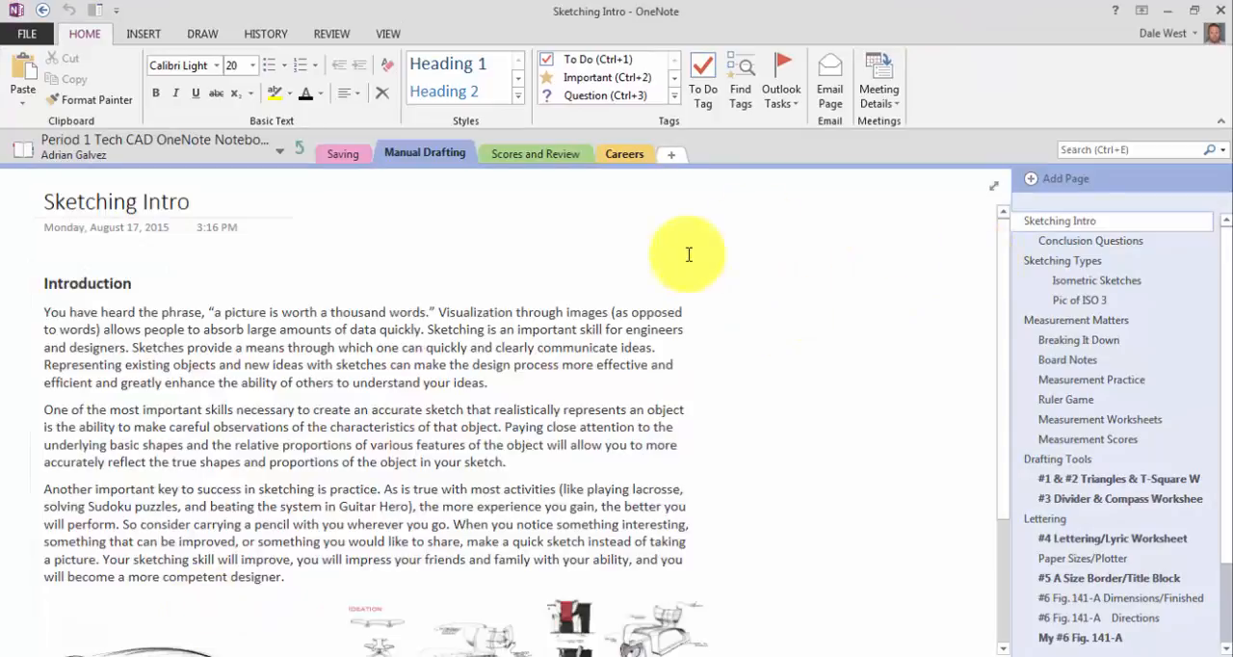
mouse_move(911, 221)
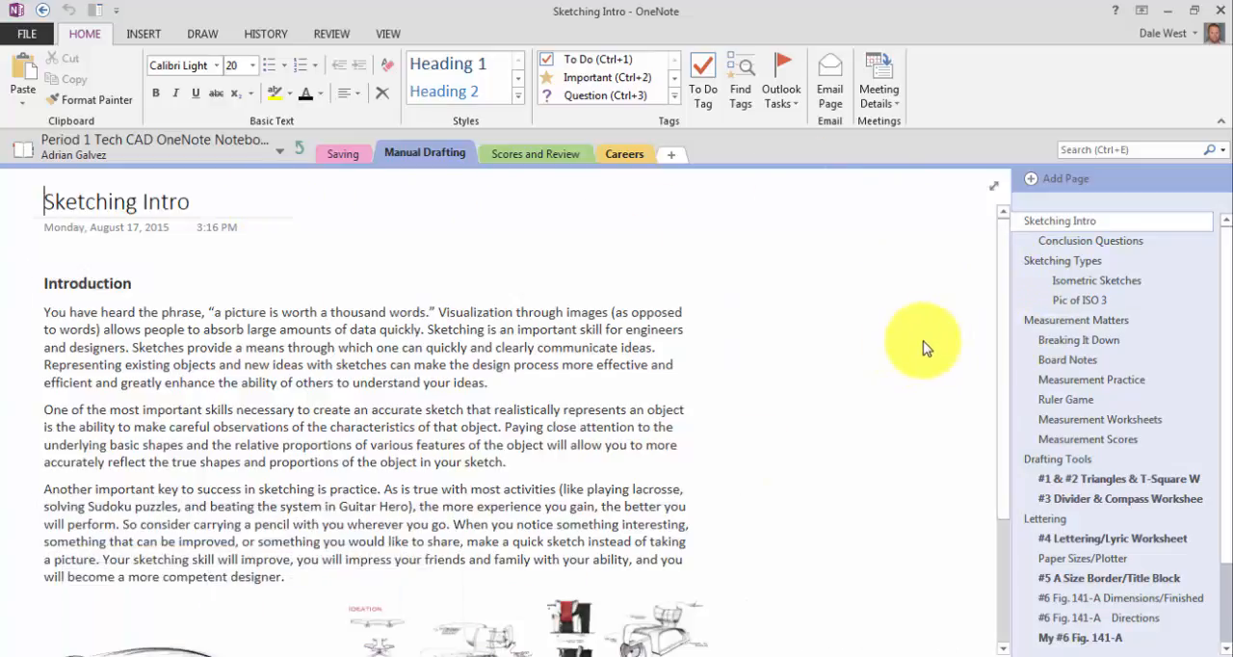
mouse_move(910, 331)
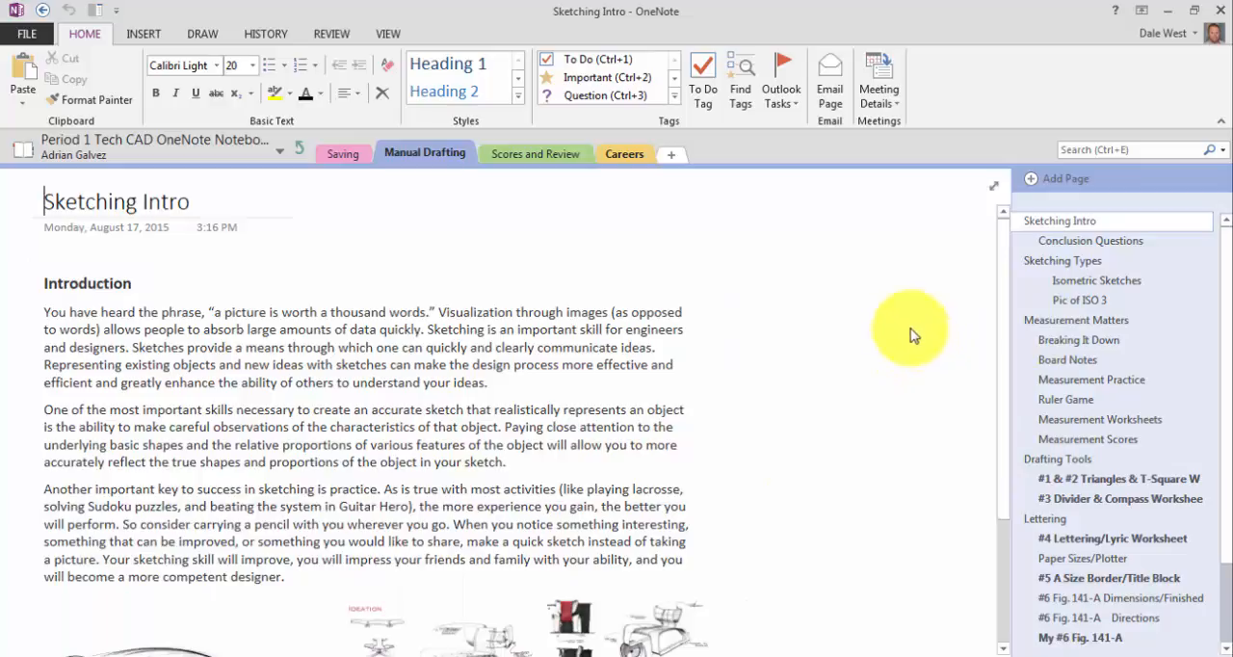
mouse_move(817, 272)
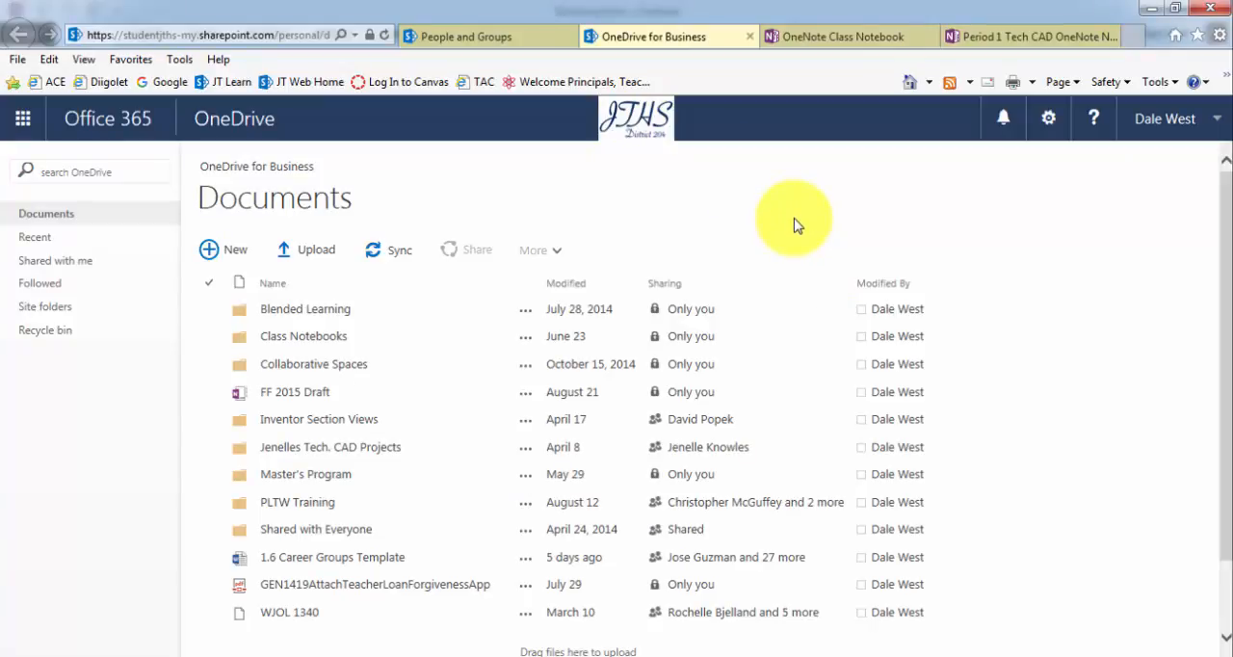
mouse_move(794, 212)
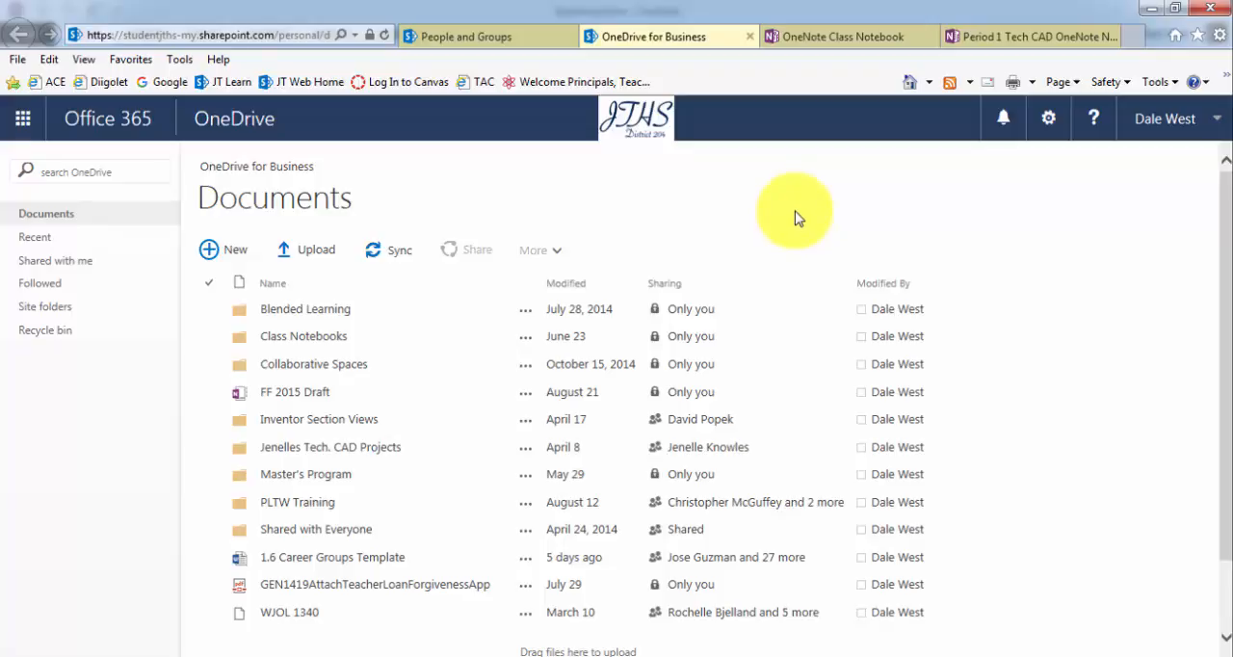
mouse_move(795, 227)
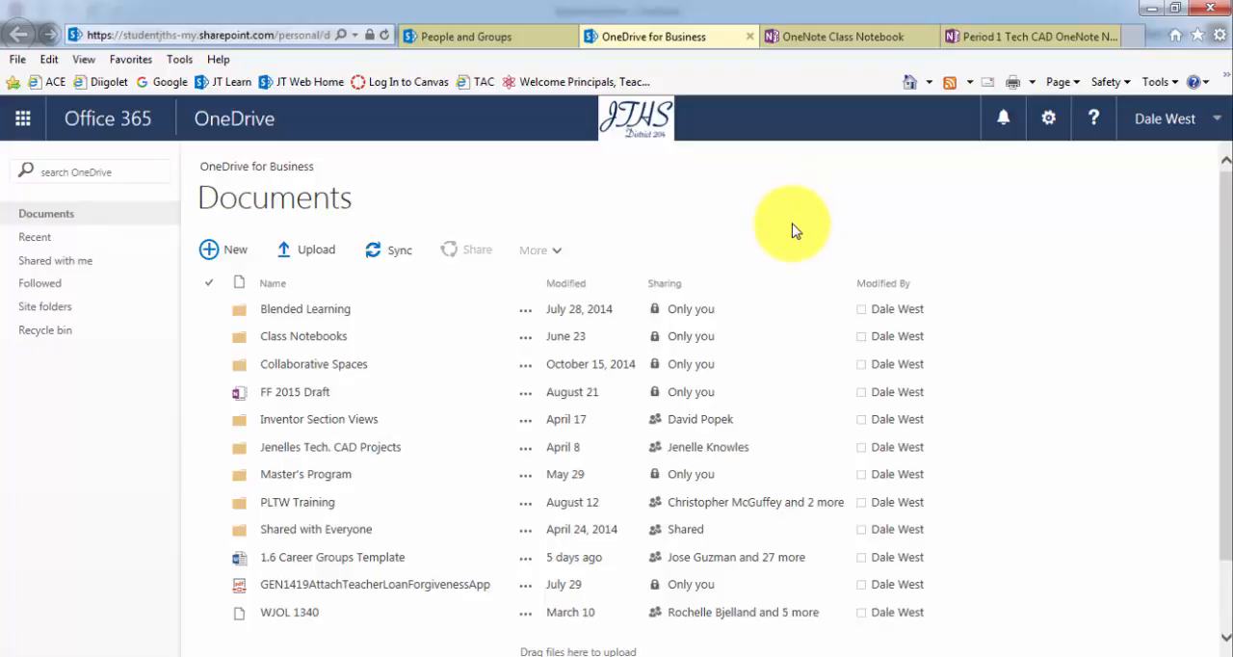
mouse_move(23, 118)
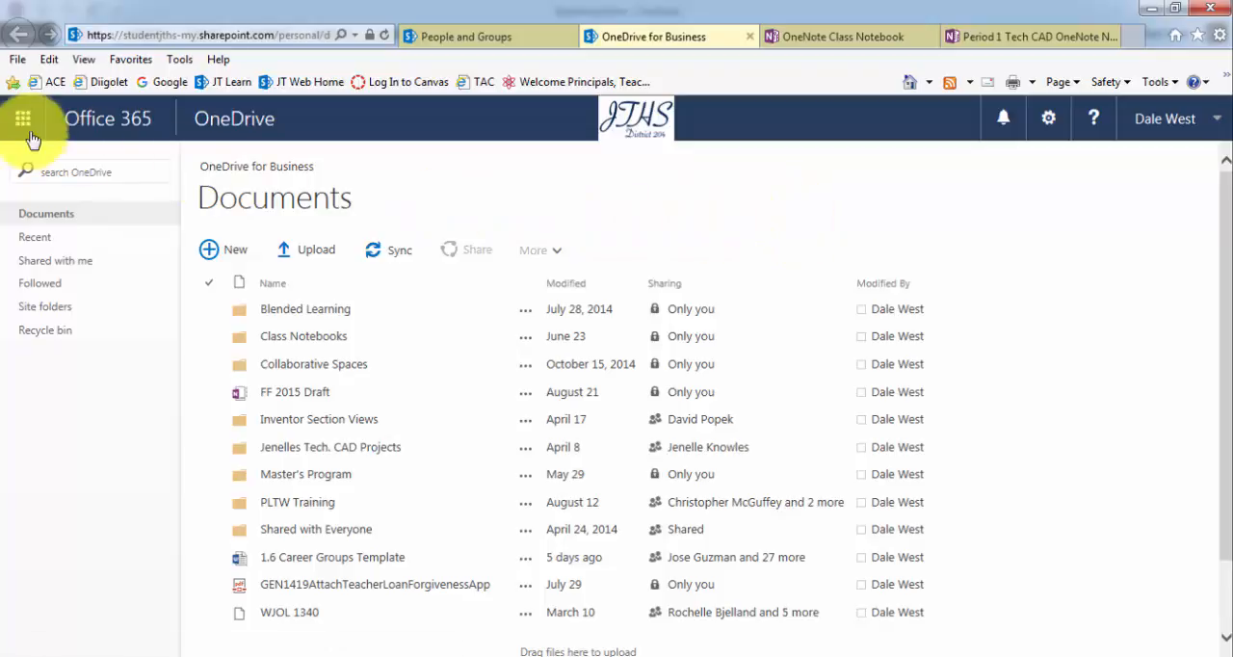
Step: Launch the Class Notebook app from the Office 365 app launcher
click(22, 117)
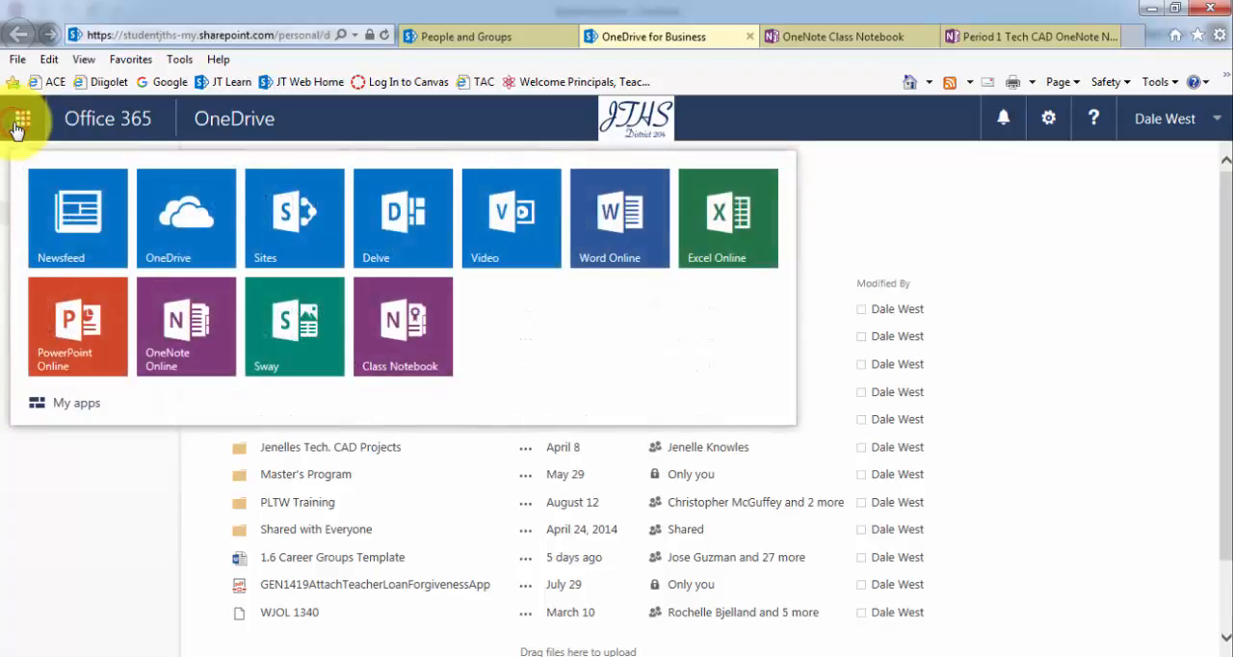
mouse_move(402, 325)
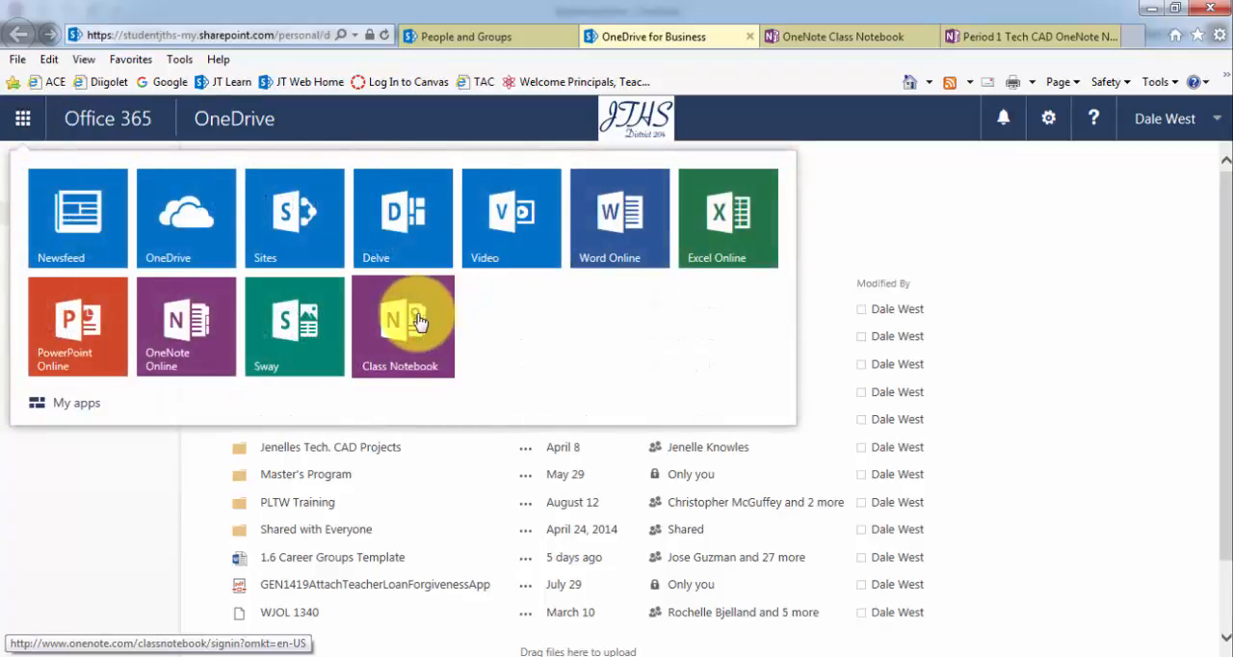
click(402, 326)
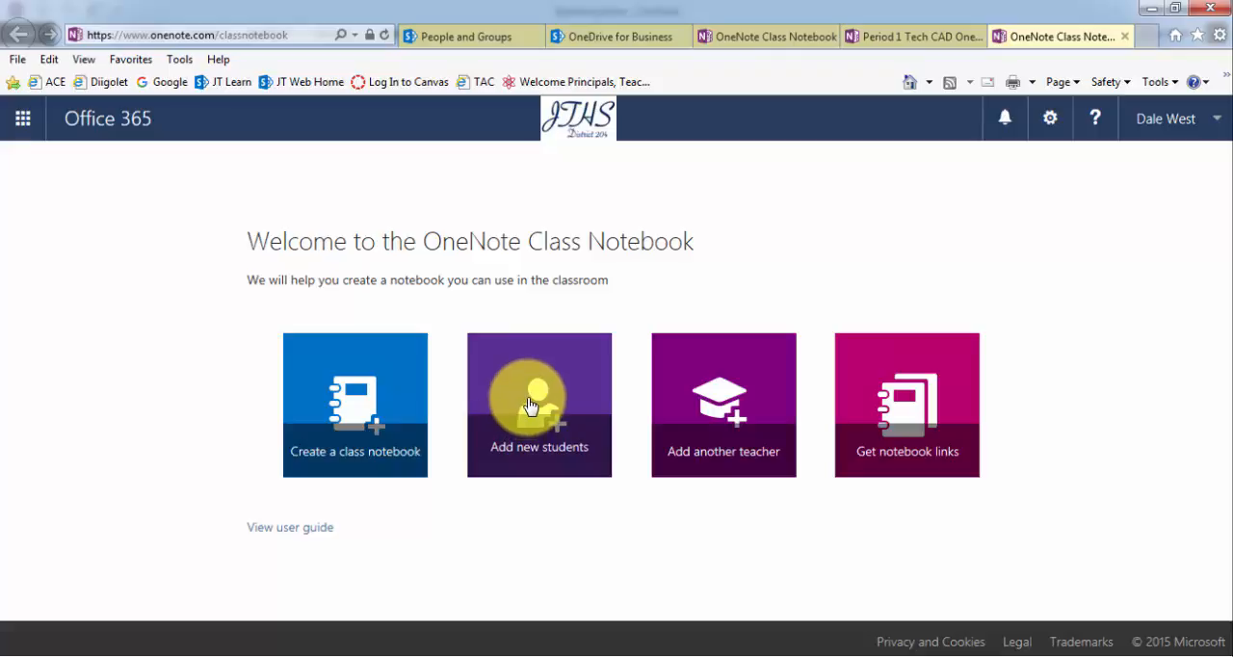
mouse_move(448, 641)
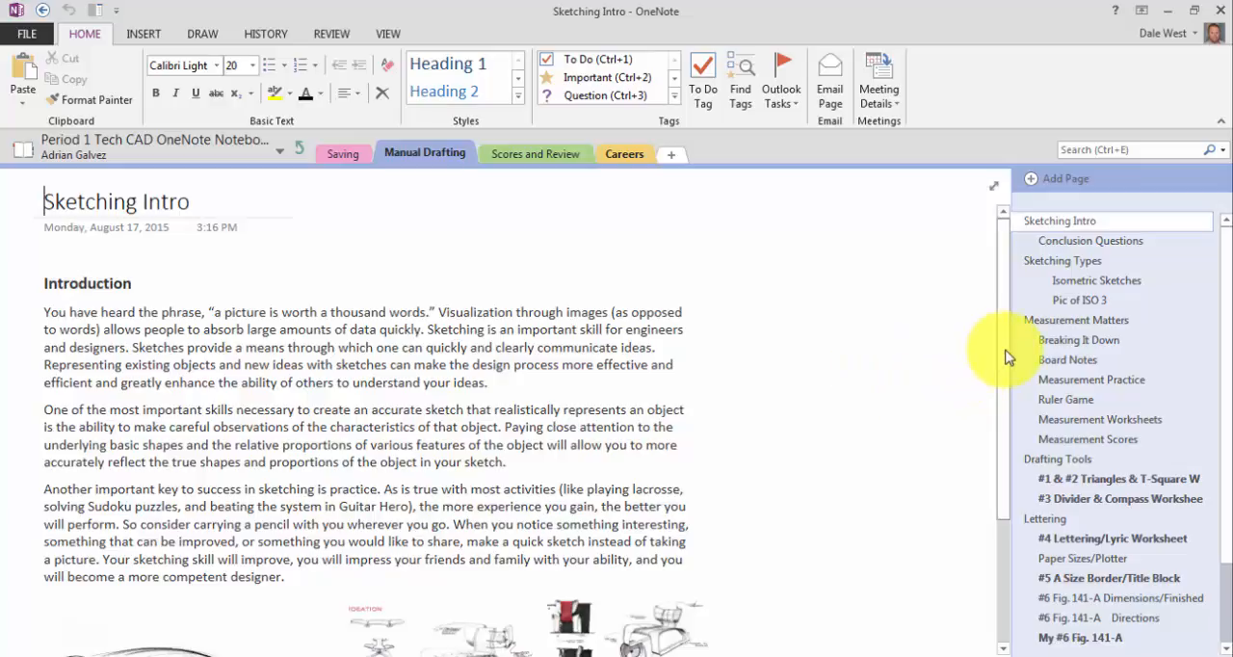
mouse_move(915, 289)
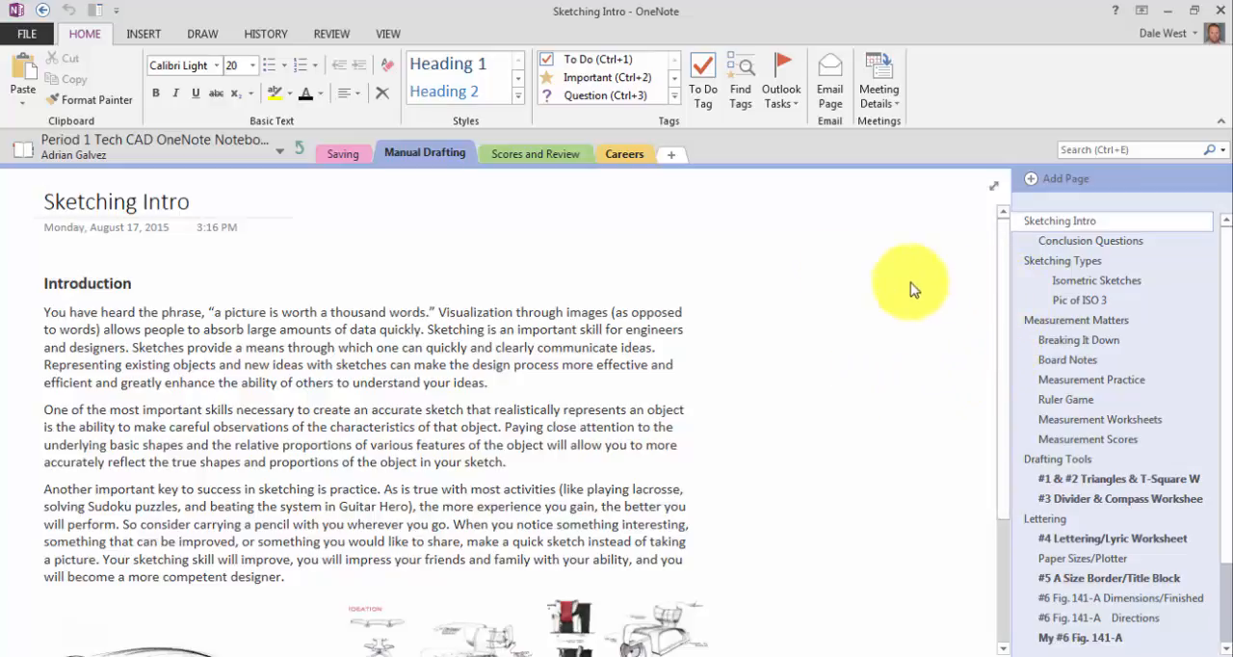
Step: Pick Period 1 Tech CAD OneNote Notebook from the open notebooks list
click(280, 149)
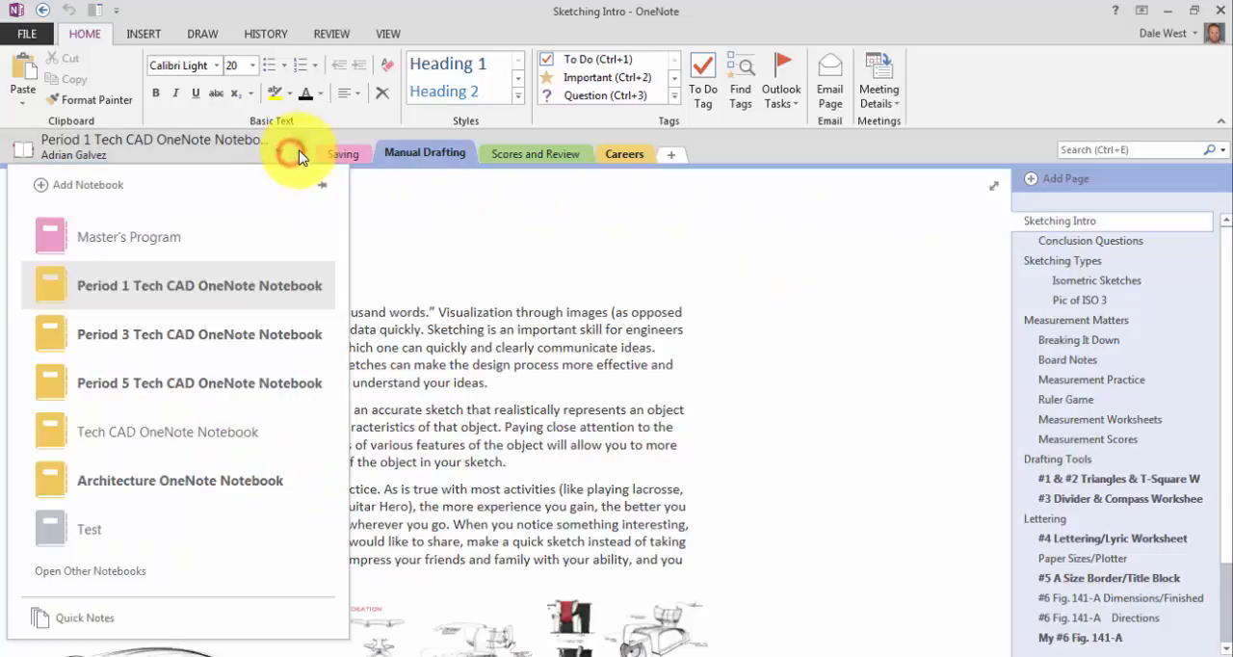
click(199, 431)
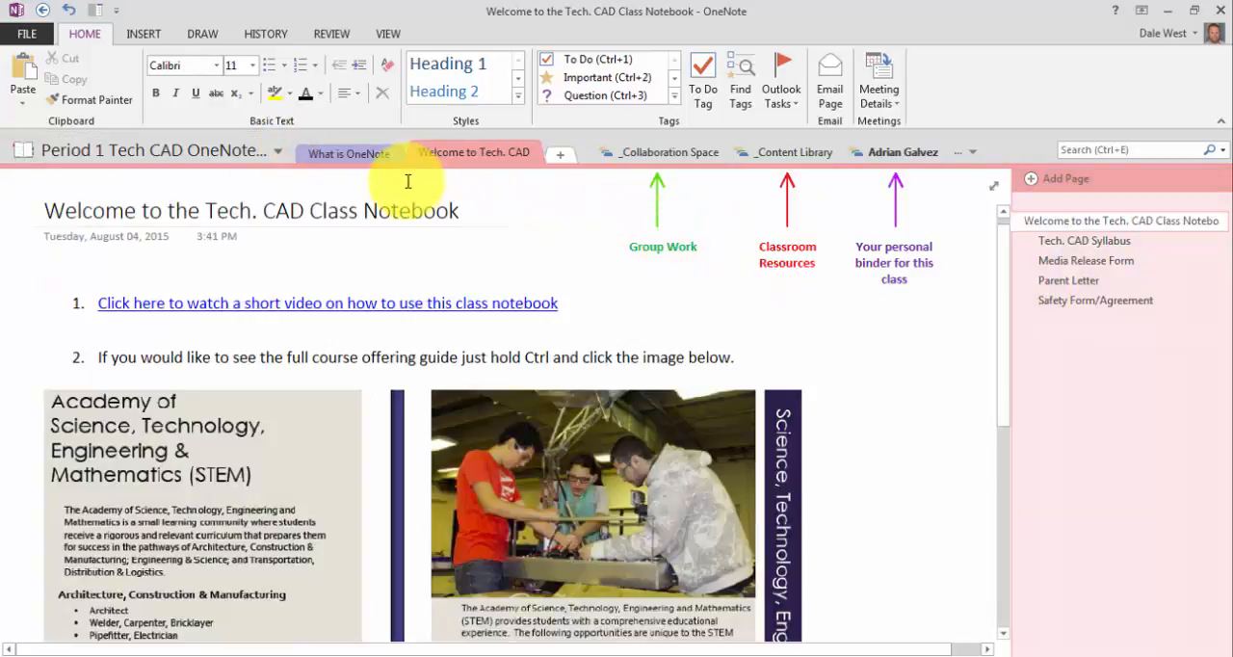
mouse_move(983, 316)
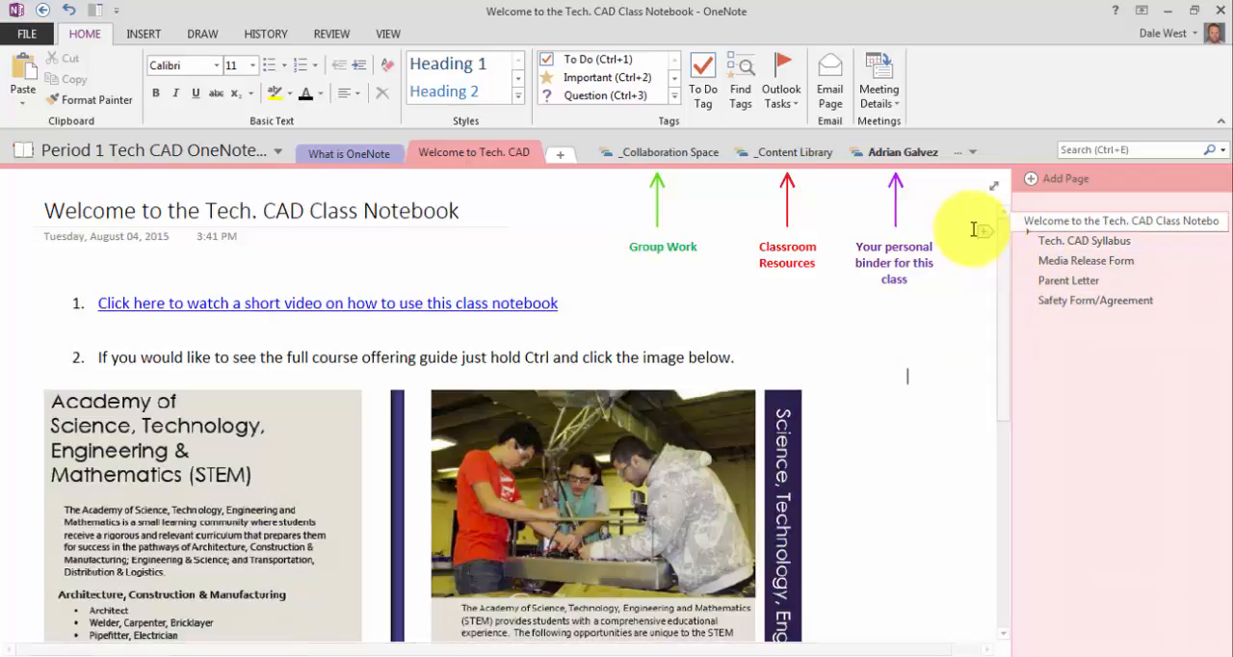
mouse_move(1016, 46)
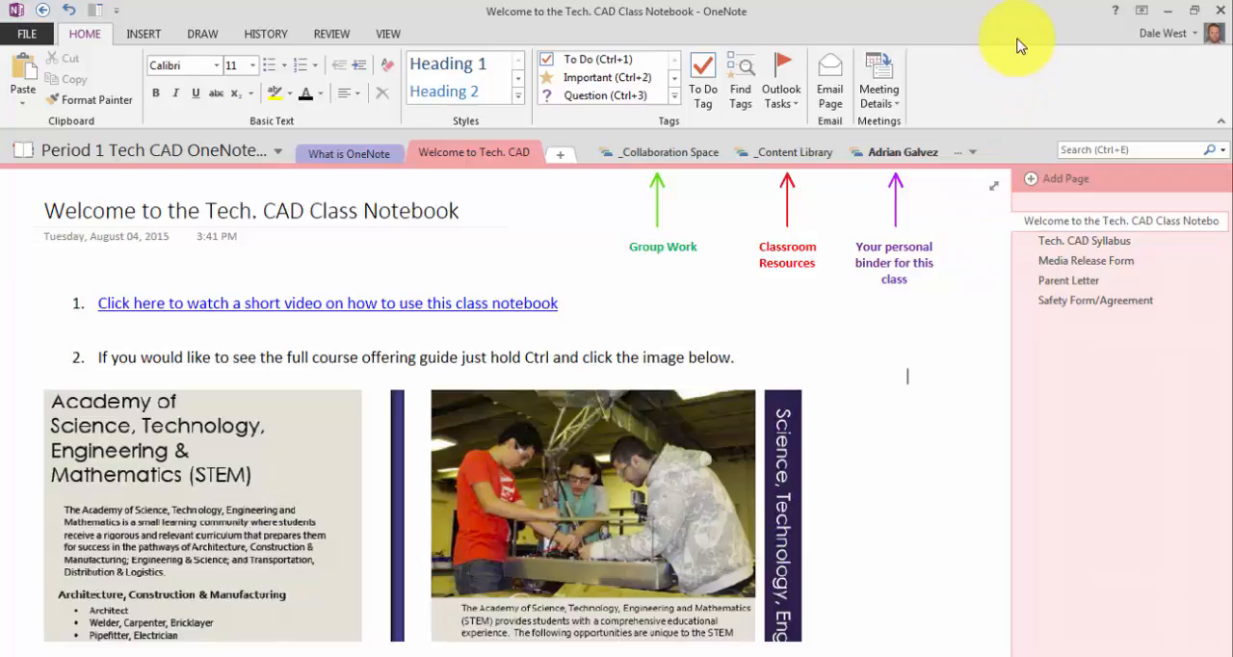
mouse_move(812, 157)
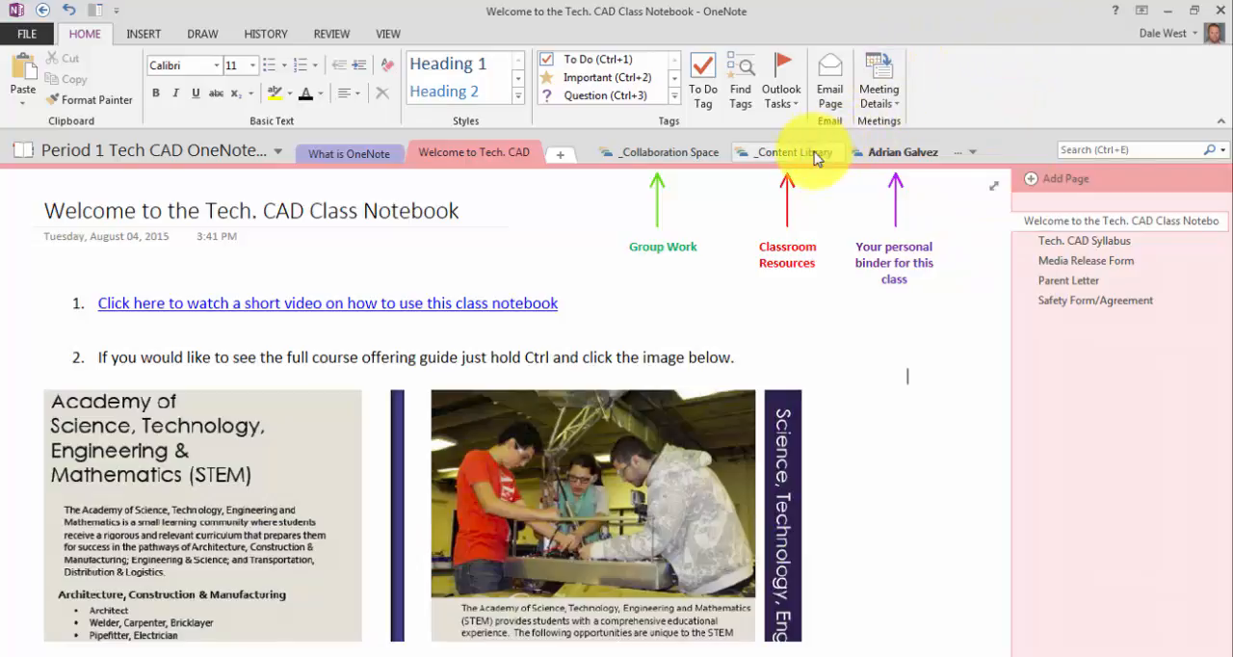